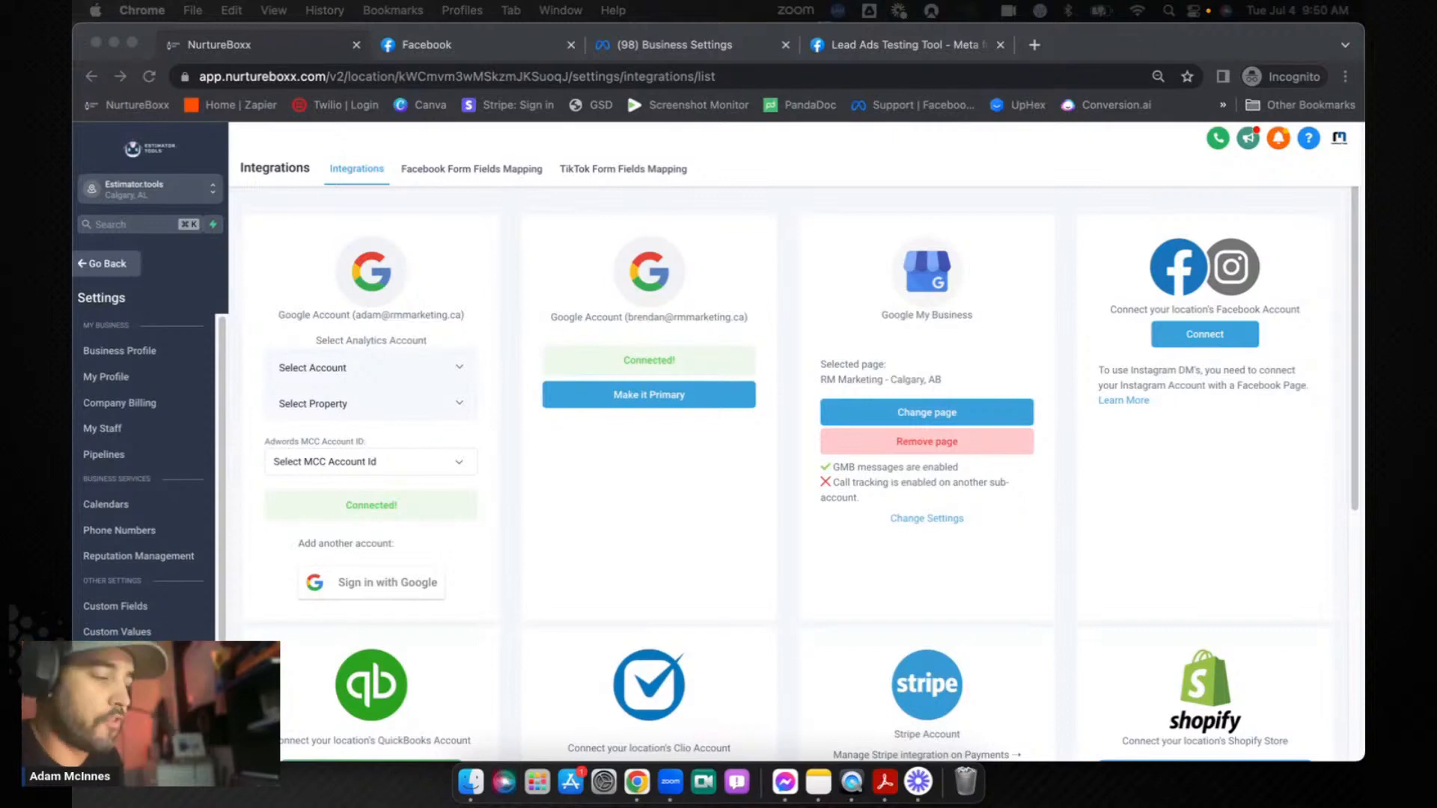
mouse_move(763, 261)
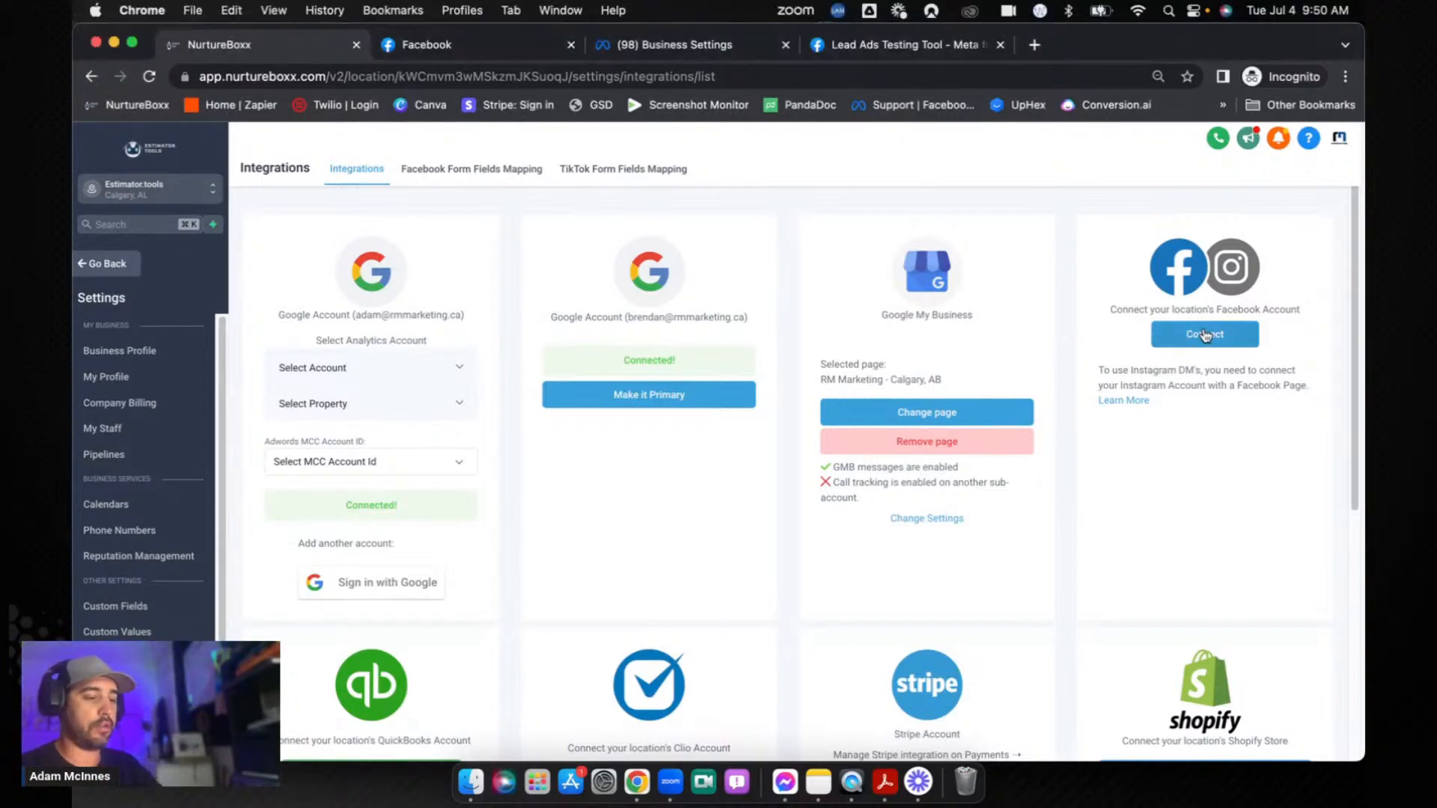
Step: Link the Estimator.tools Facebook page to the location from the Facebook/Instagram card
click(1203, 334)
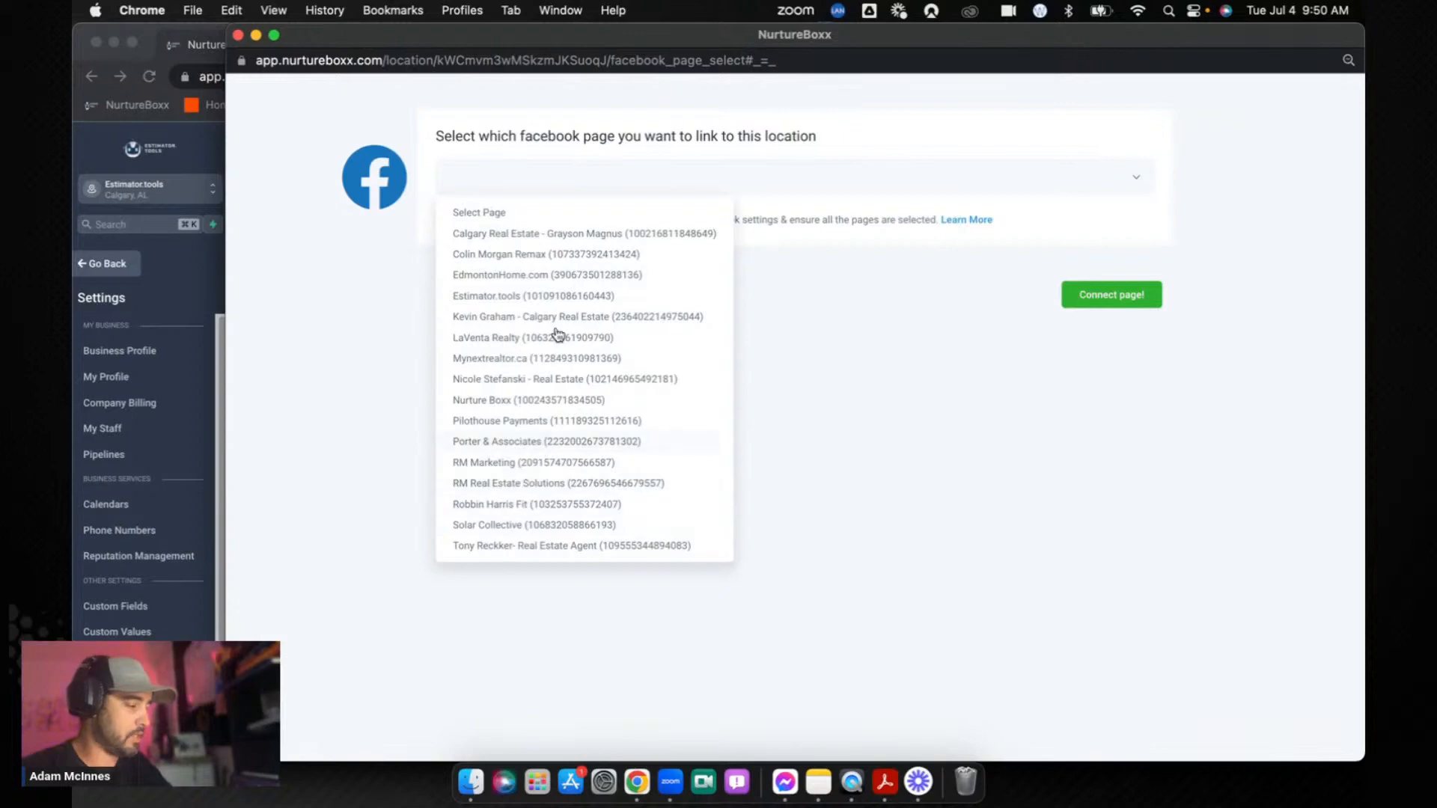
click(531, 295)
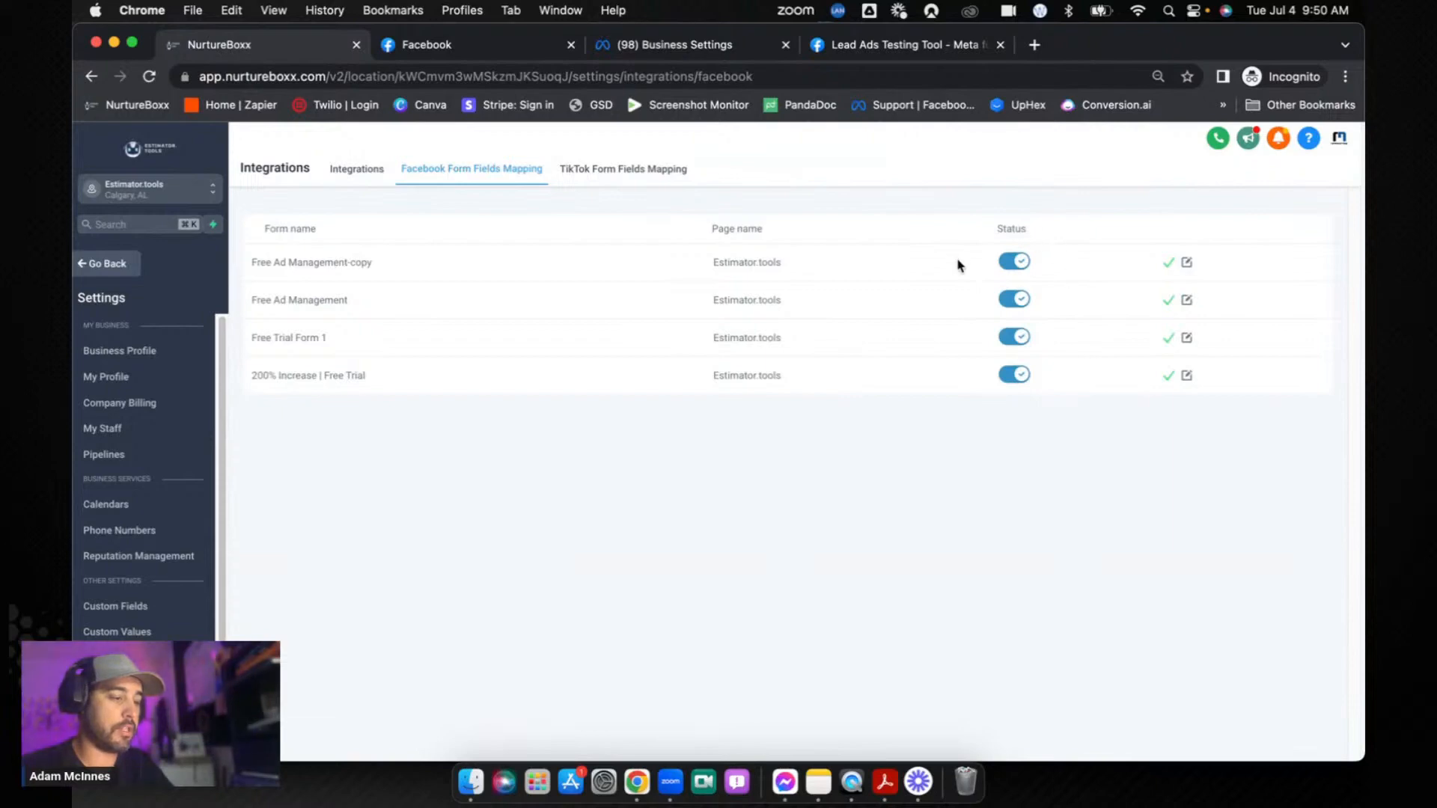
Step: Check a lead form's mapping of full name, email, phone and city, then return to Integrations
click(1185, 262)
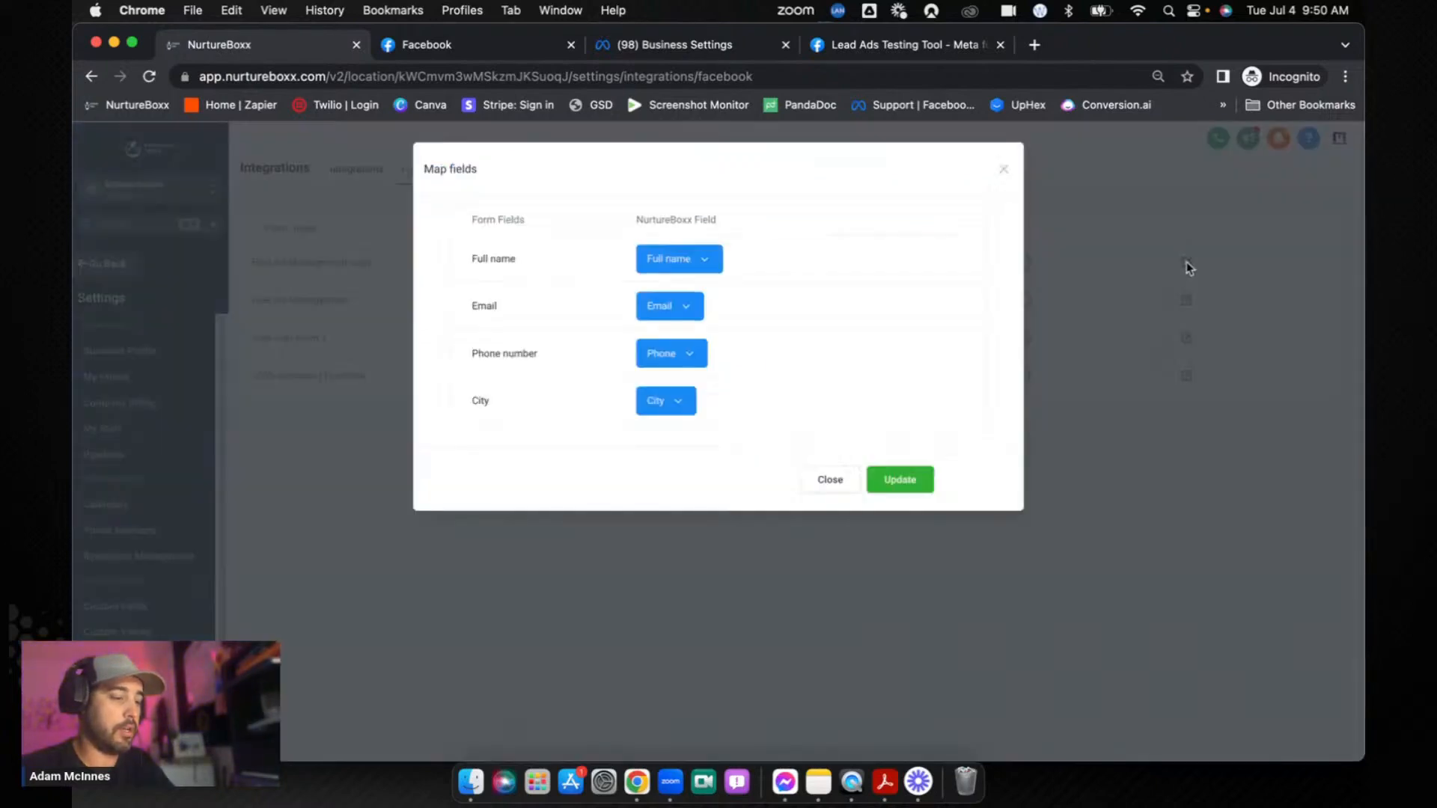
mouse_move(604, 320)
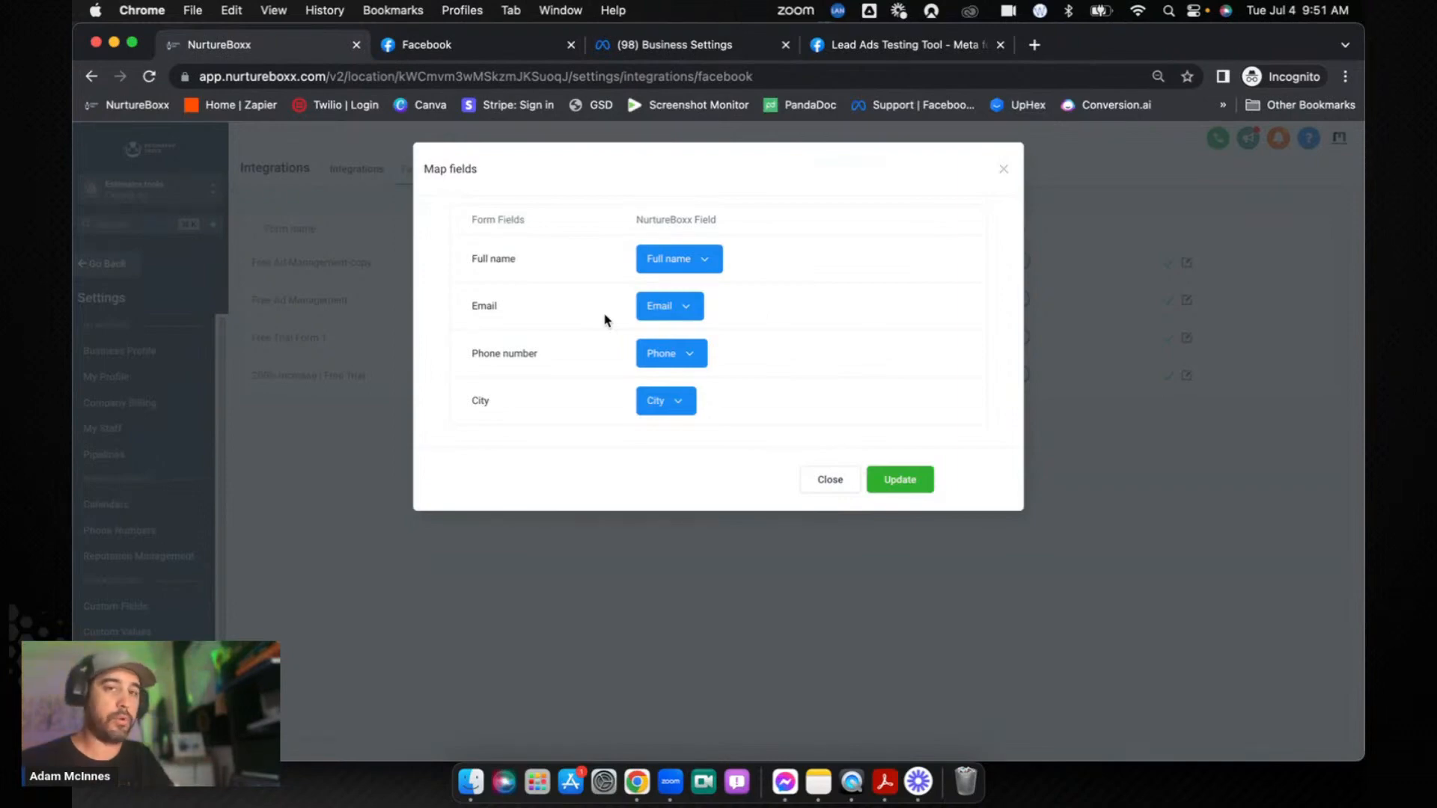
mouse_move(591, 520)
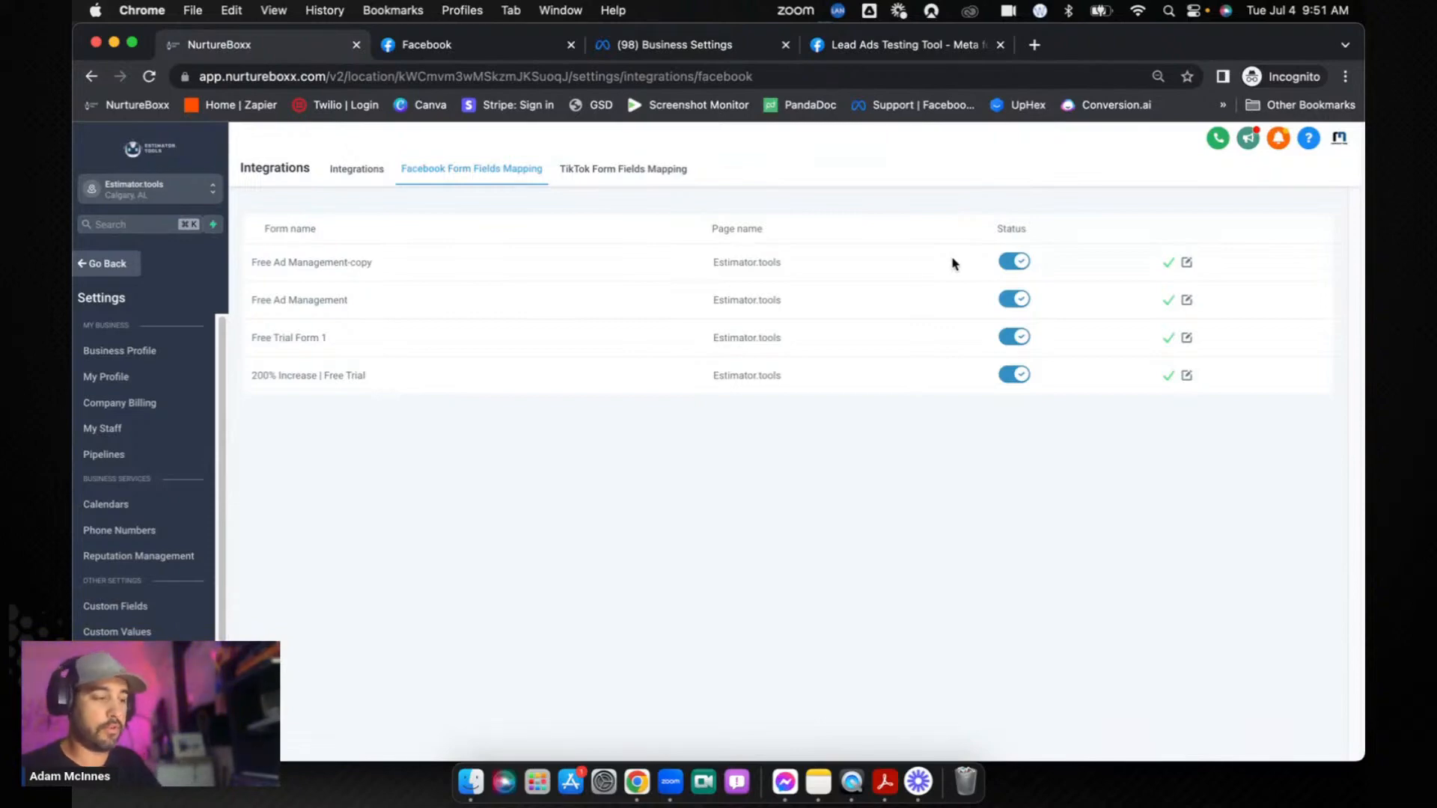
mouse_move(880, 270)
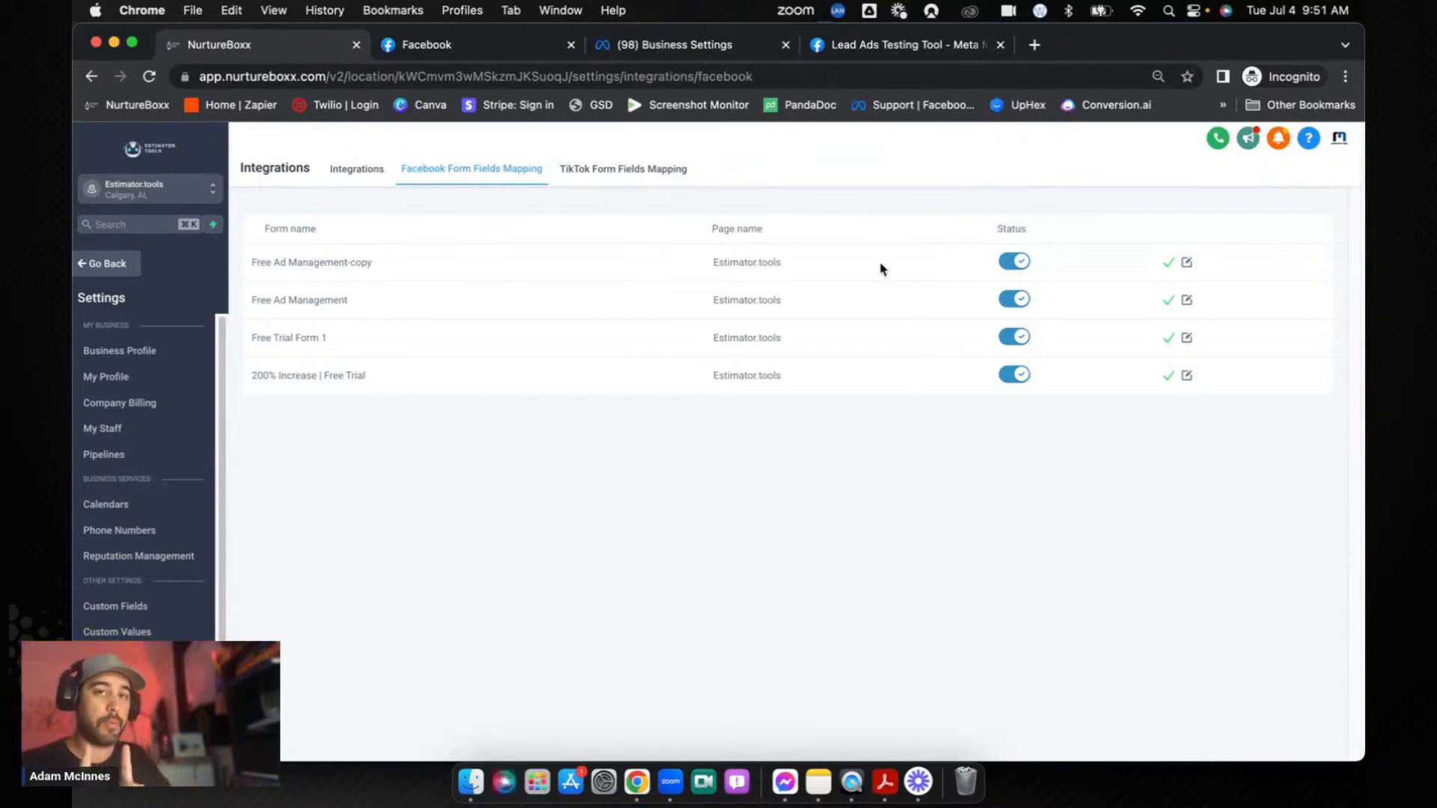
mouse_move(376, 159)
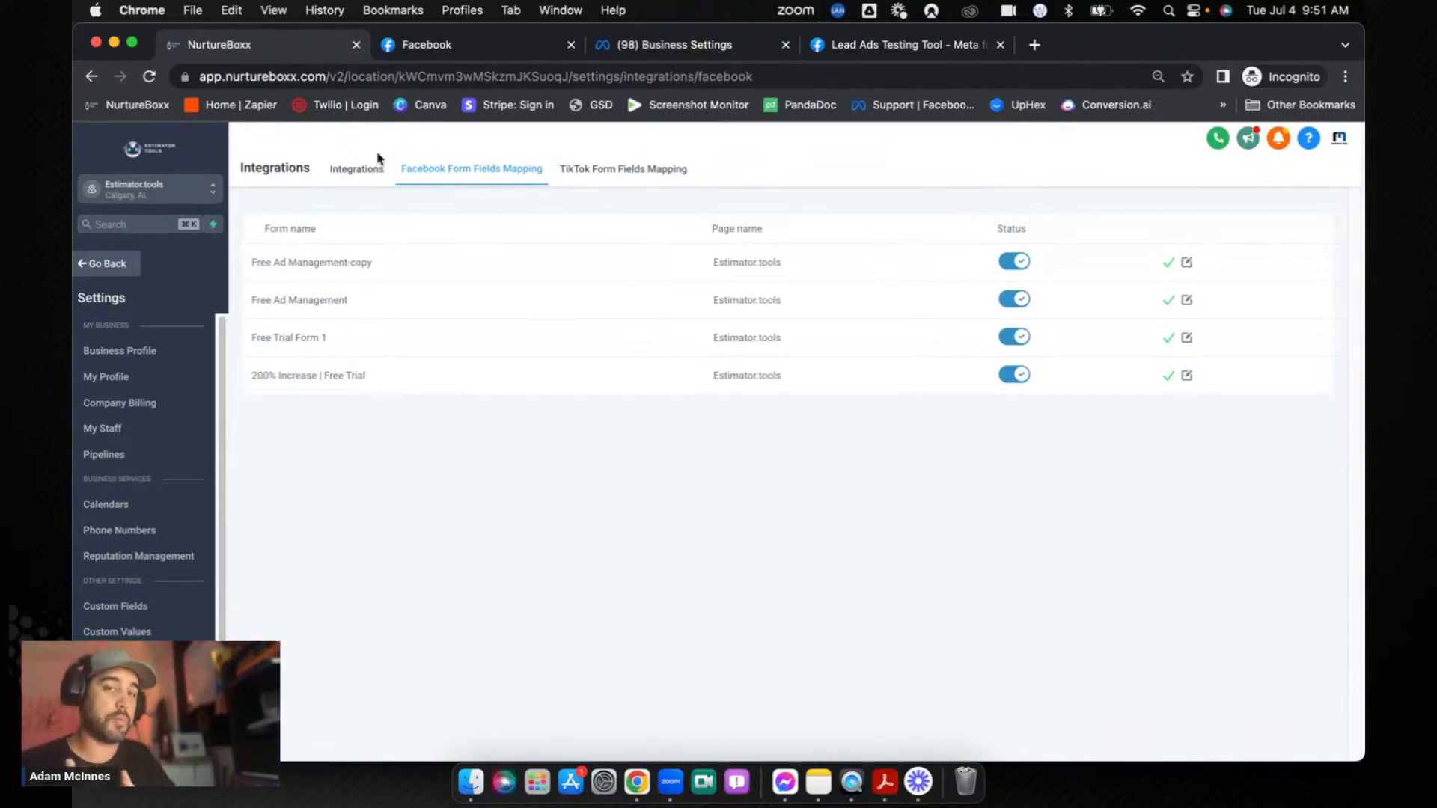
click(355, 168)
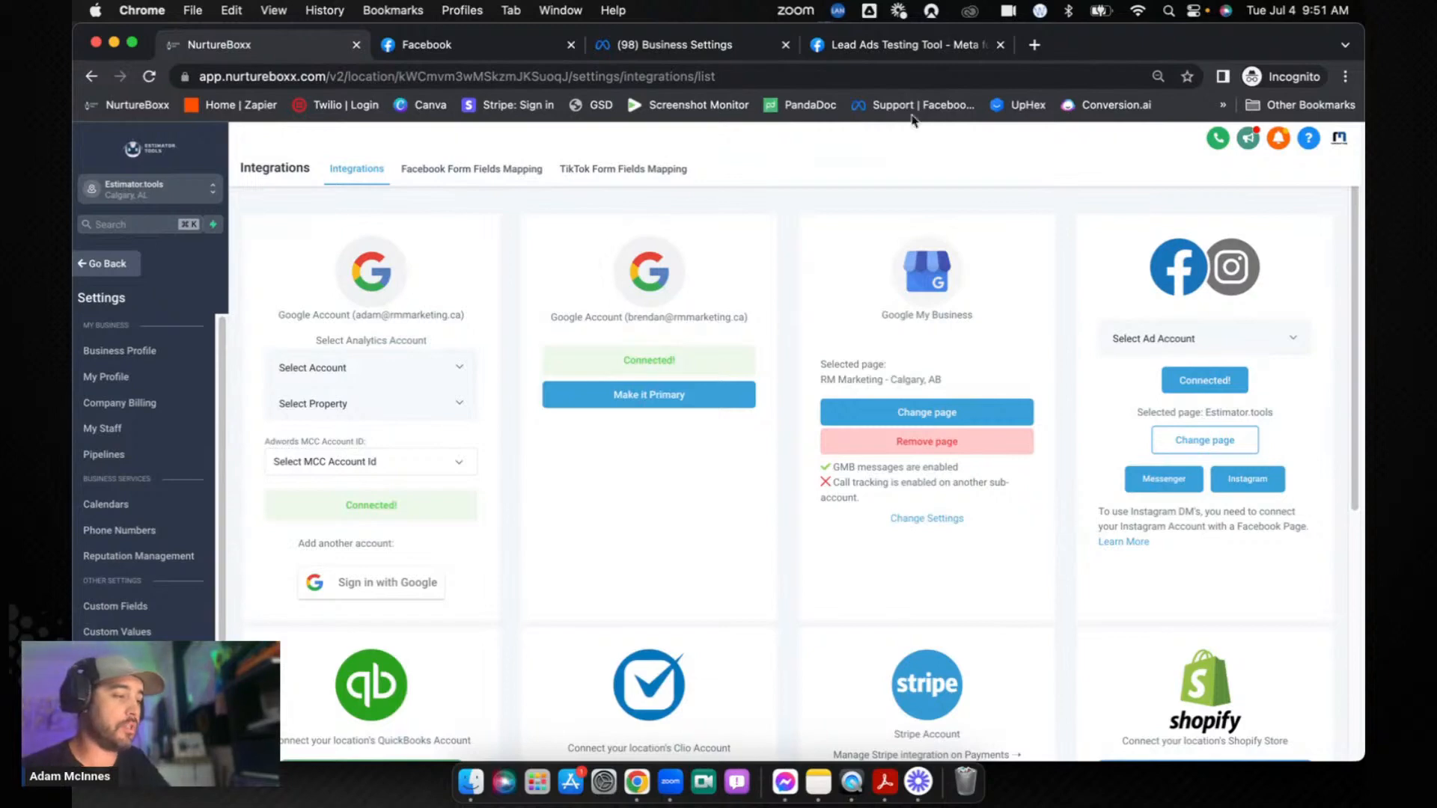
Step: Preview the Free Ad Management-copy form in Meta's Lead Ads Testing Tool
click(902, 44)
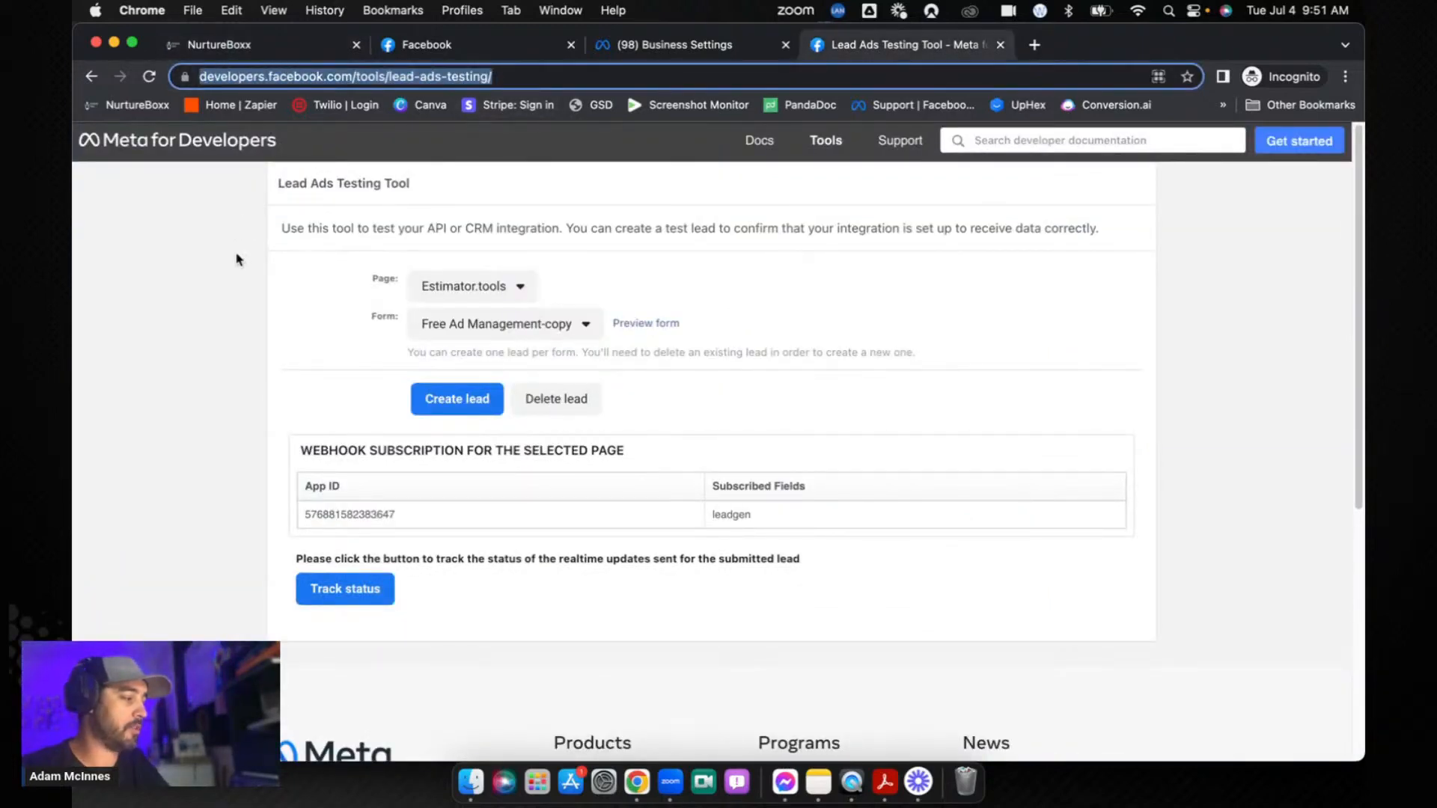
mouse_move(236, 318)
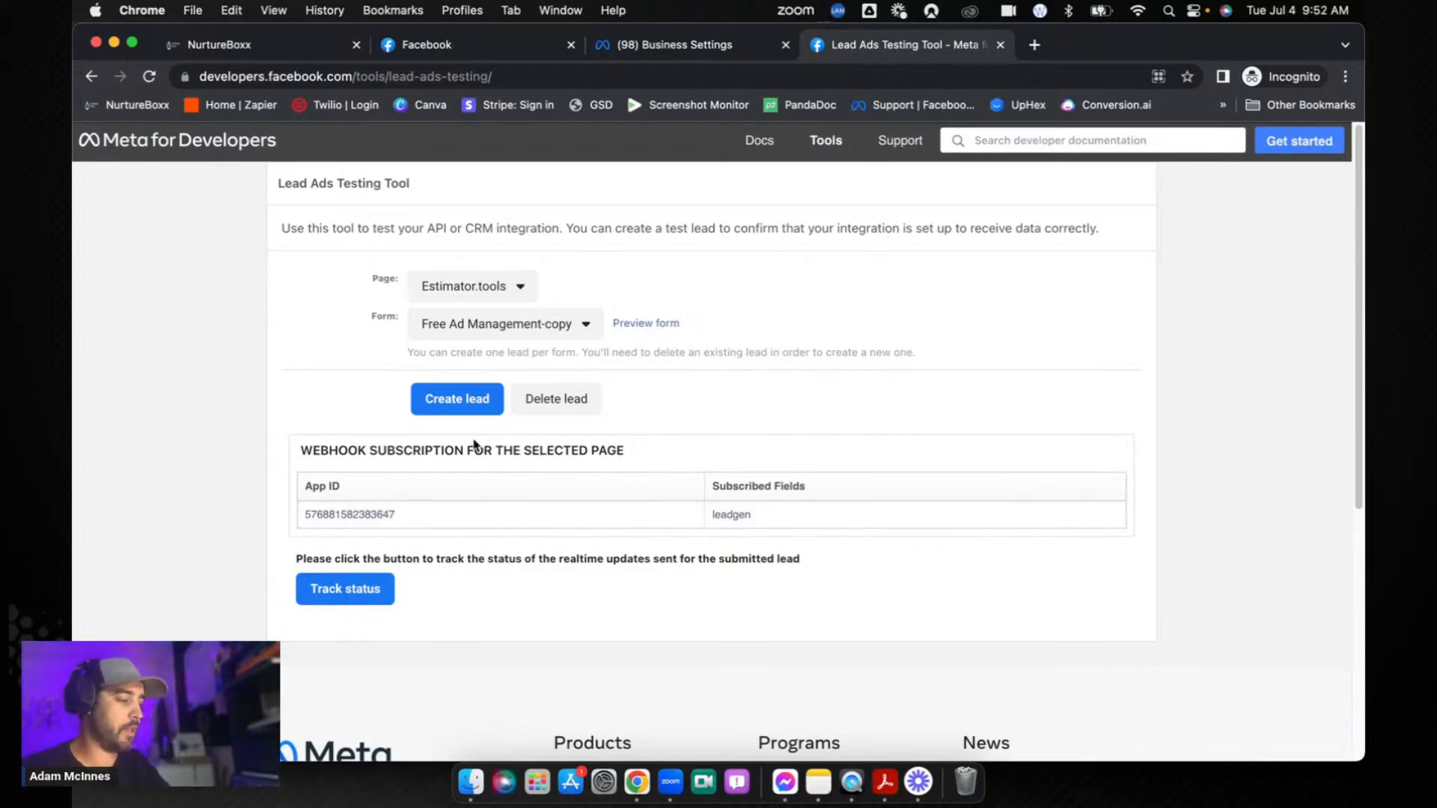
click(470, 286)
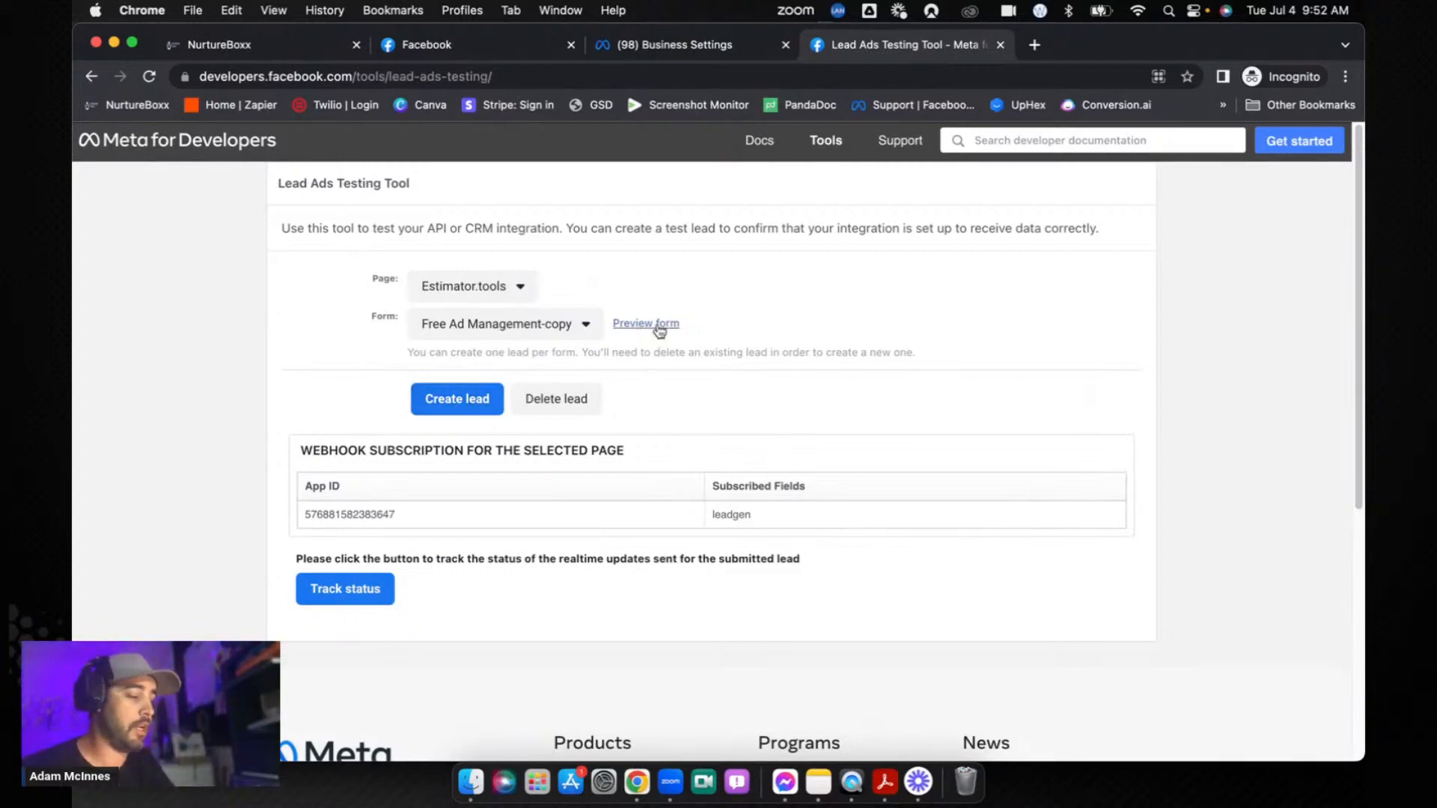
click(645, 323)
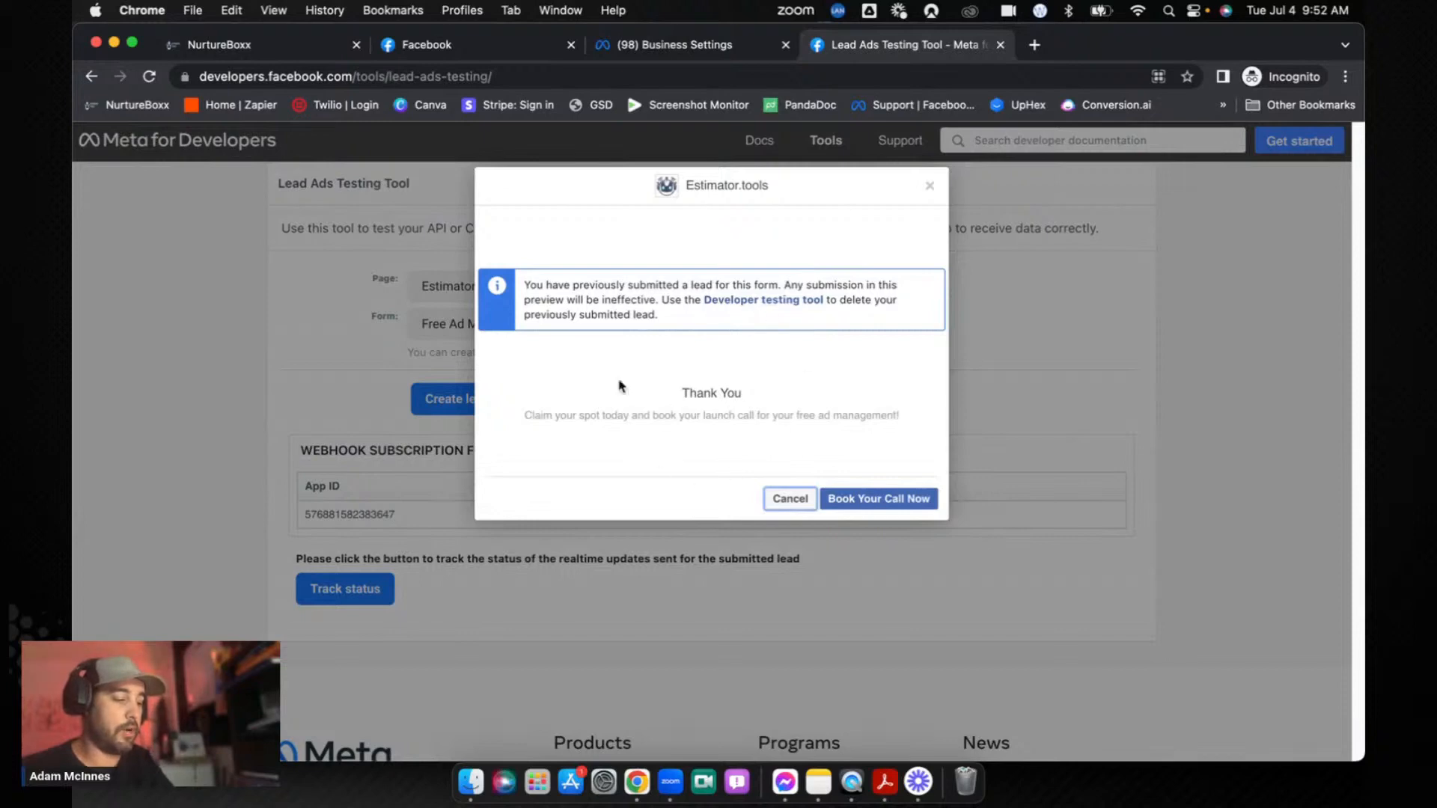
mouse_move(742, 418)
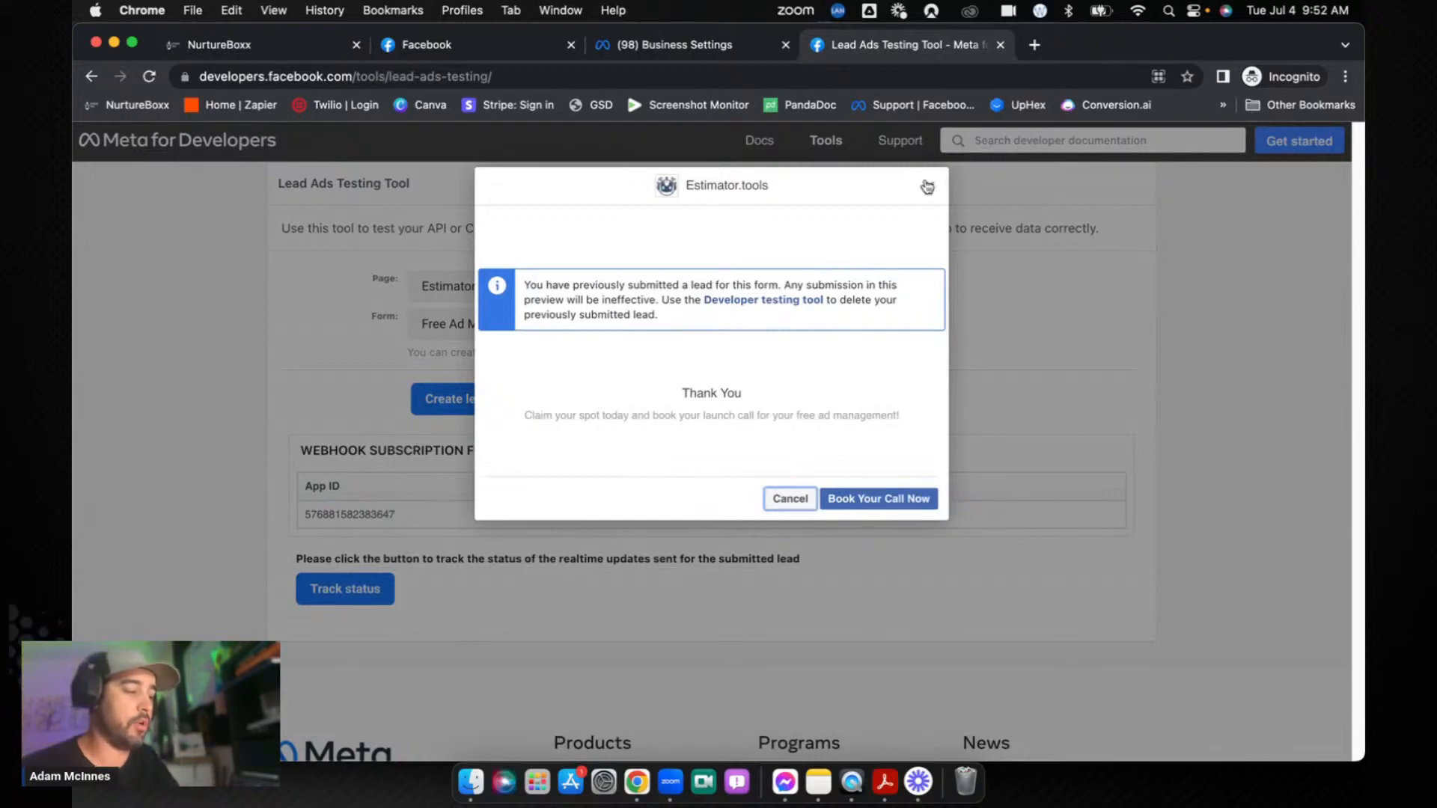
click(927, 187)
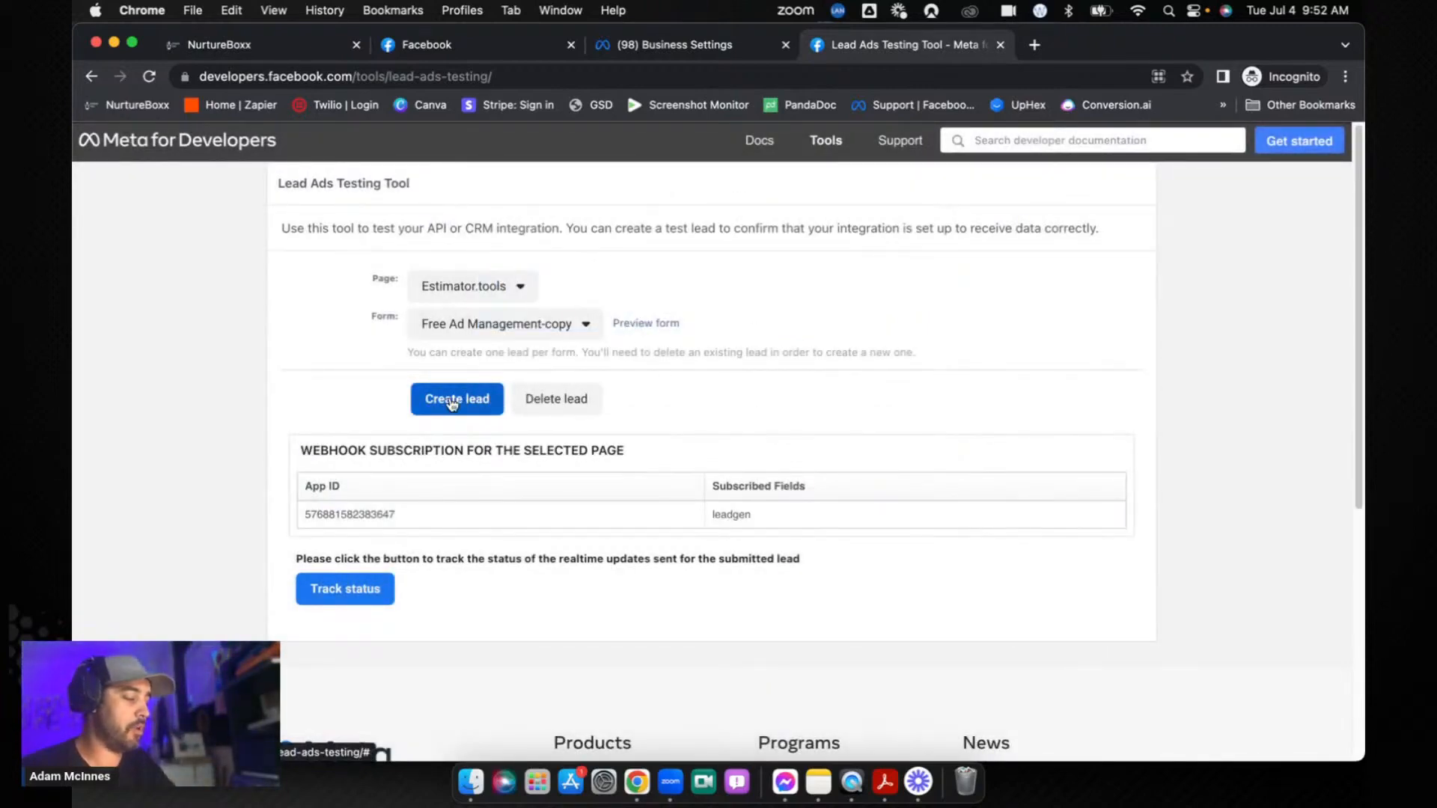
Step: Create a test lead for the form and track its delivery status, which shows Failure
click(456, 398)
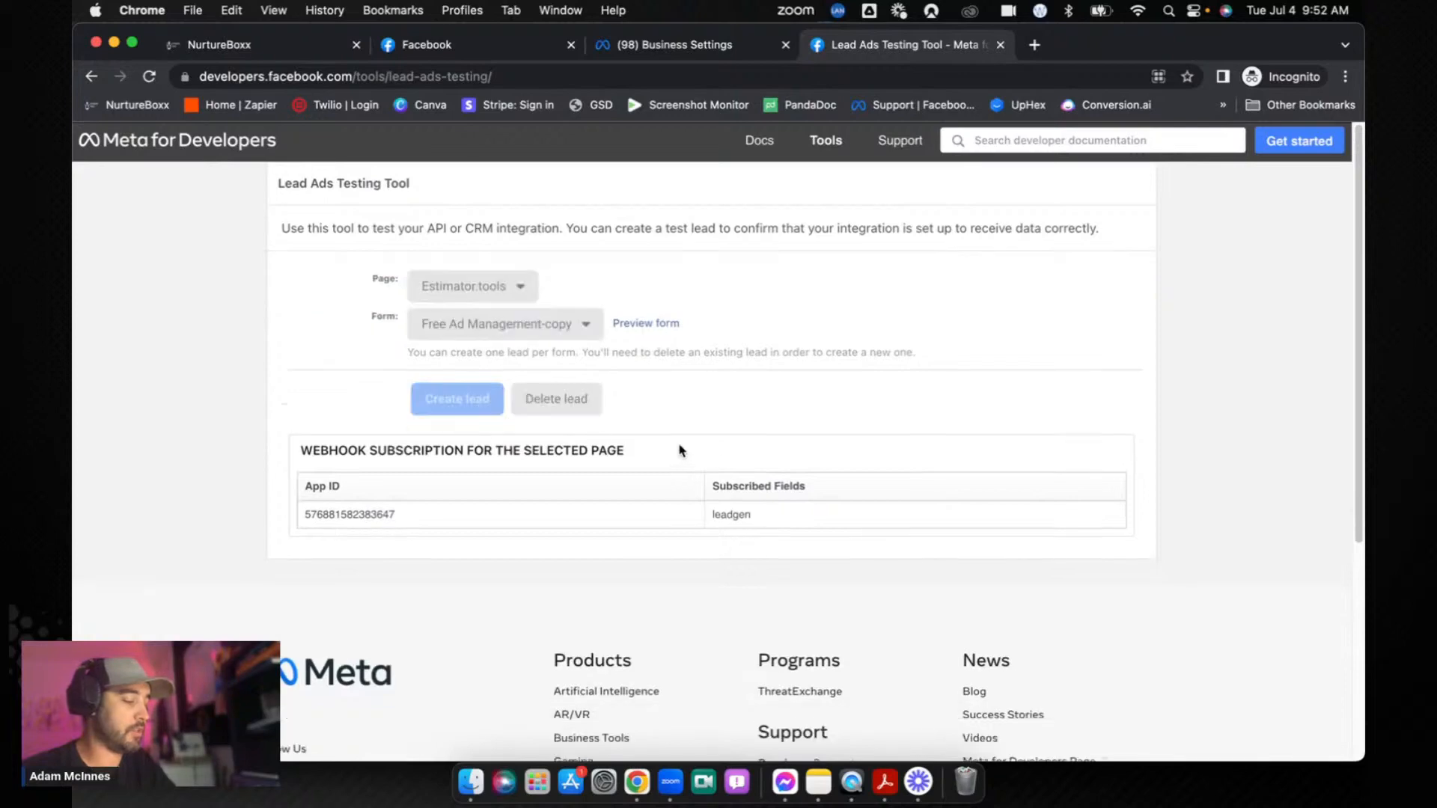
click(456, 397)
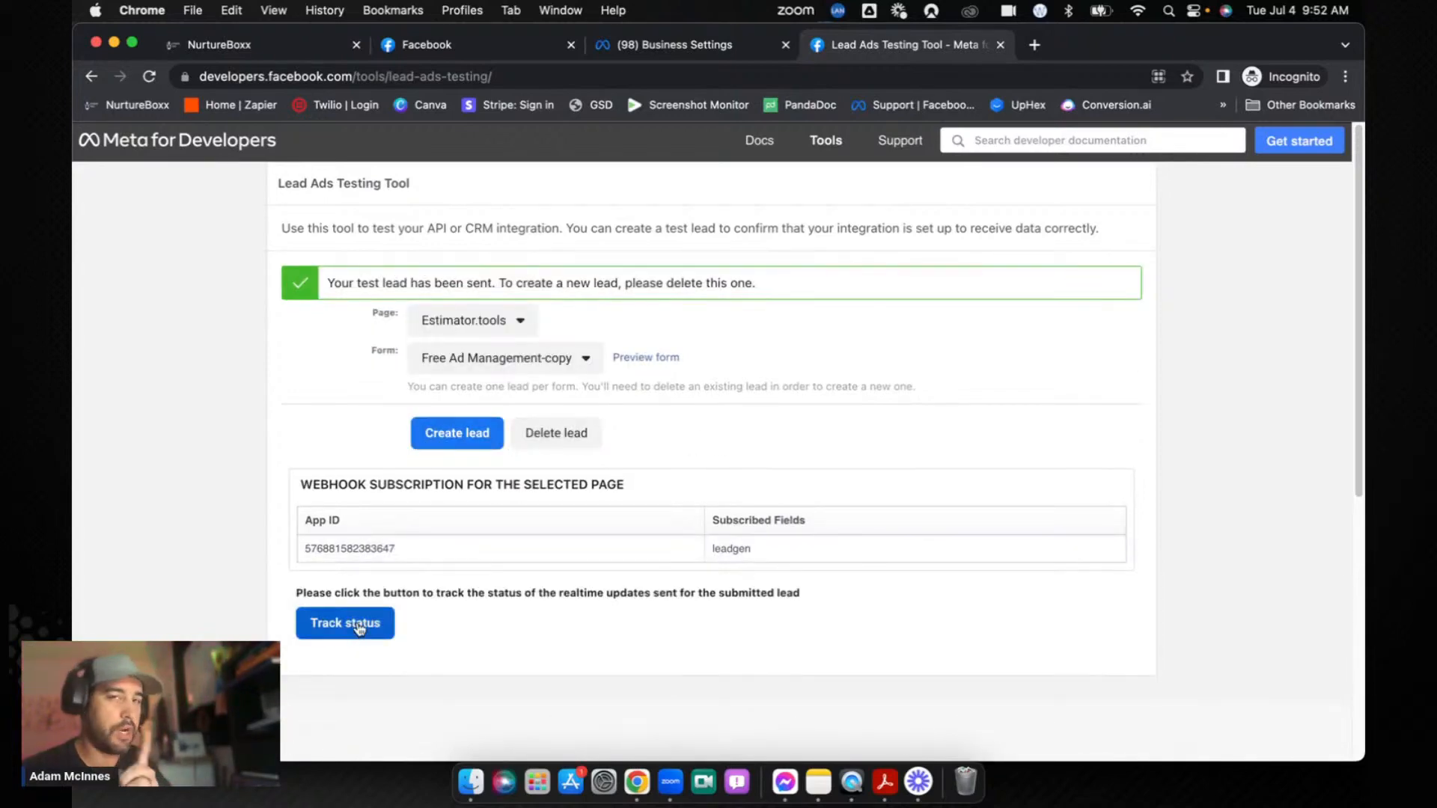
click(344, 622)
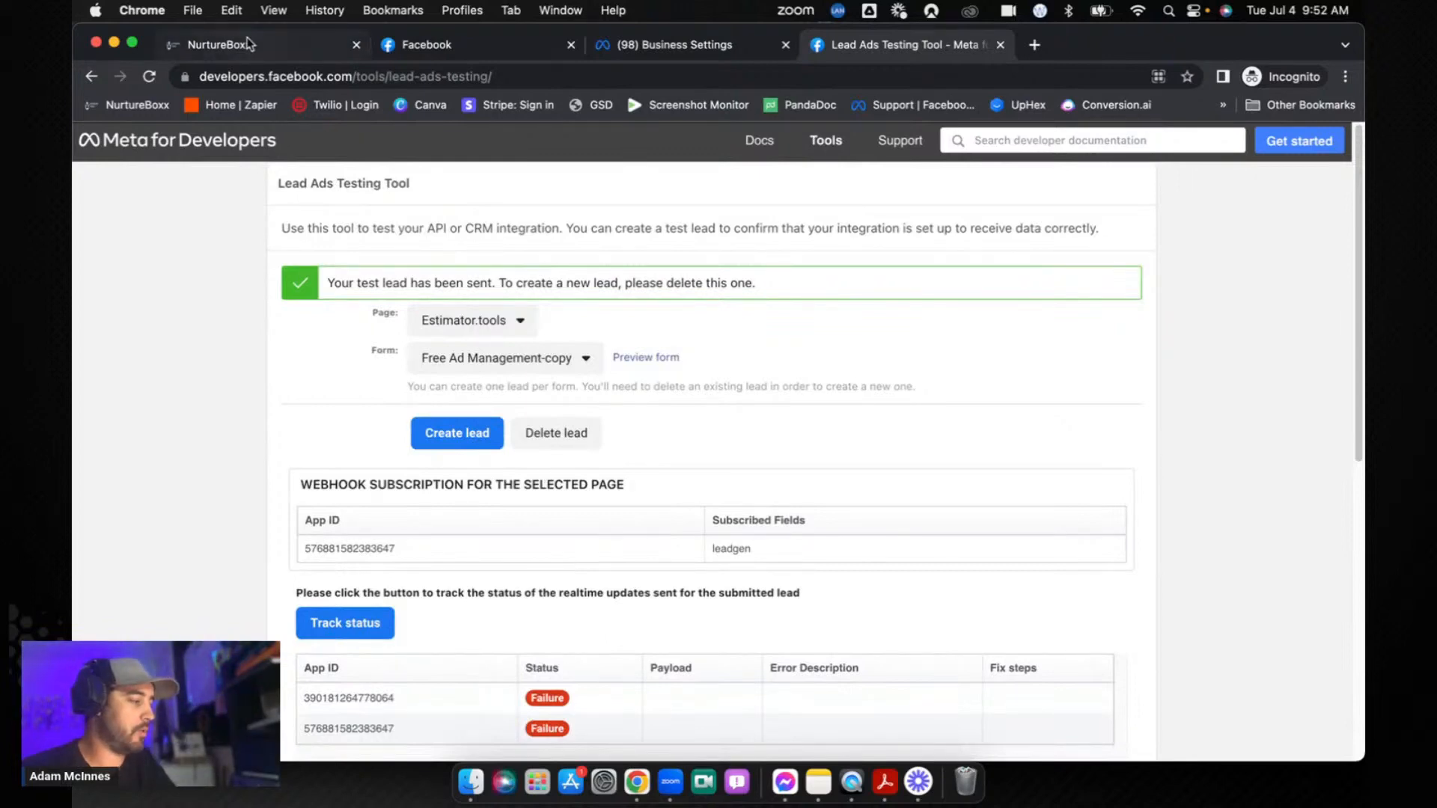
Step: Delete the fb lead-tagged test contact from NurtureBoxx Contacts
click(220, 44)
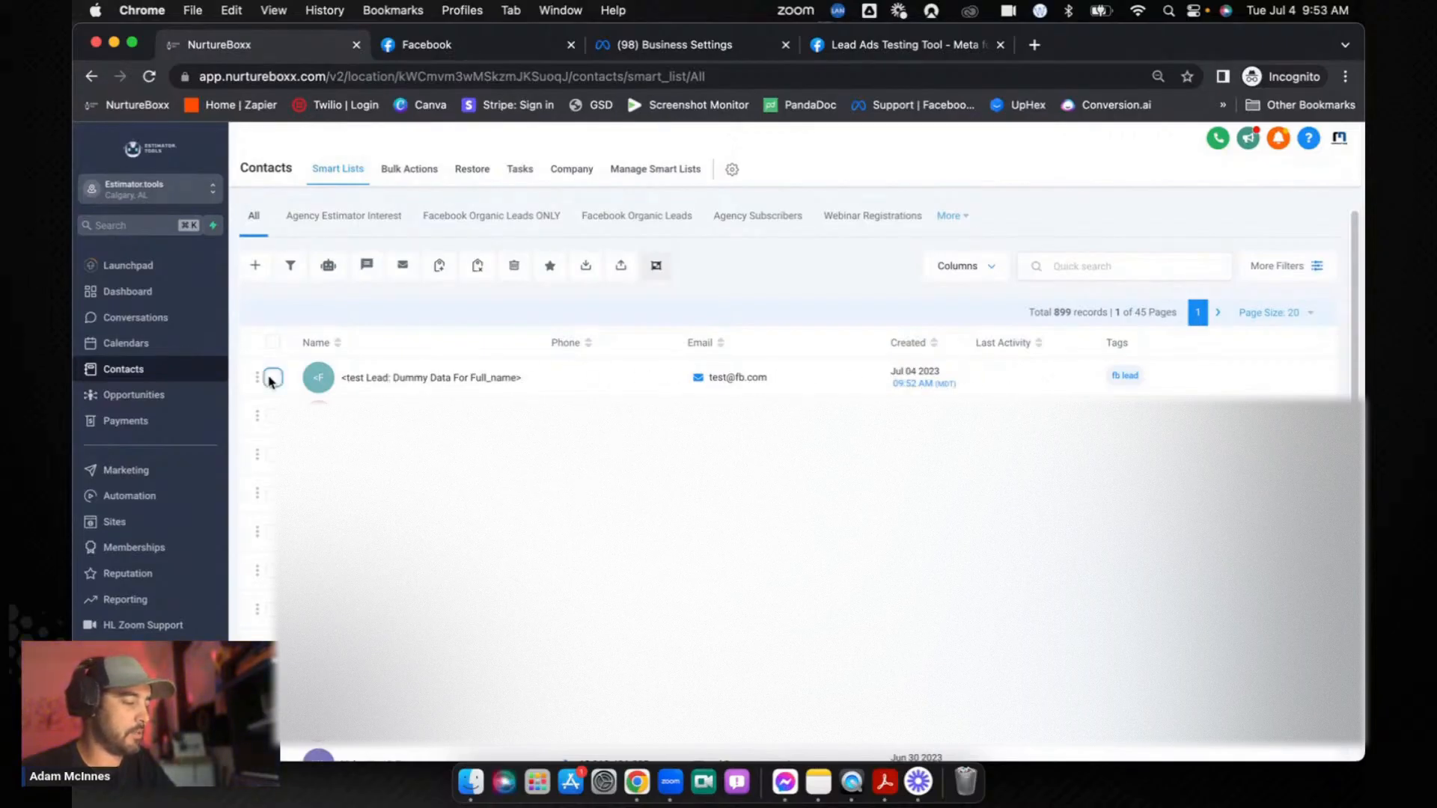
click(514, 265)
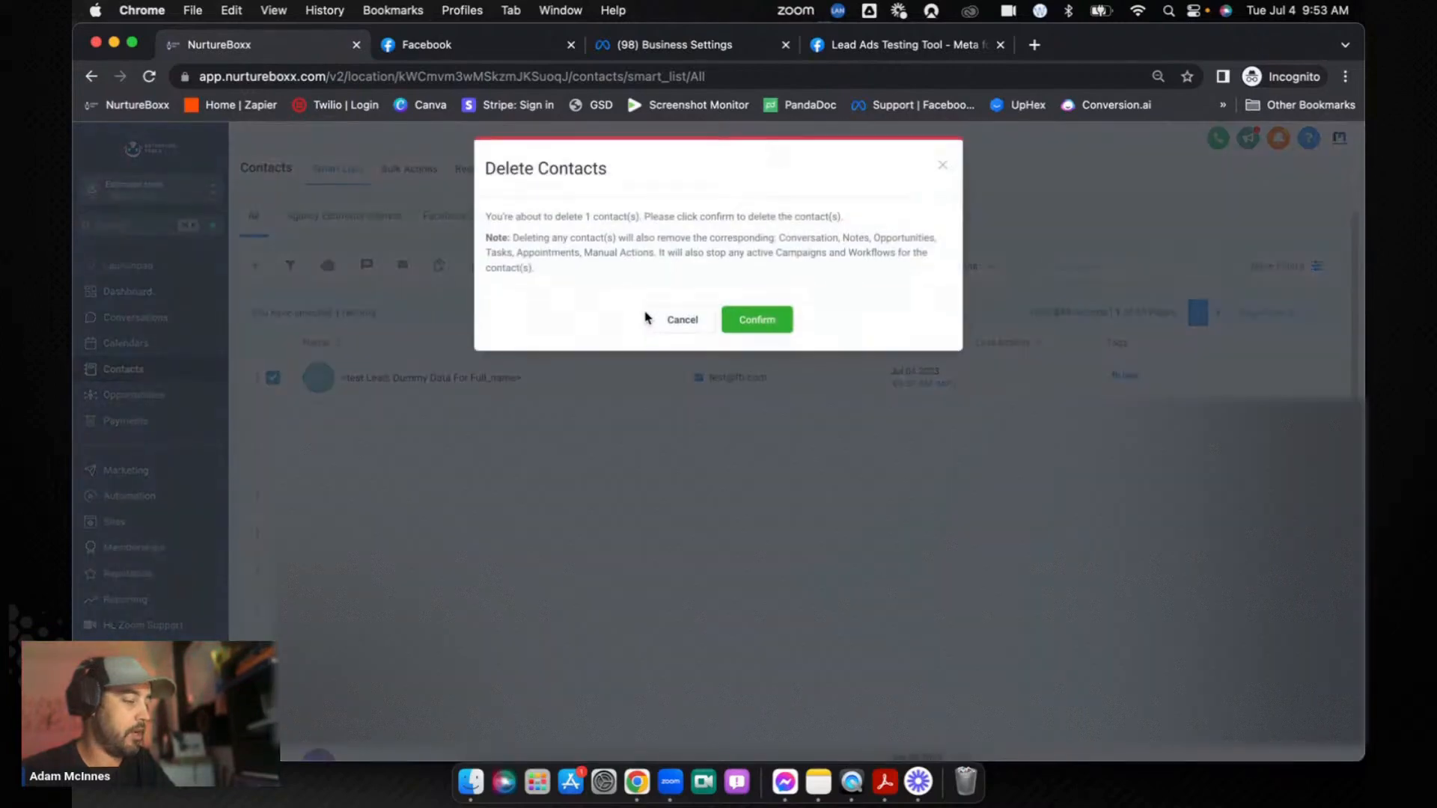
click(681, 319)
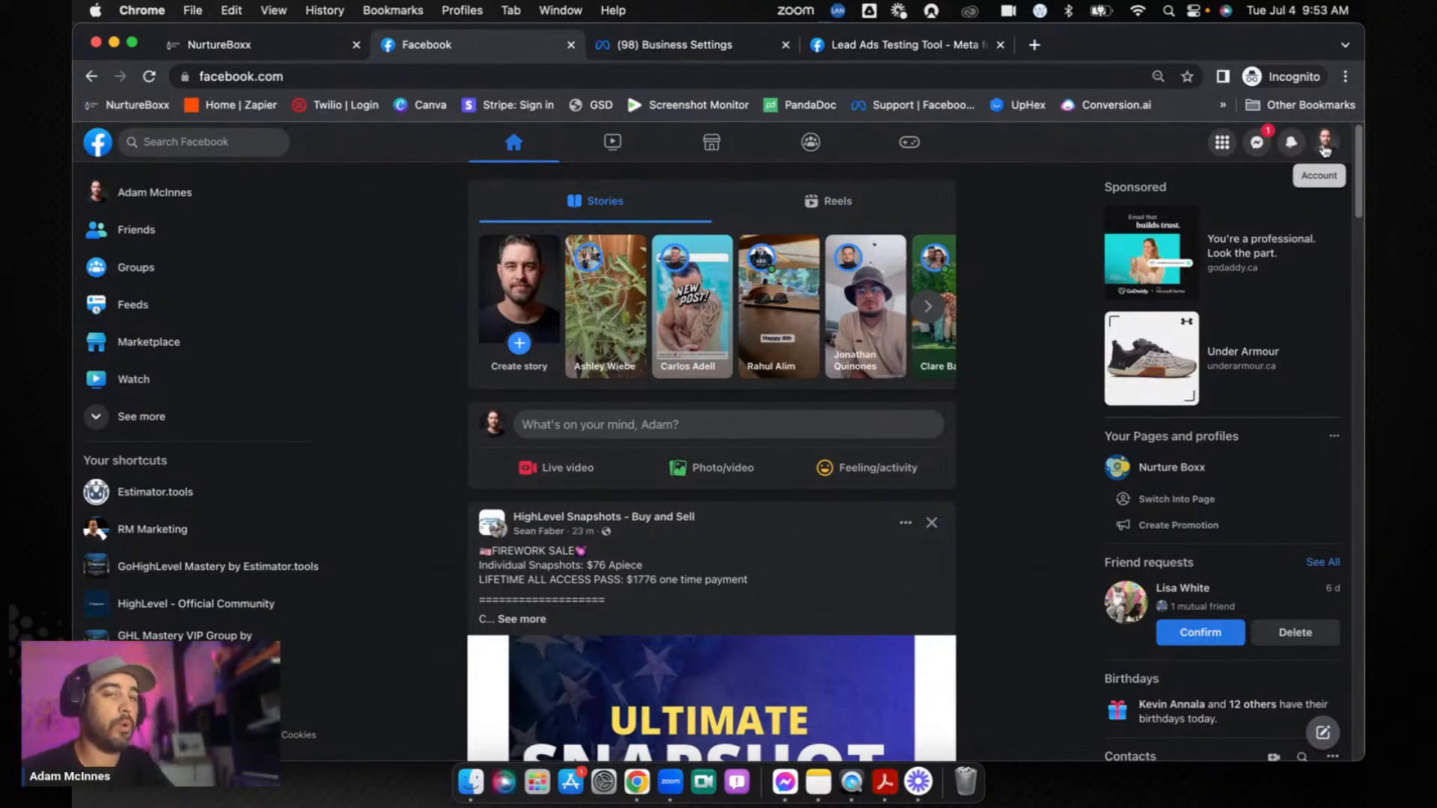
Step: Go to Facebook Settings & privacy > Business integrations, listing 19 active integrations
click(1323, 142)
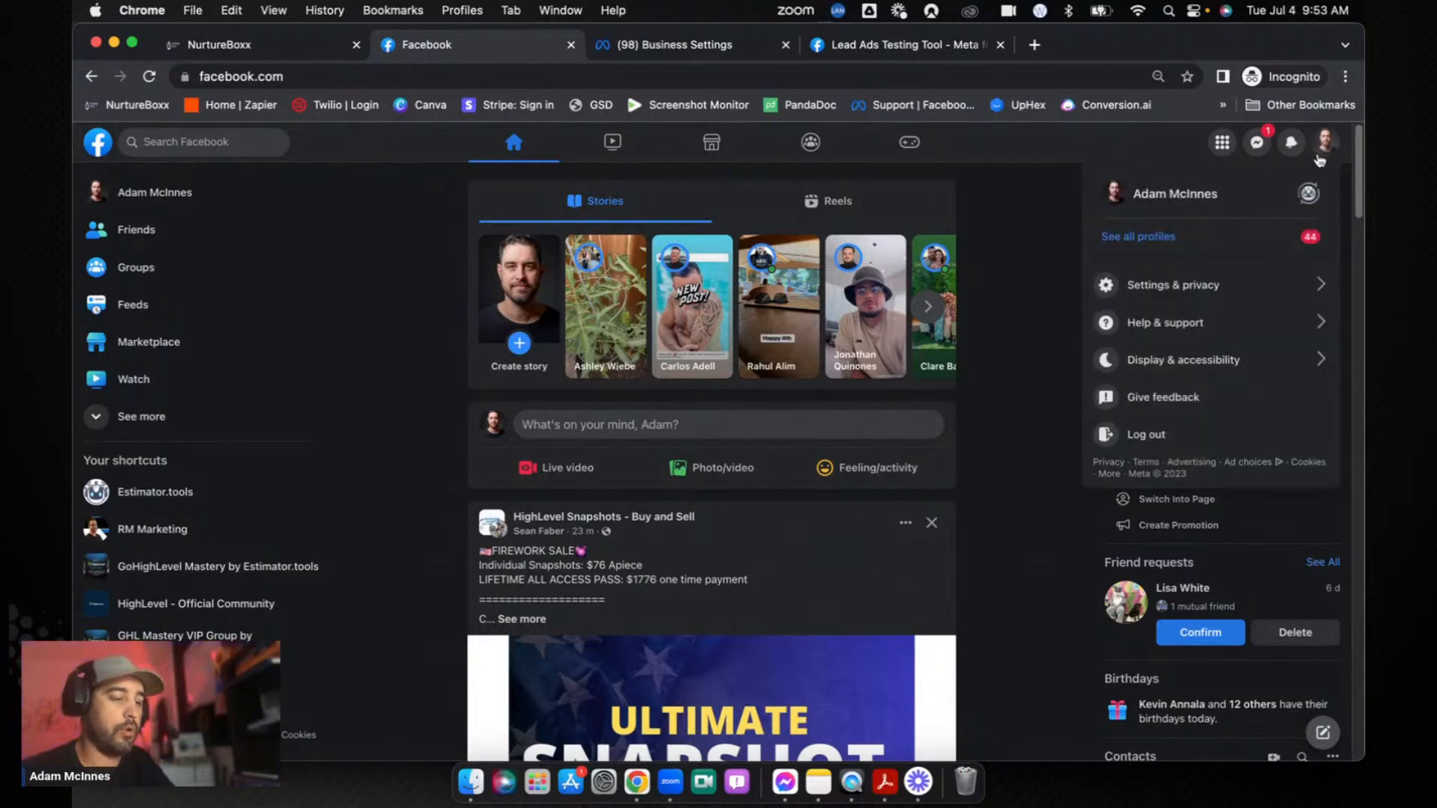
click(1171, 285)
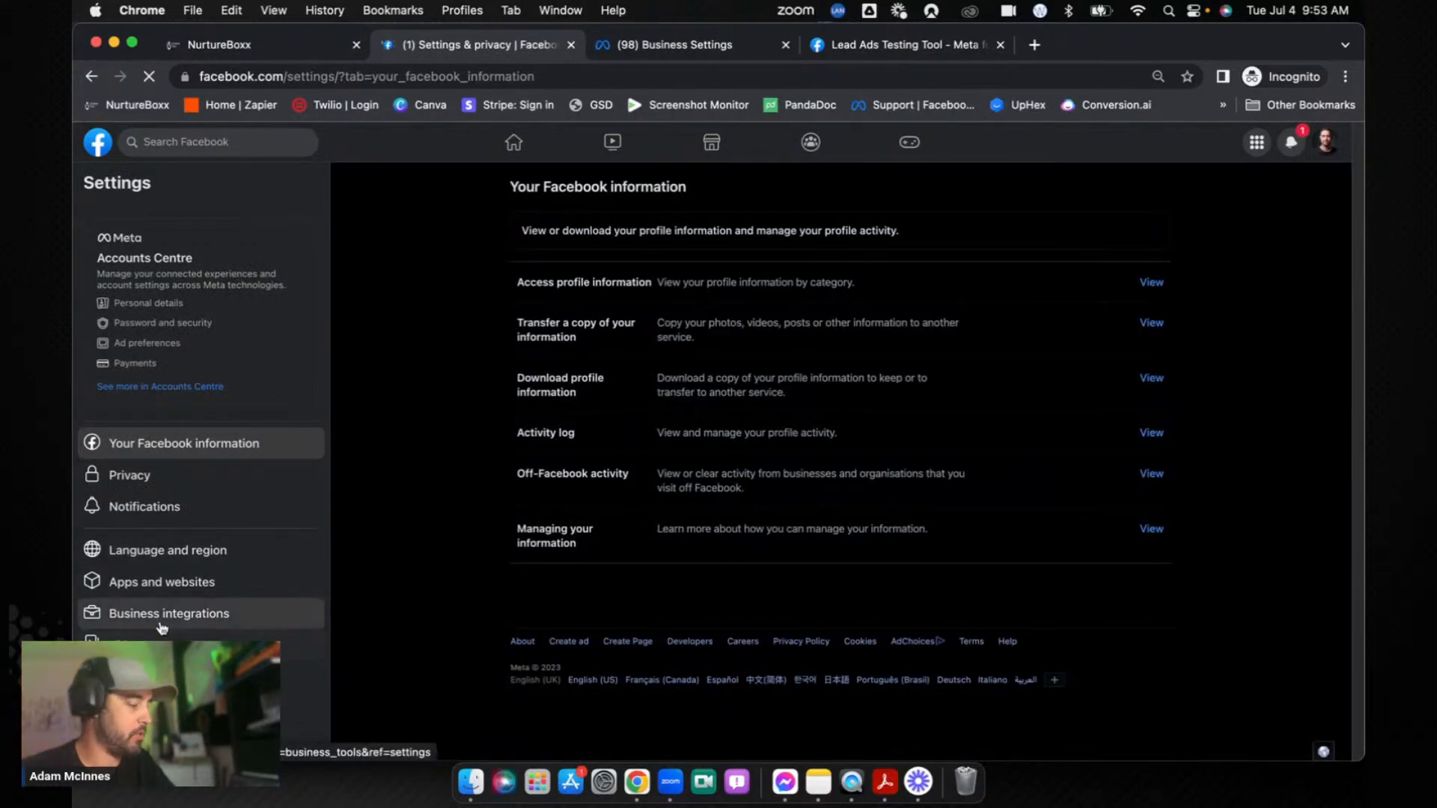
click(168, 613)
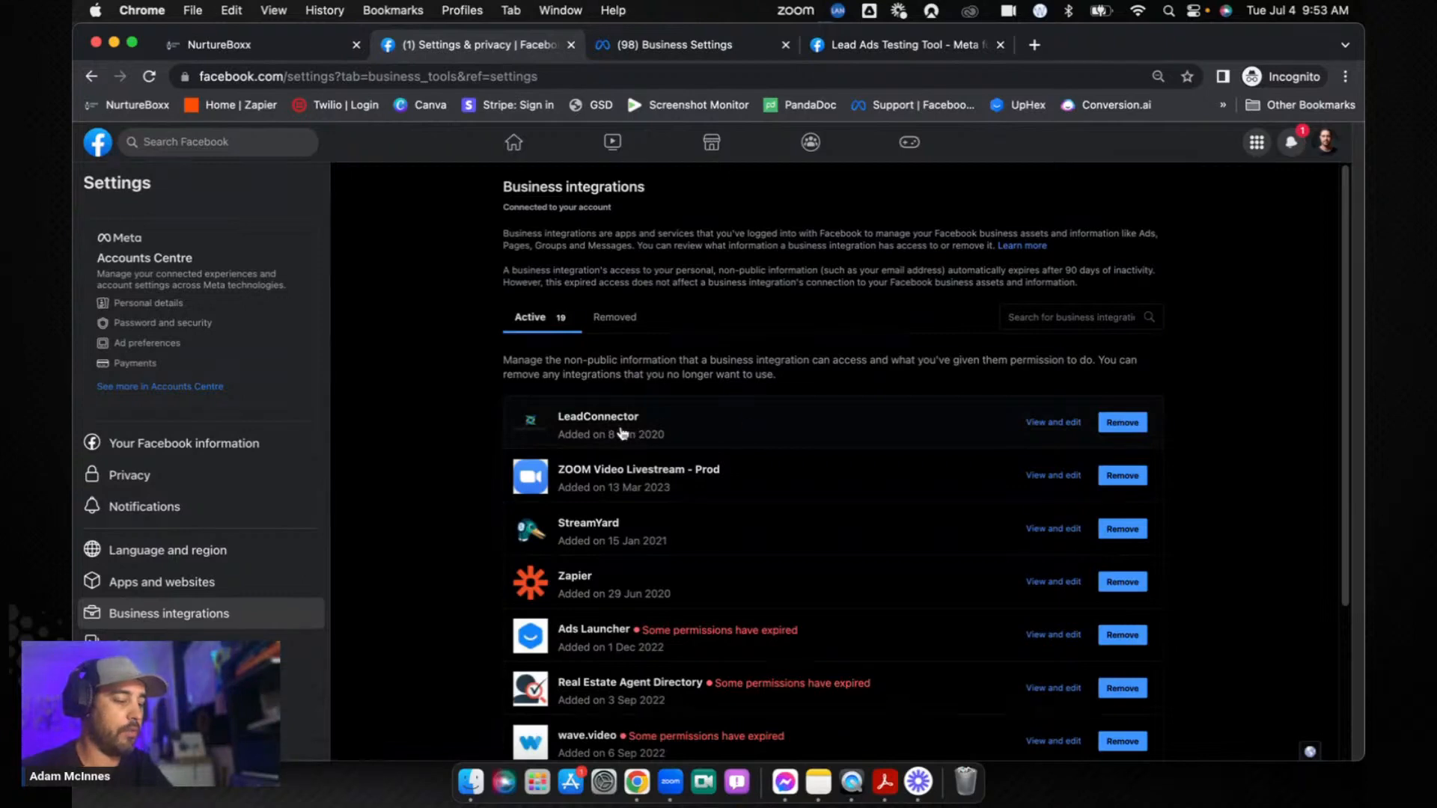
mouse_move(935, 437)
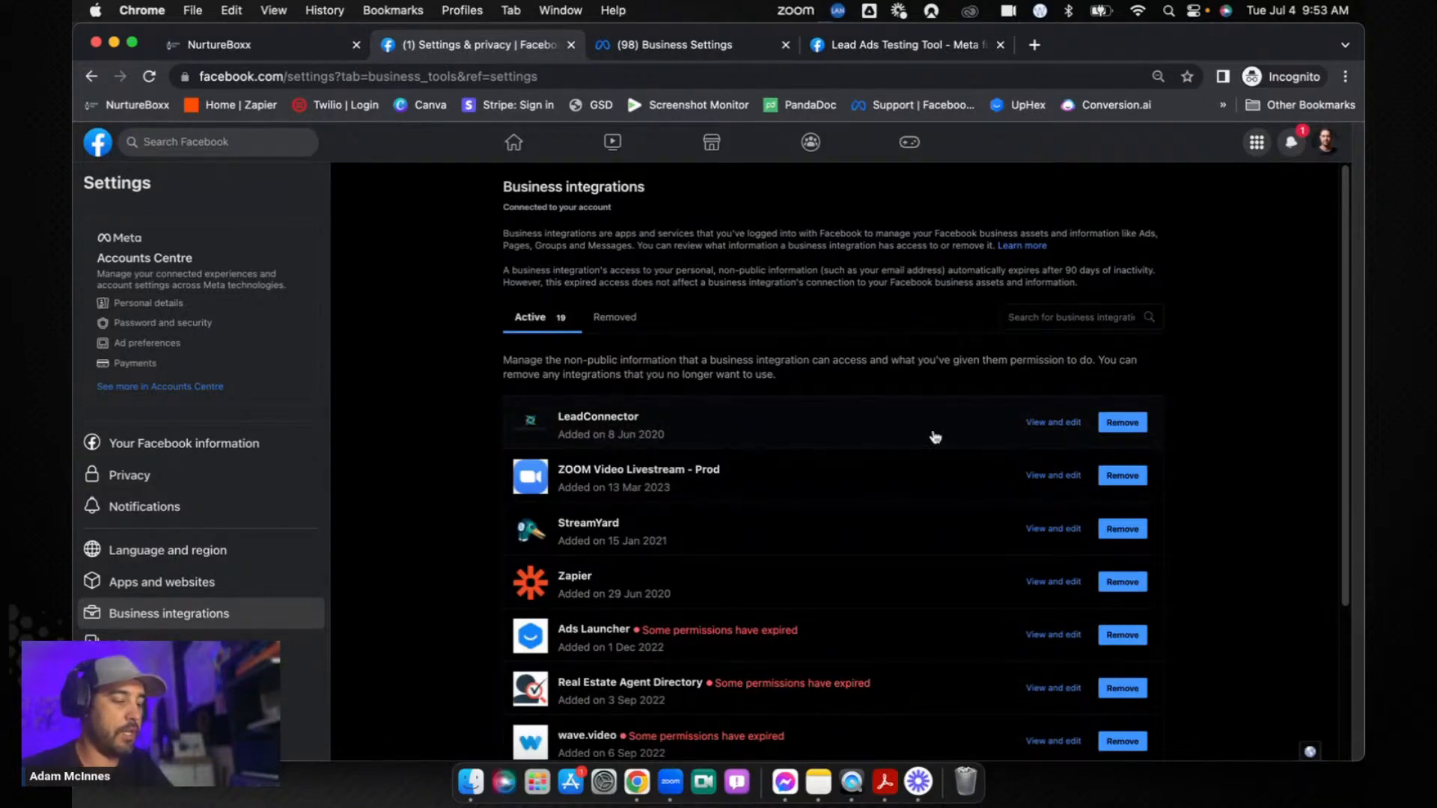
Step: Review the Pages LeadConnector can access, including Estimator.tools, and cancel without changes
click(1052, 422)
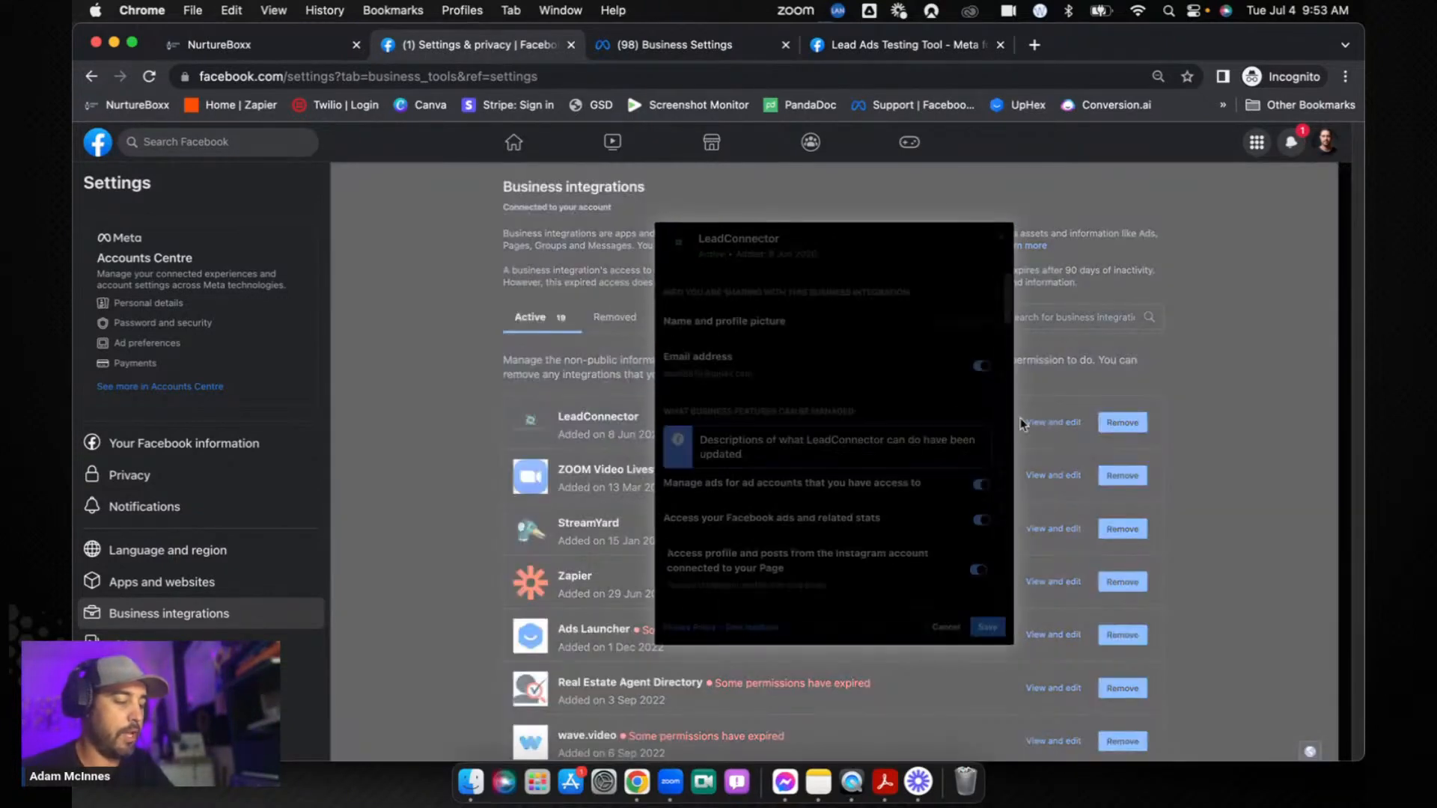
scroll(down, 3)
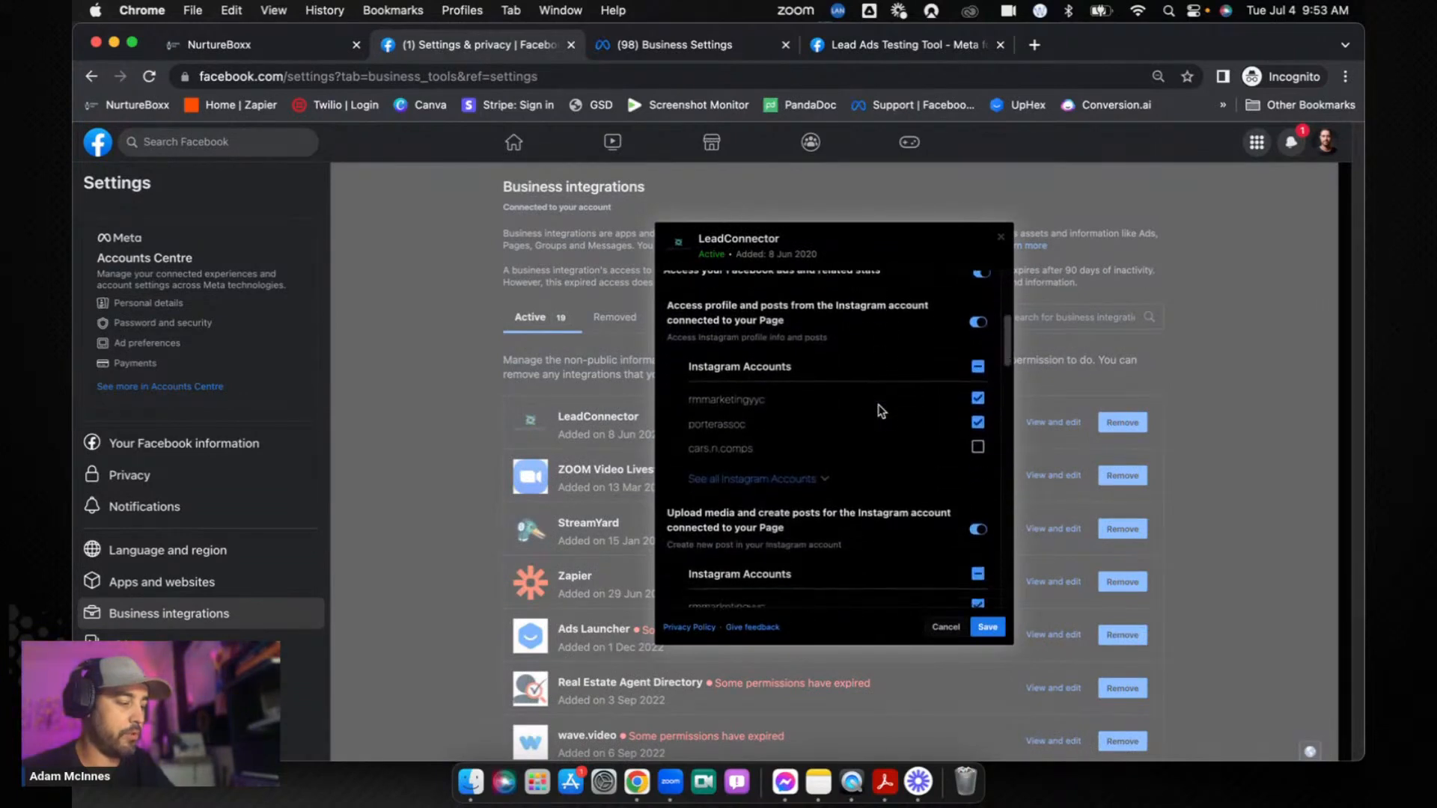
scroll(down, 3)
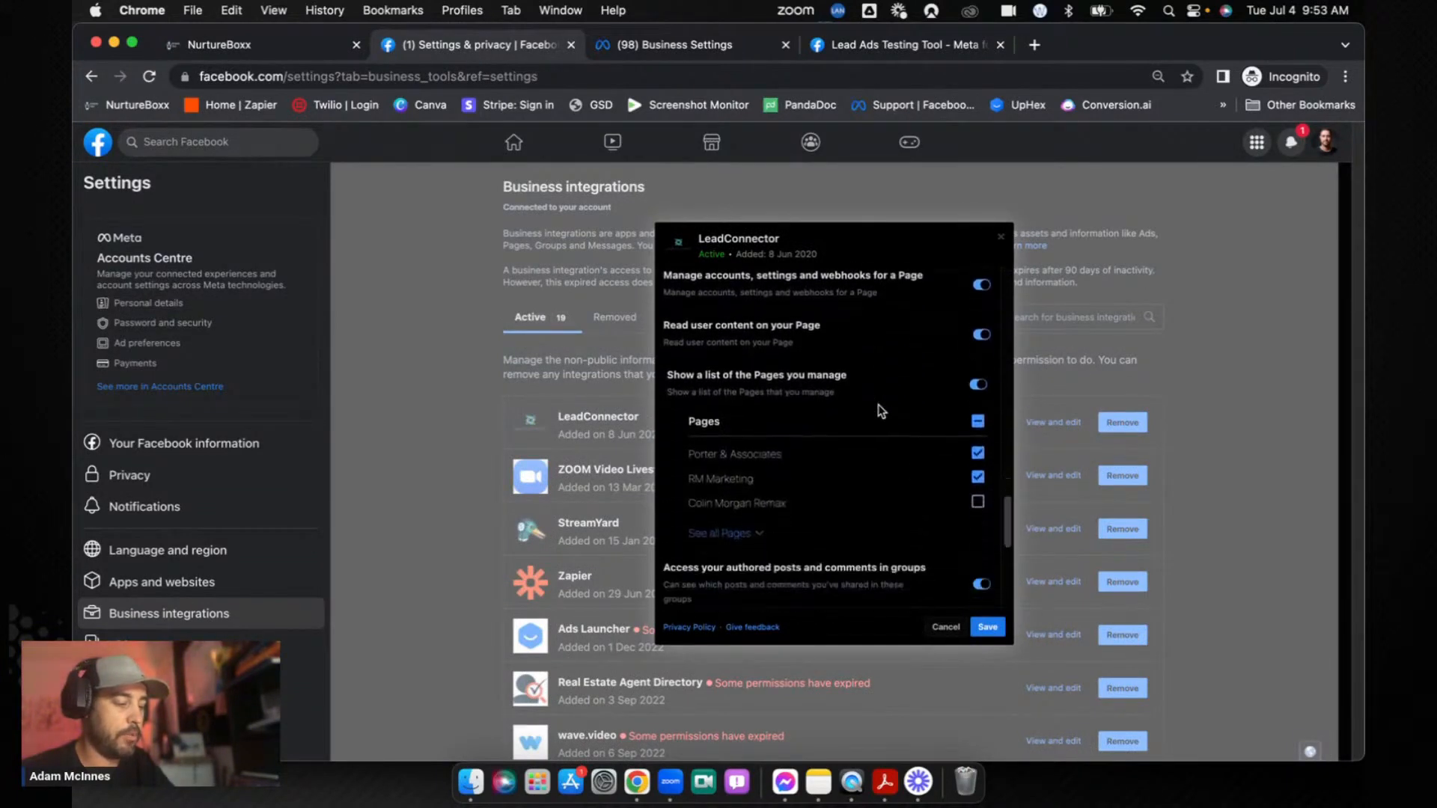
scroll(down, 3)
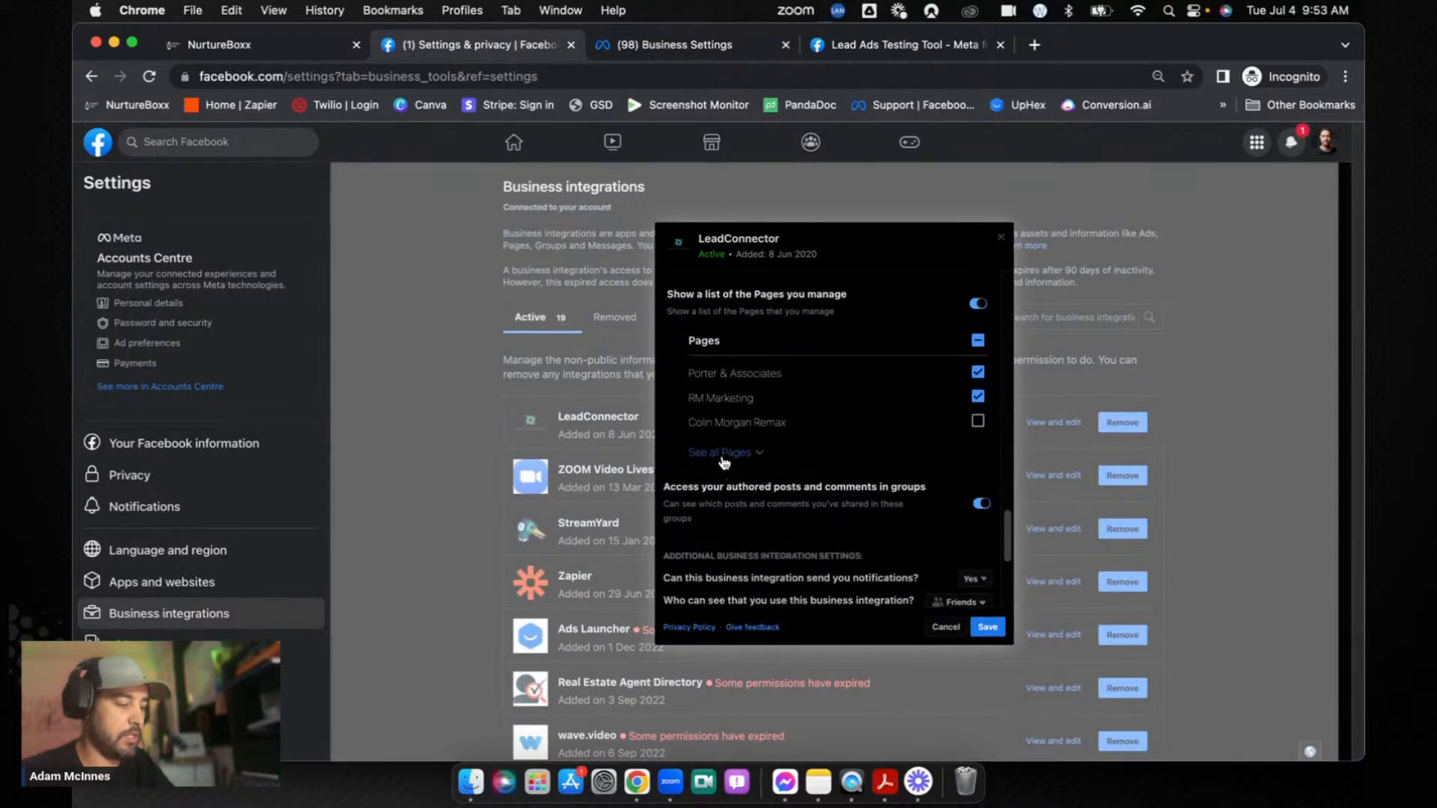
click(720, 452)
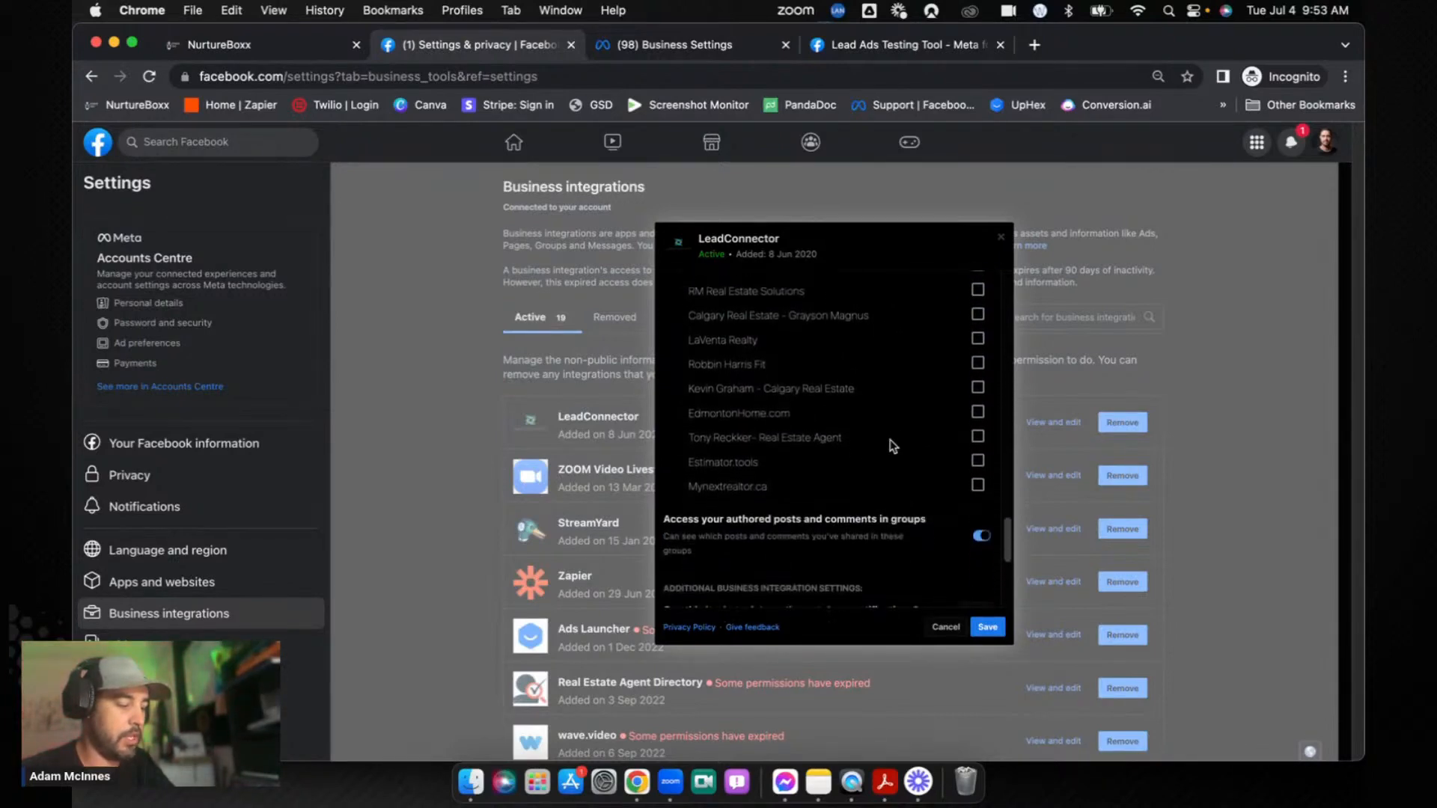
click(976, 460)
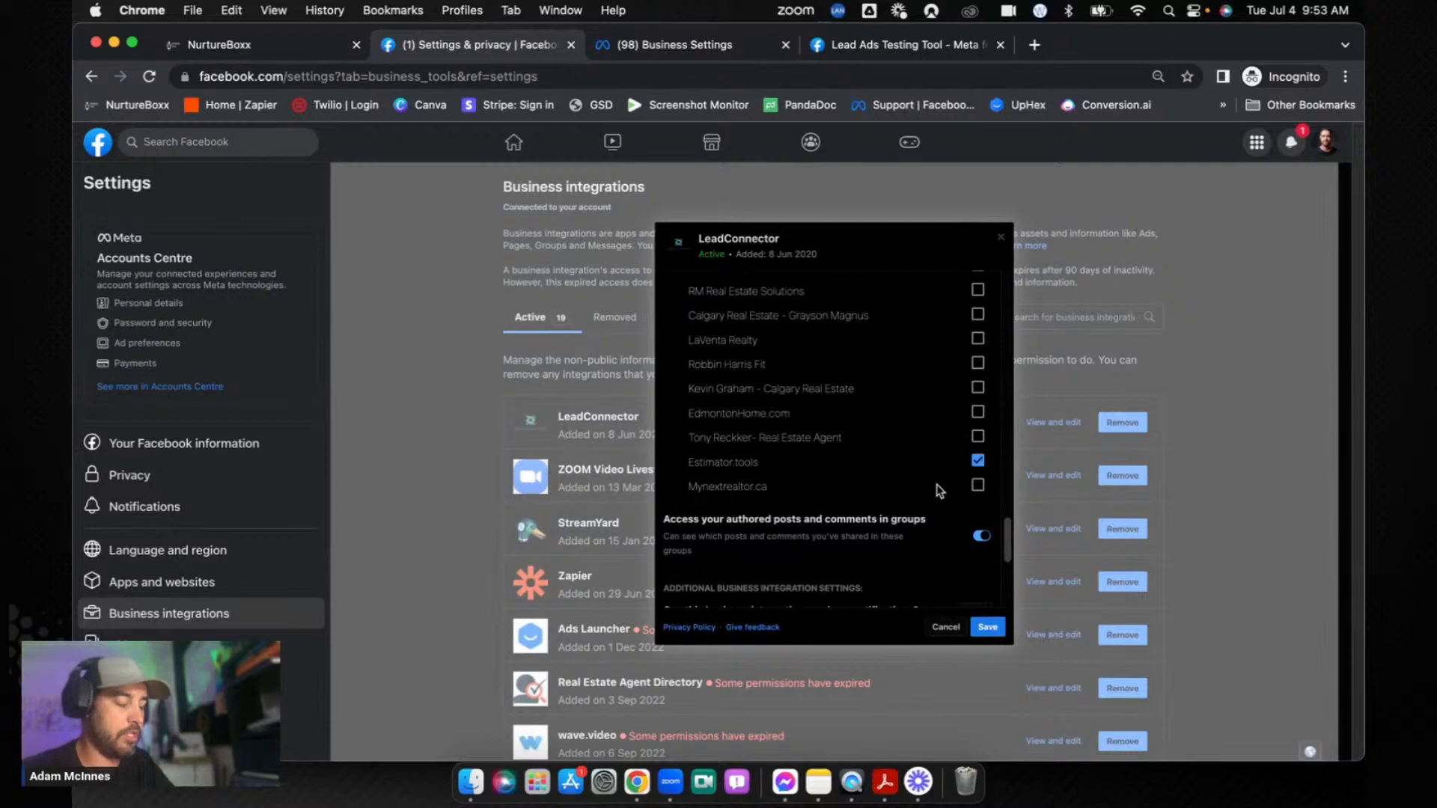
scroll(down, 3)
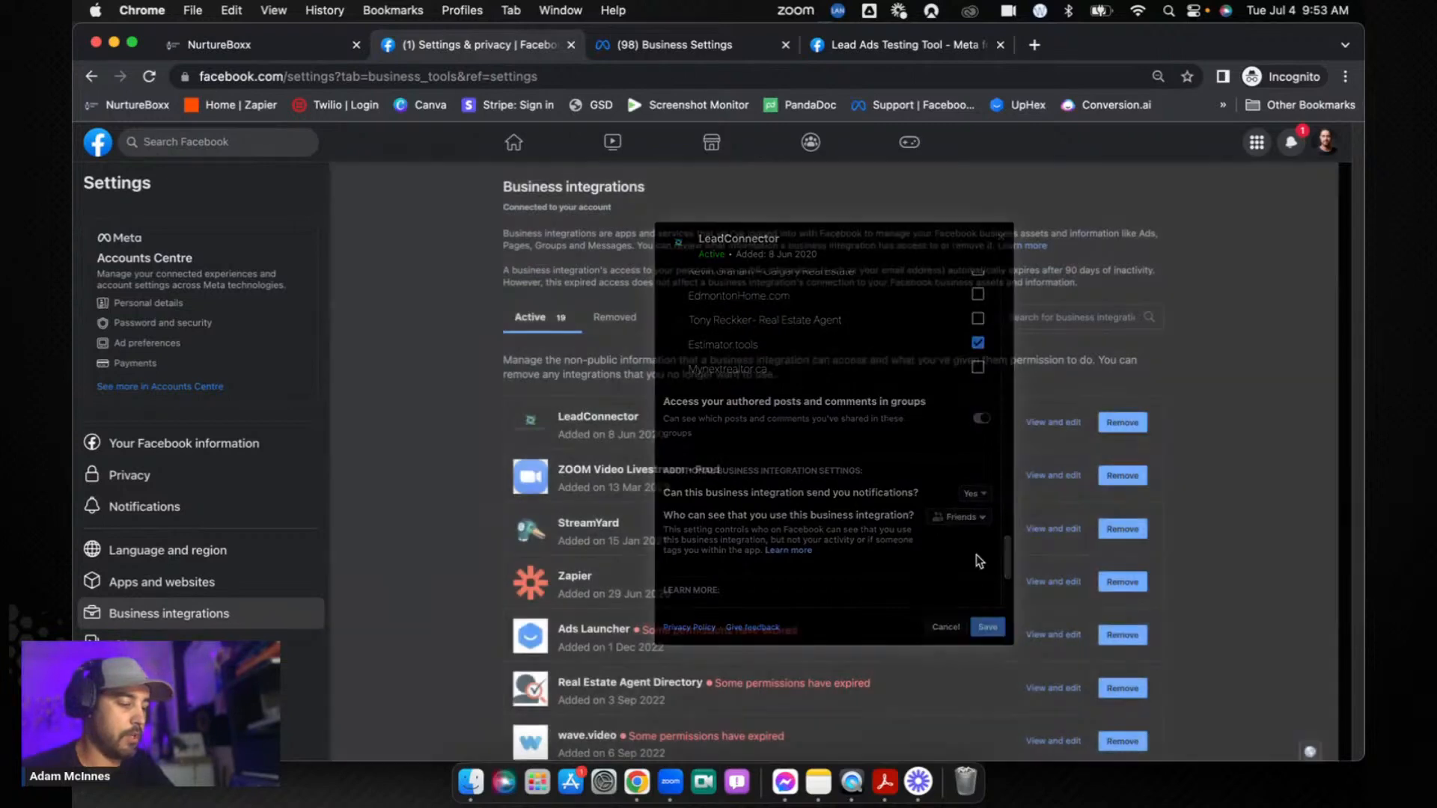
click(944, 628)
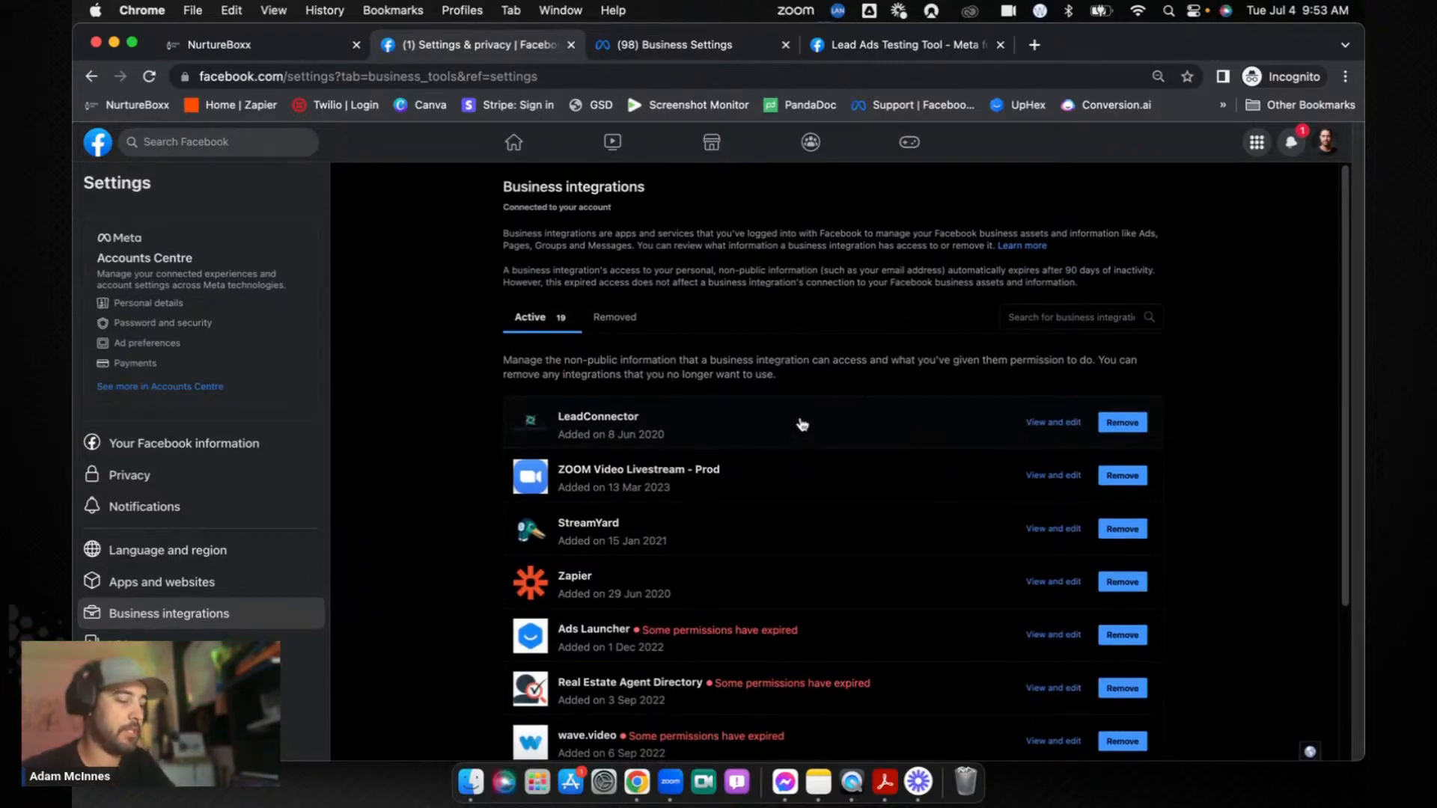
mouse_move(498, 424)
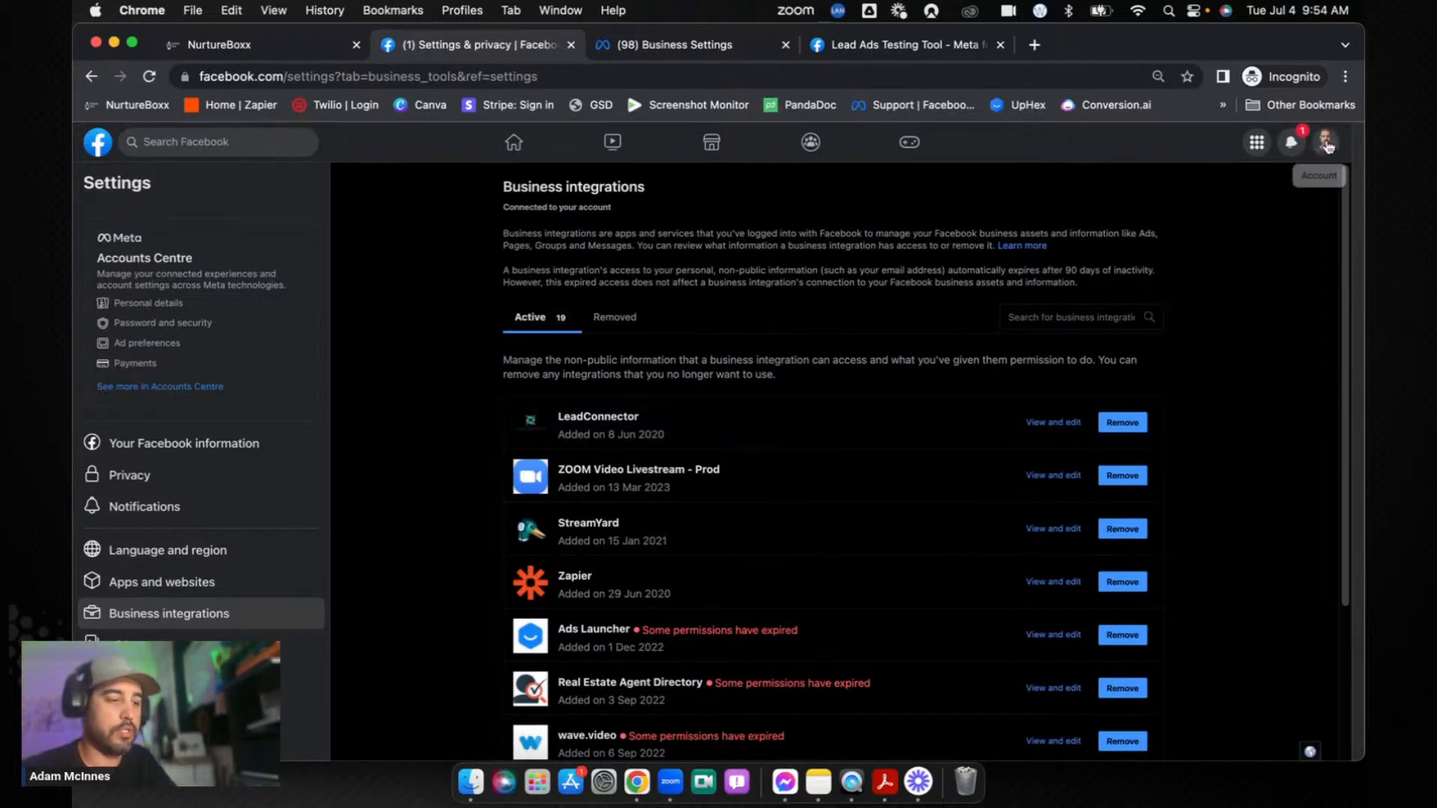
click(1325, 142)
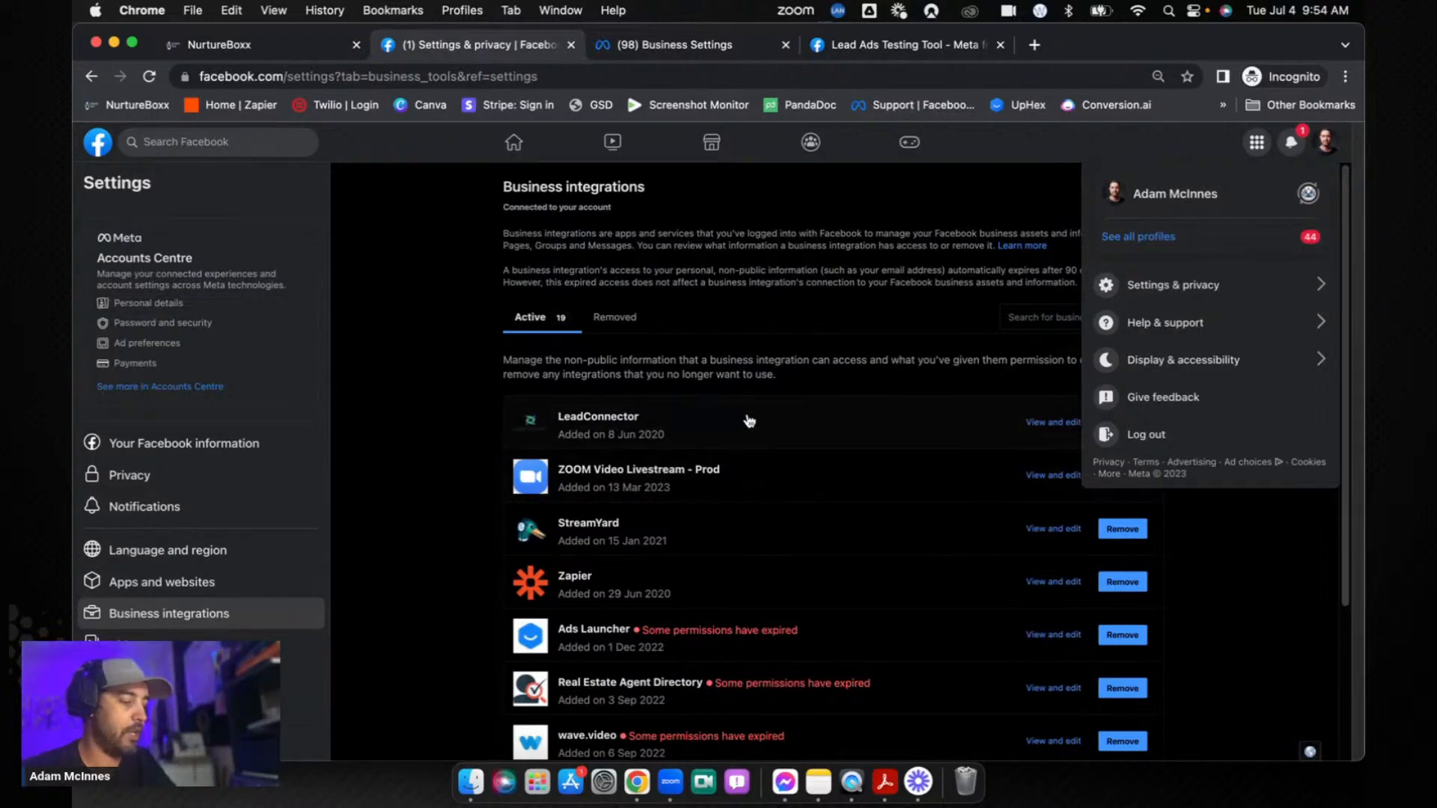
mouse_move(764, 432)
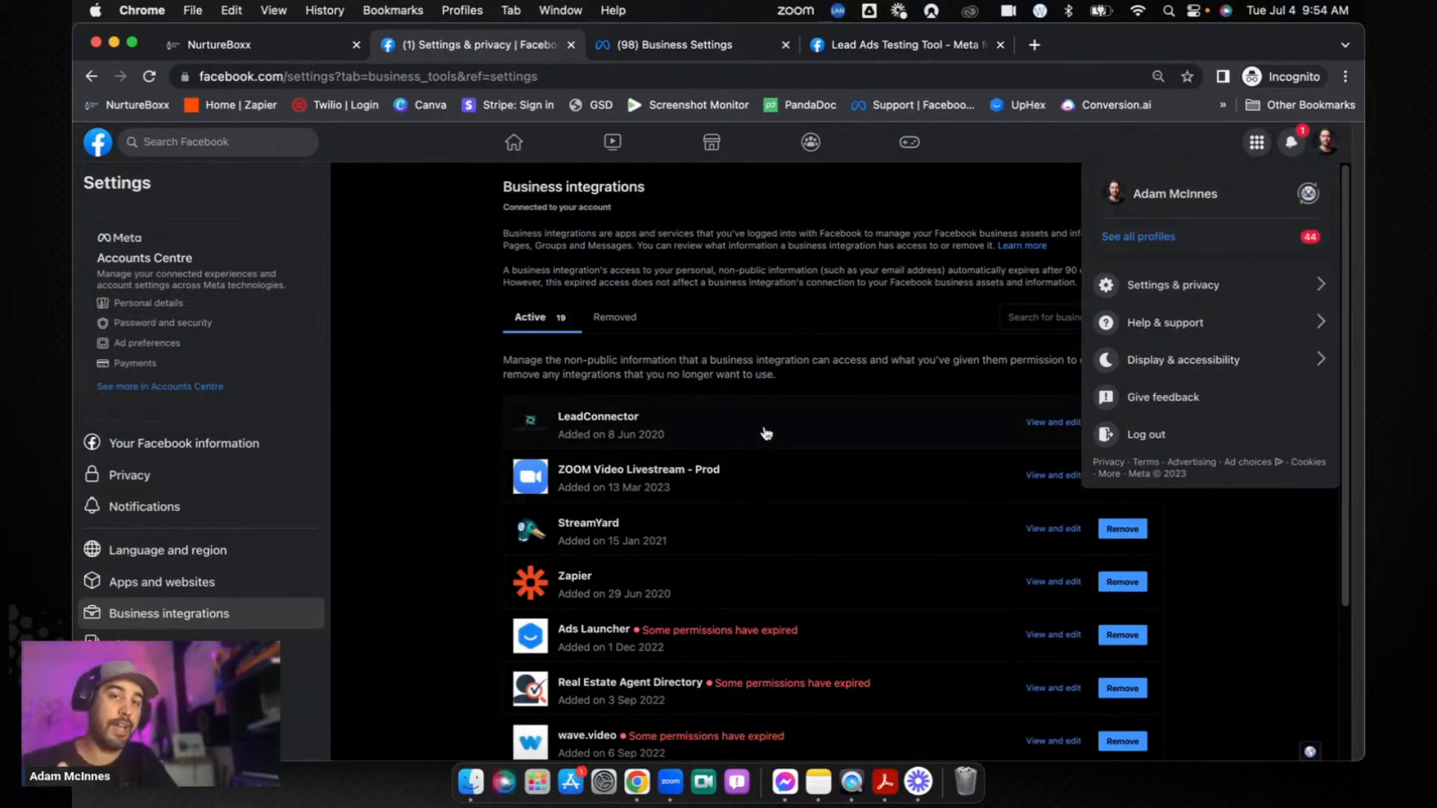
mouse_move(806, 343)
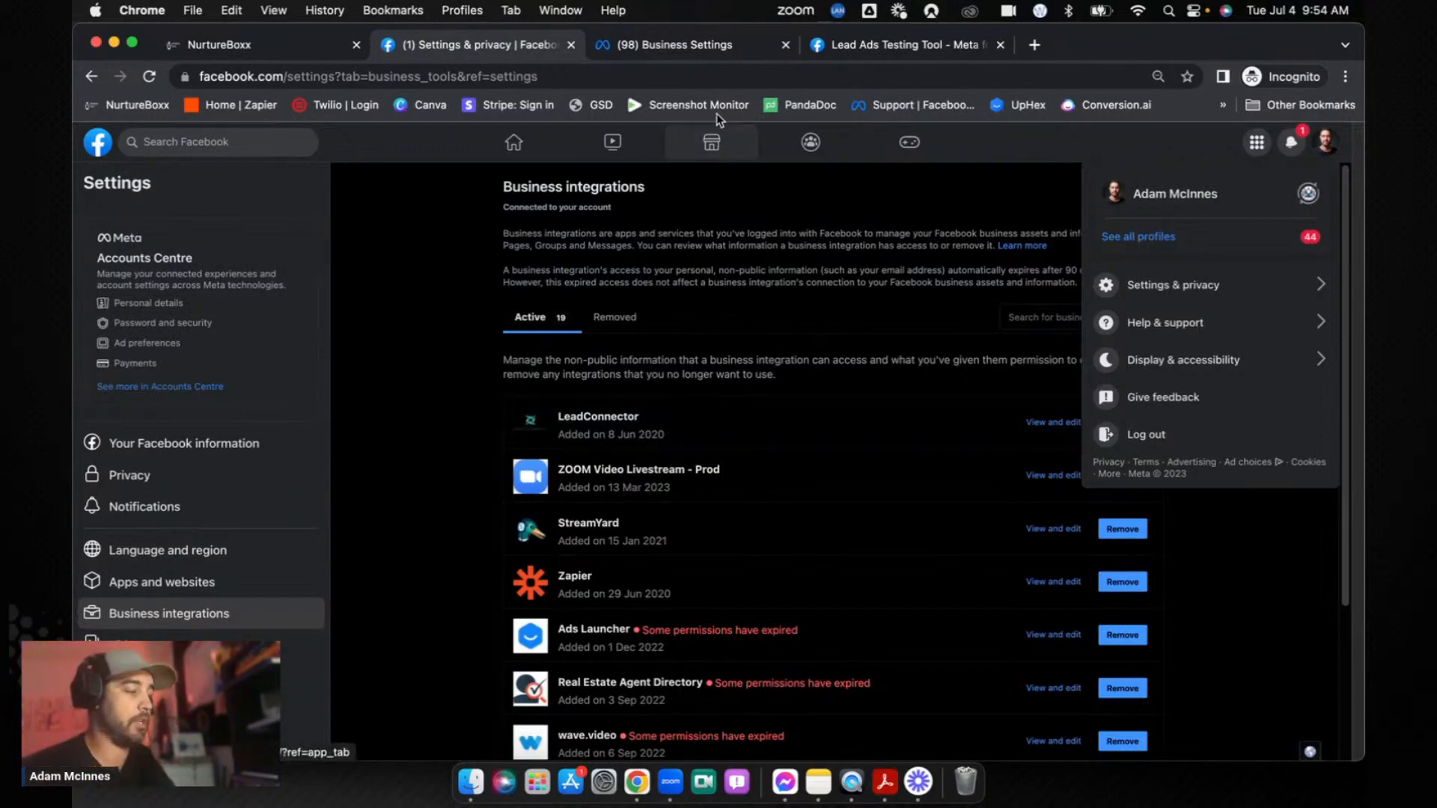
Step: View RM Marketing's Leads Access CRMs tab, listing LeadConnector and Zapier
click(675, 44)
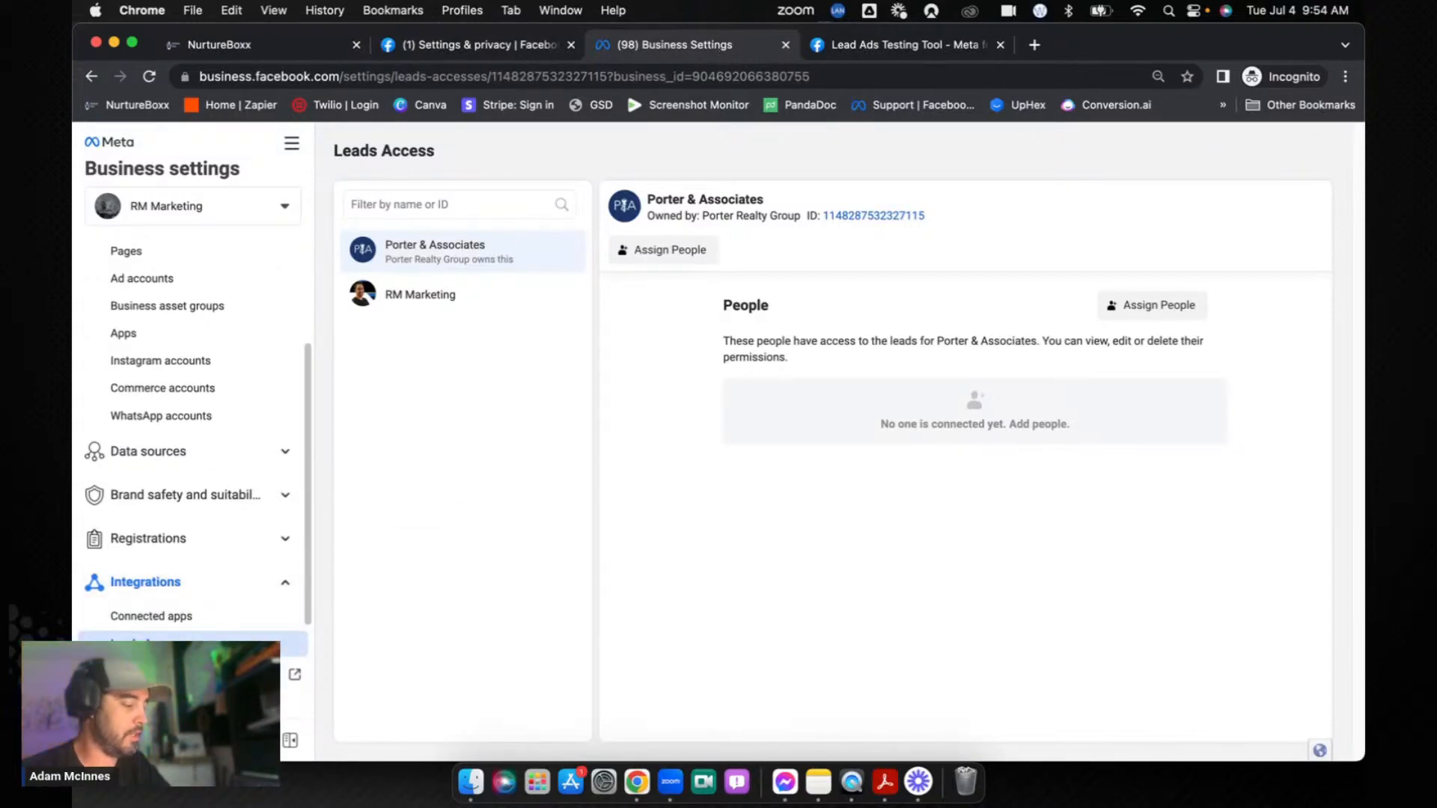
mouse_move(437, 303)
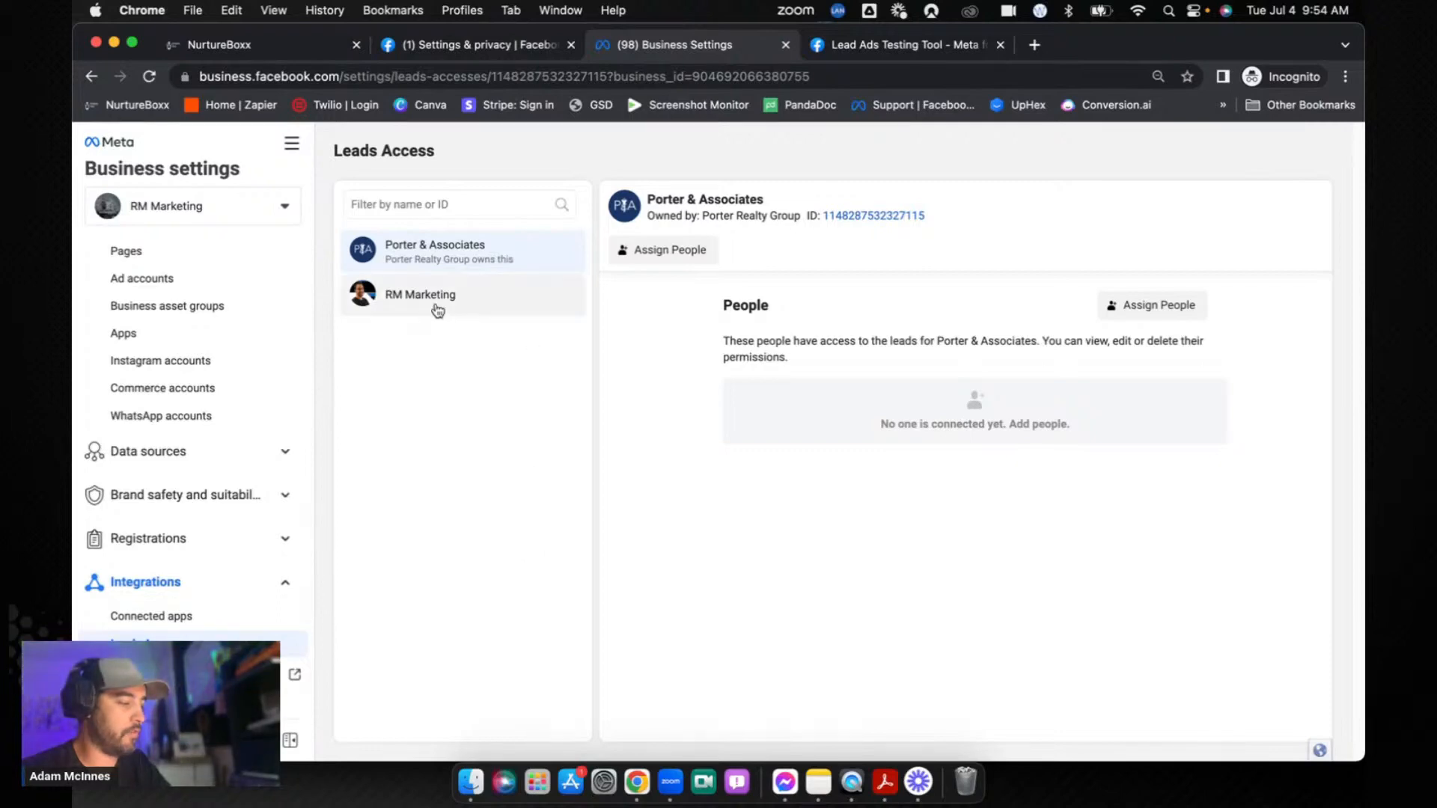
click(420, 294)
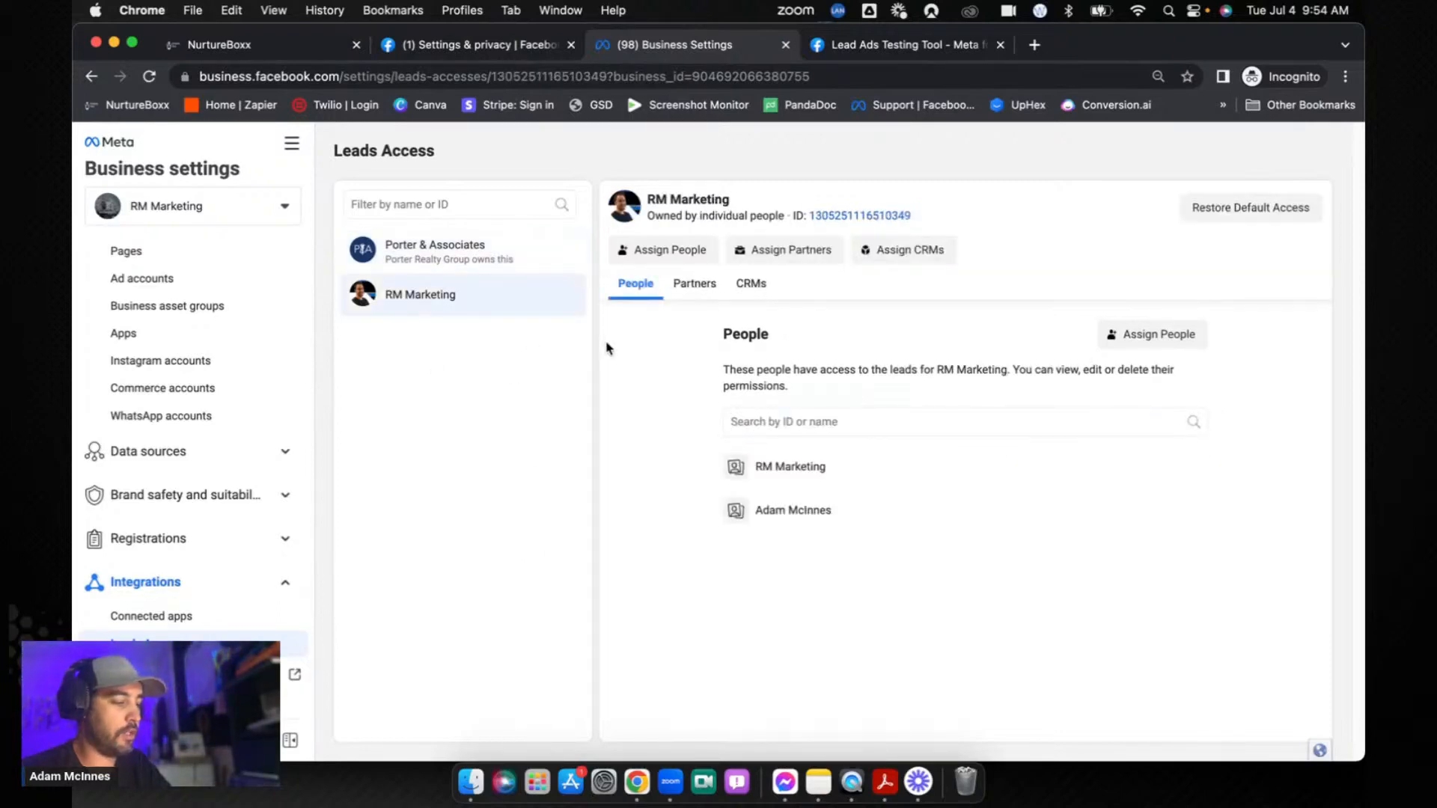
click(751, 283)
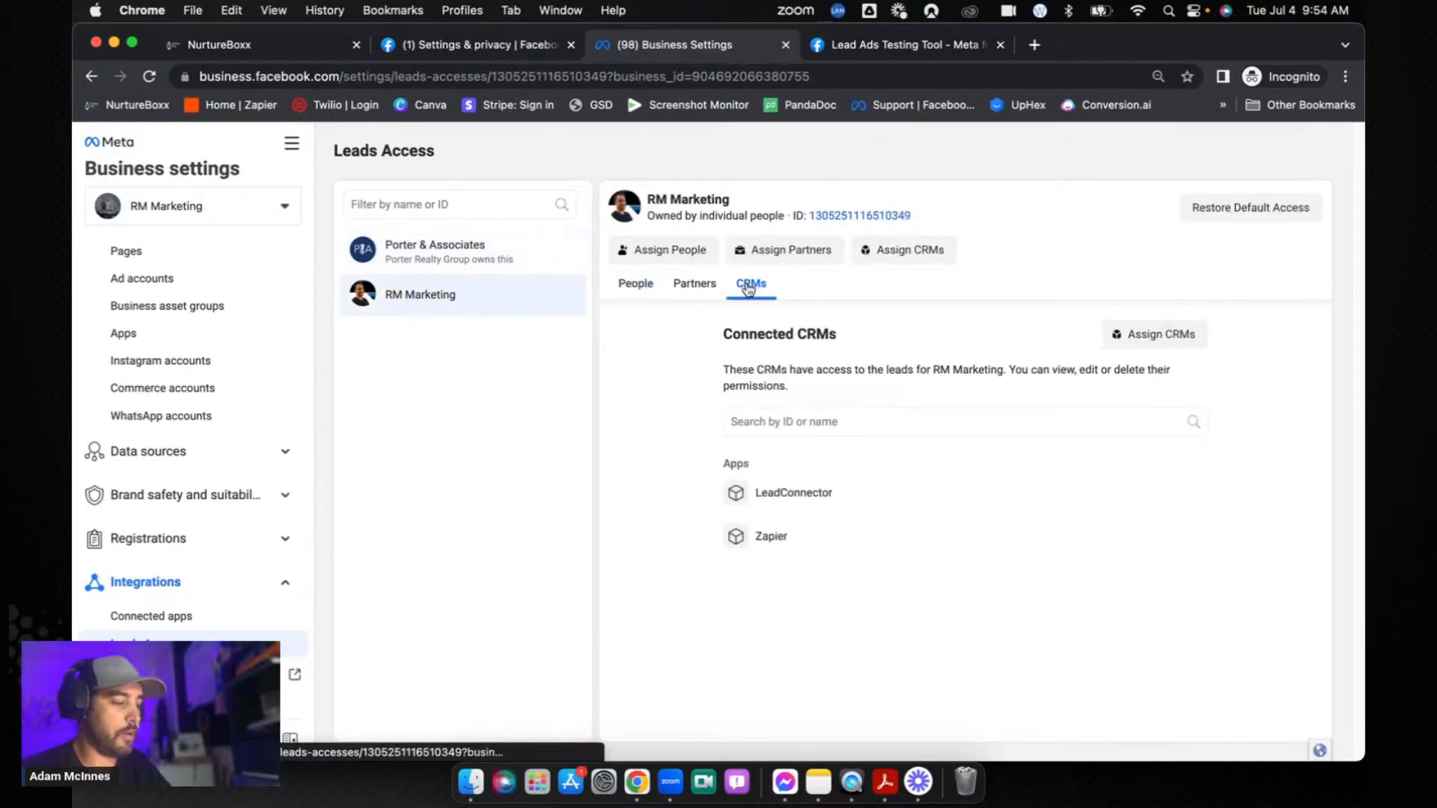
mouse_move(793, 493)
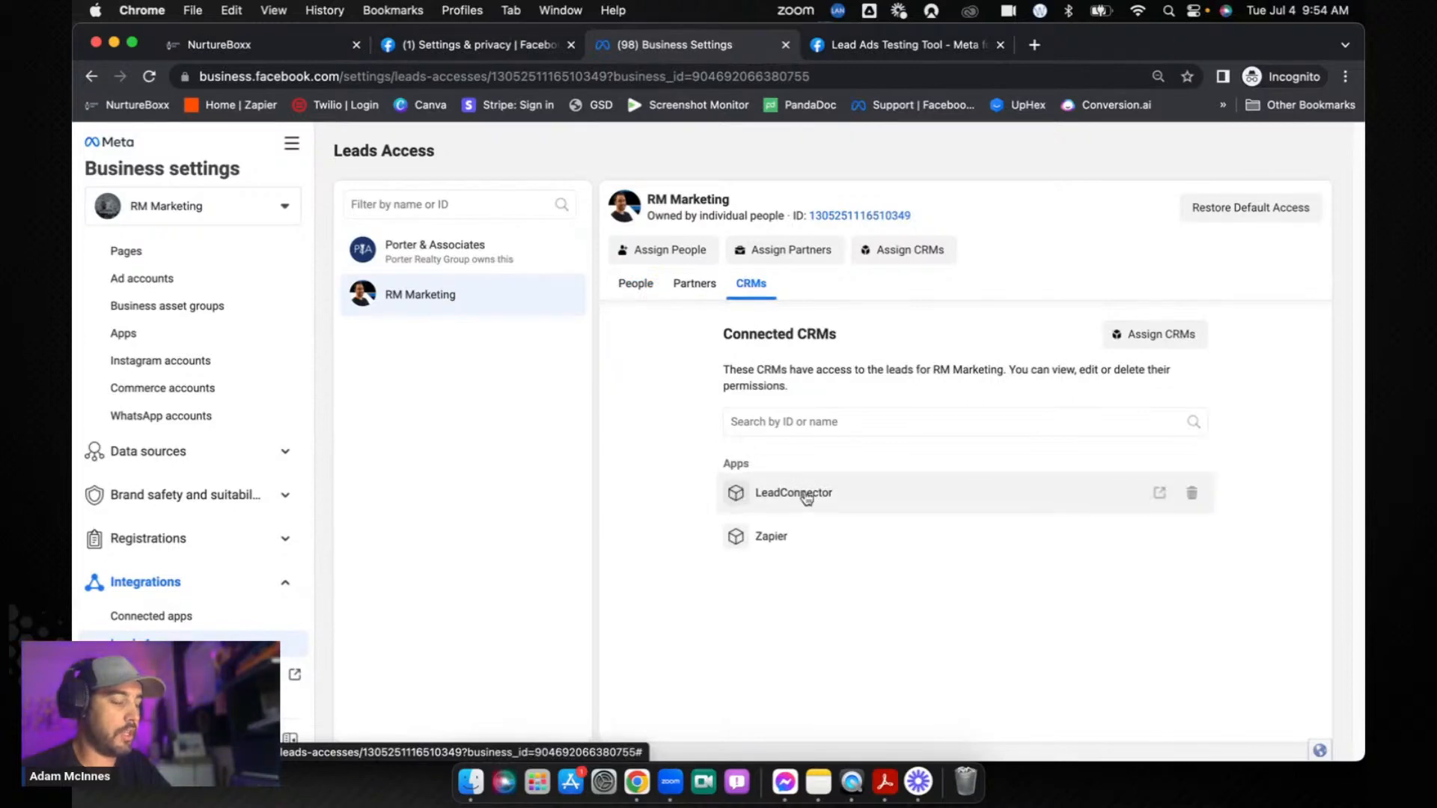
mouse_move(871, 498)
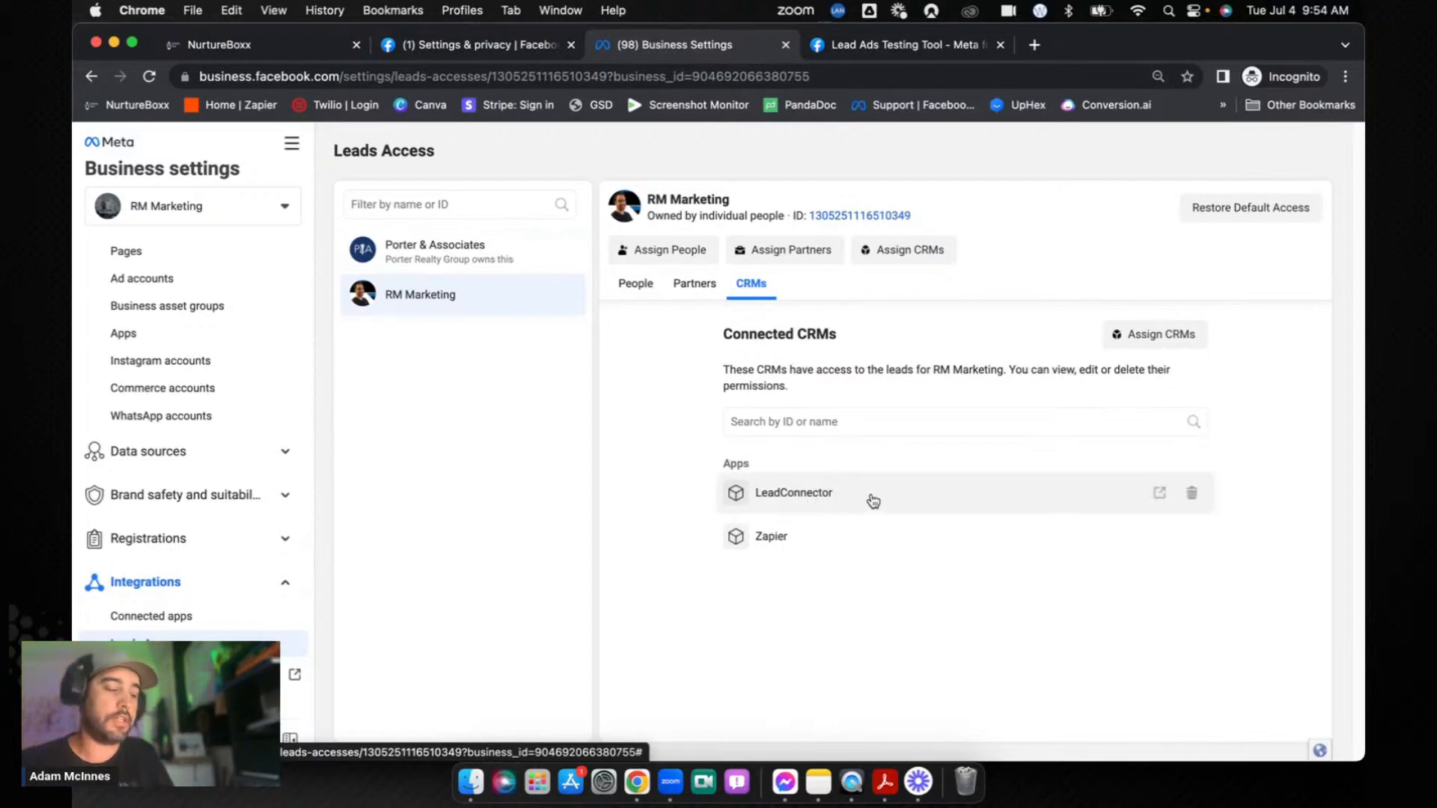
mouse_move(847, 502)
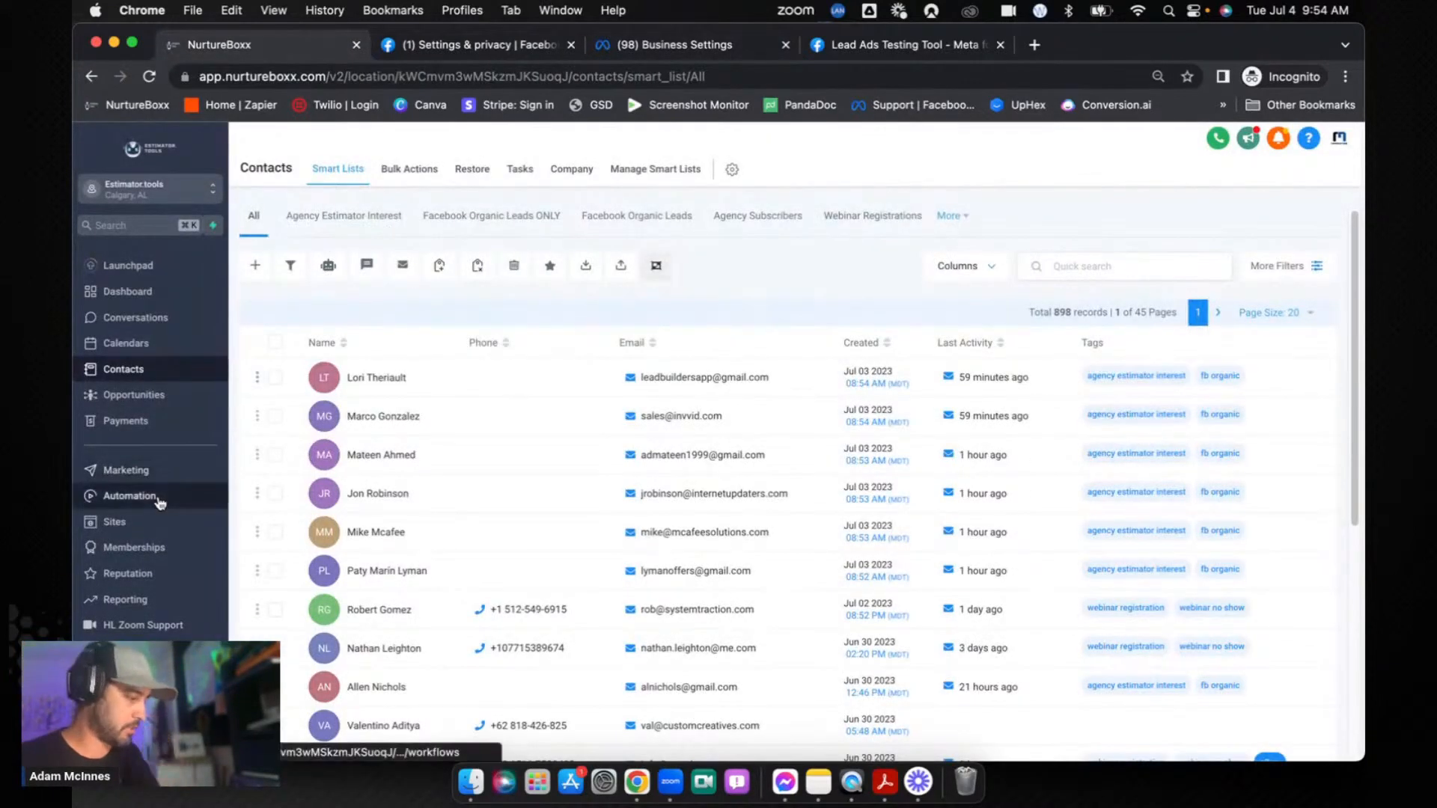
Step: Create a new workflow from scratch named Facebook Lead TEST
click(129, 495)
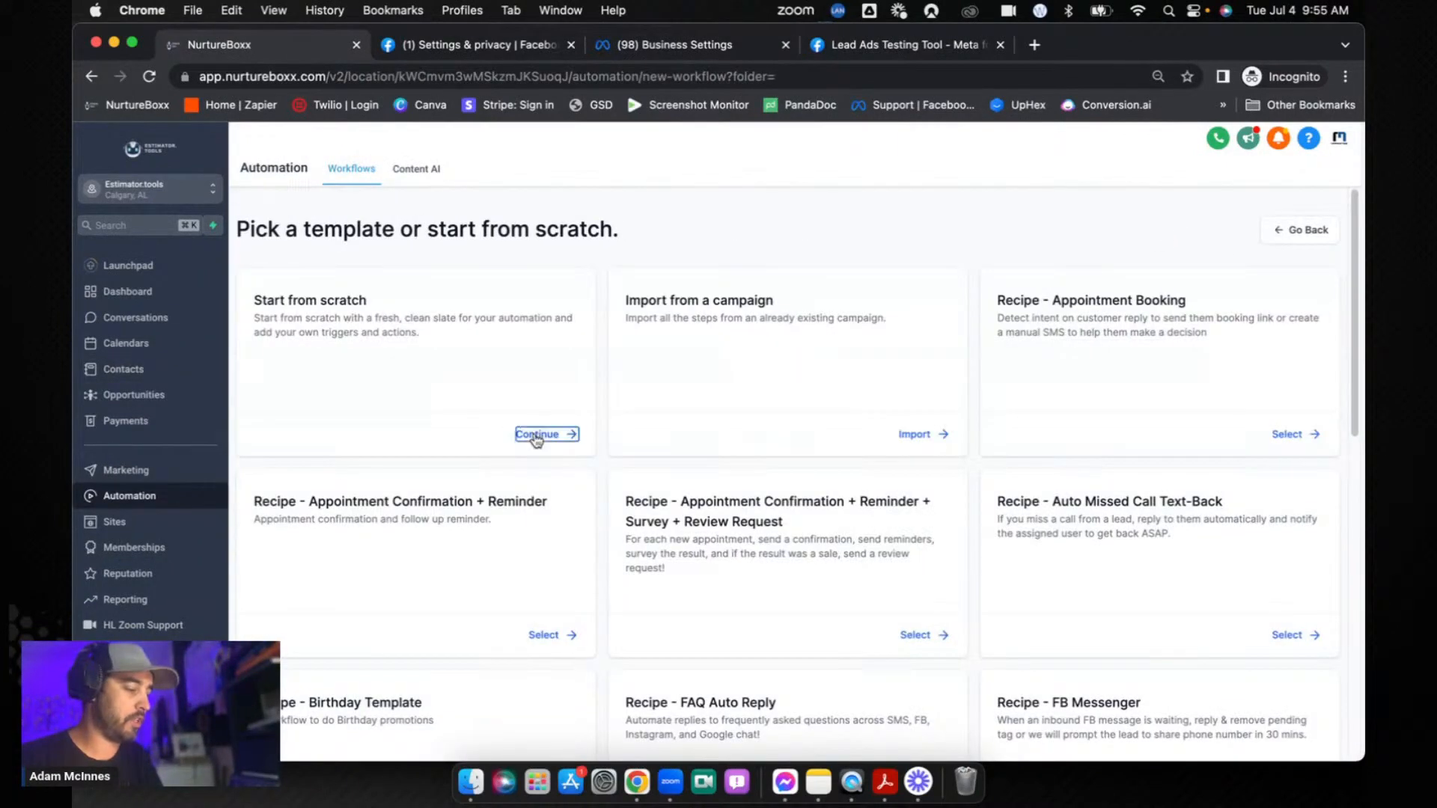
click(542, 433)
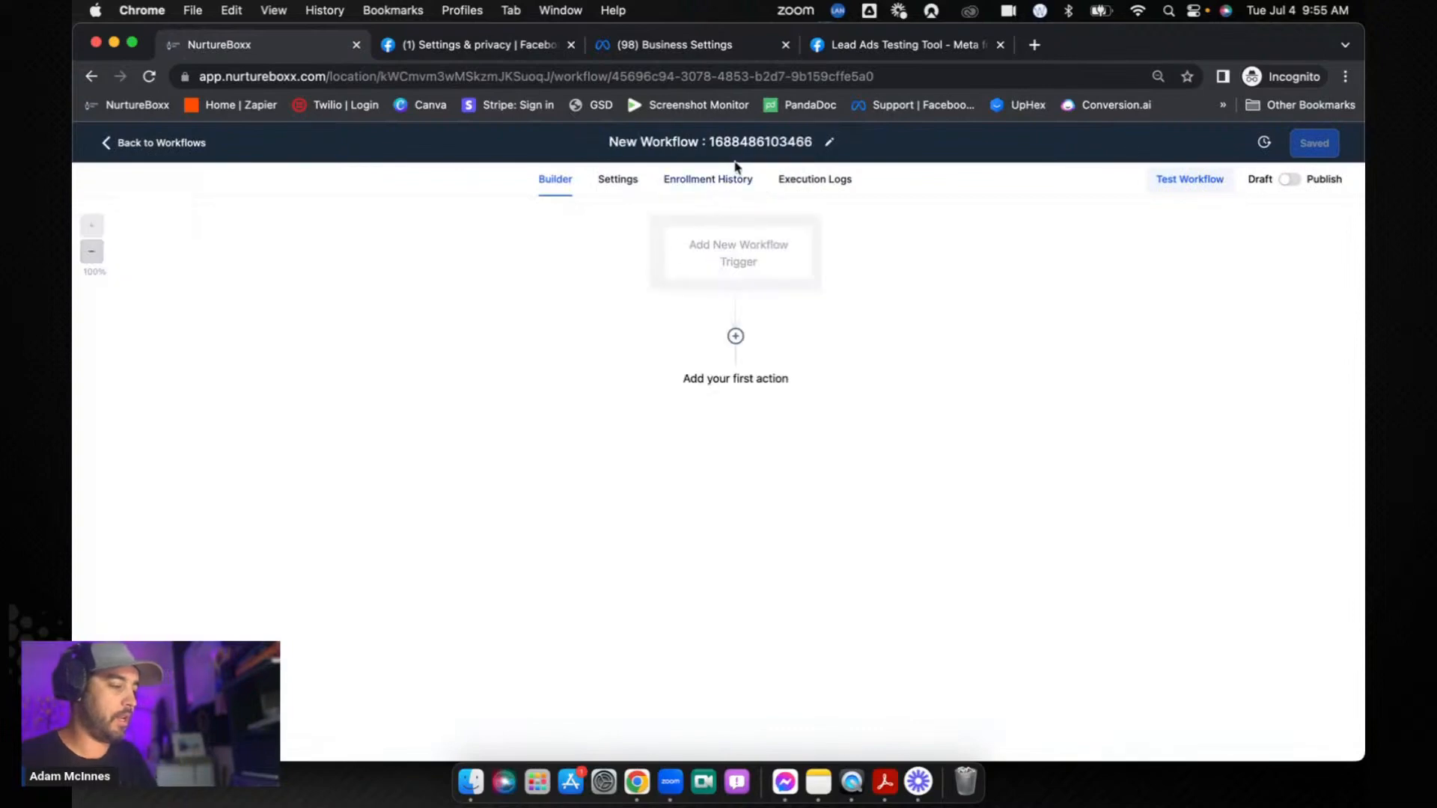
click(709, 143)
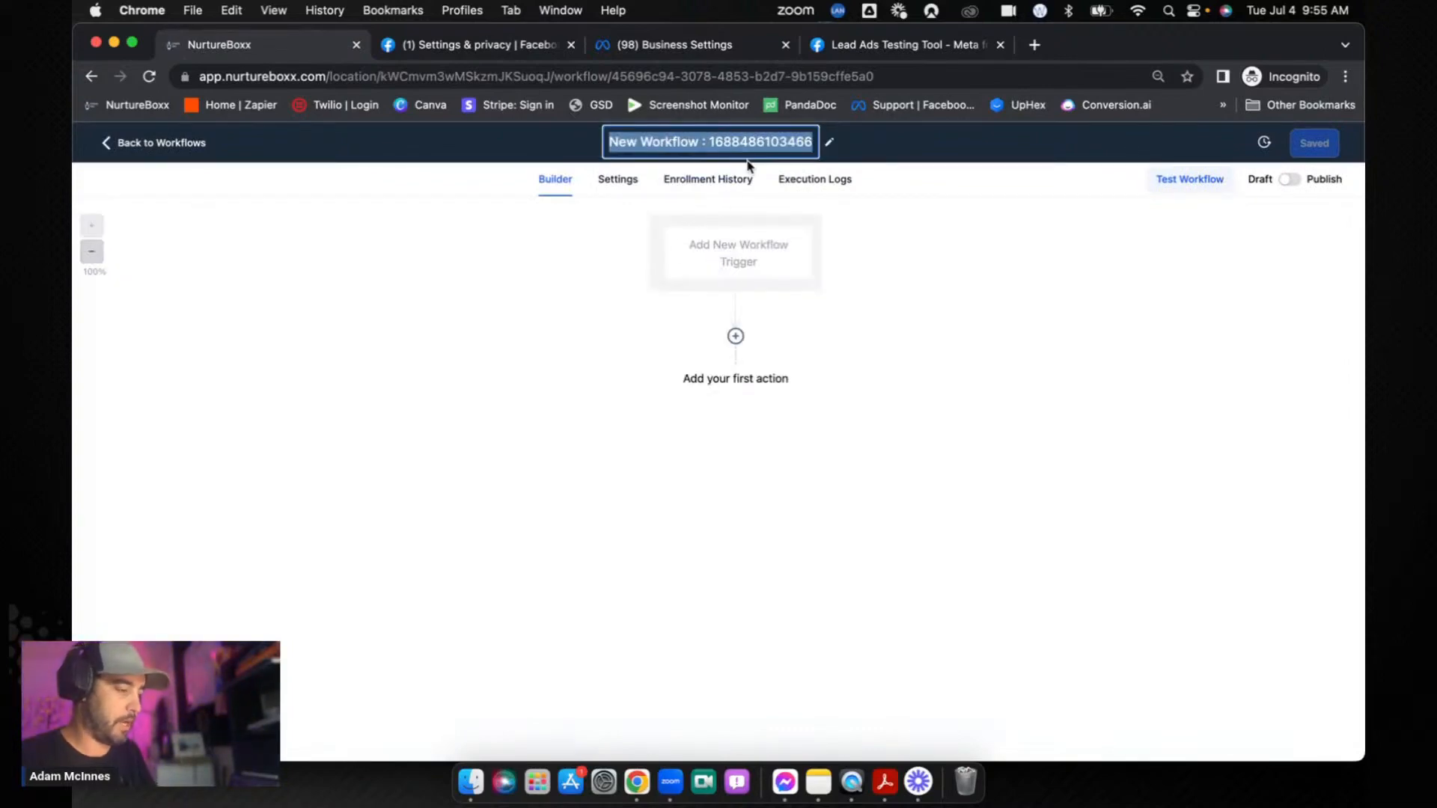
text(Facebook Lead)
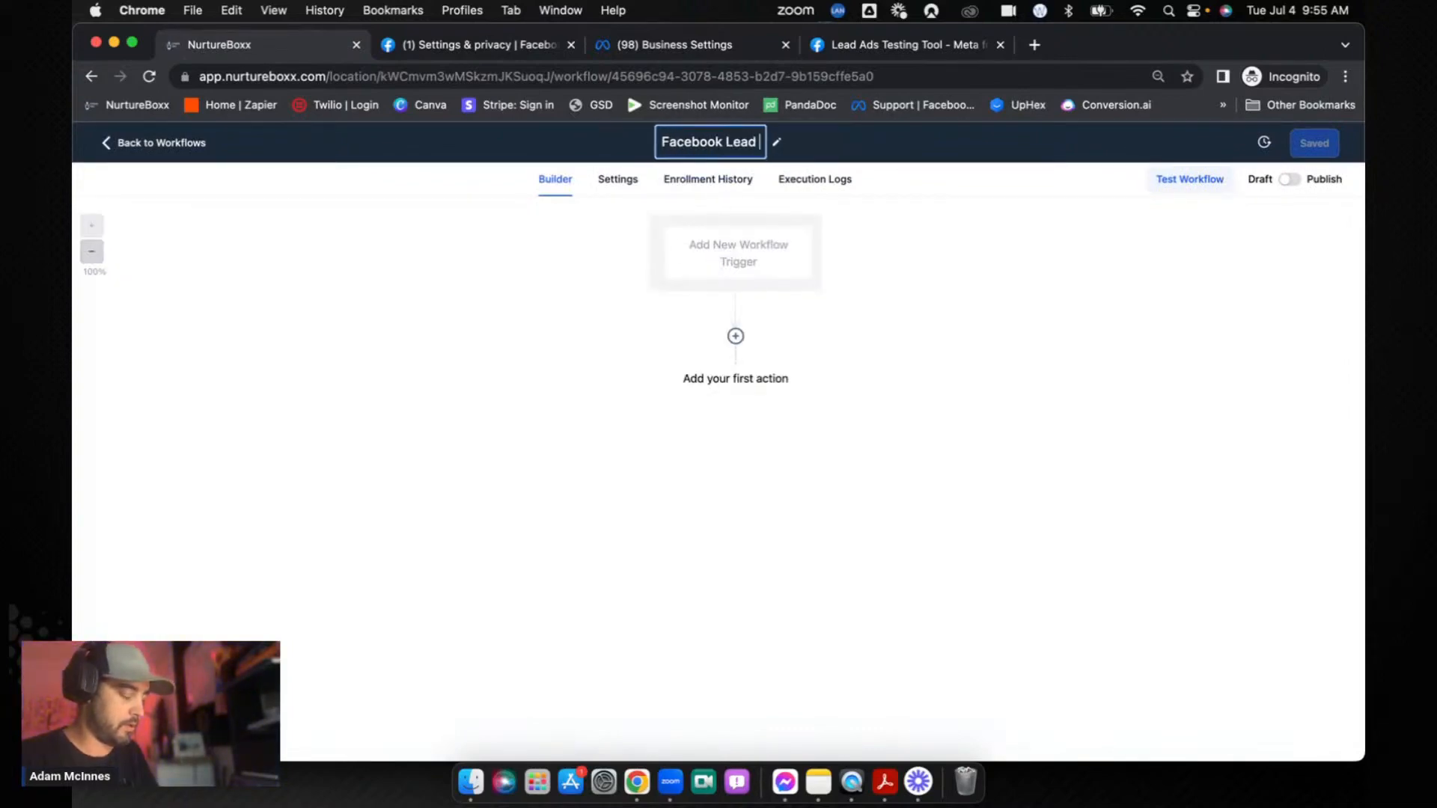
Step: Add a Facebook Lead Form Submitted trigger filtered to the 200% Increase | Free Trial form
click(738, 253)
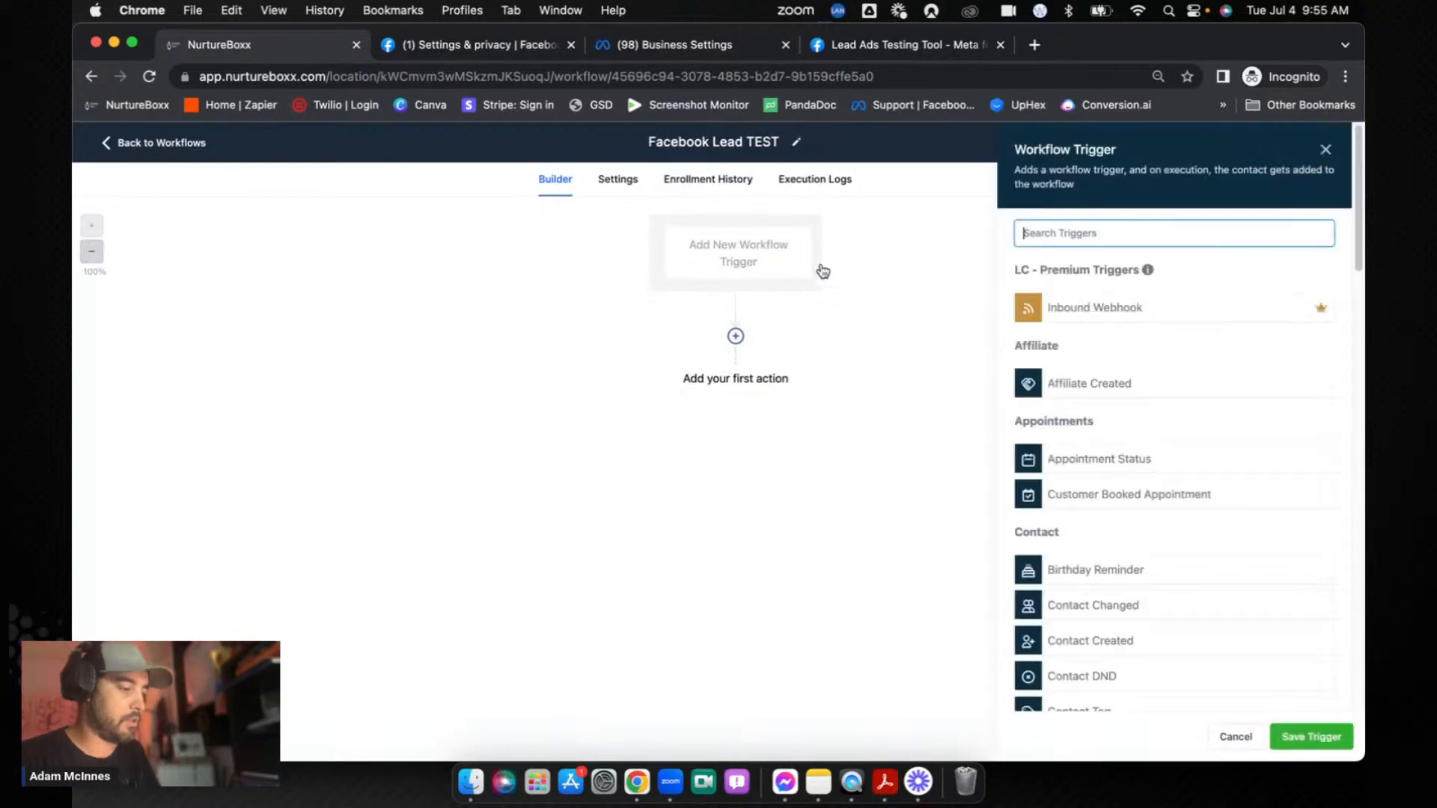
text(face)
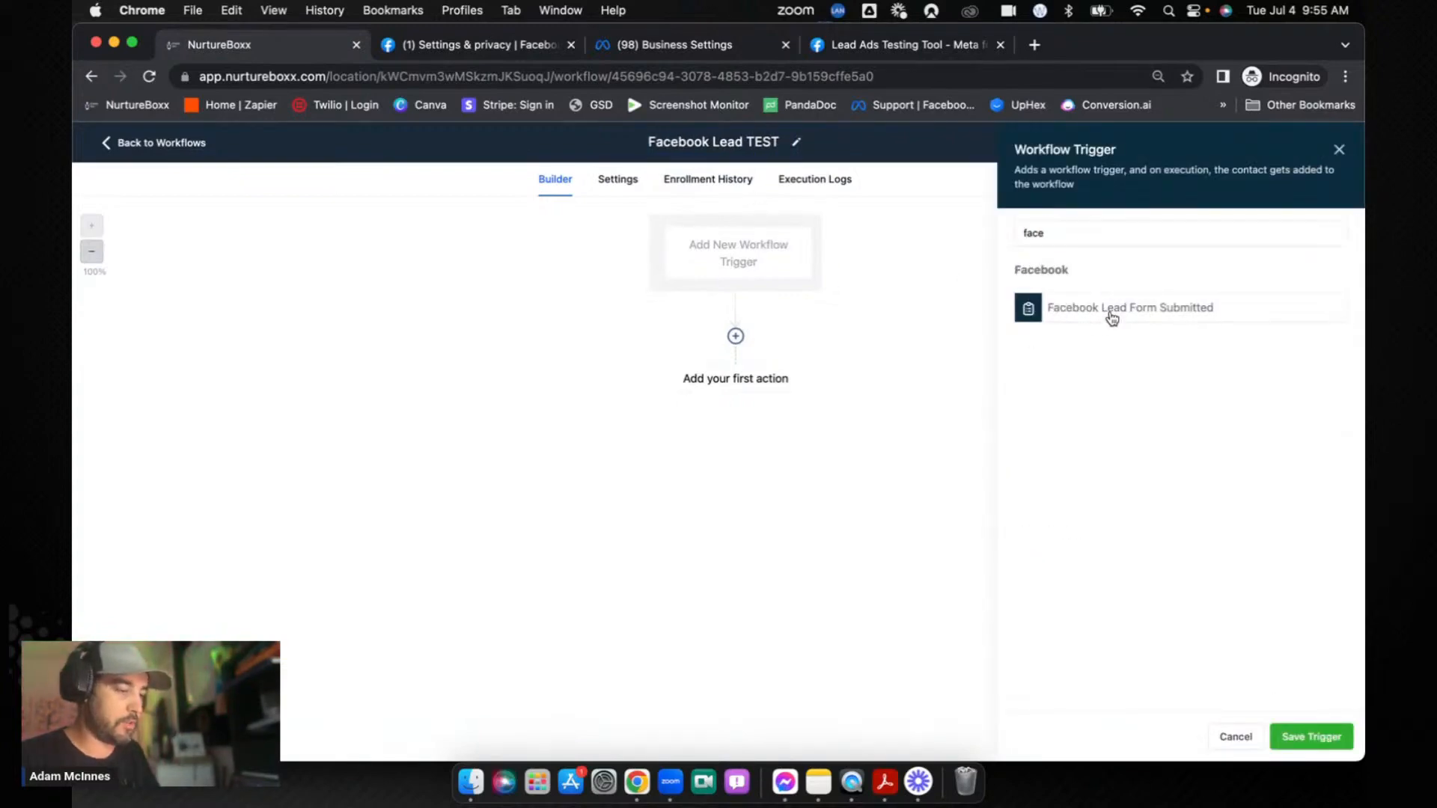
click(1129, 307)
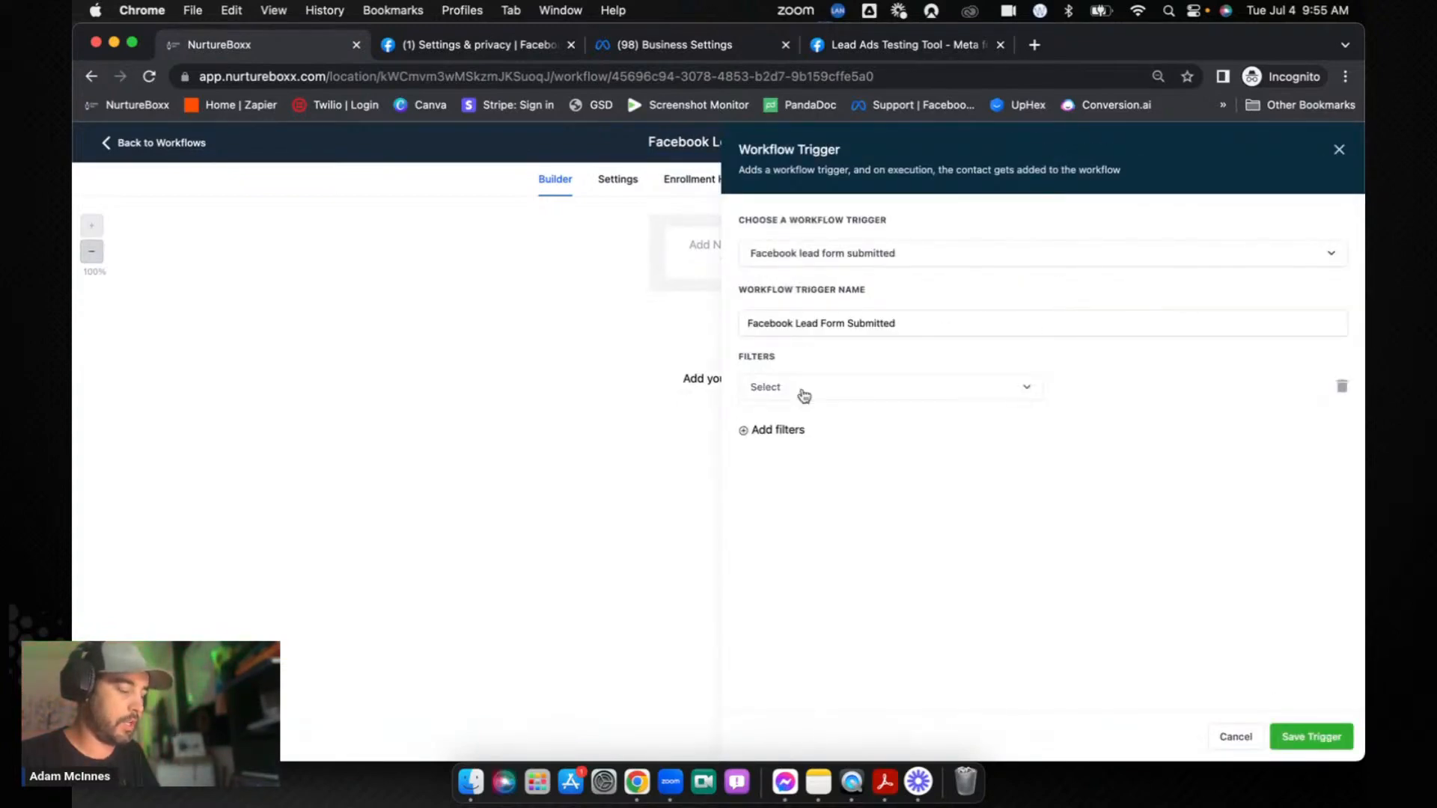
click(887, 386)
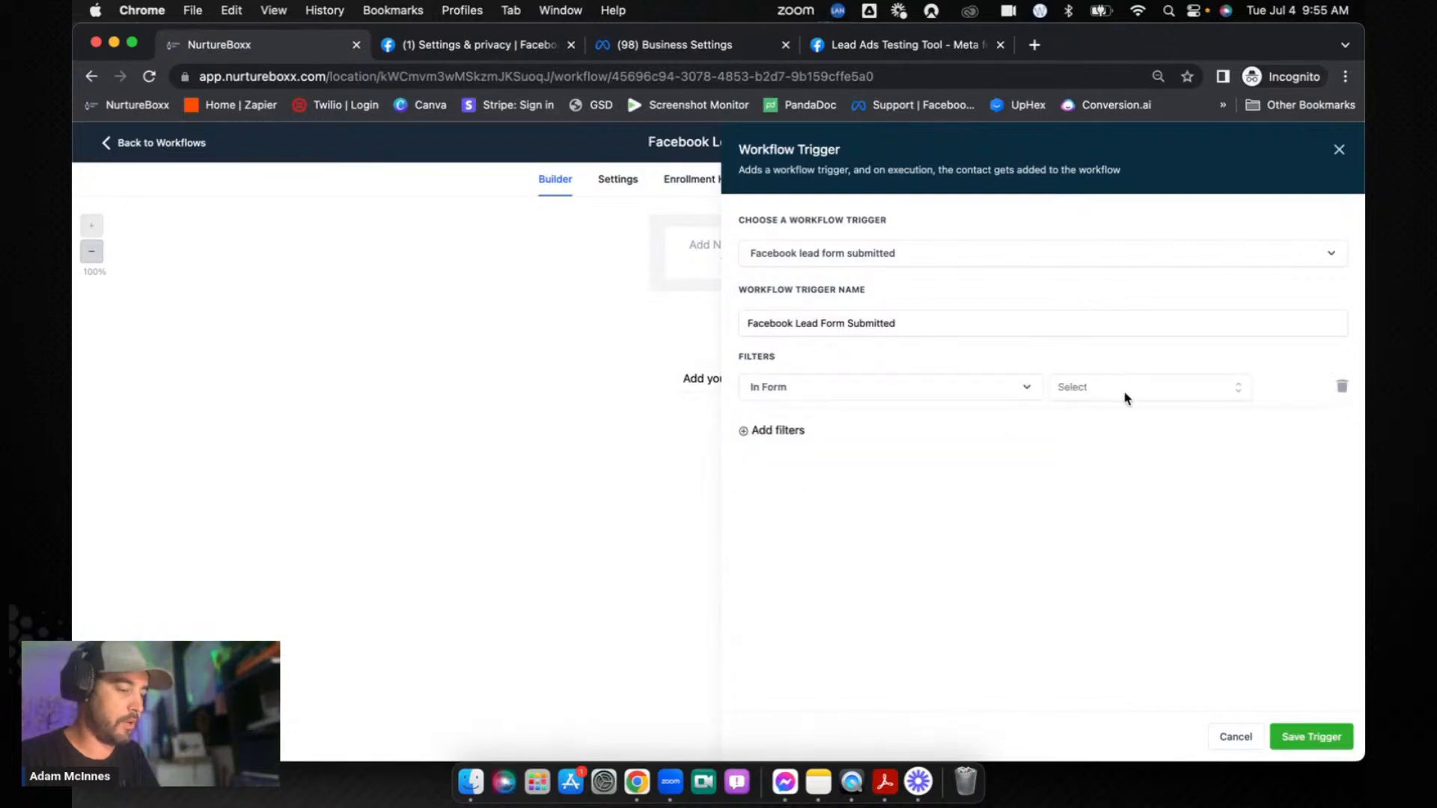
click(1145, 386)
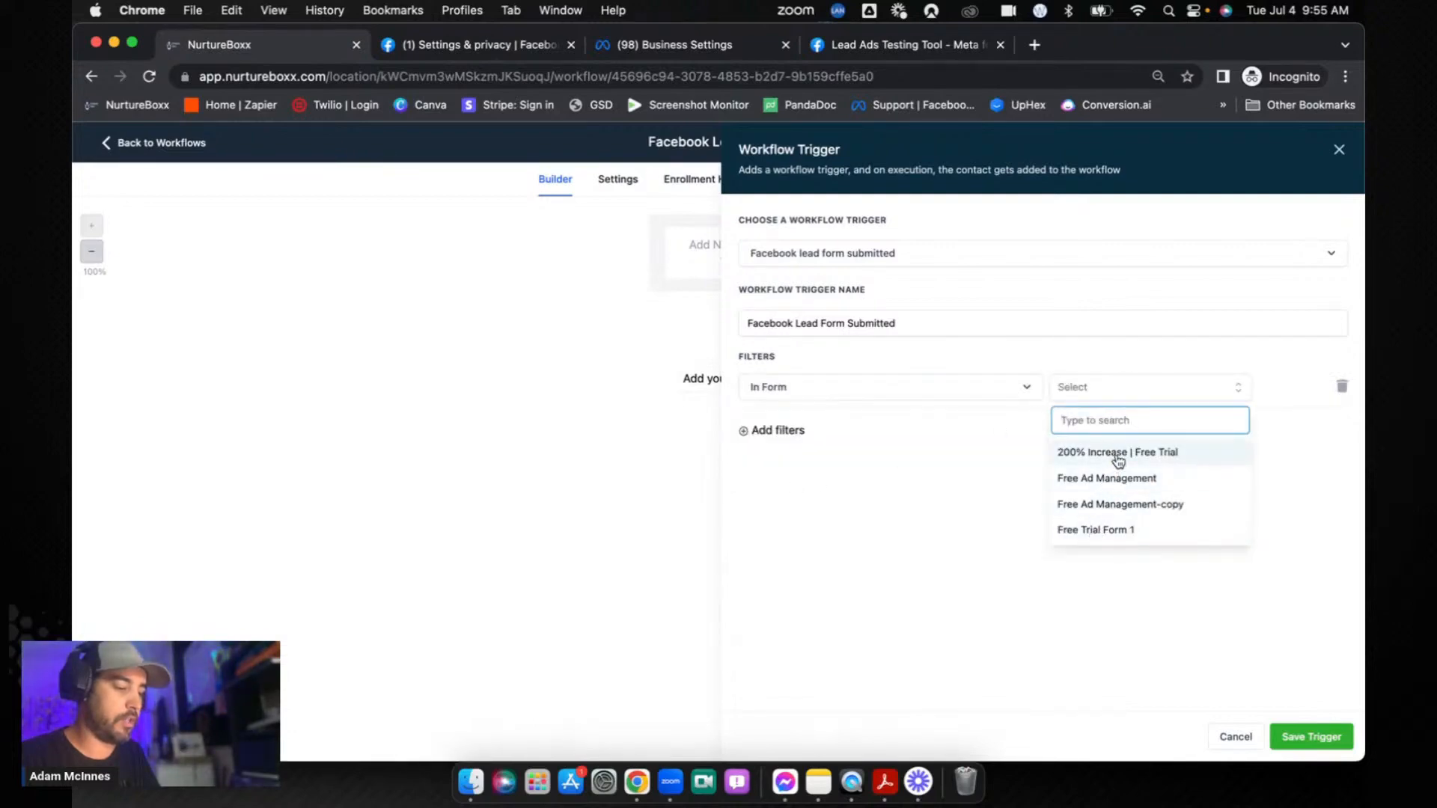
click(1116, 452)
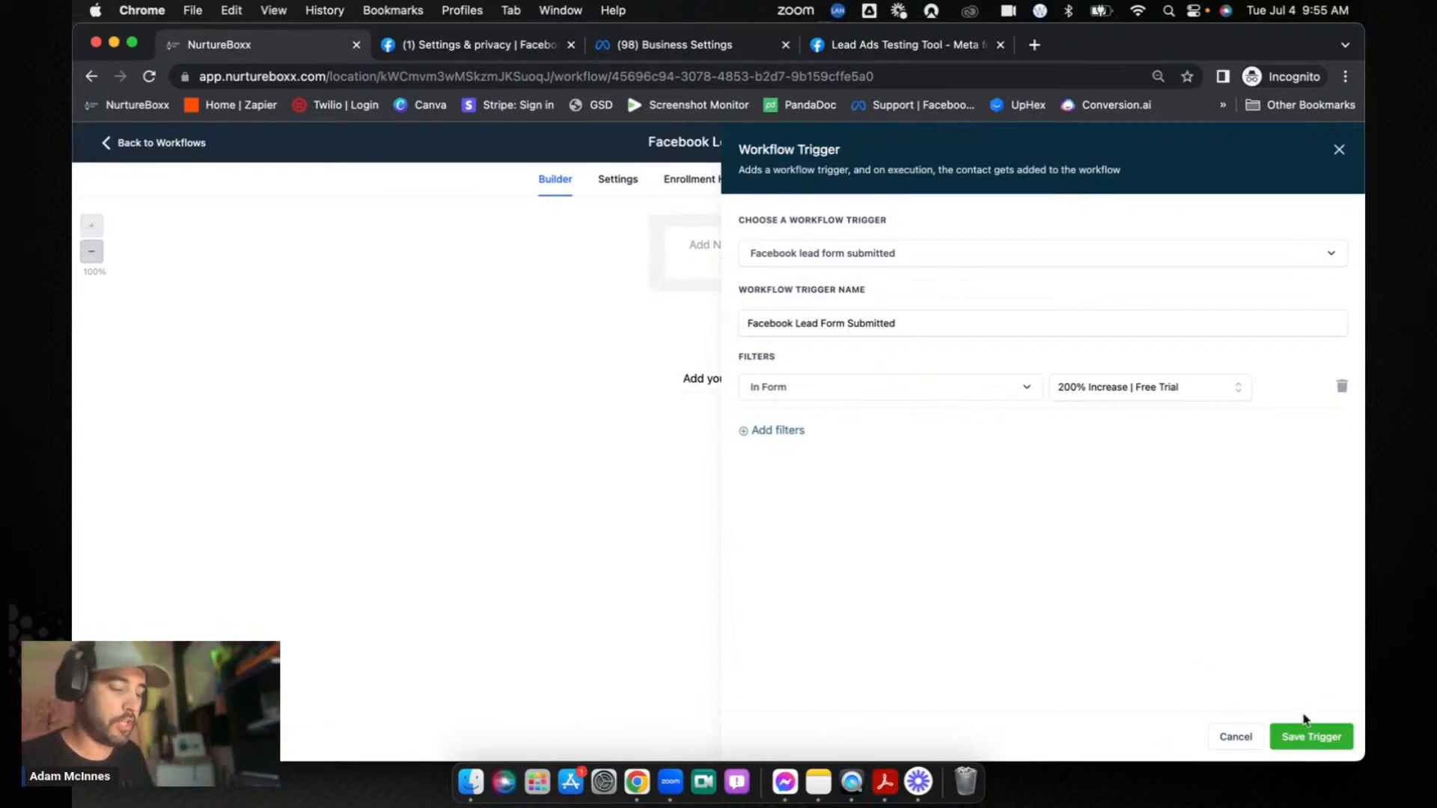
click(1310, 736)
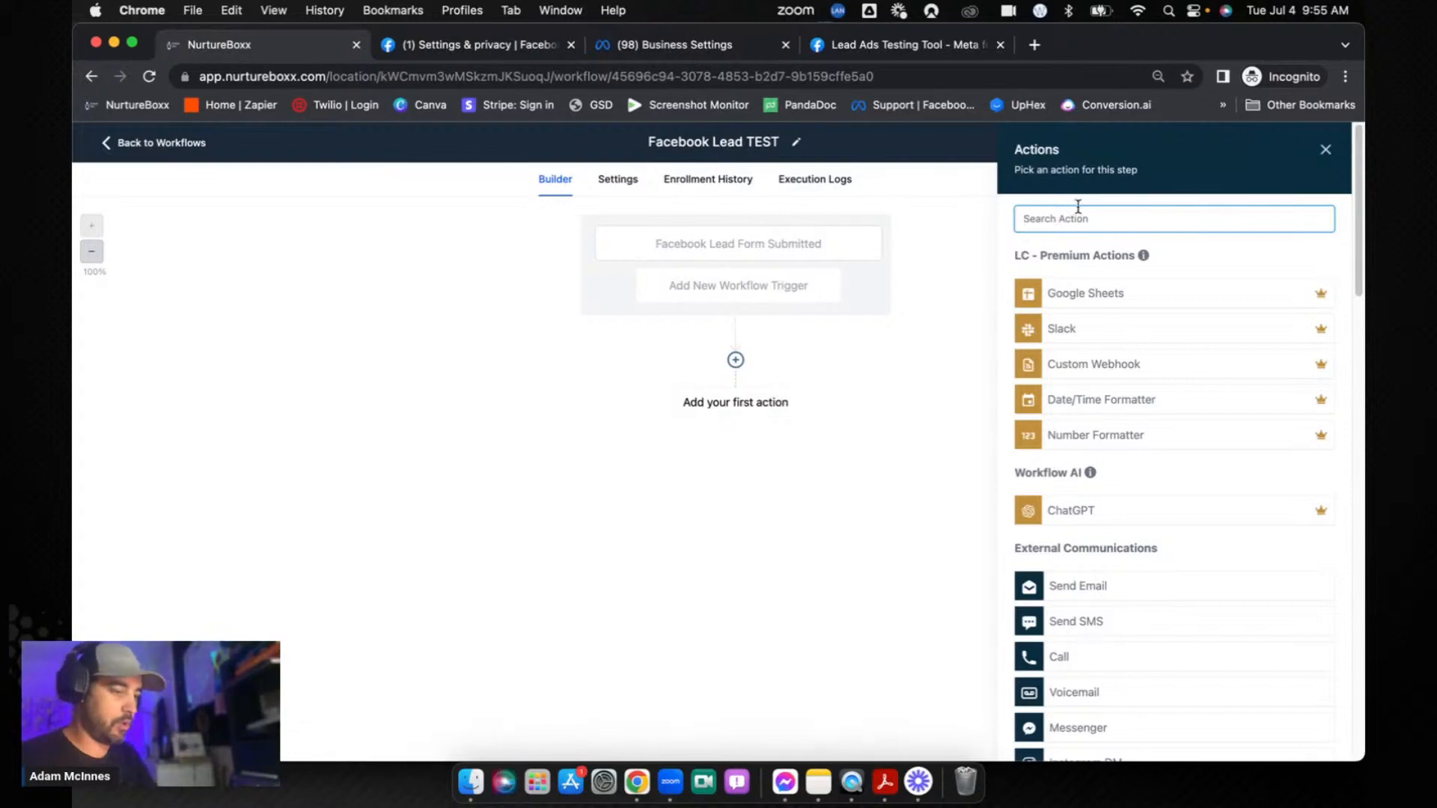
Step: Add a Create/Update Opportunity action with stage Responded and name {{contact.name}}, then save
text(upd)
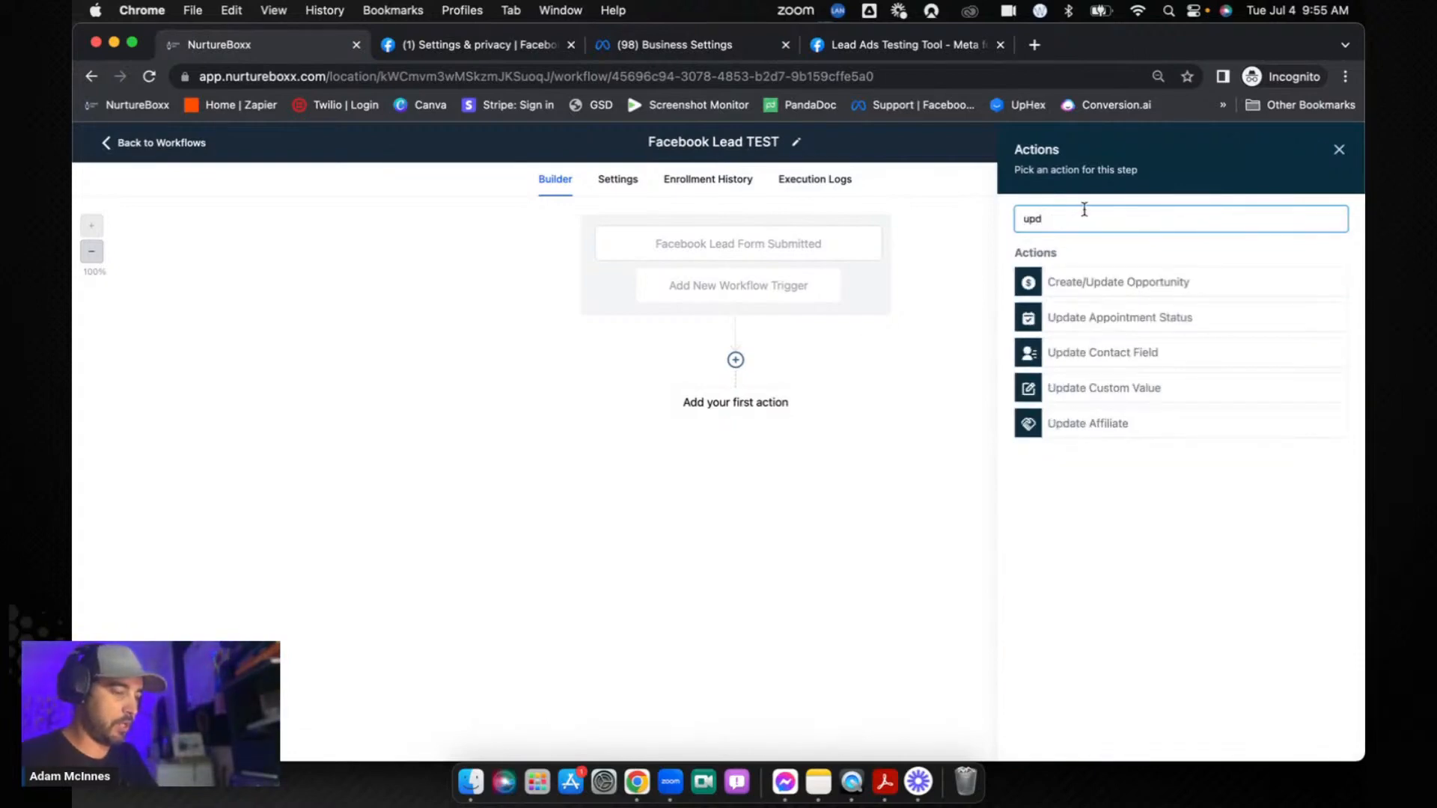
click(1117, 281)
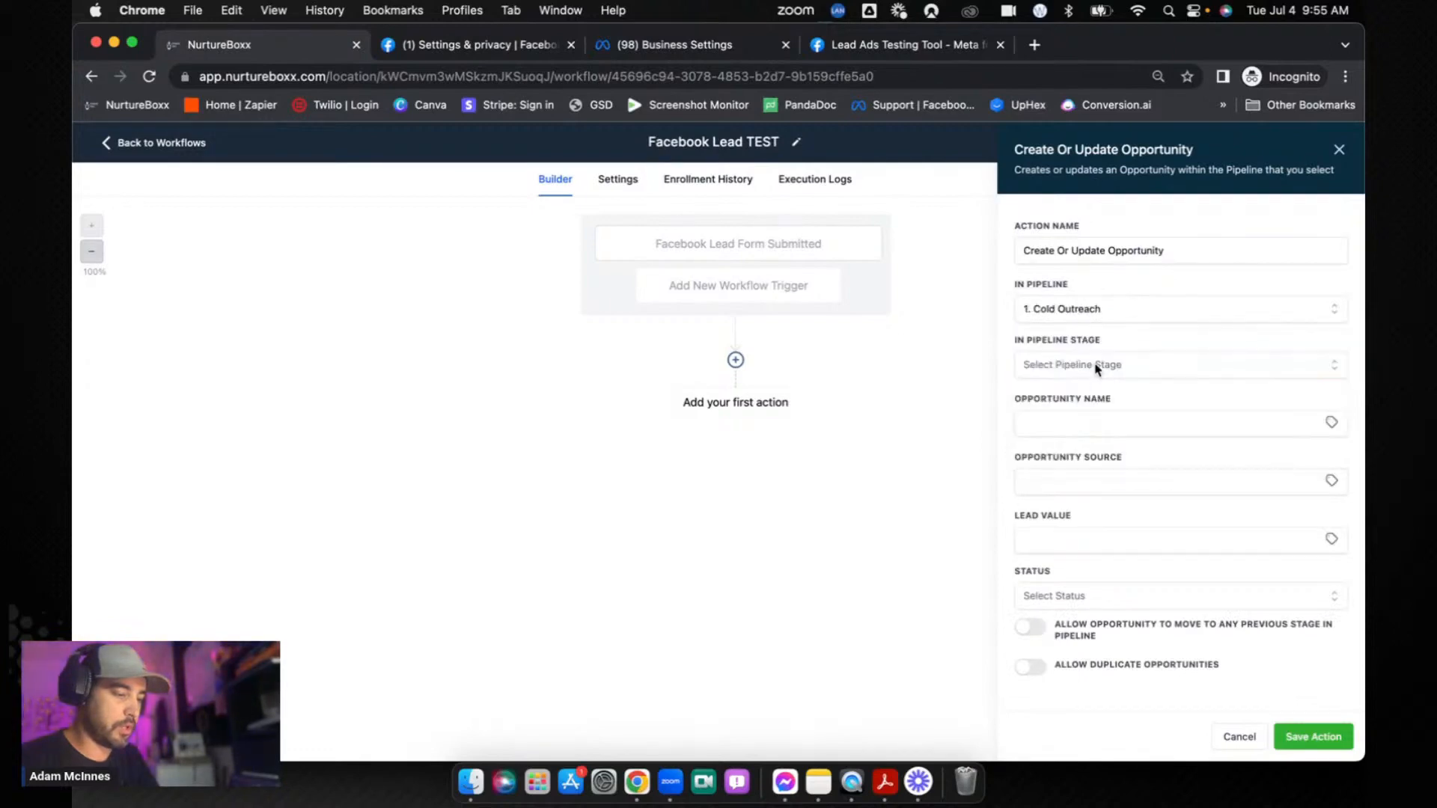
click(1179, 364)
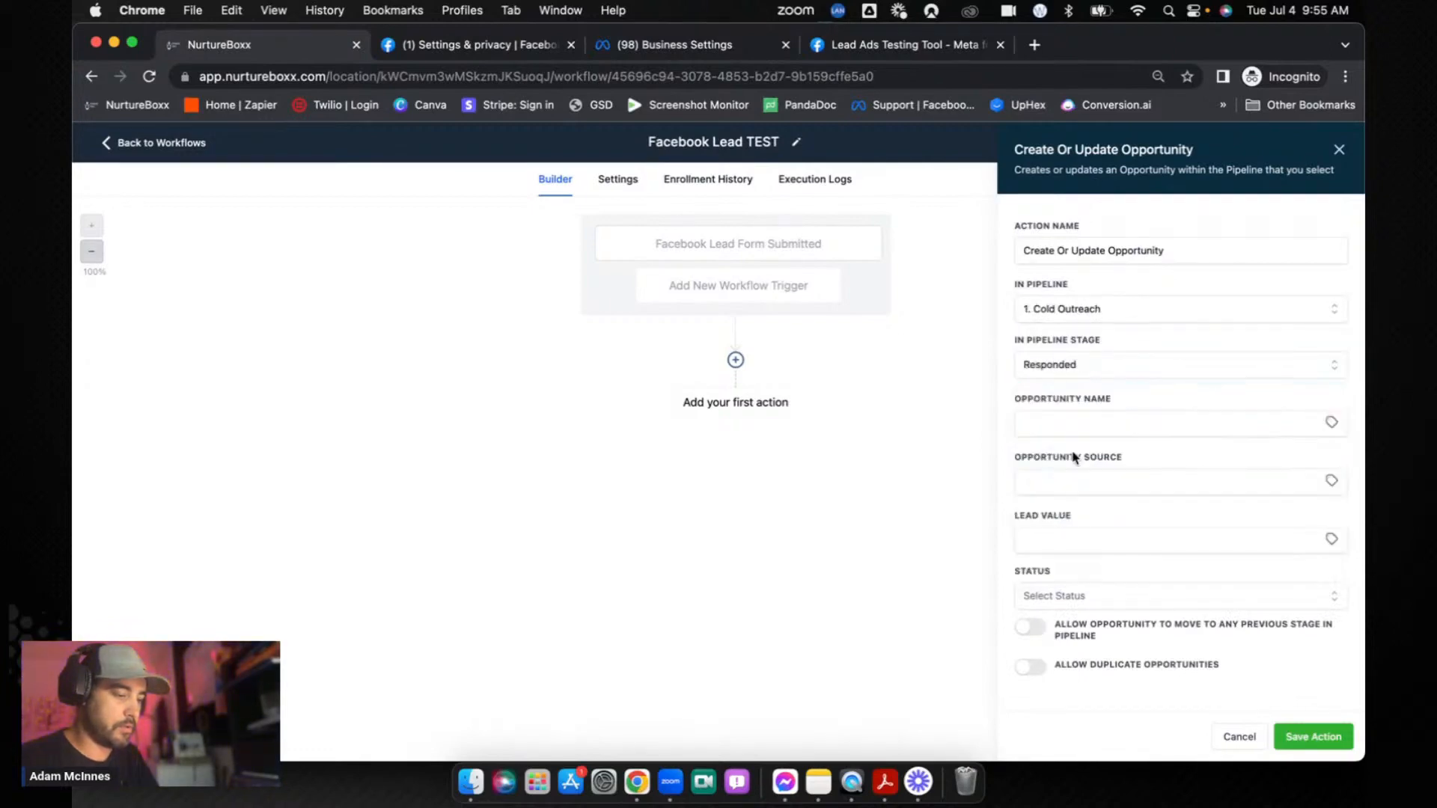
text({{cont)
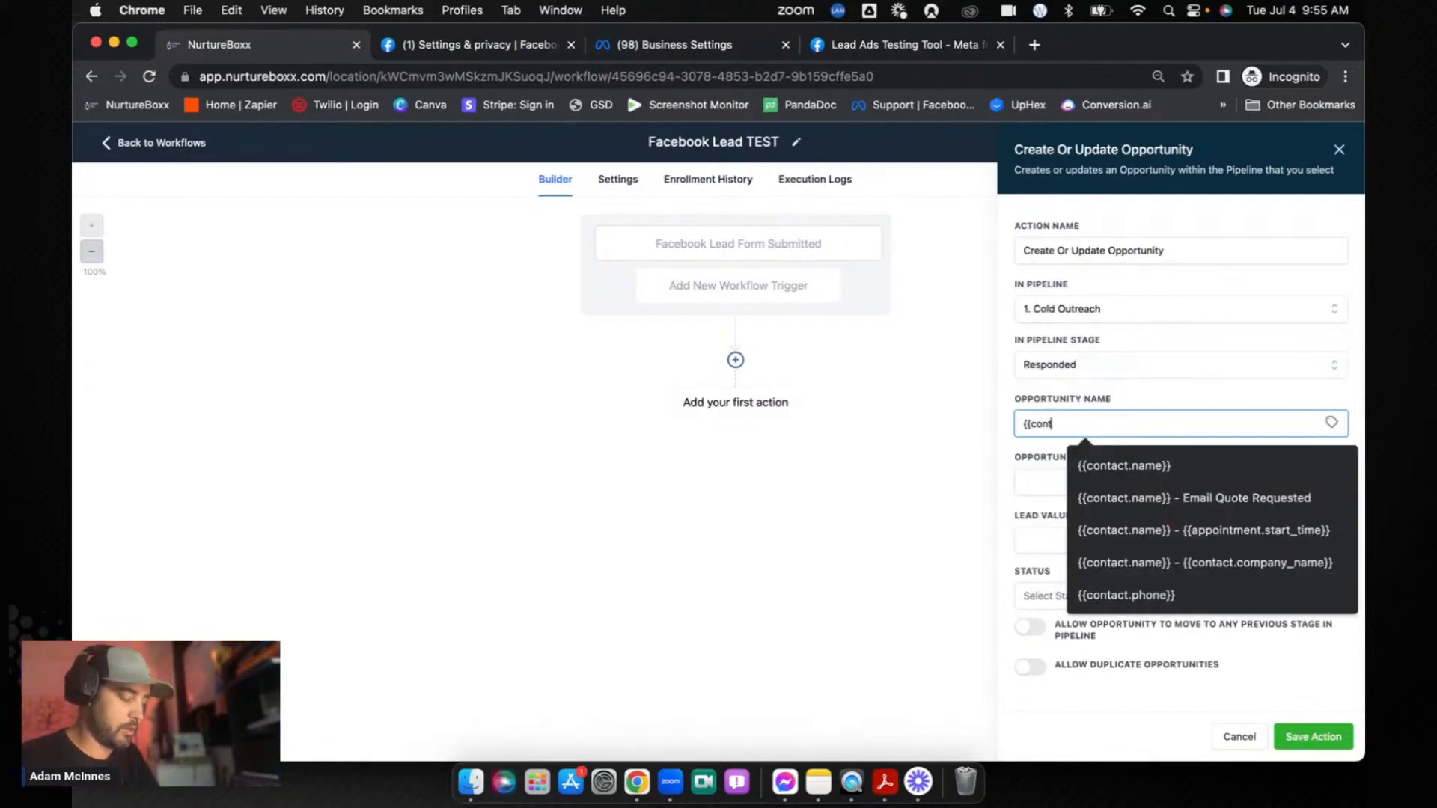
click(1123, 466)
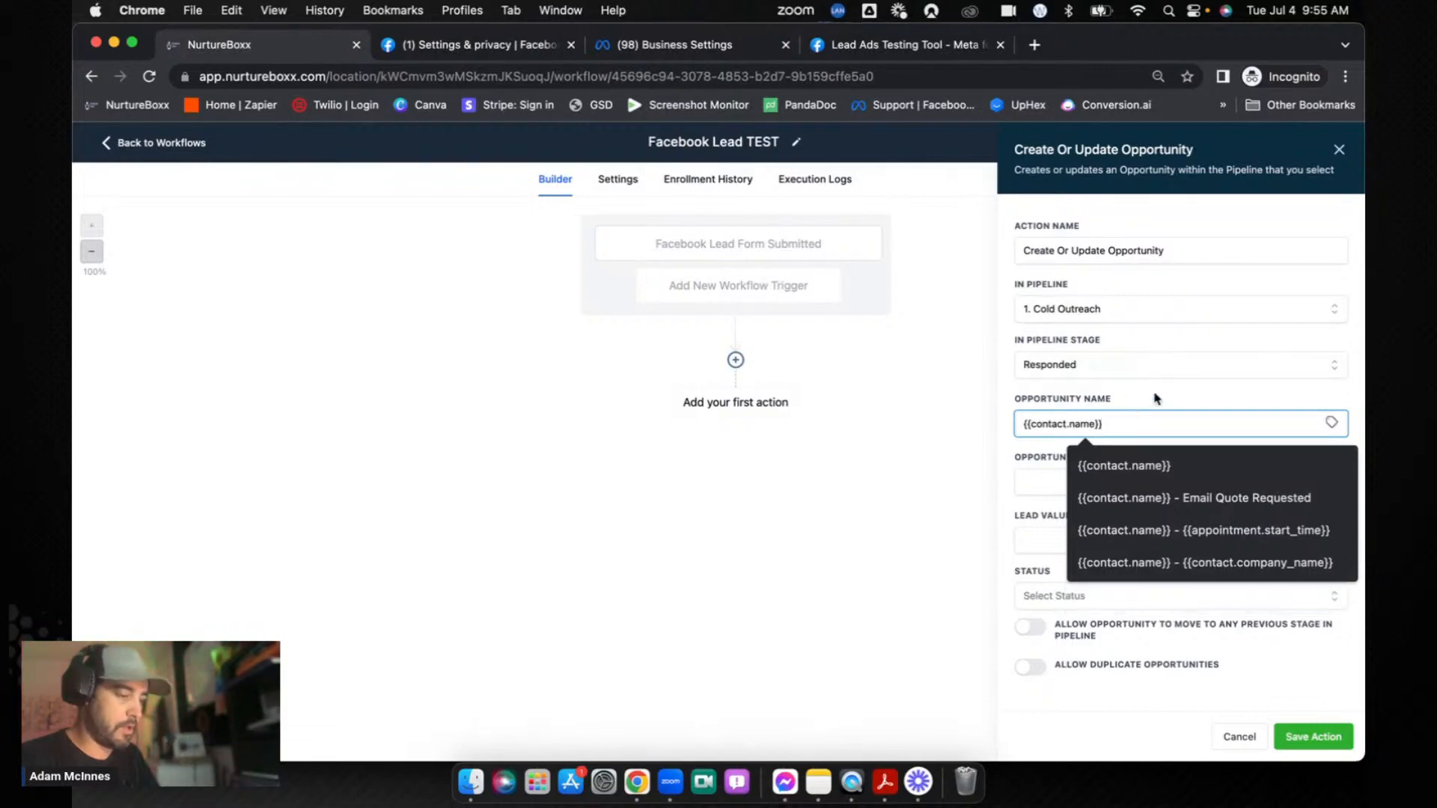
click(1312, 735)
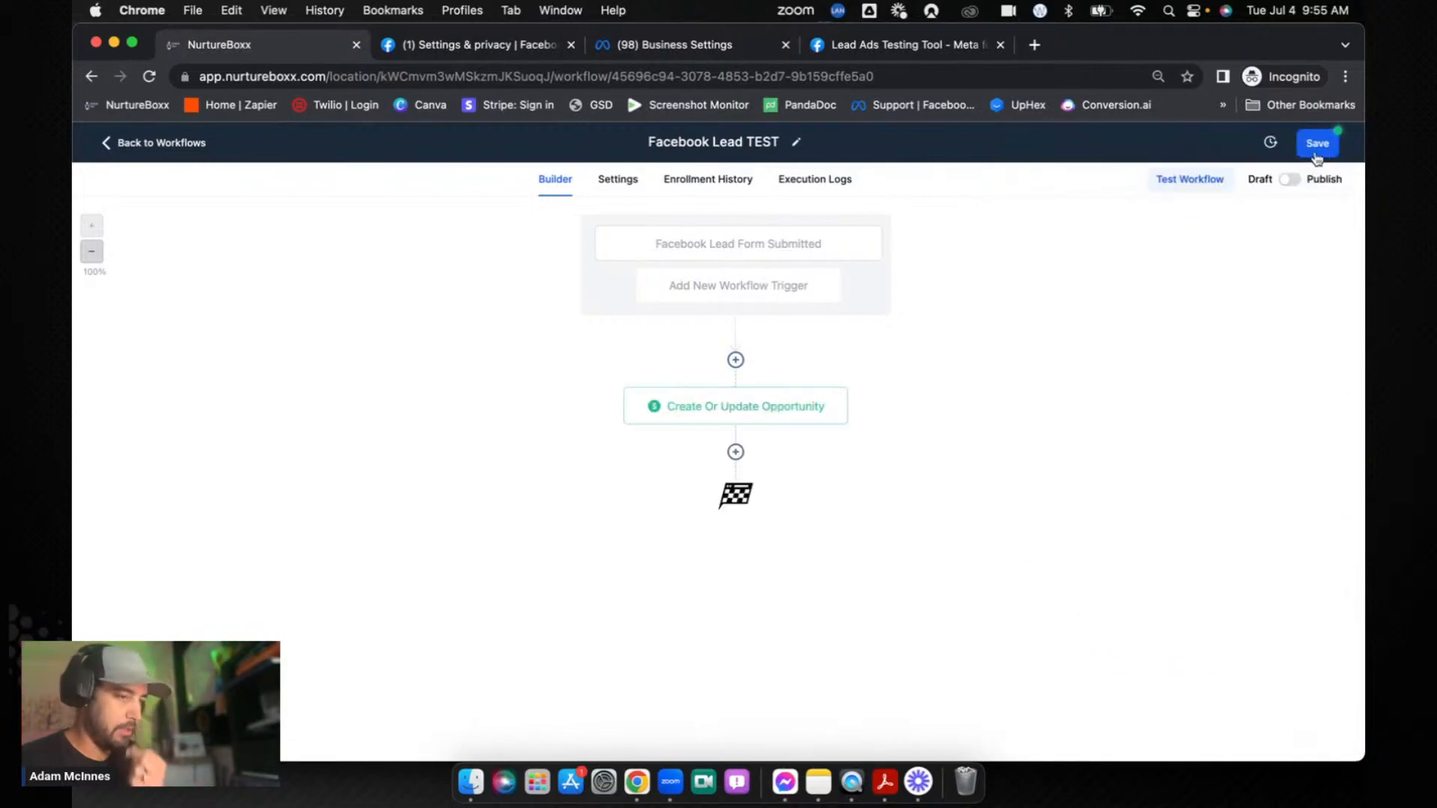
click(1317, 143)
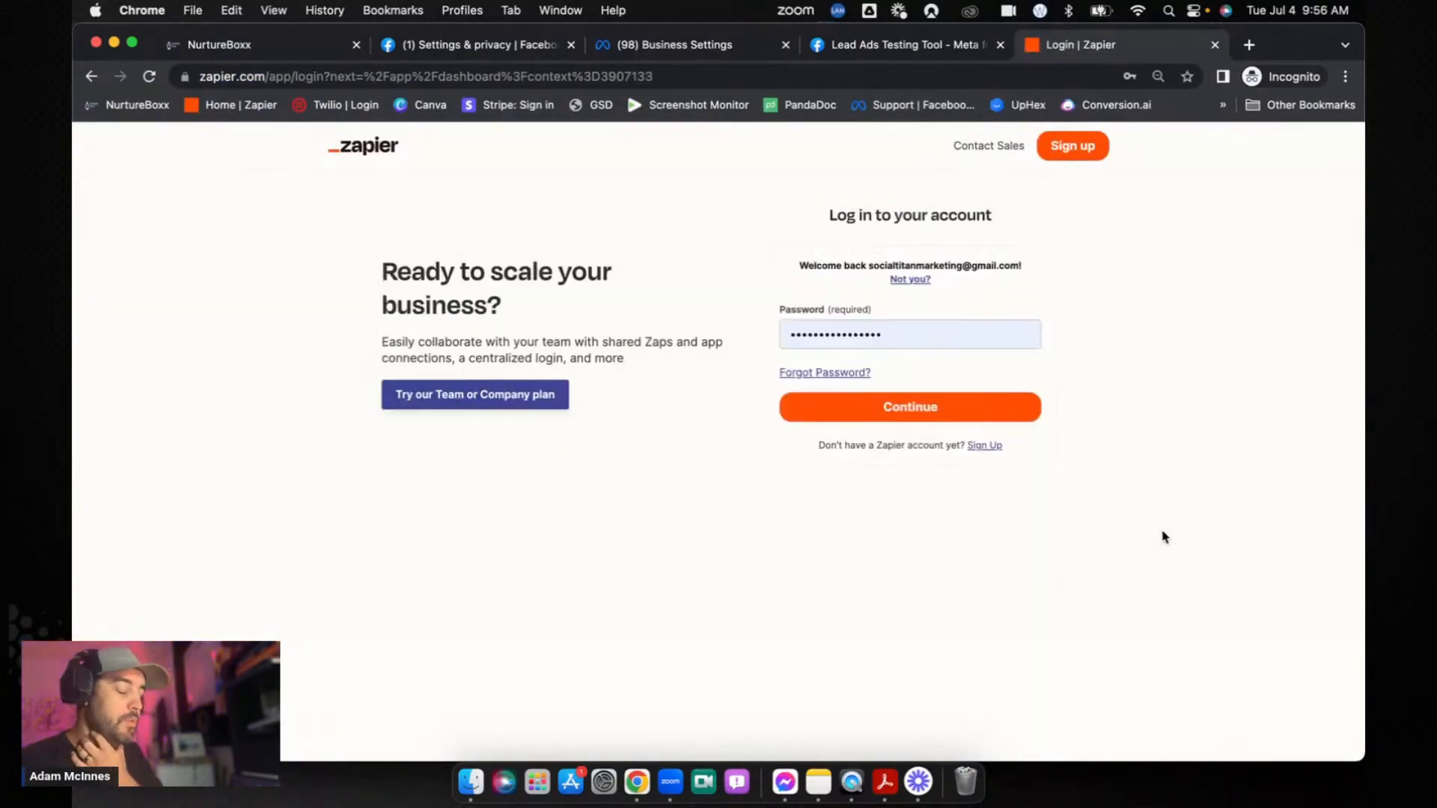
Step: Log in to Zapier with the saved password and start a new Zap
click(909, 407)
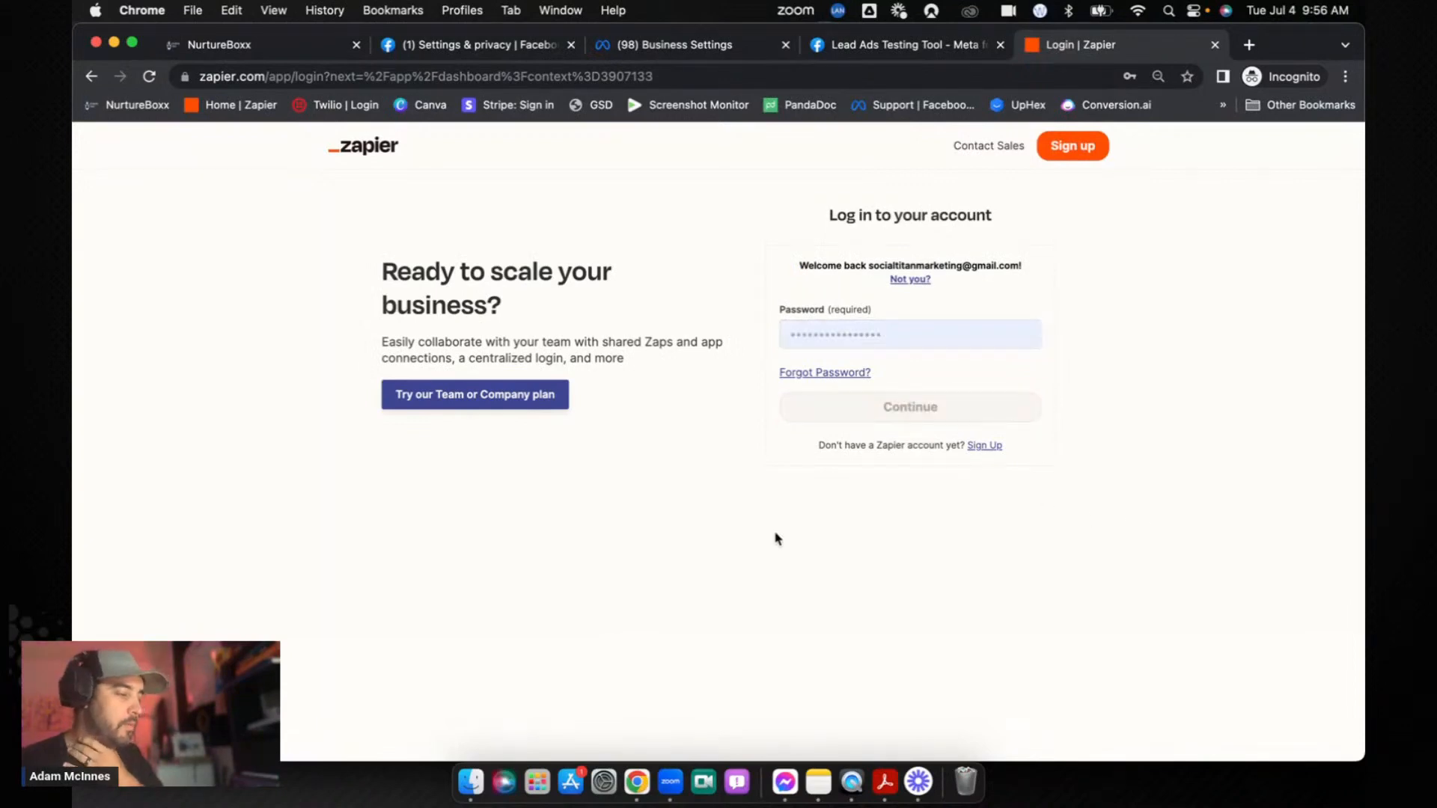
click(907, 407)
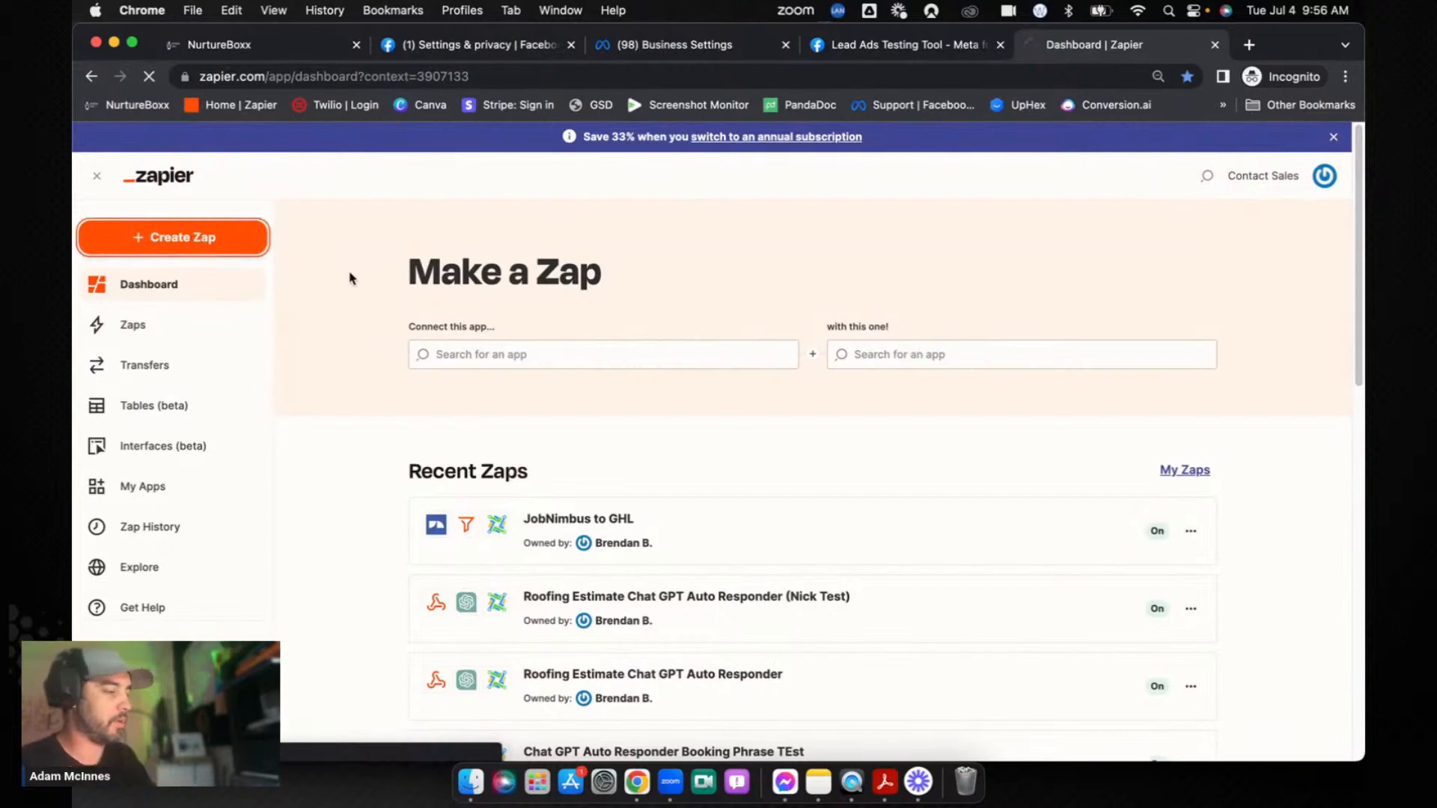
click(173, 237)
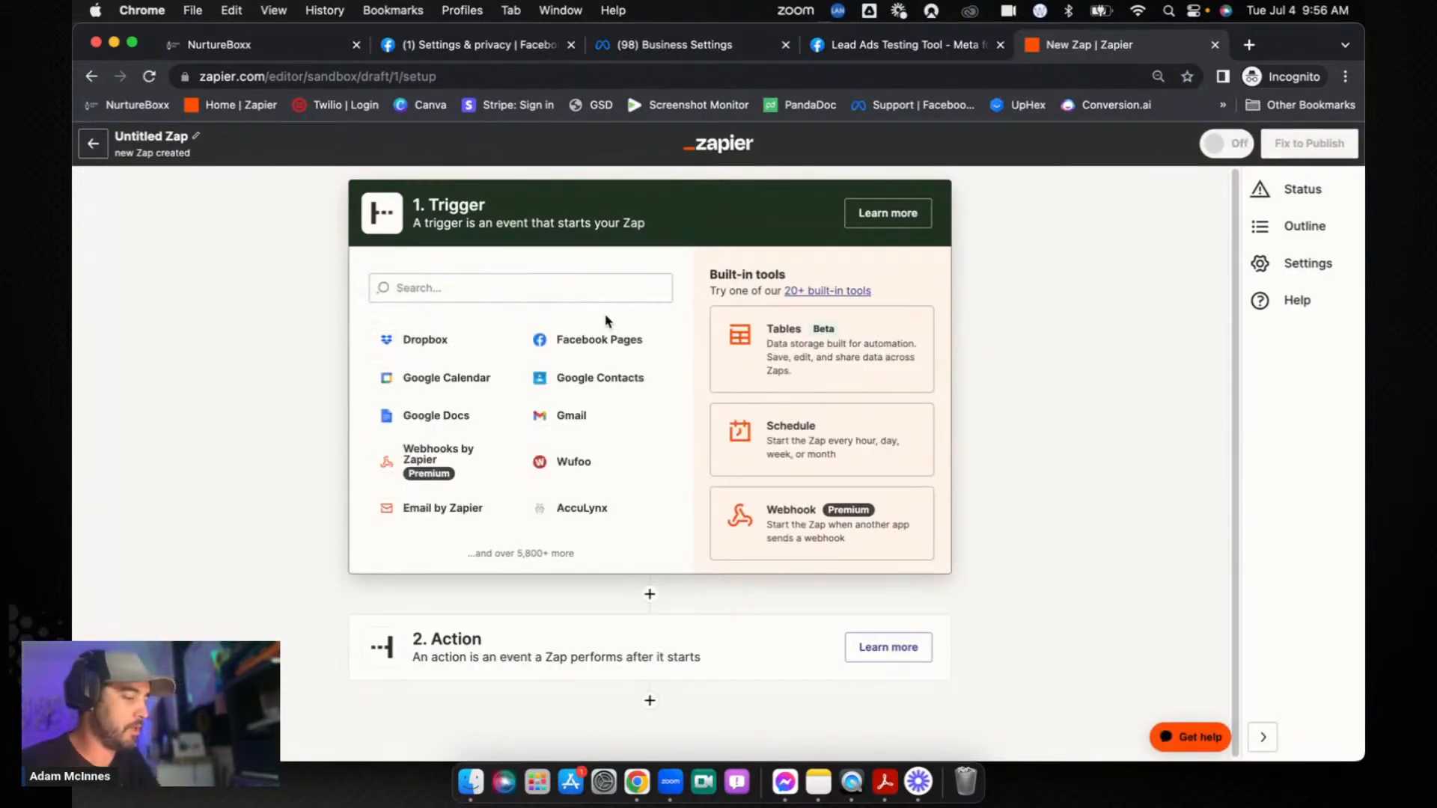
Step: Set the trigger to Facebook Lead Ads New Lead using Adam McInnes's Facebook account
text(facebook)
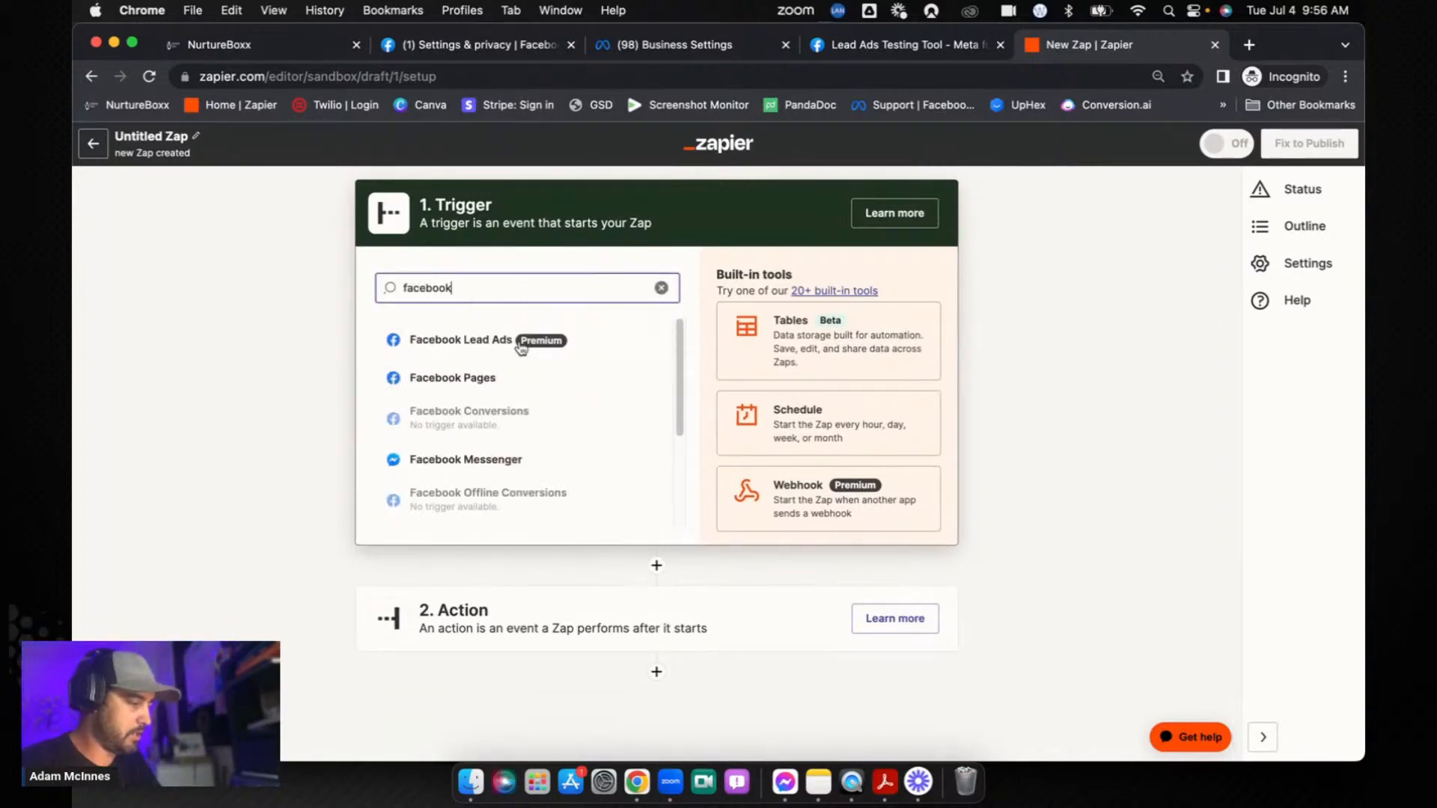
click(461, 339)
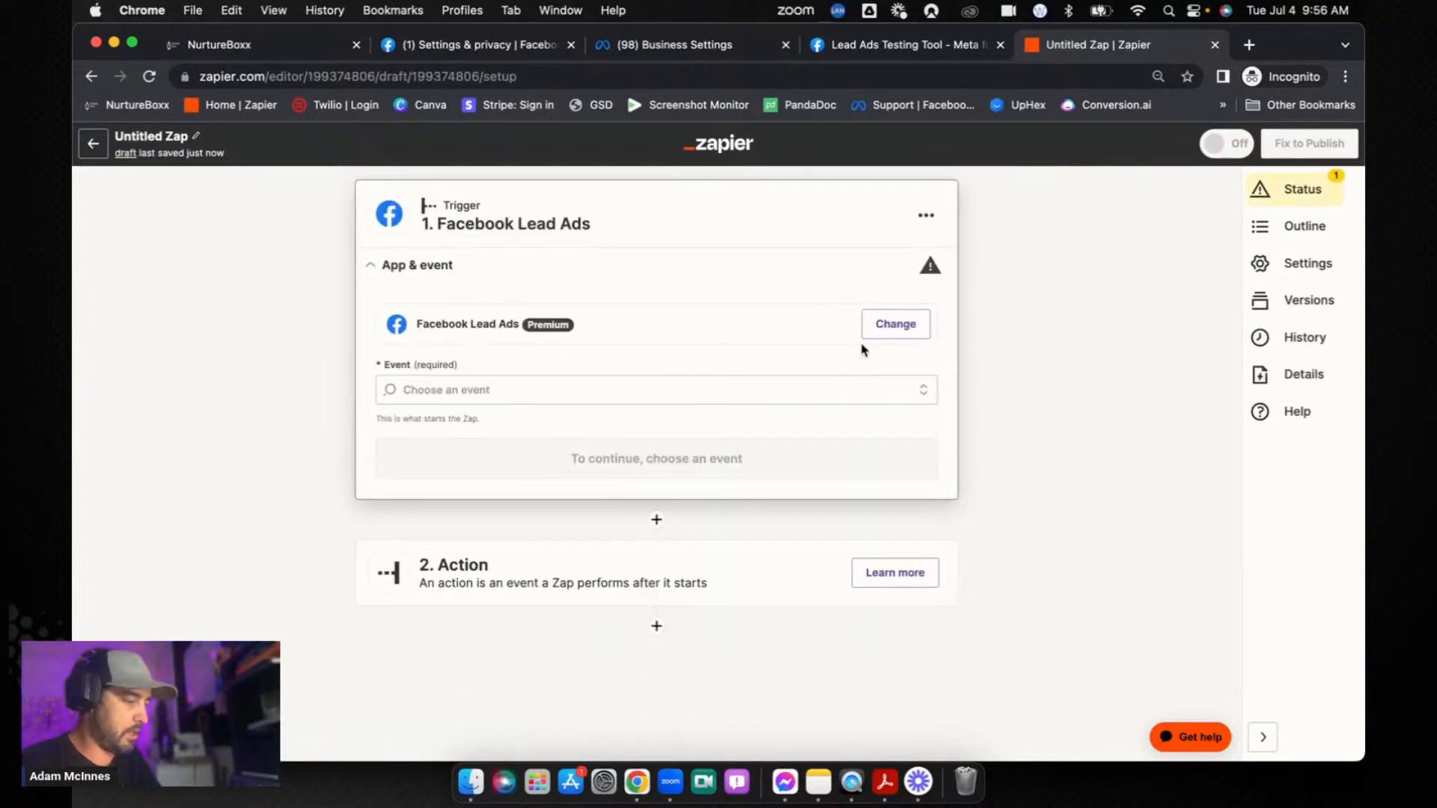
click(655, 389)
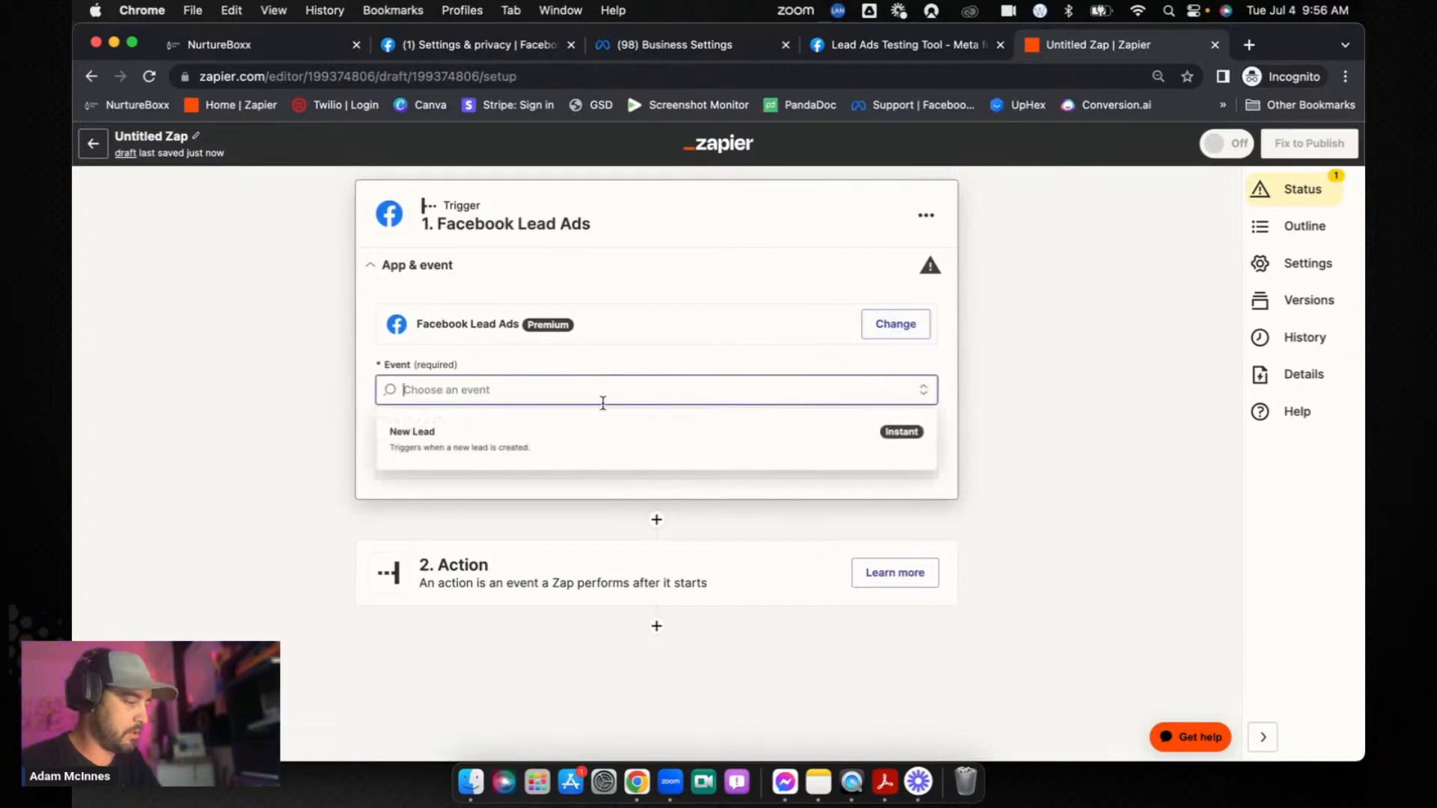
click(412, 440)
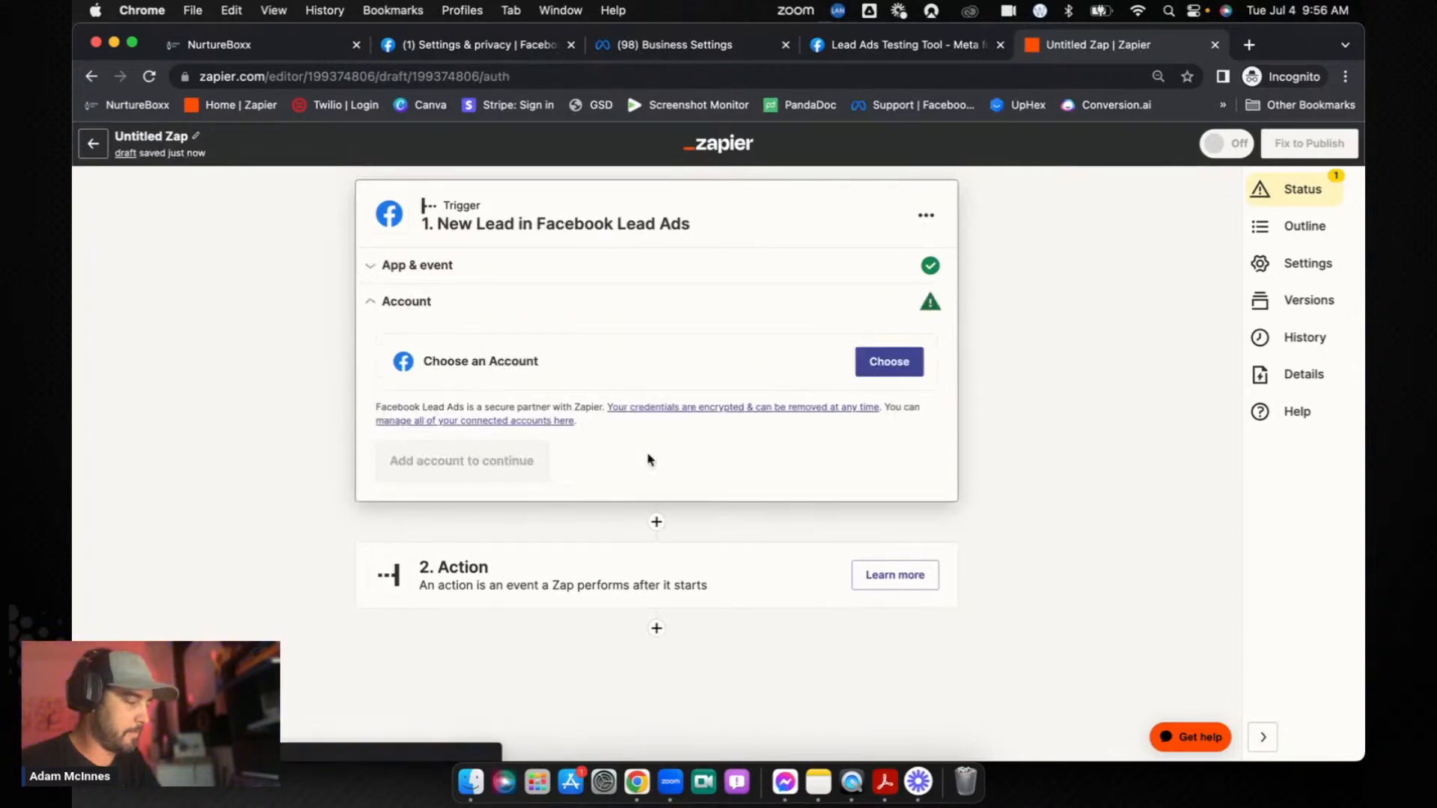
click(886, 360)
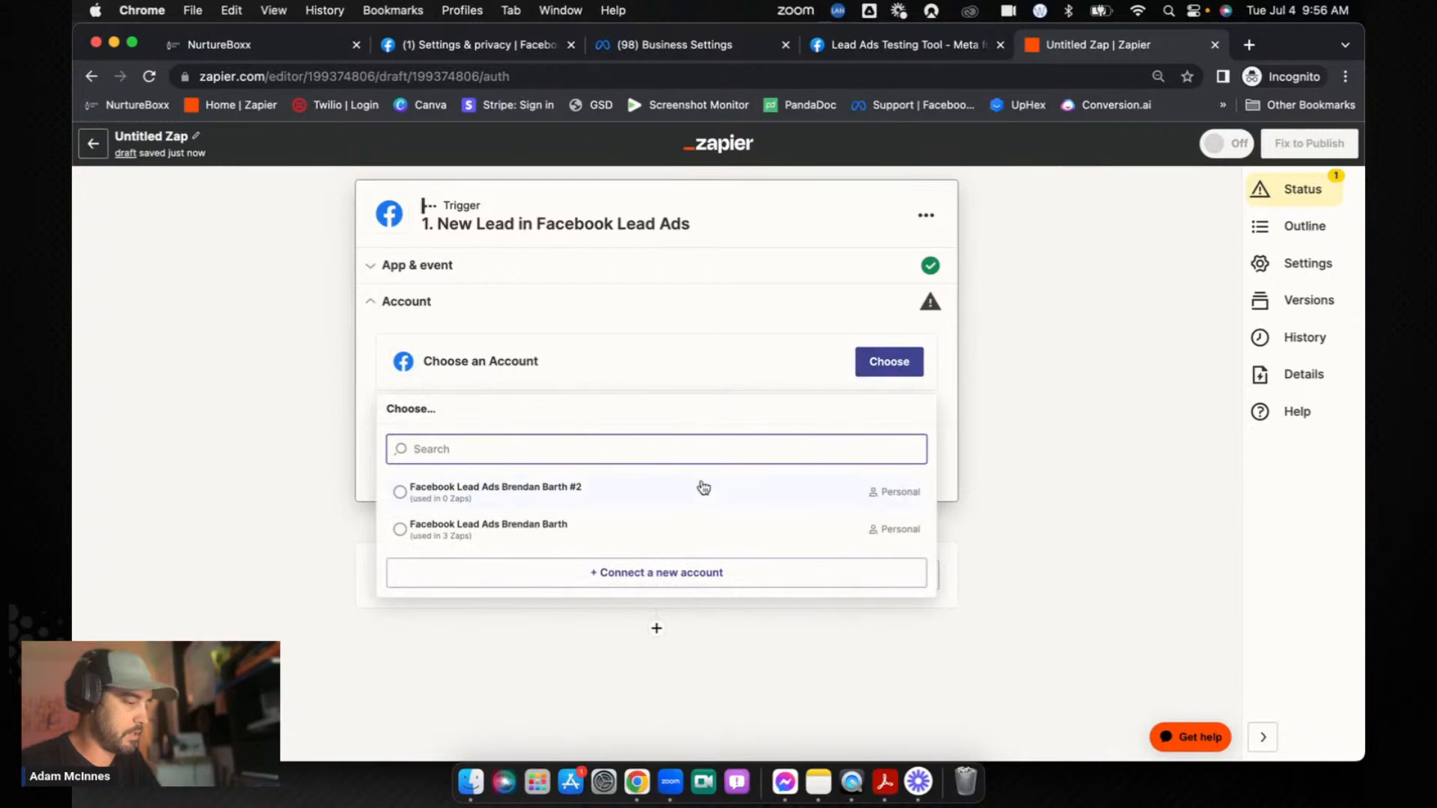
click(656, 572)
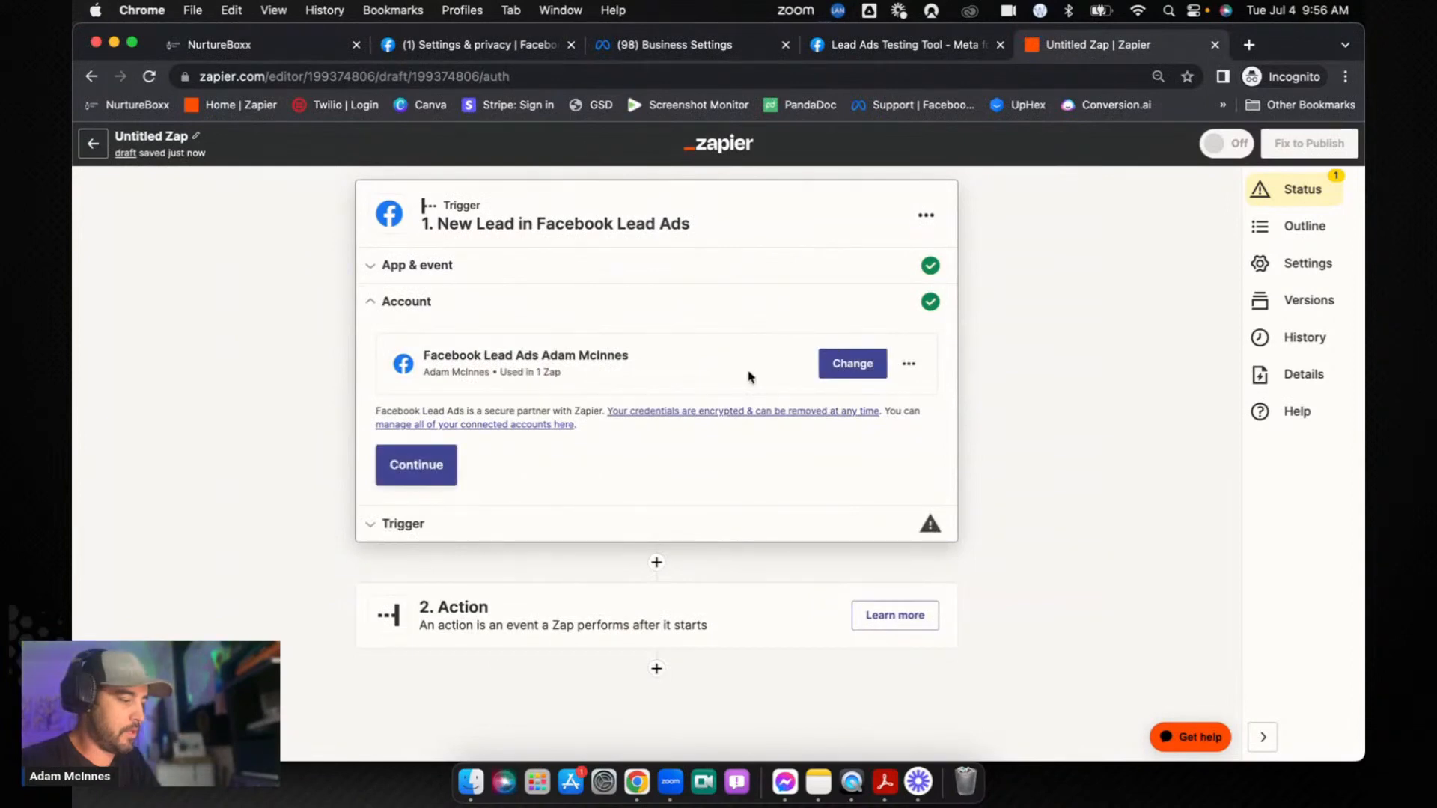
Step: Set the Facebook Lead Ads trigger to the Estimator.tools page for any form
click(416, 465)
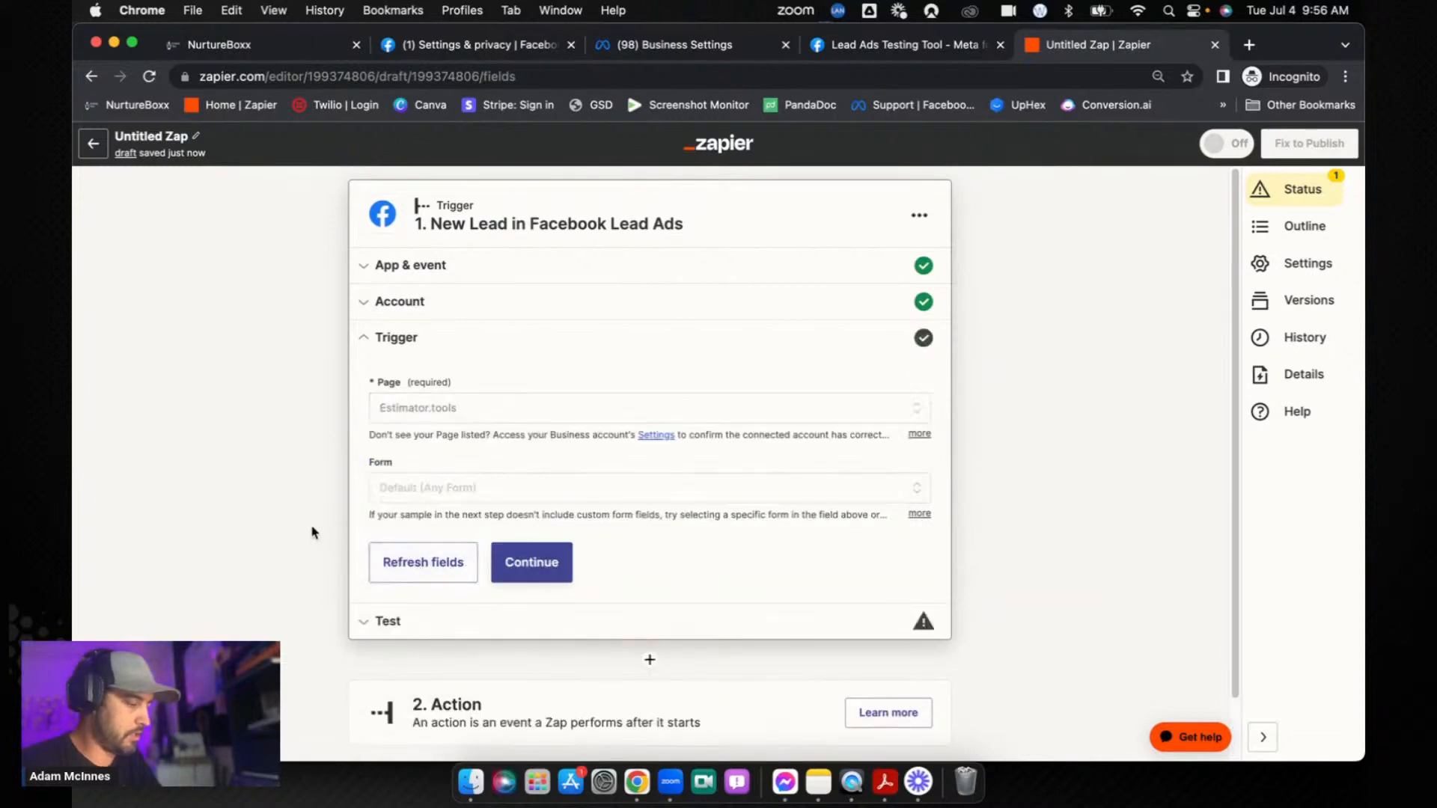
click(646, 487)
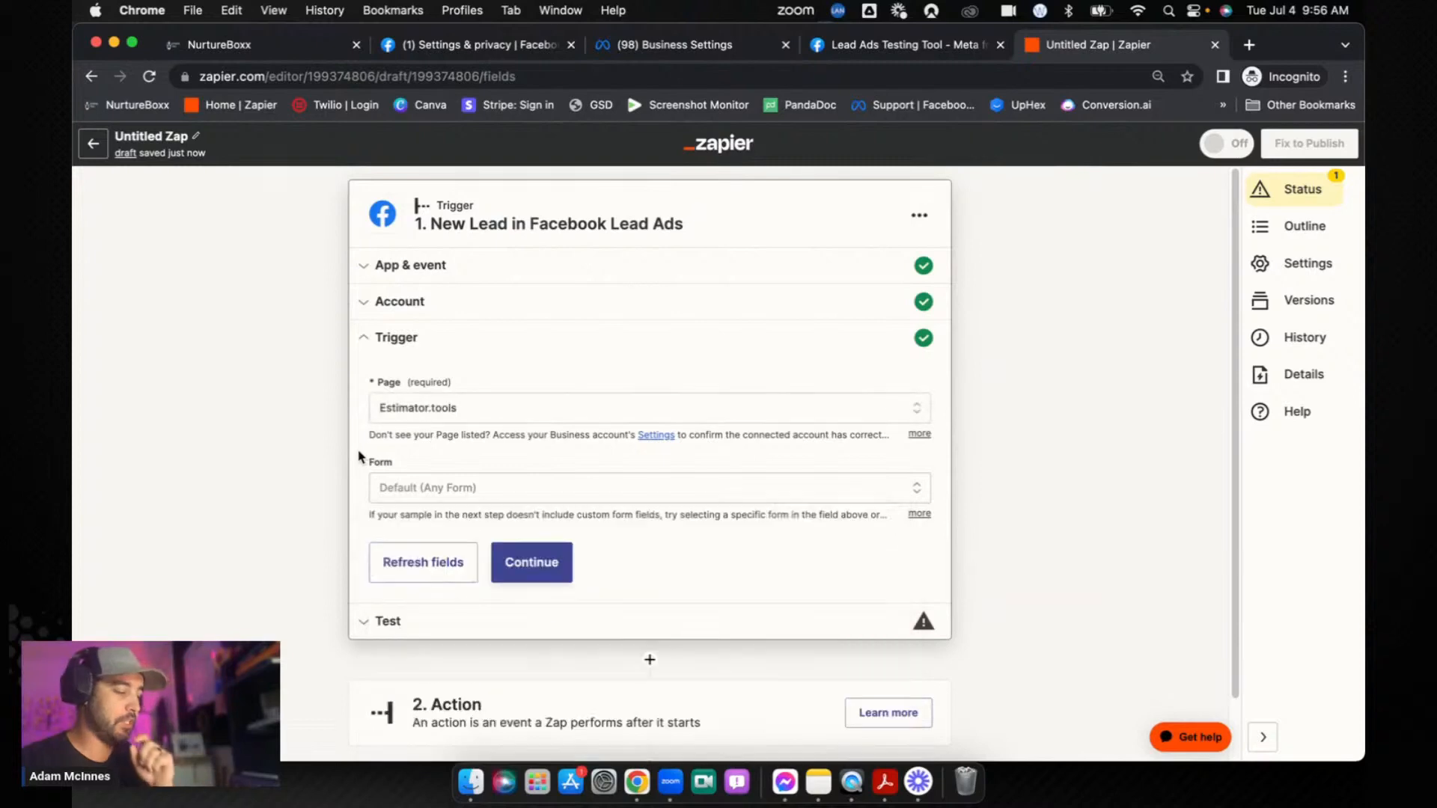
scroll(down, 3)
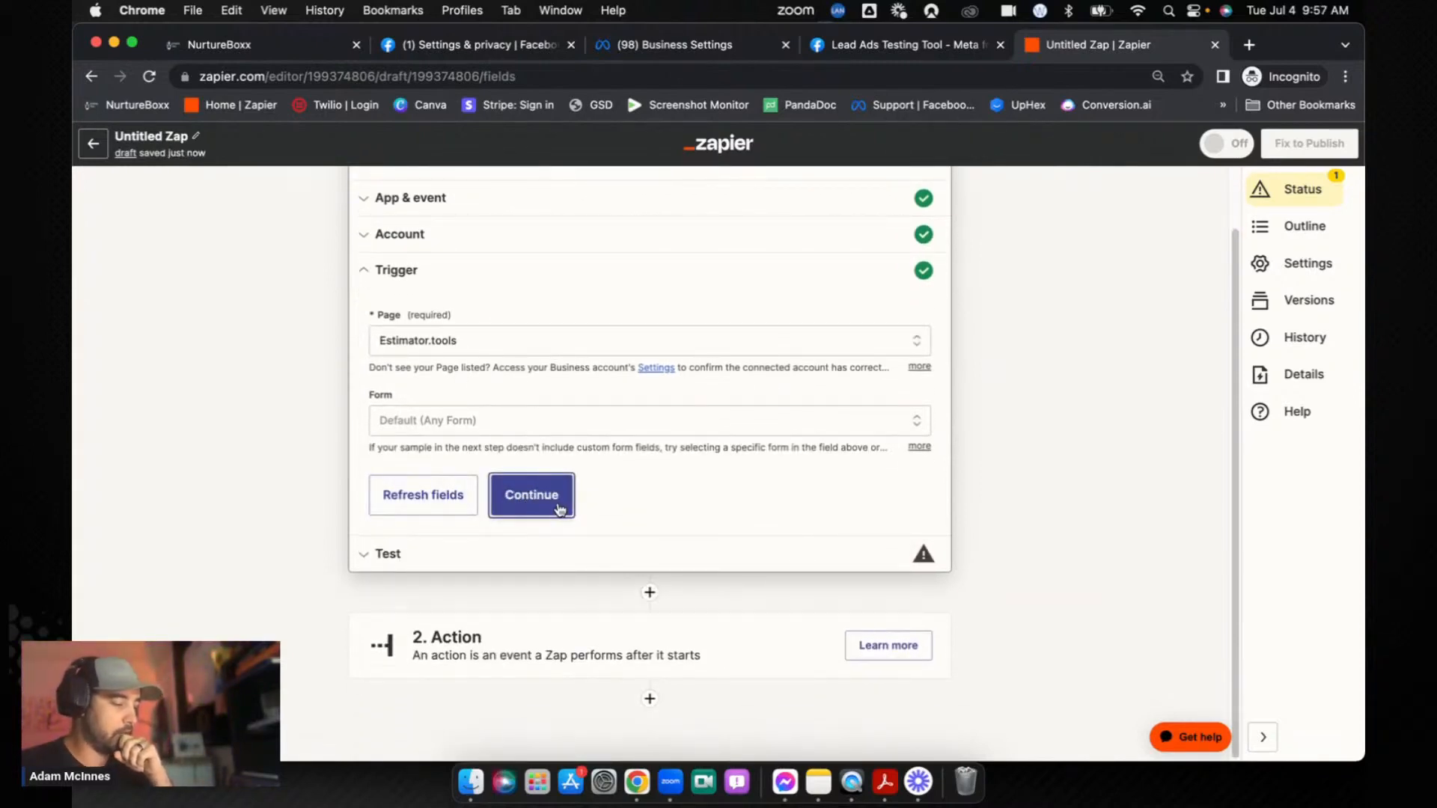
Step: Test the trigger, loading the 200% Increase | Free Trial sample lead
click(530, 494)
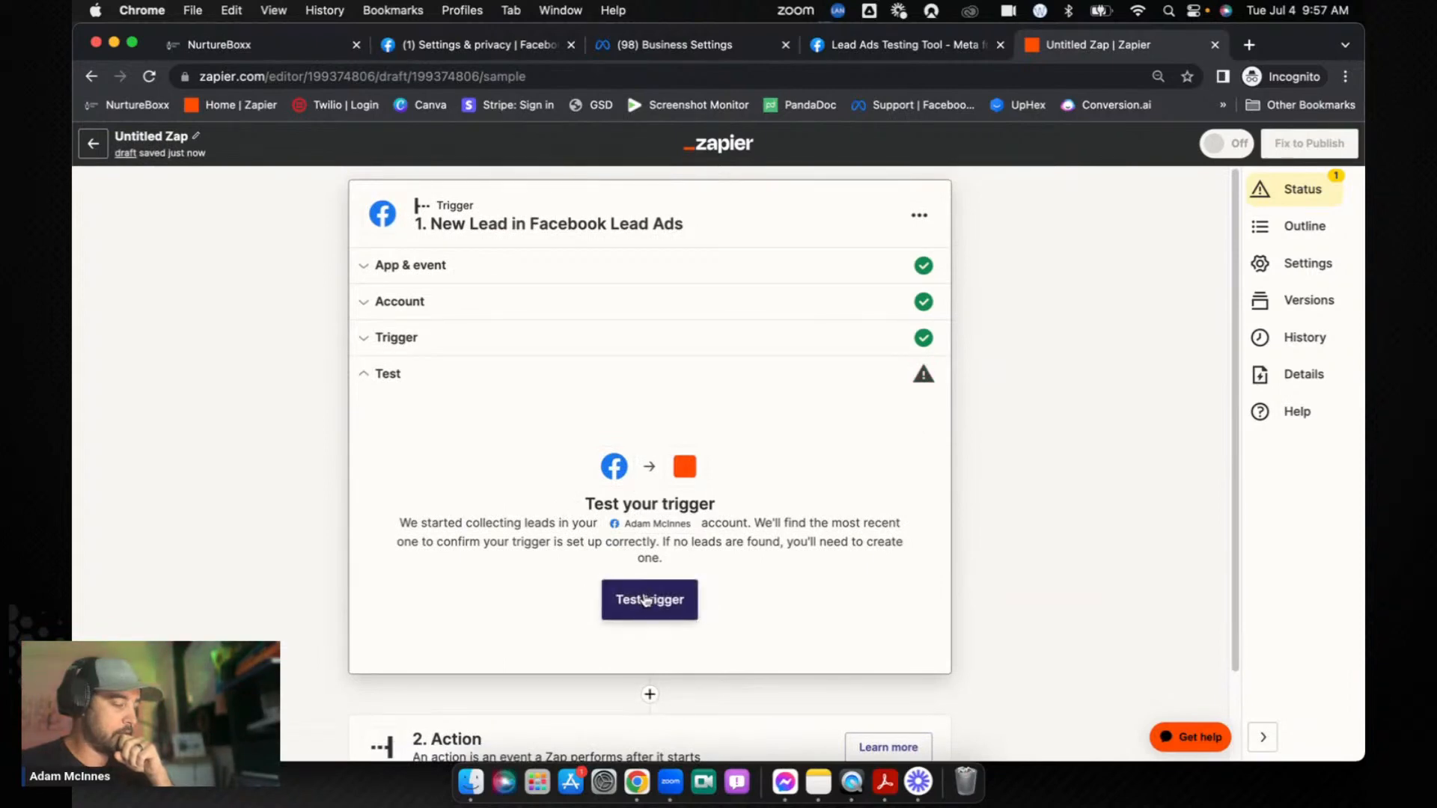
click(649, 599)
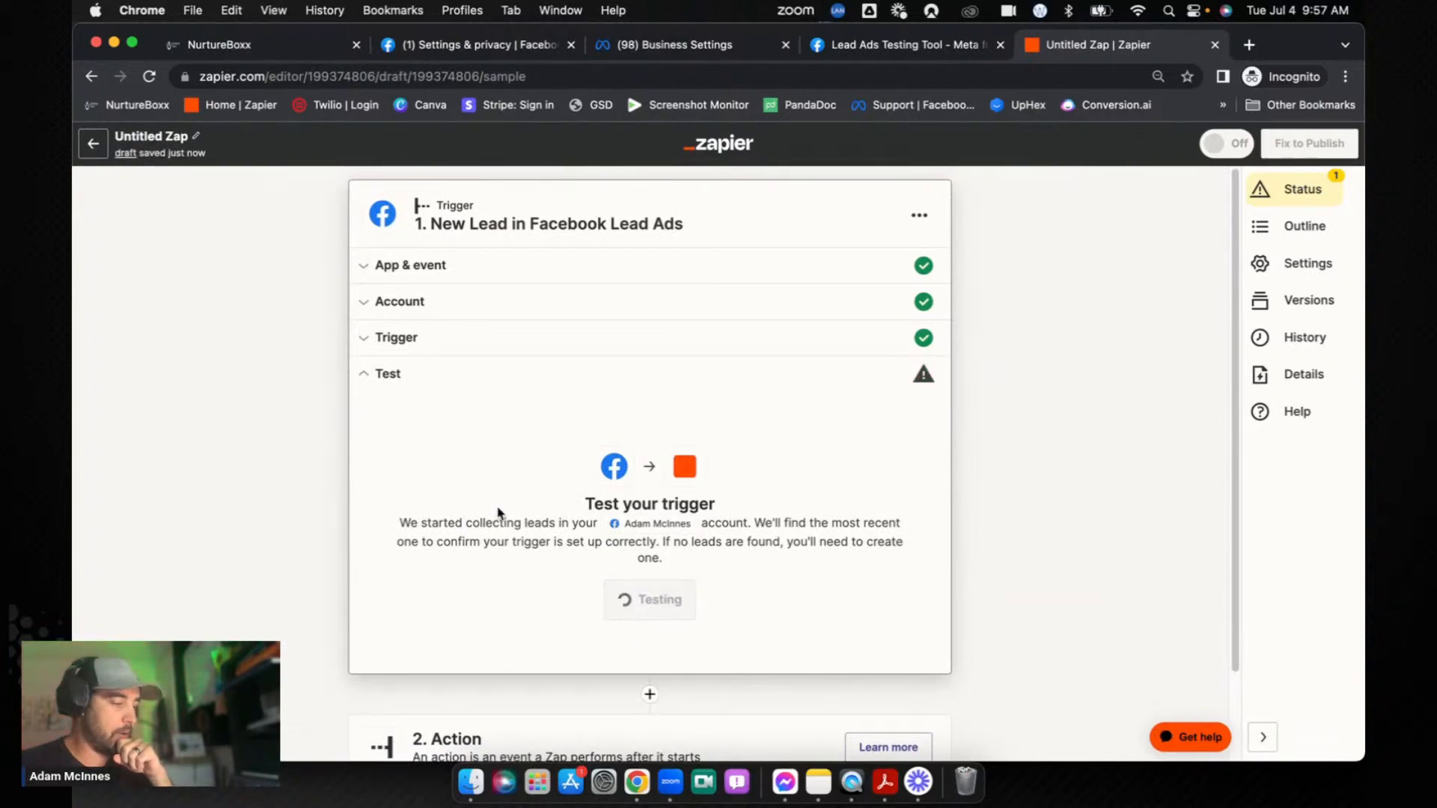
click(649, 599)
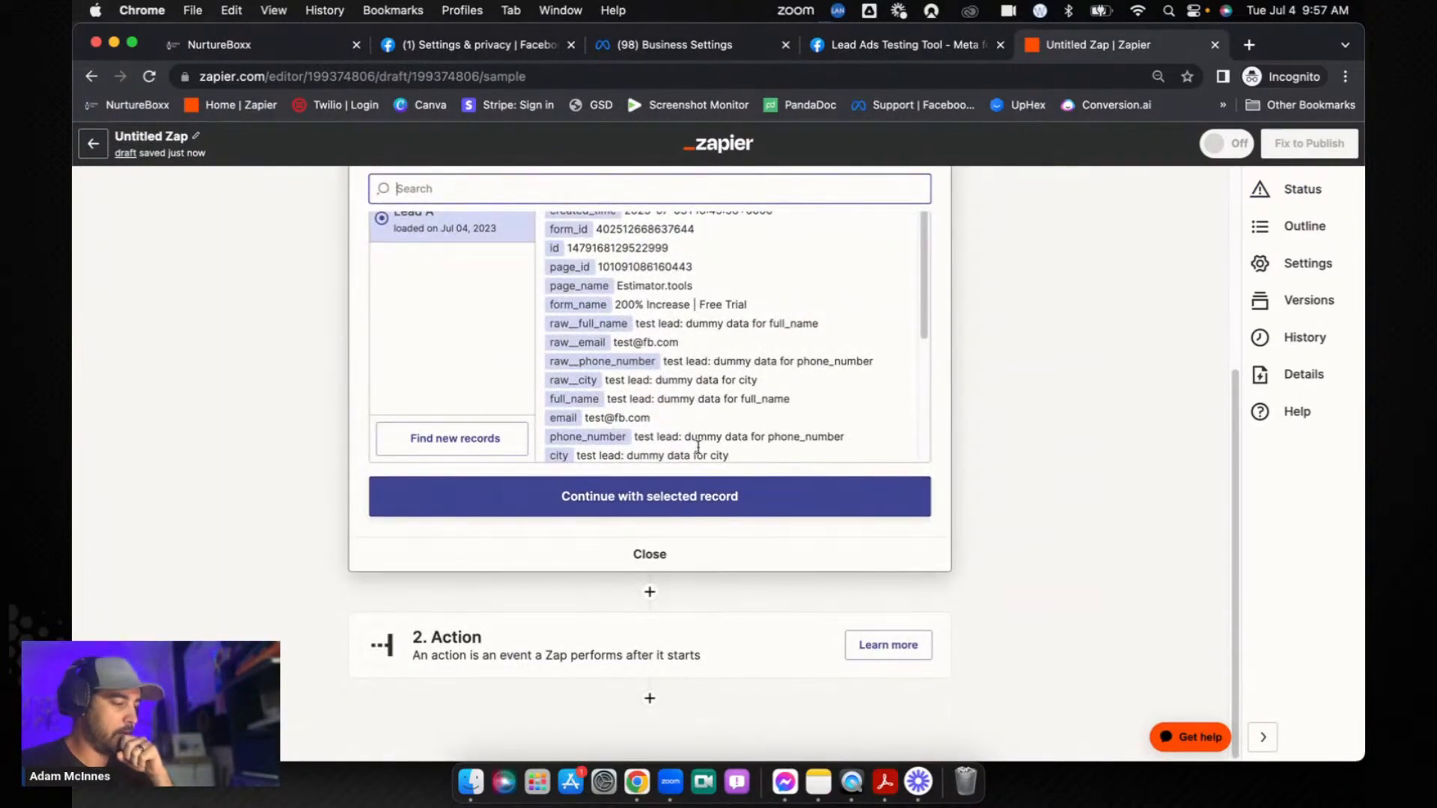
double_click(680, 304)
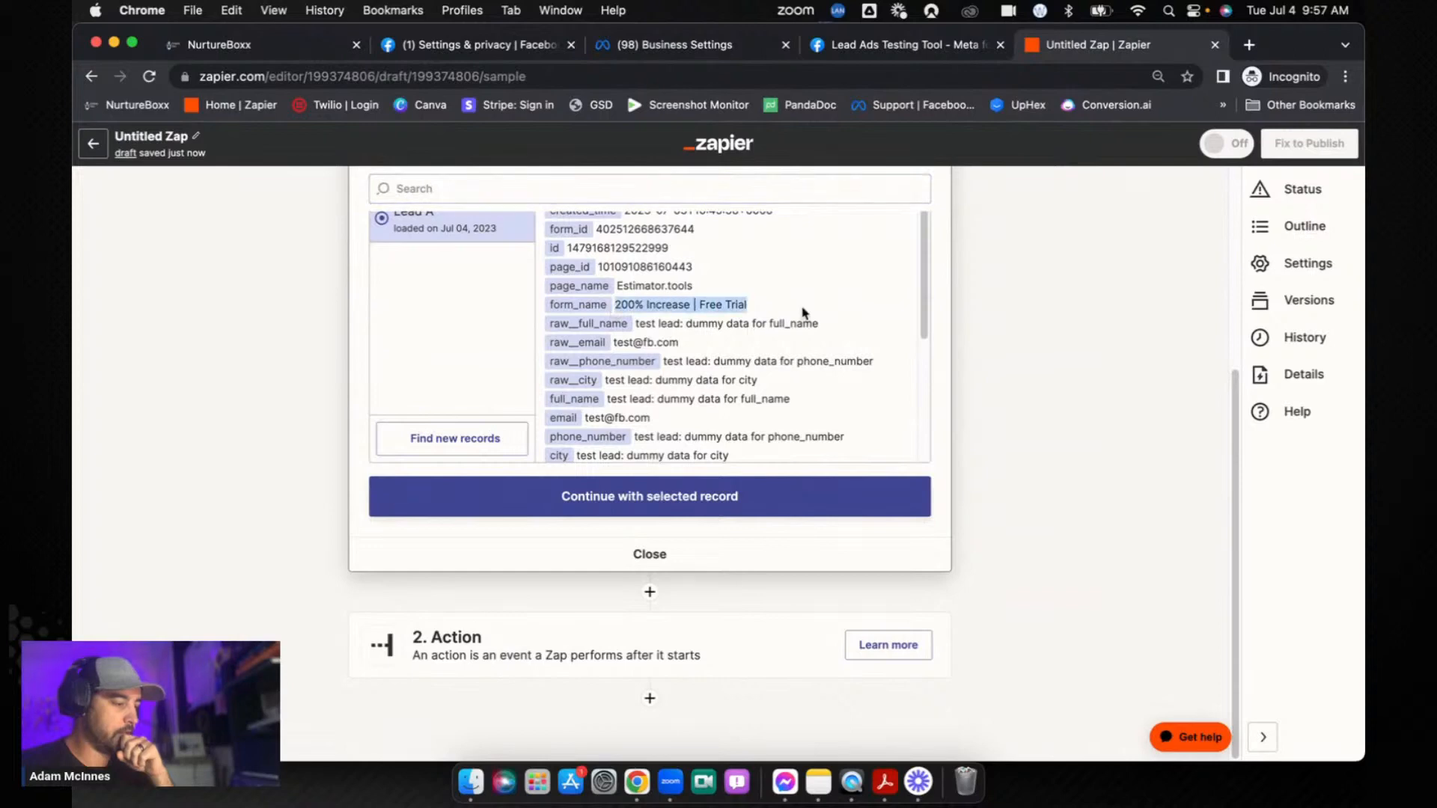
Step: Add a LeadConnector Add/Update Contact action using the sample lead record
click(649, 496)
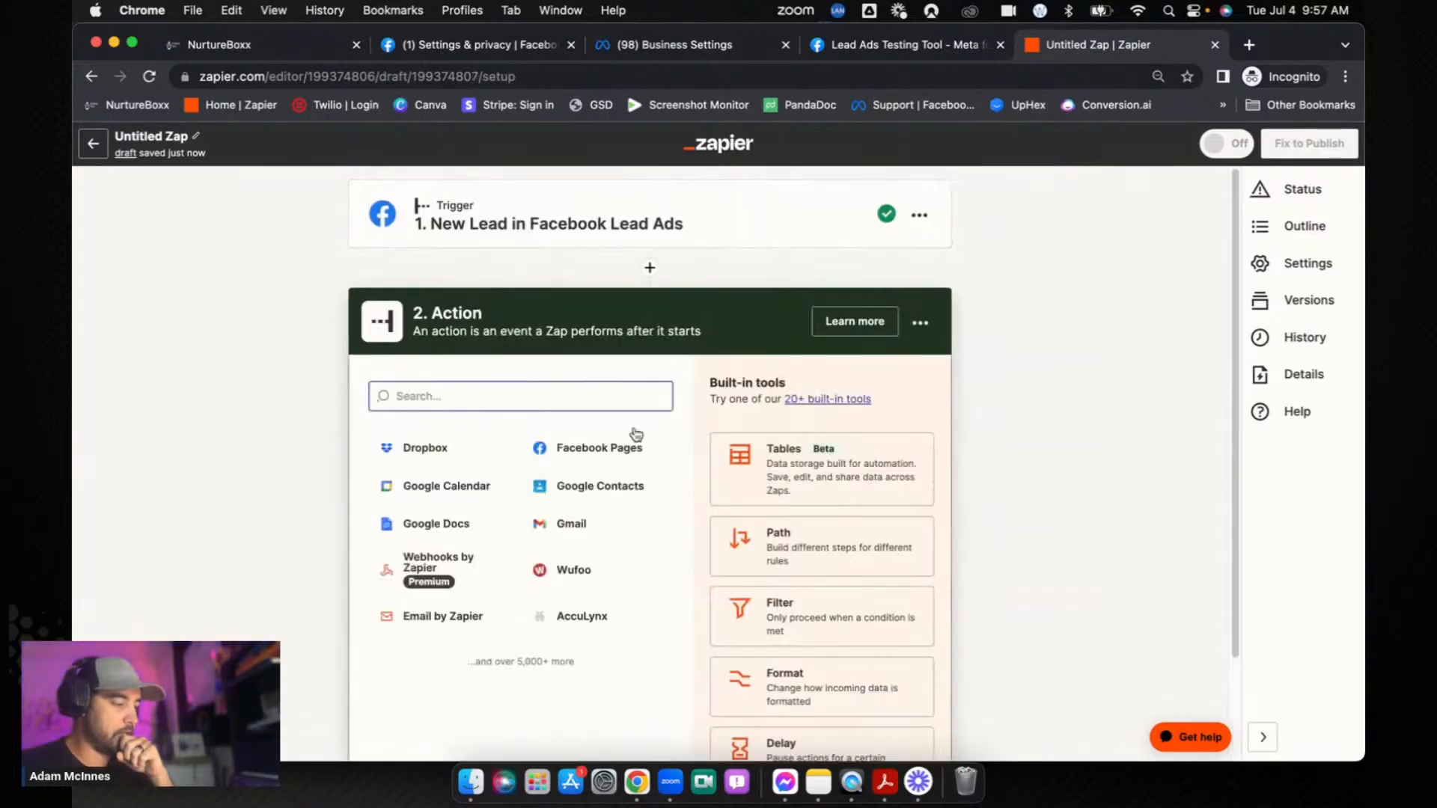
text(lead)
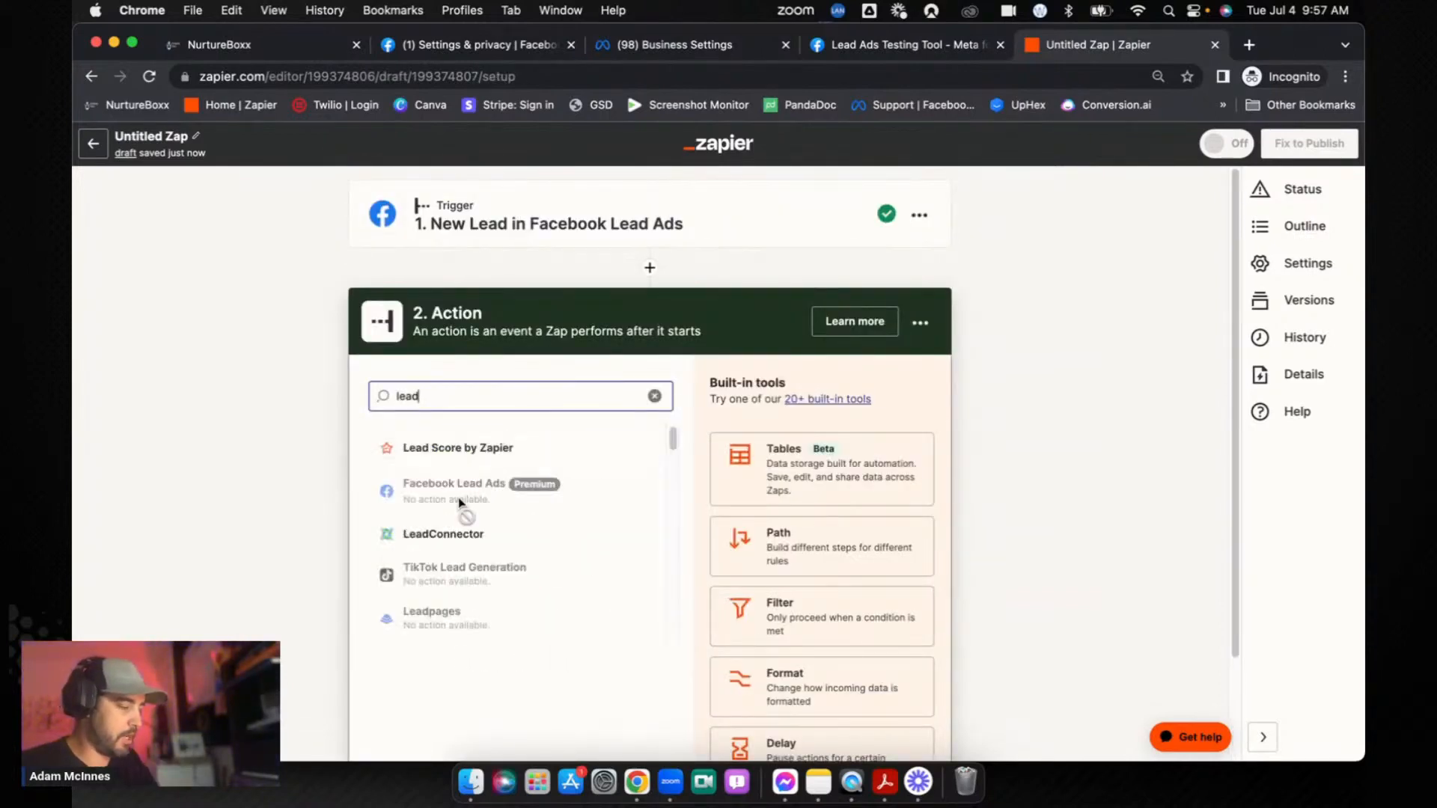
click(442, 534)
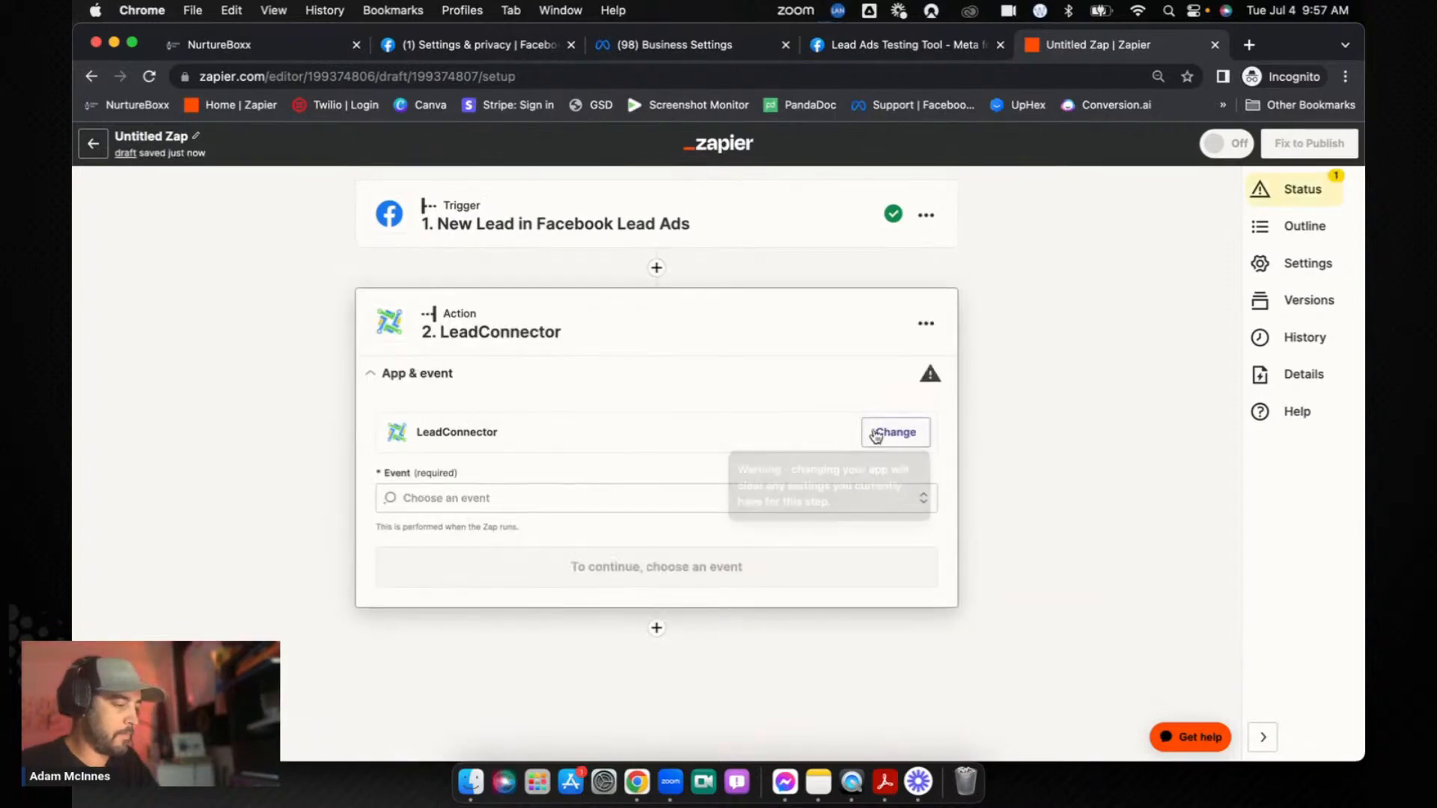
click(648, 498)
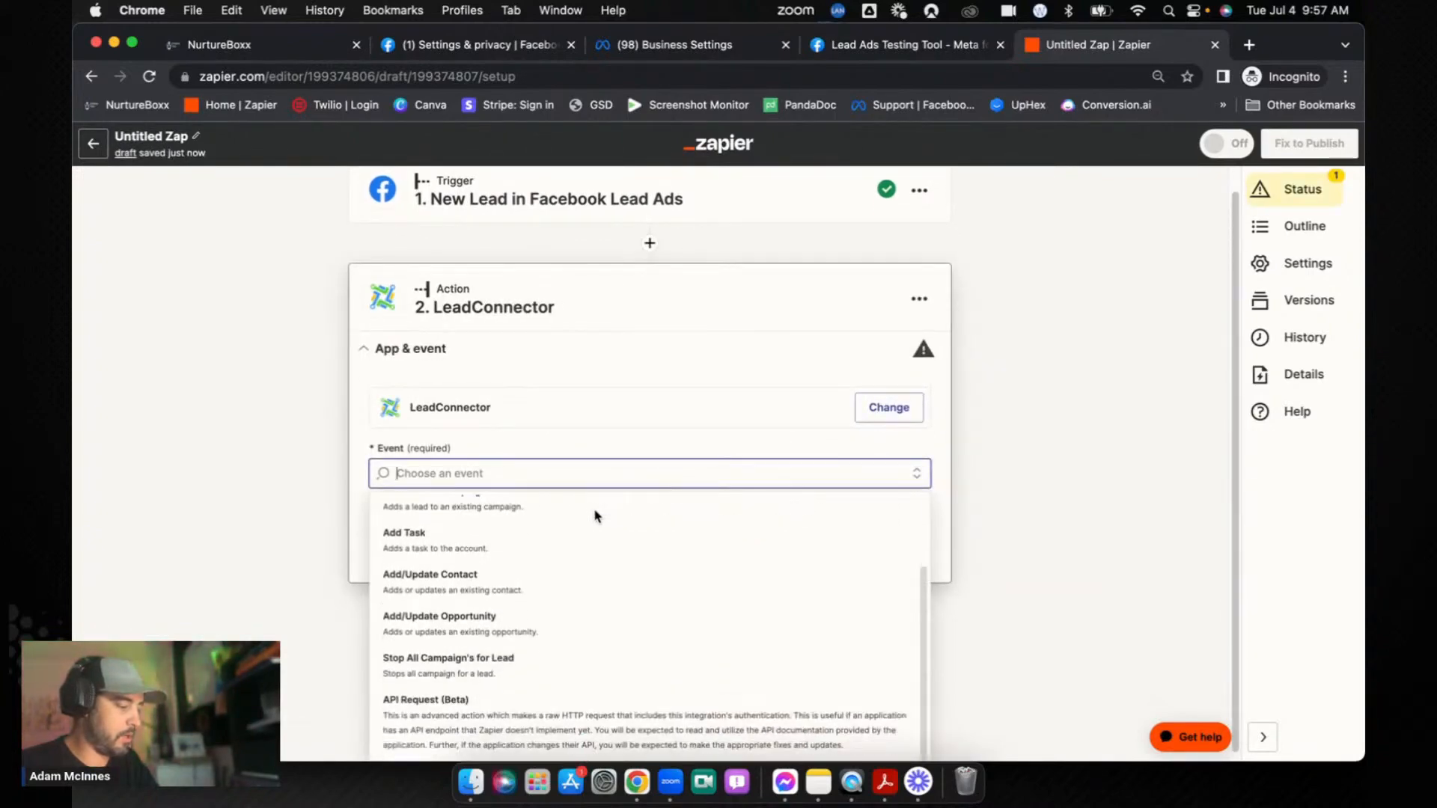
click(428, 579)
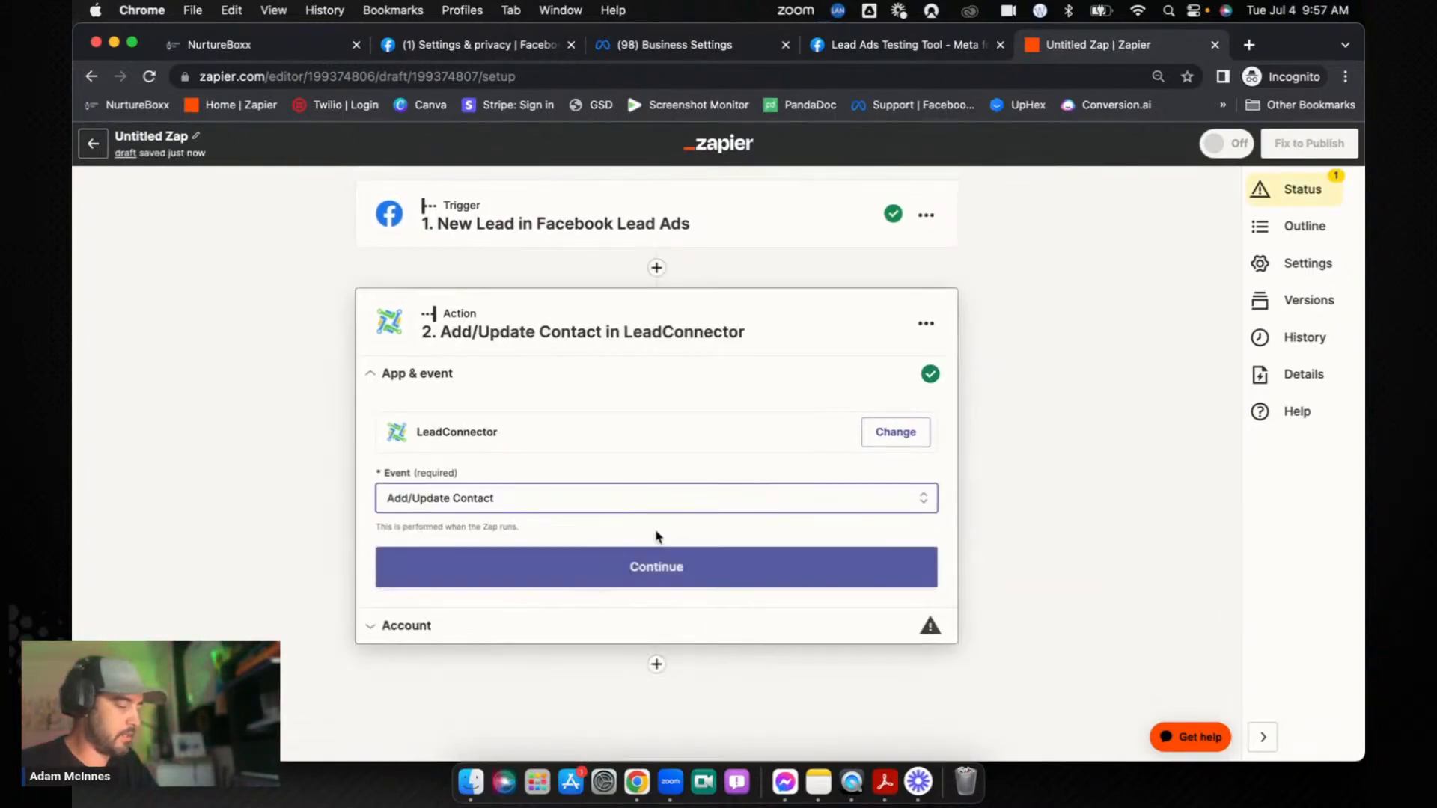
Step: Connect the action to the Estimator.Tools Main LeadConnector account
click(656, 567)
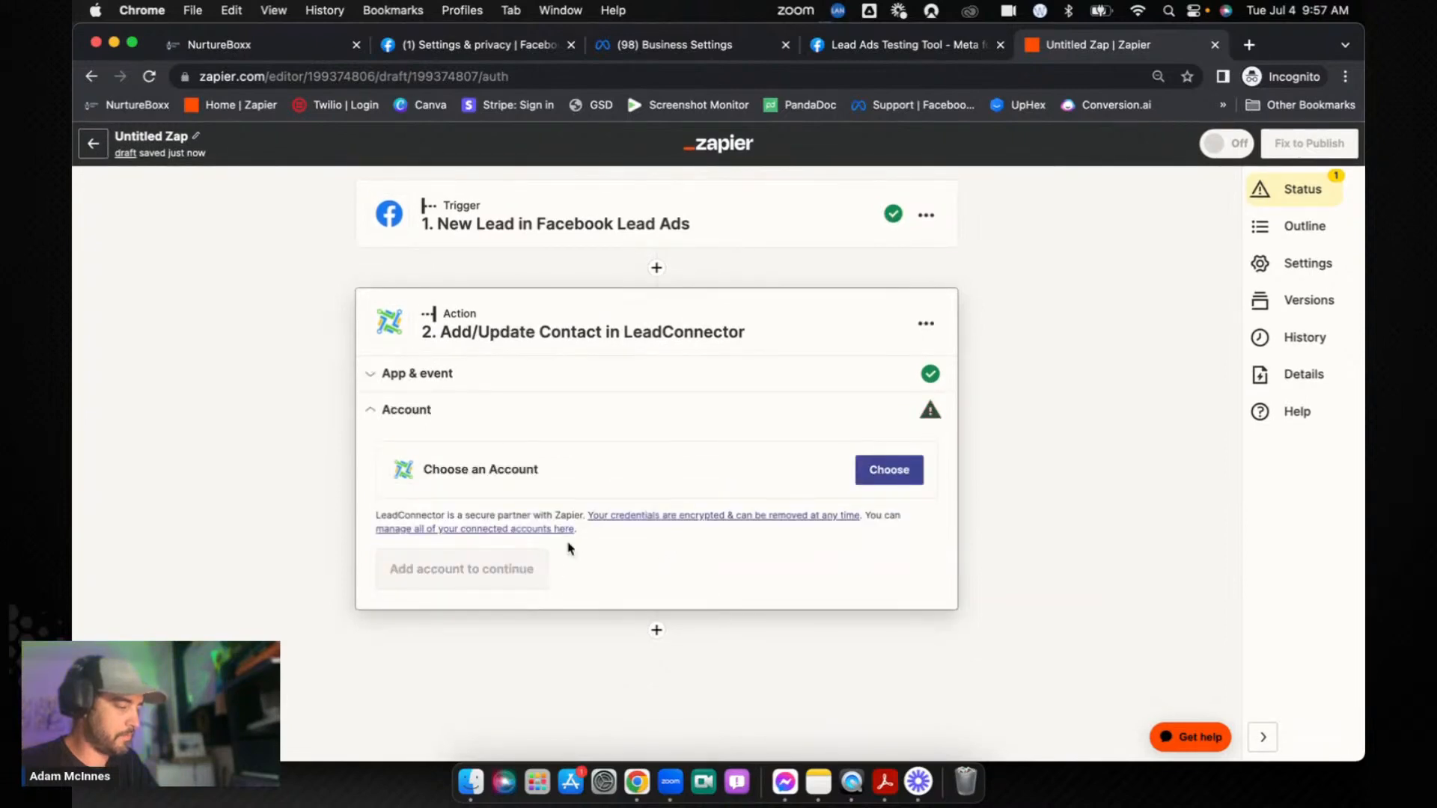
click(889, 469)
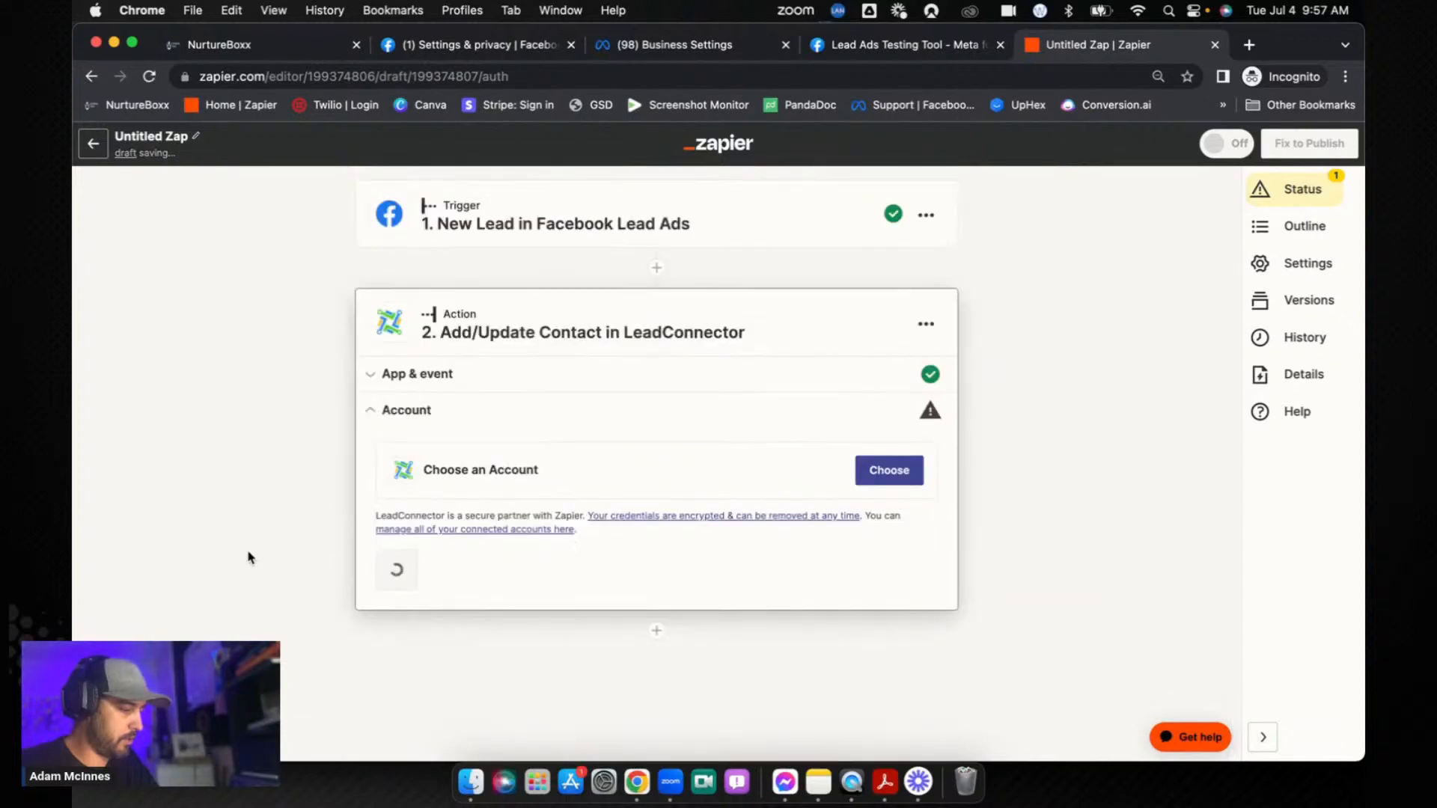
click(889, 470)
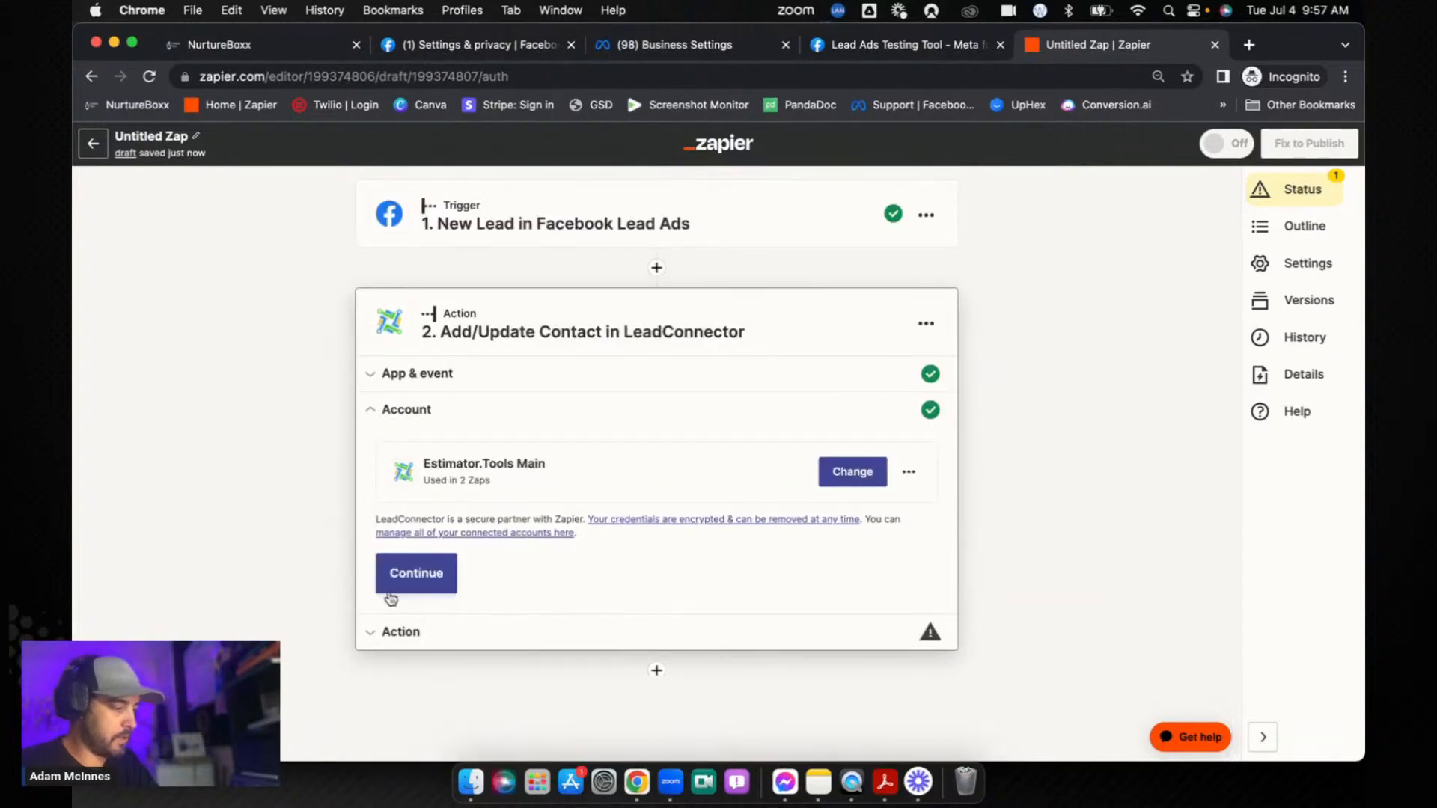
click(416, 573)
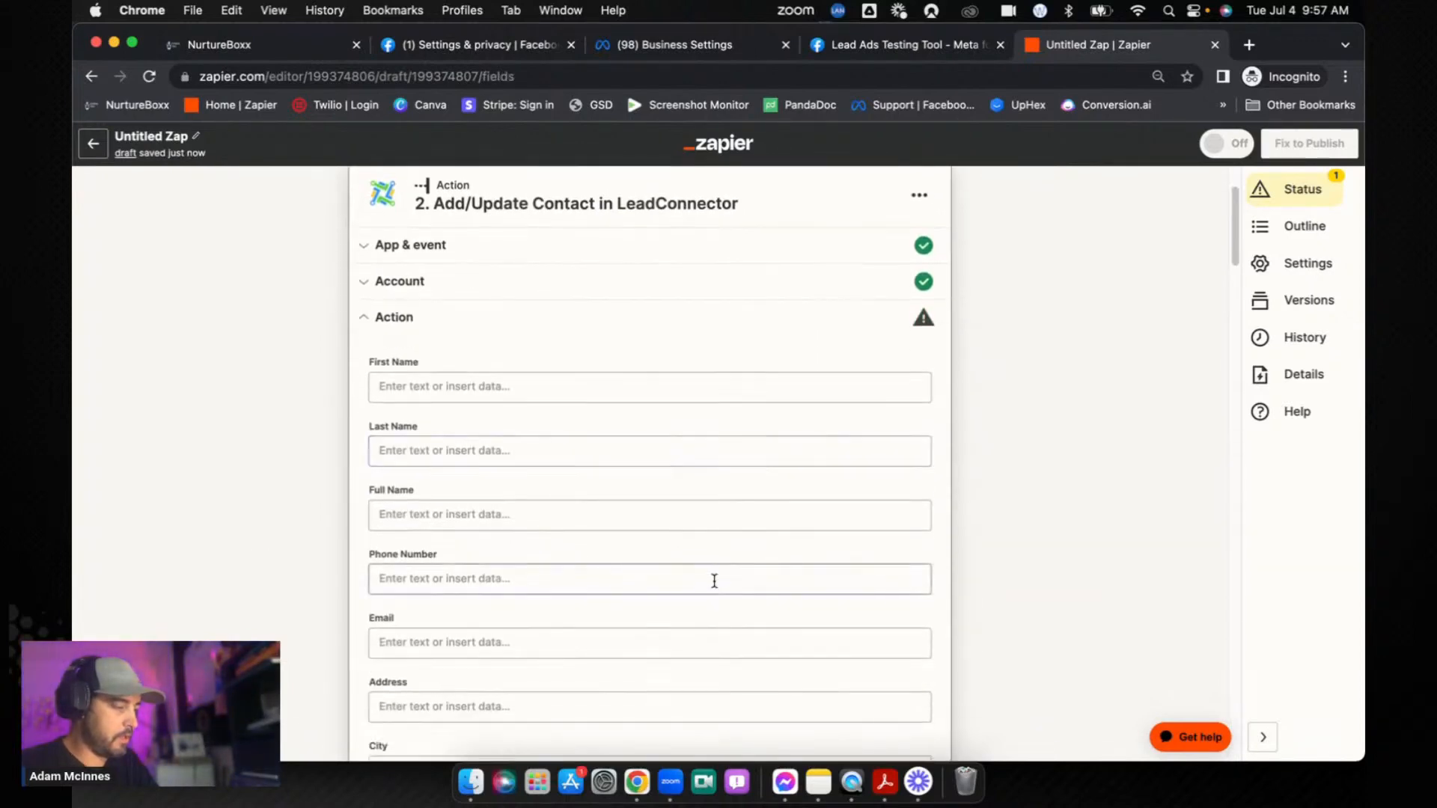
Step: Map the lead's full name and phone number into the contact fields
click(649, 386)
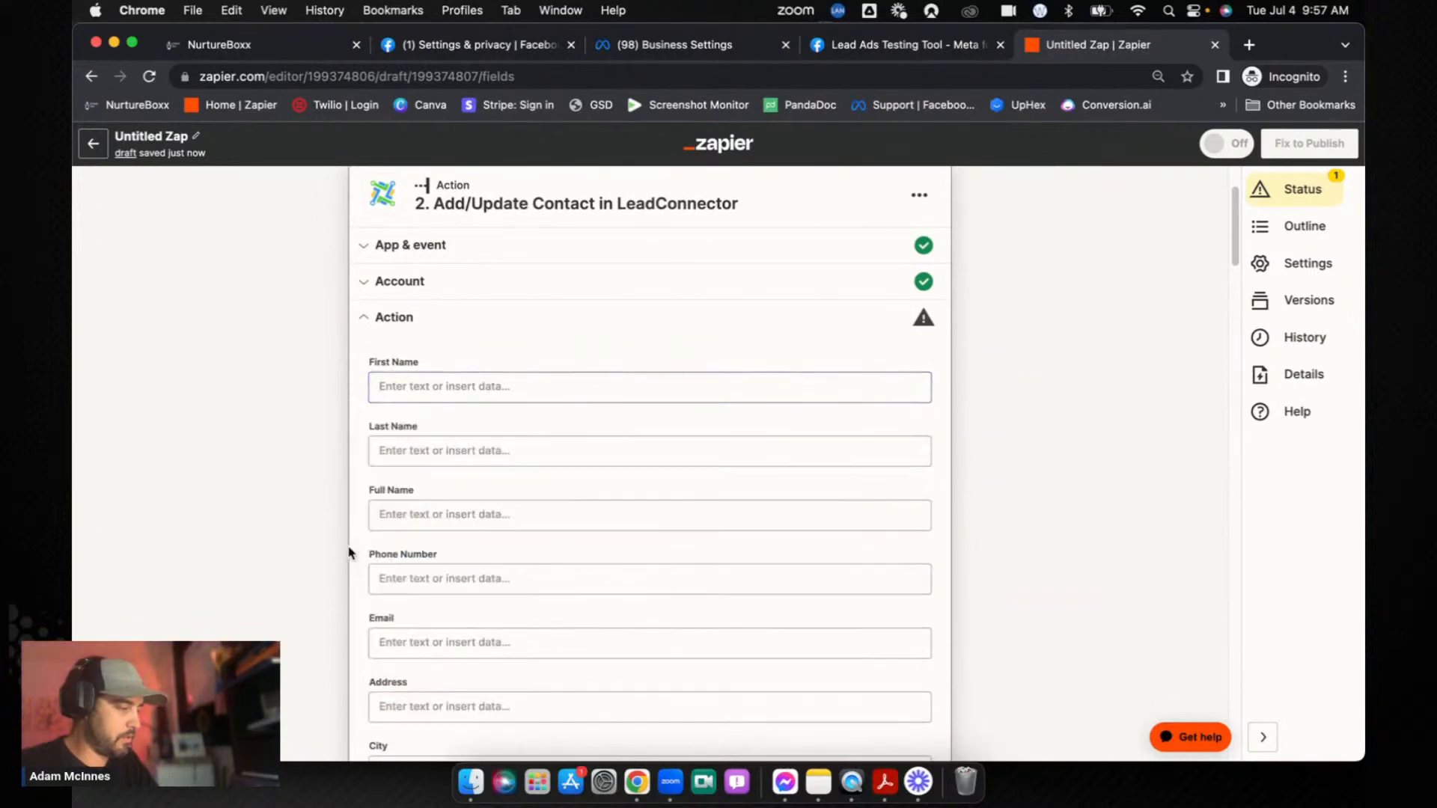
click(649, 514)
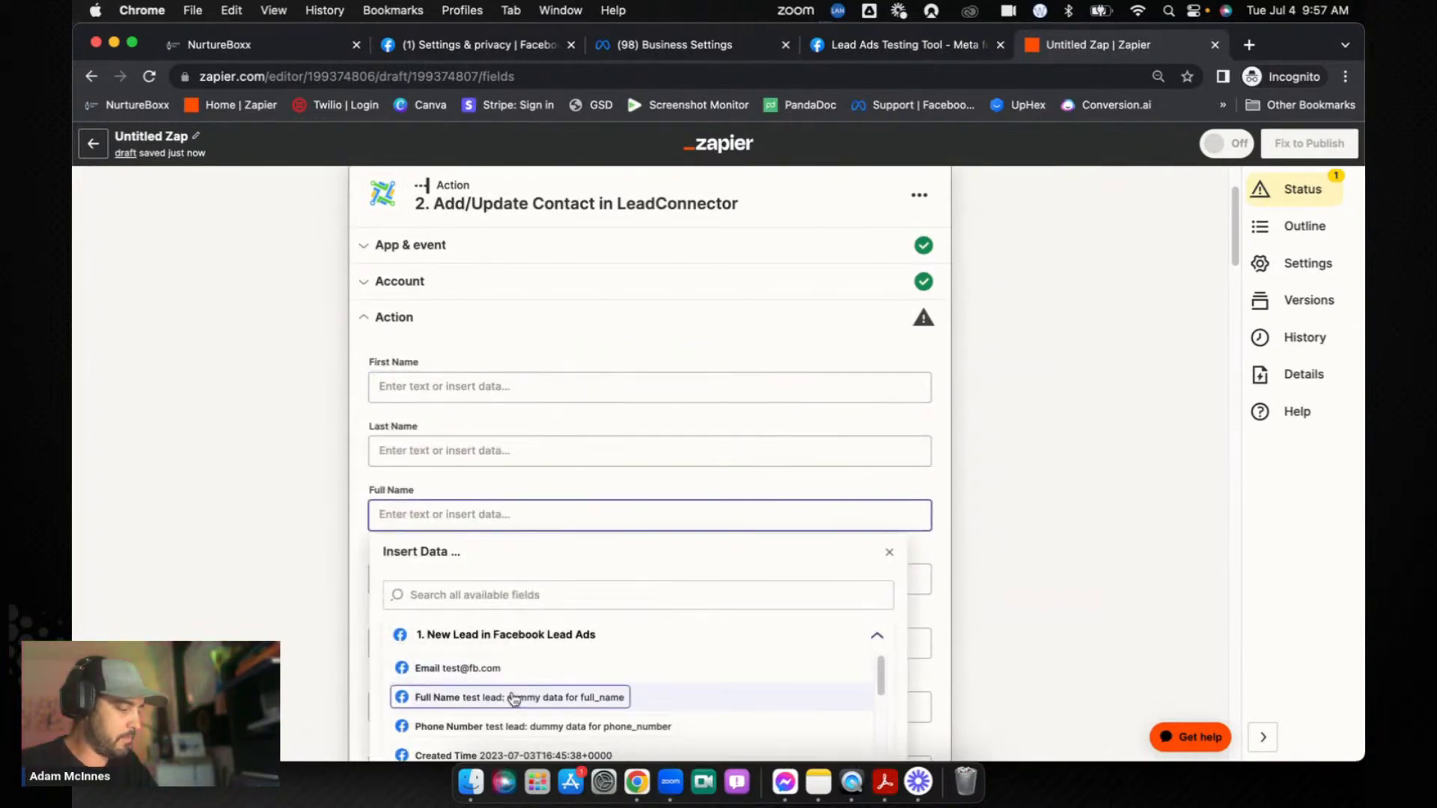
click(513, 697)
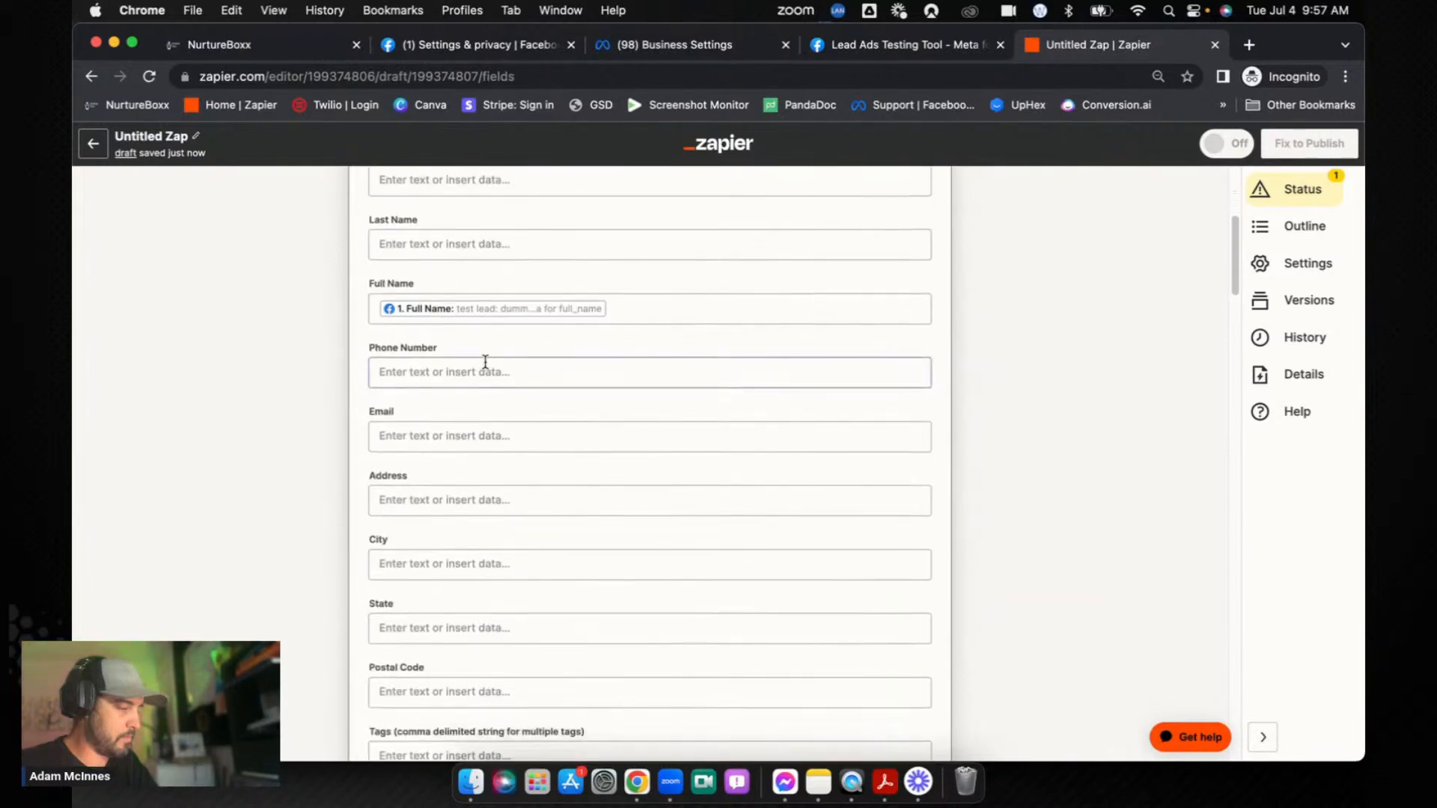
click(648, 371)
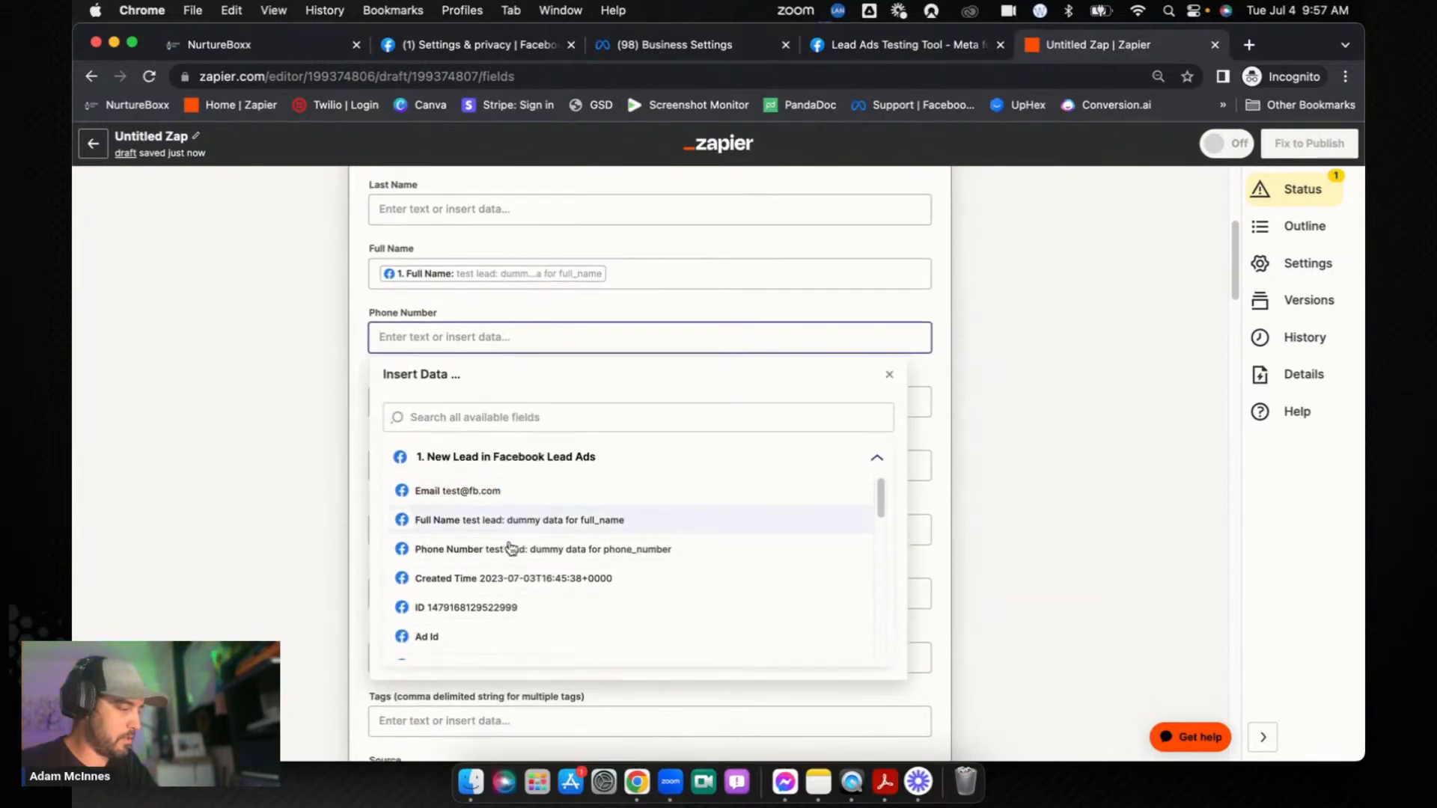
click(541, 548)
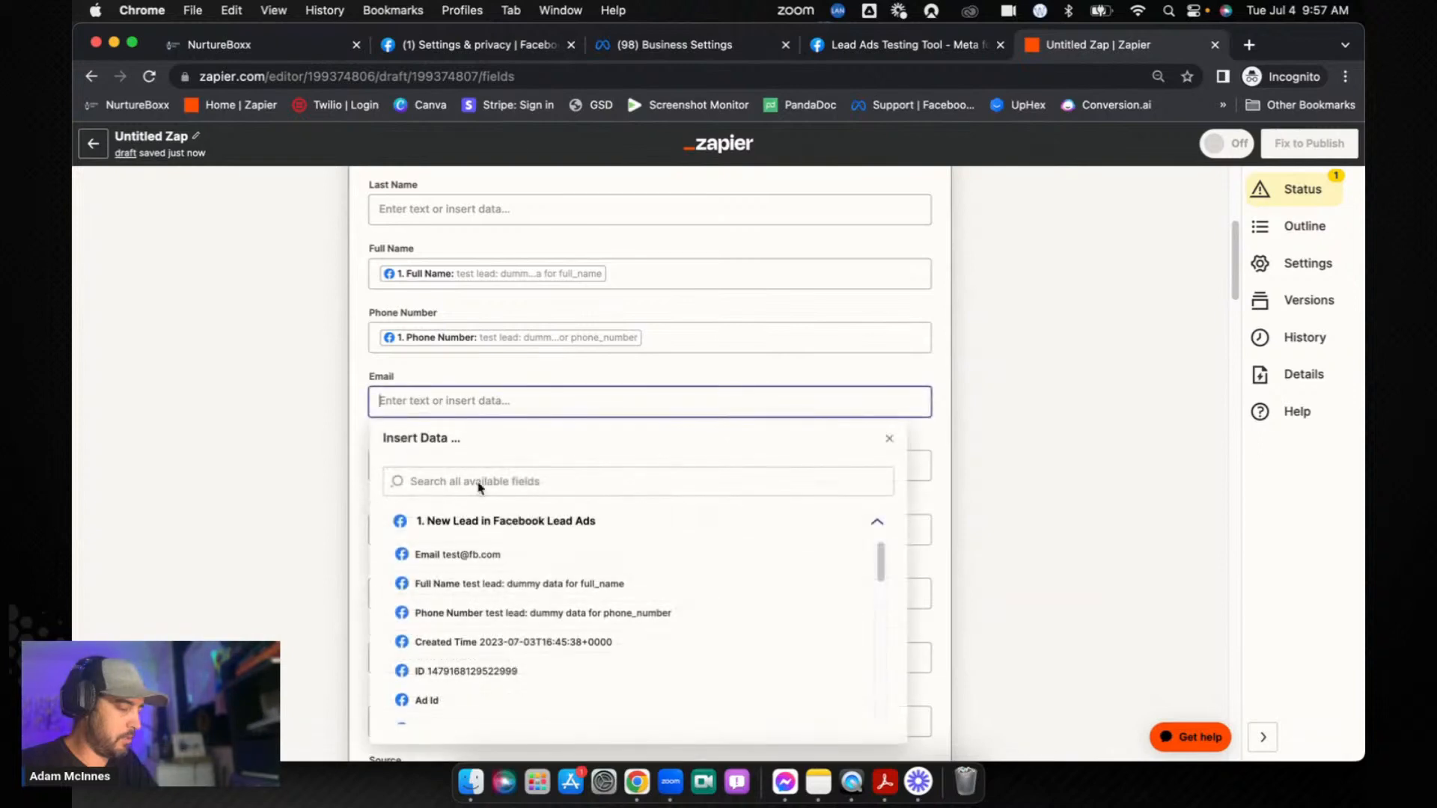
Step: Tag the contact 'Facebook Lead' and set Mark as Lead to True
click(457, 554)
text(F)
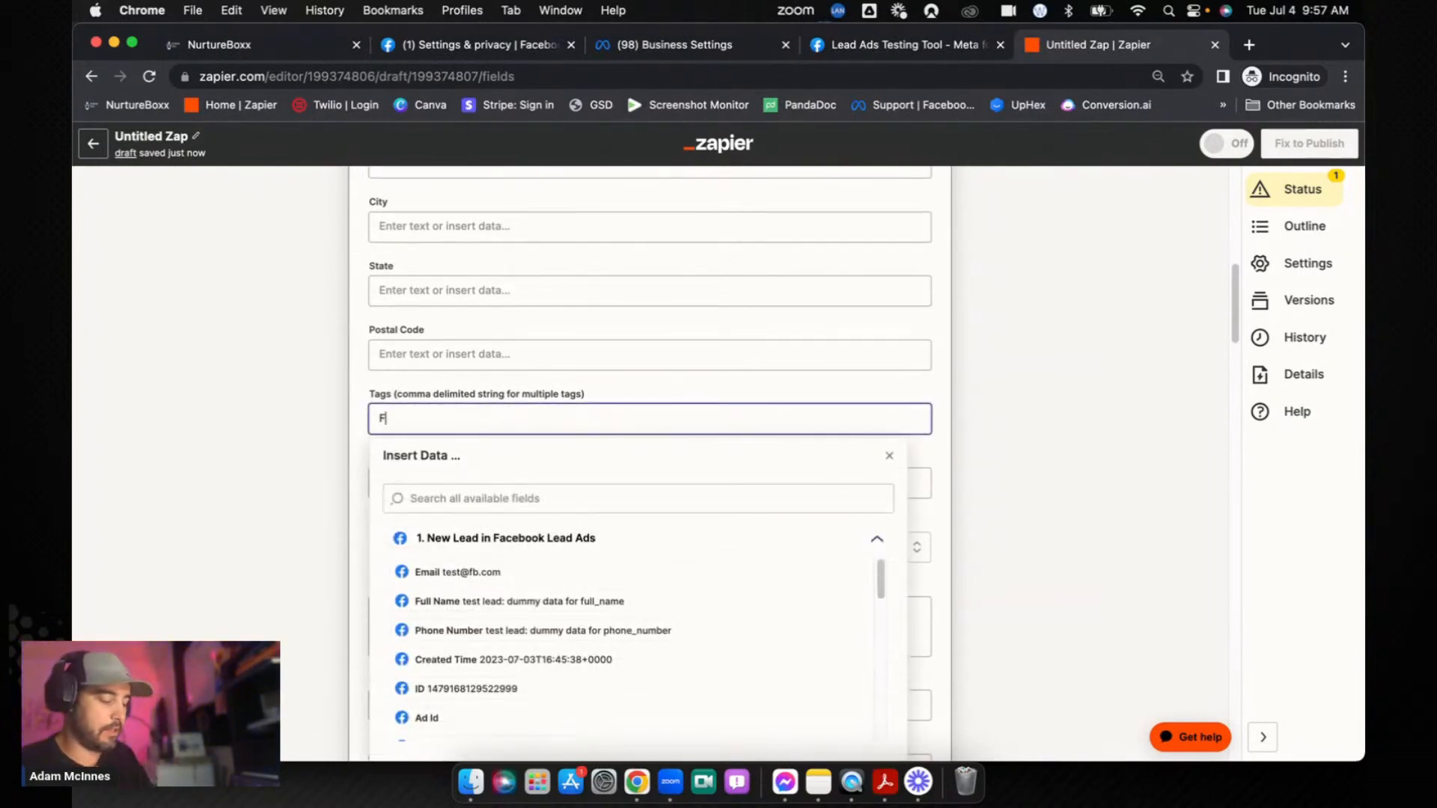
text(acebook Lead)
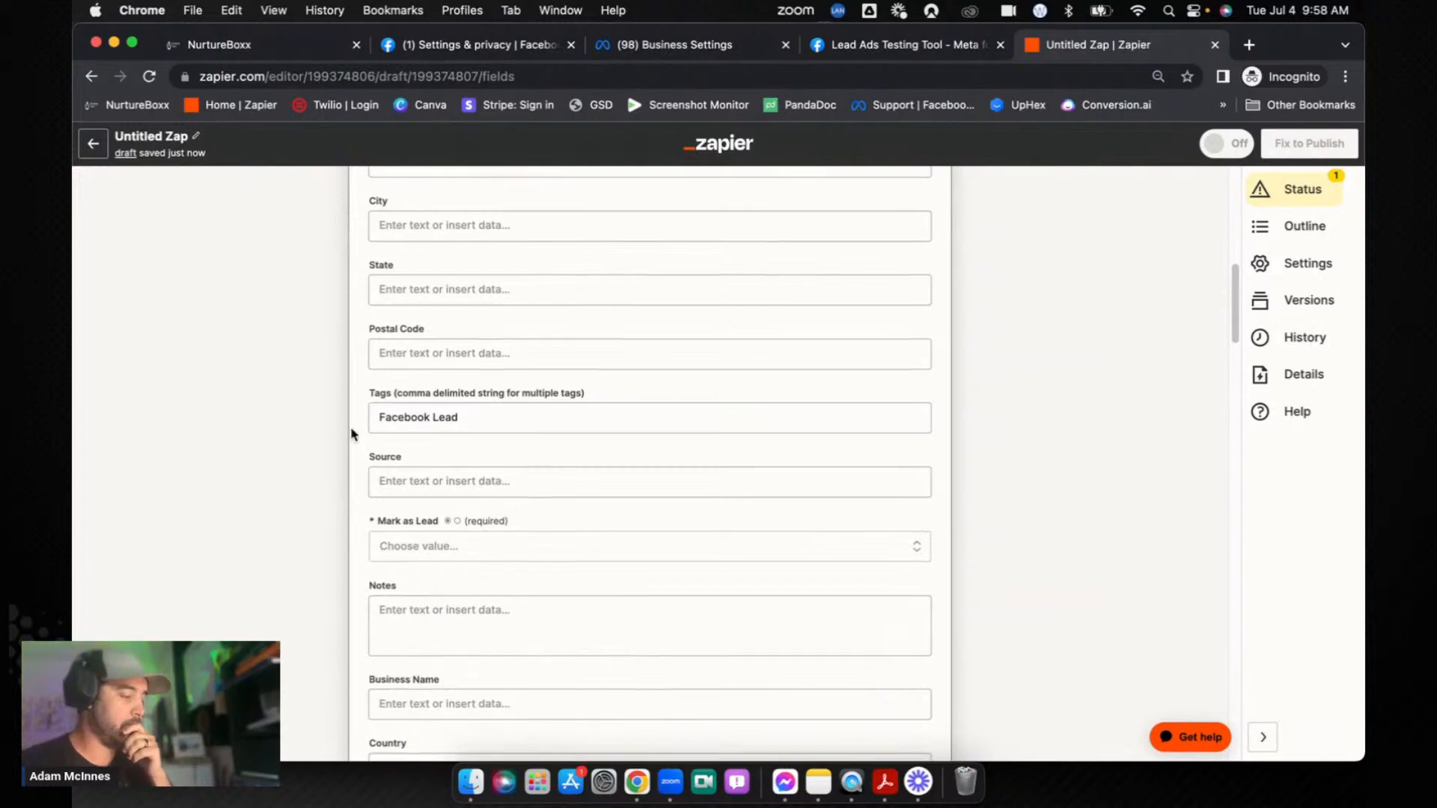
scroll(down, 3)
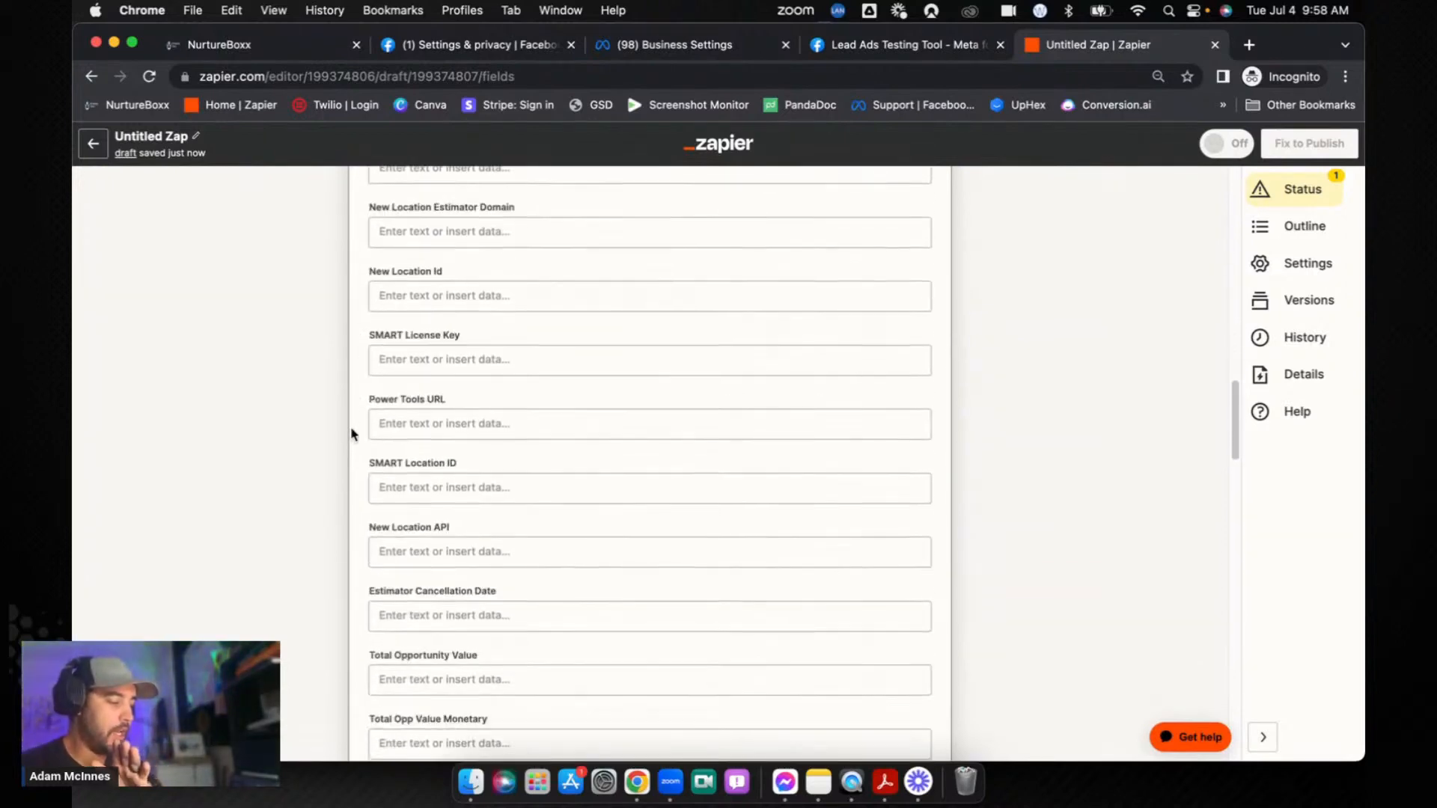
scroll(down, 3)
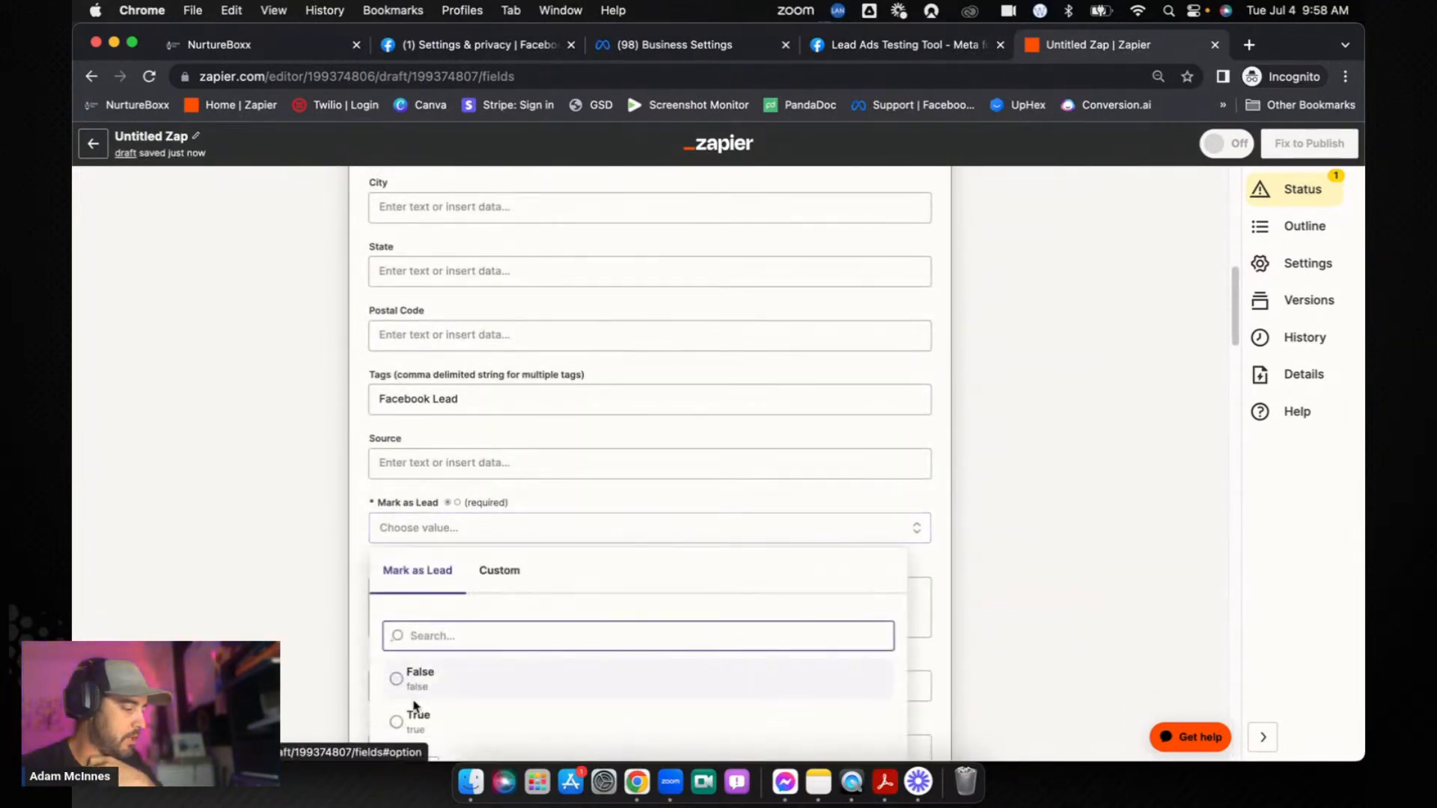
click(417, 719)
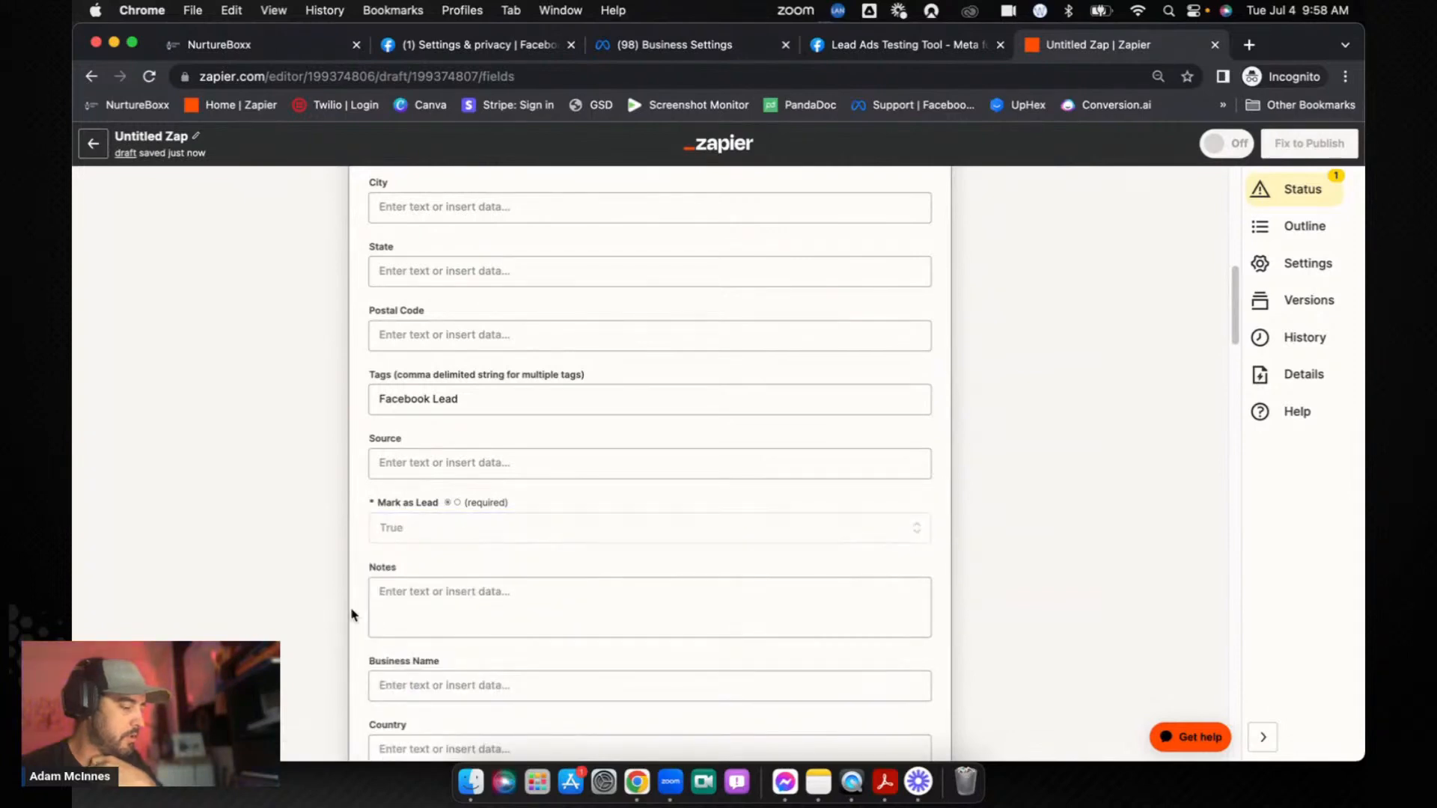
scroll(down, 3)
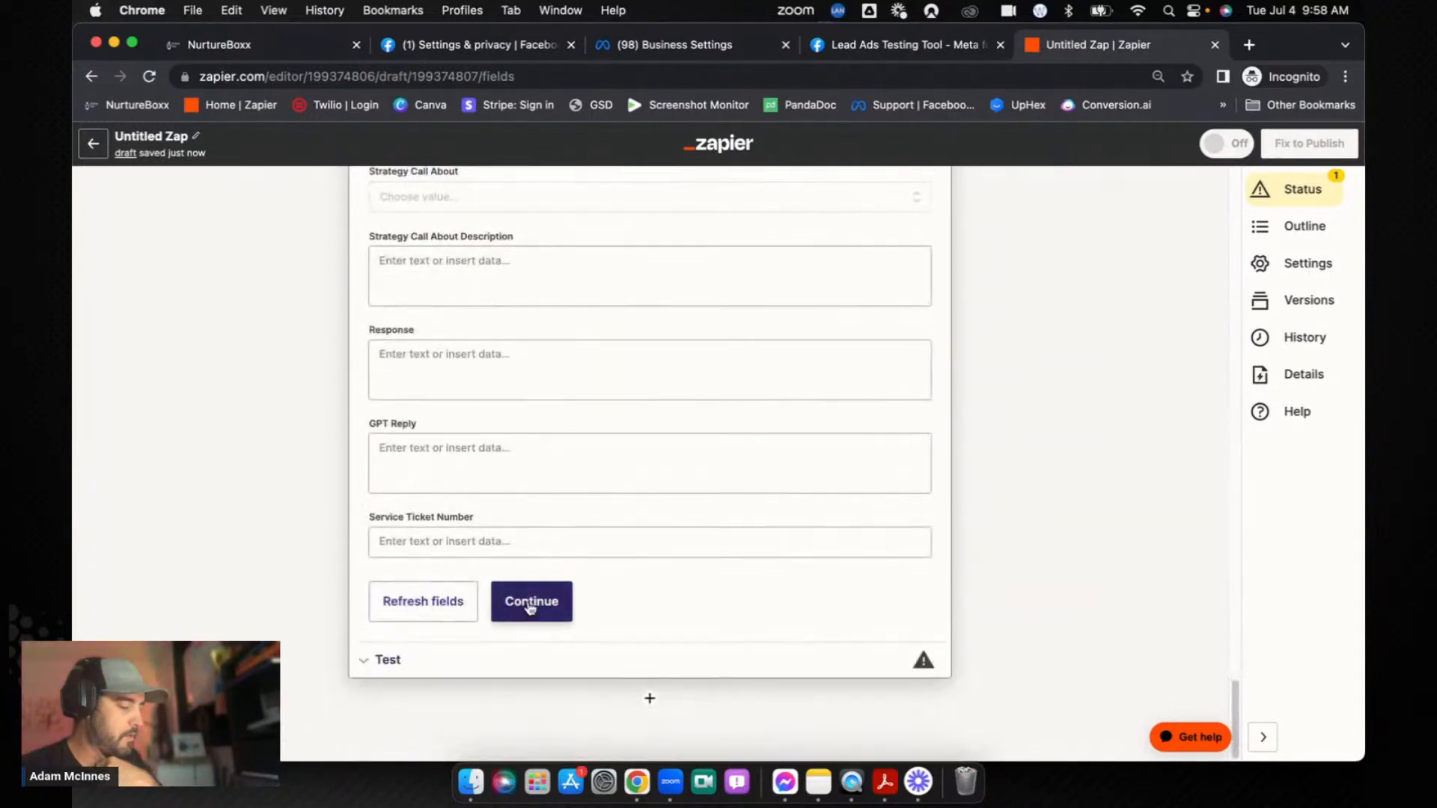
Step: Test the LeadConnector Add/Update Contact action and get a Success response
click(530, 600)
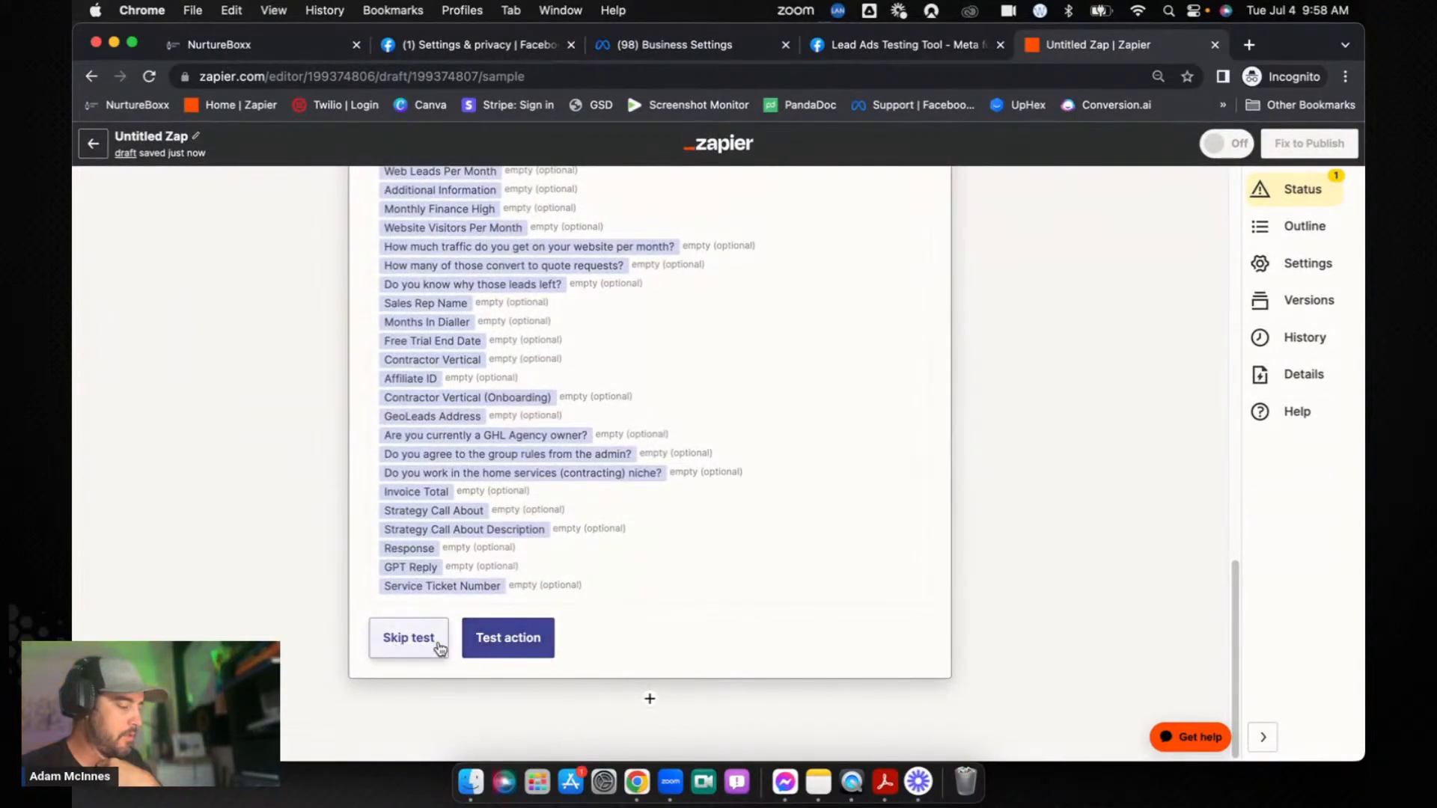
click(507, 637)
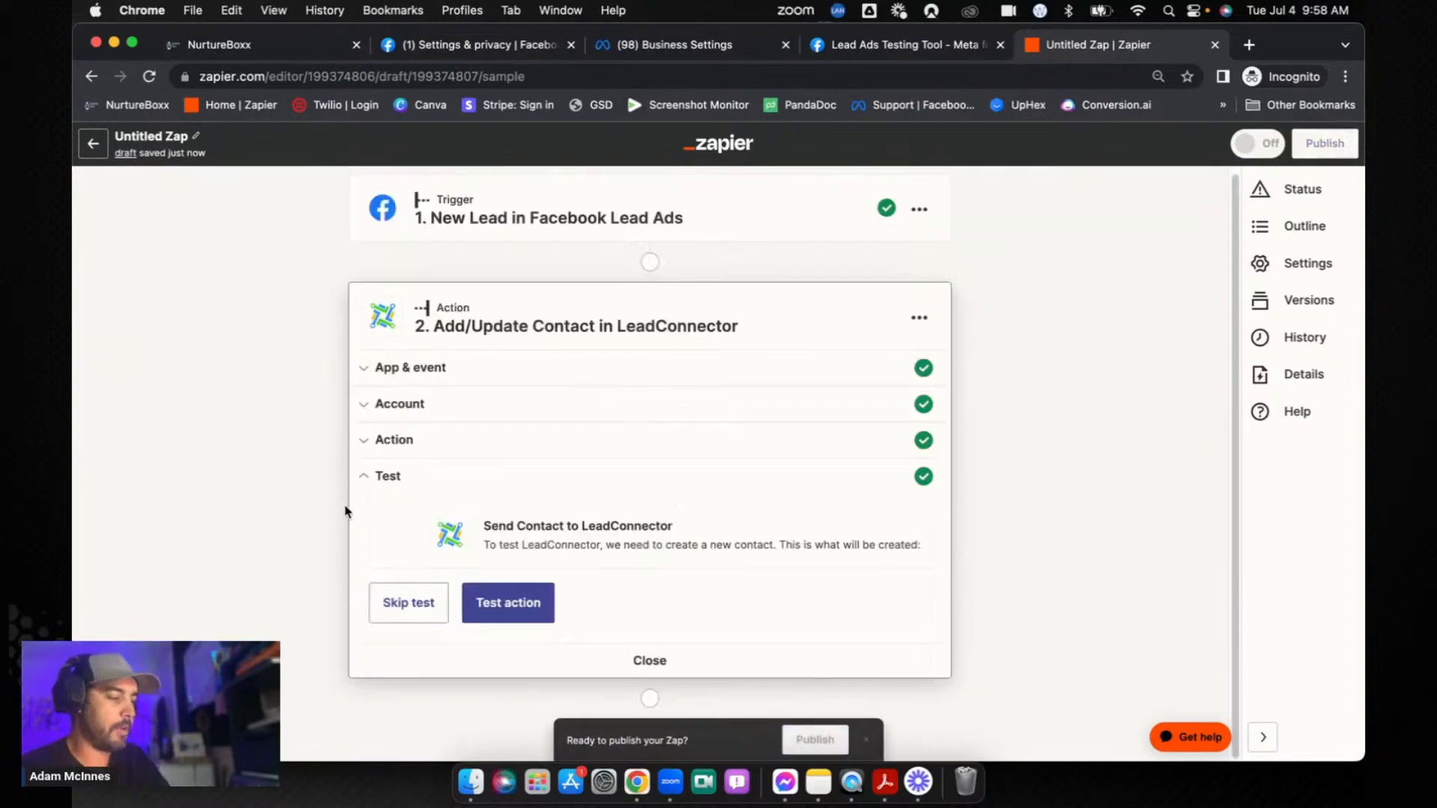
click(507, 602)
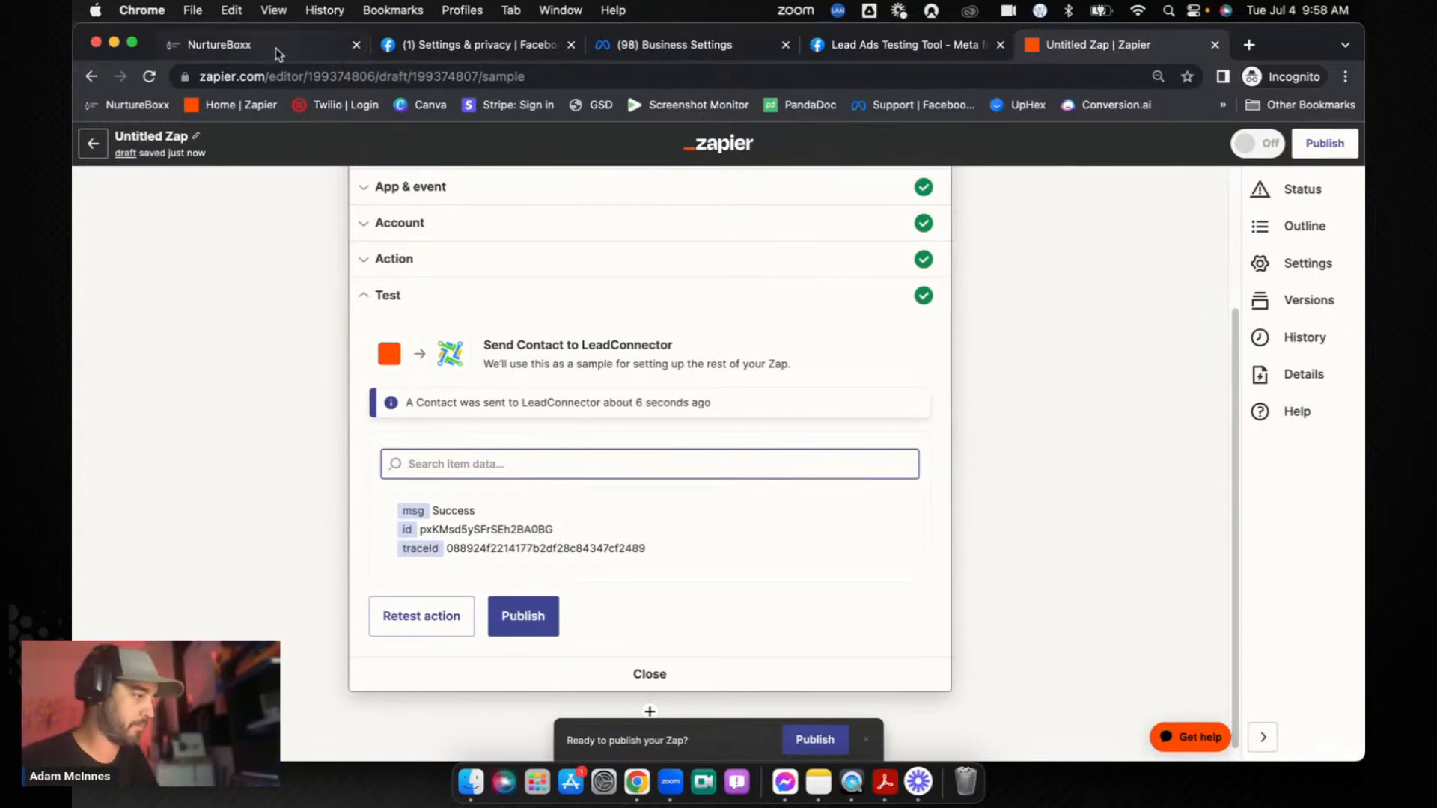
Step: Add a Contact Created trigger to the Facebook Lead TEST workflow
click(220, 44)
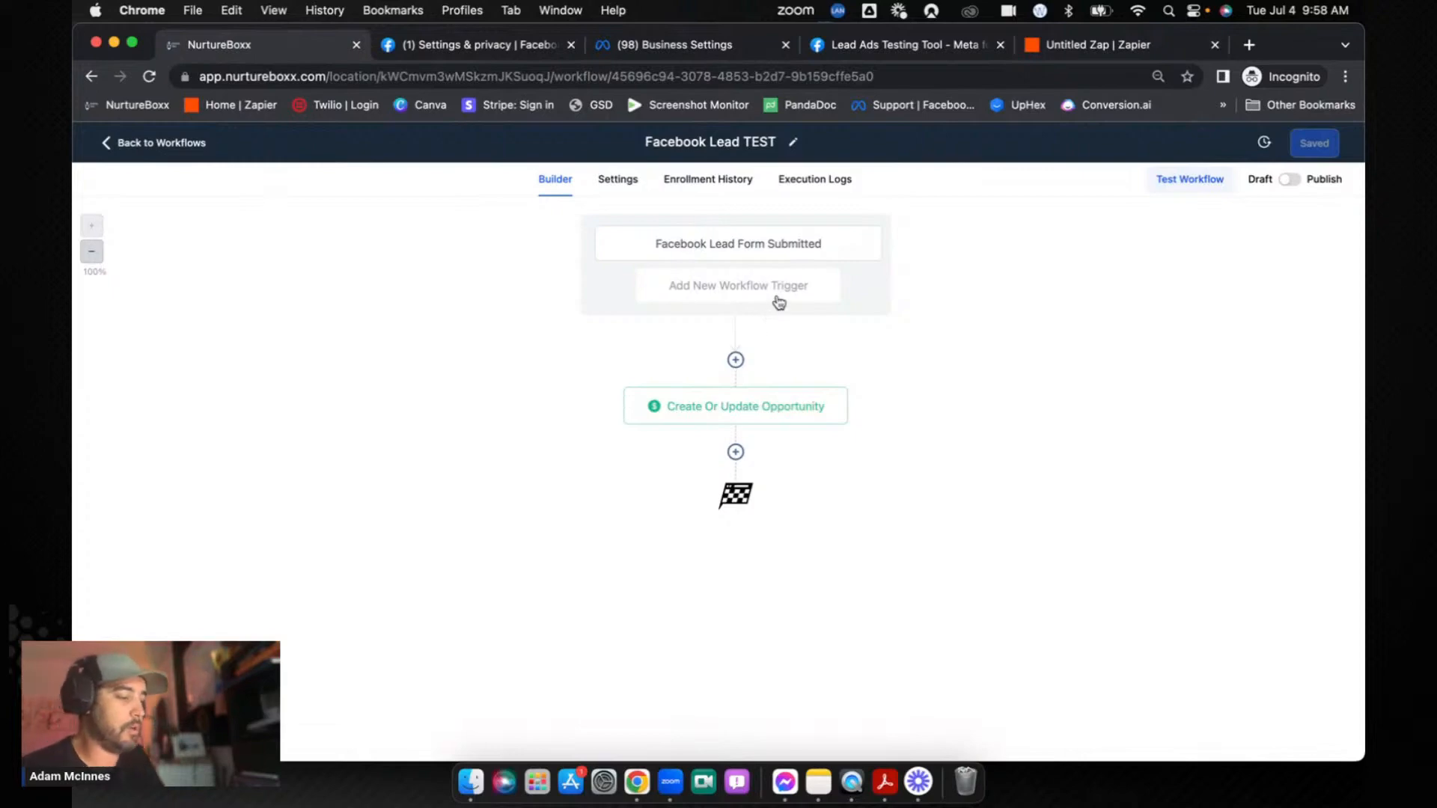
click(738, 285)
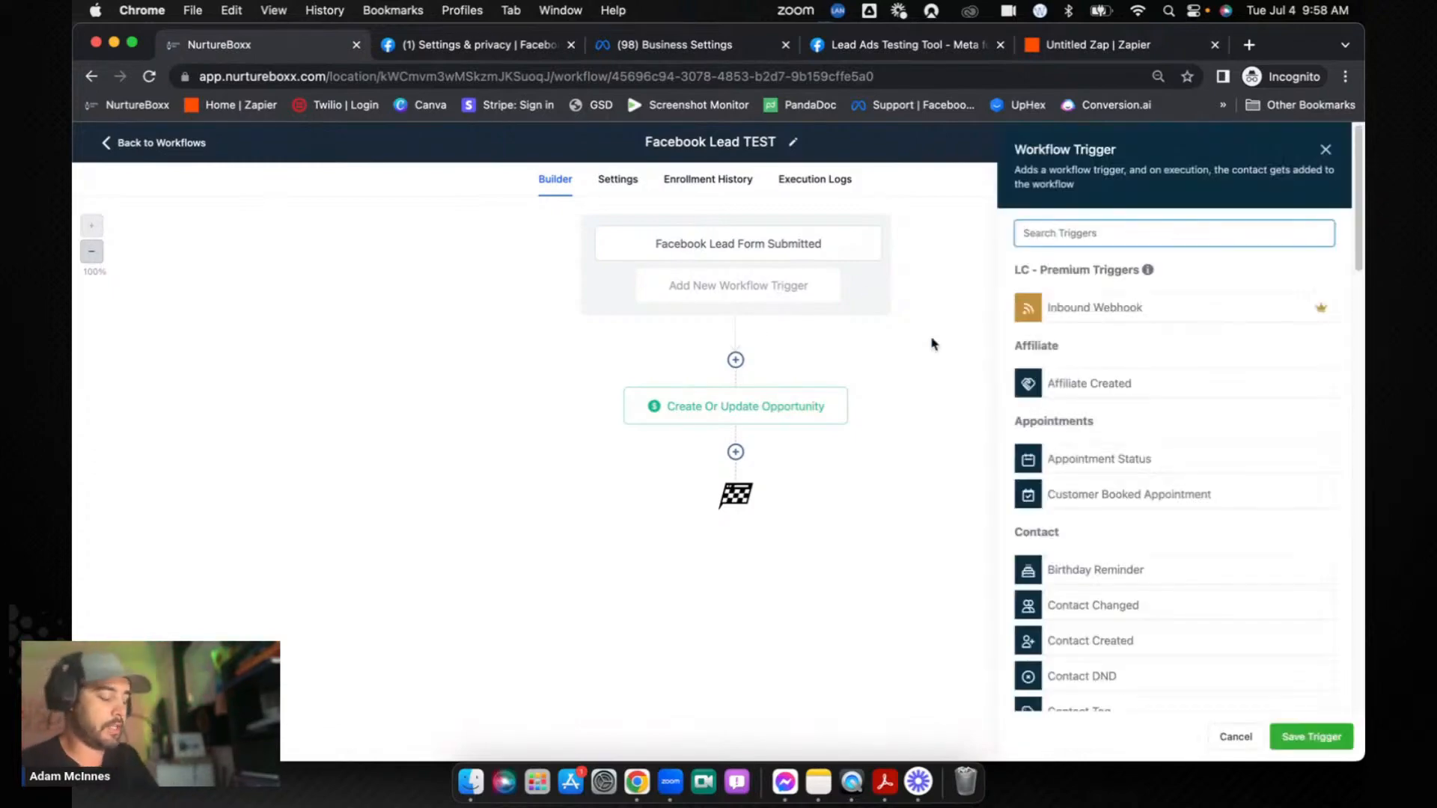
text(cont)
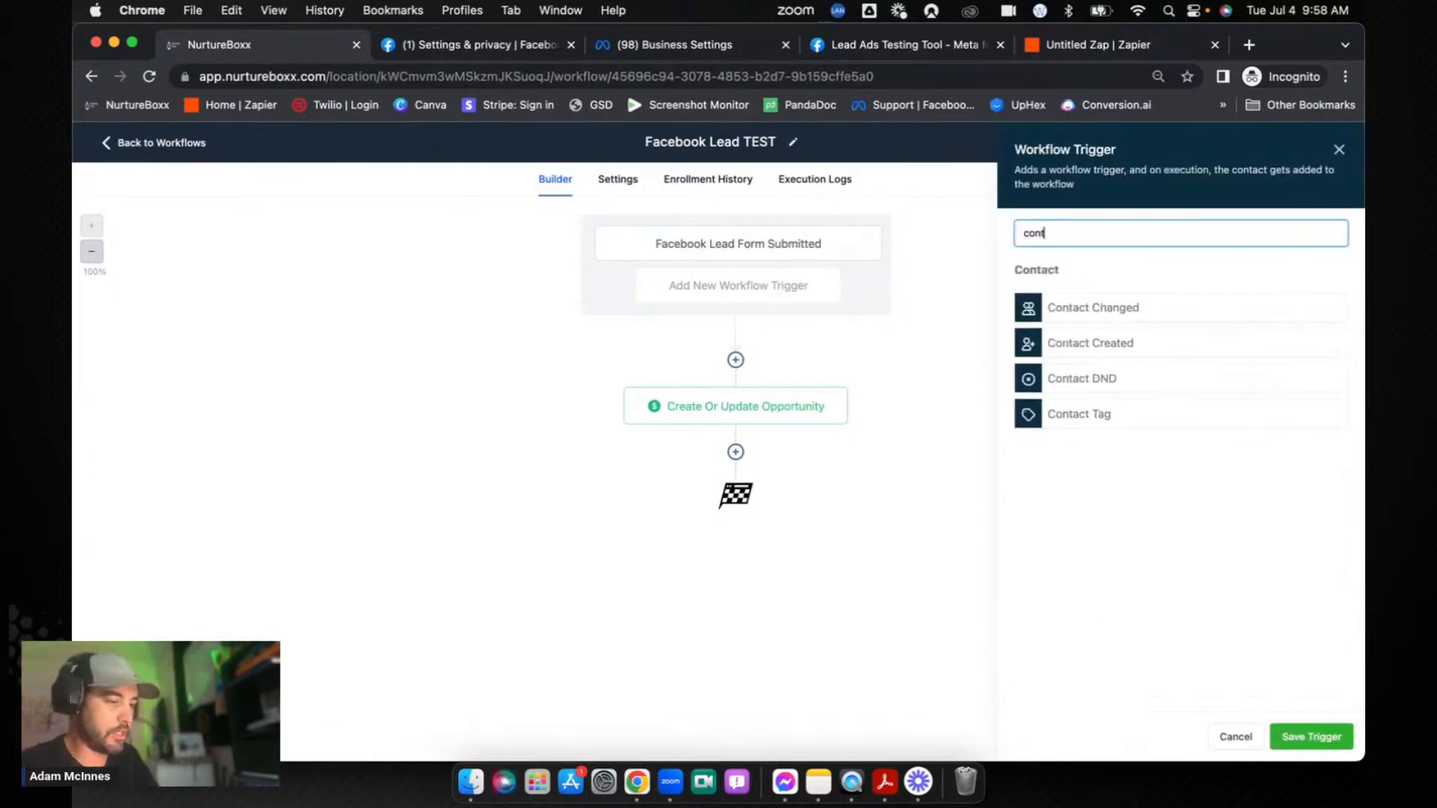
click(1090, 342)
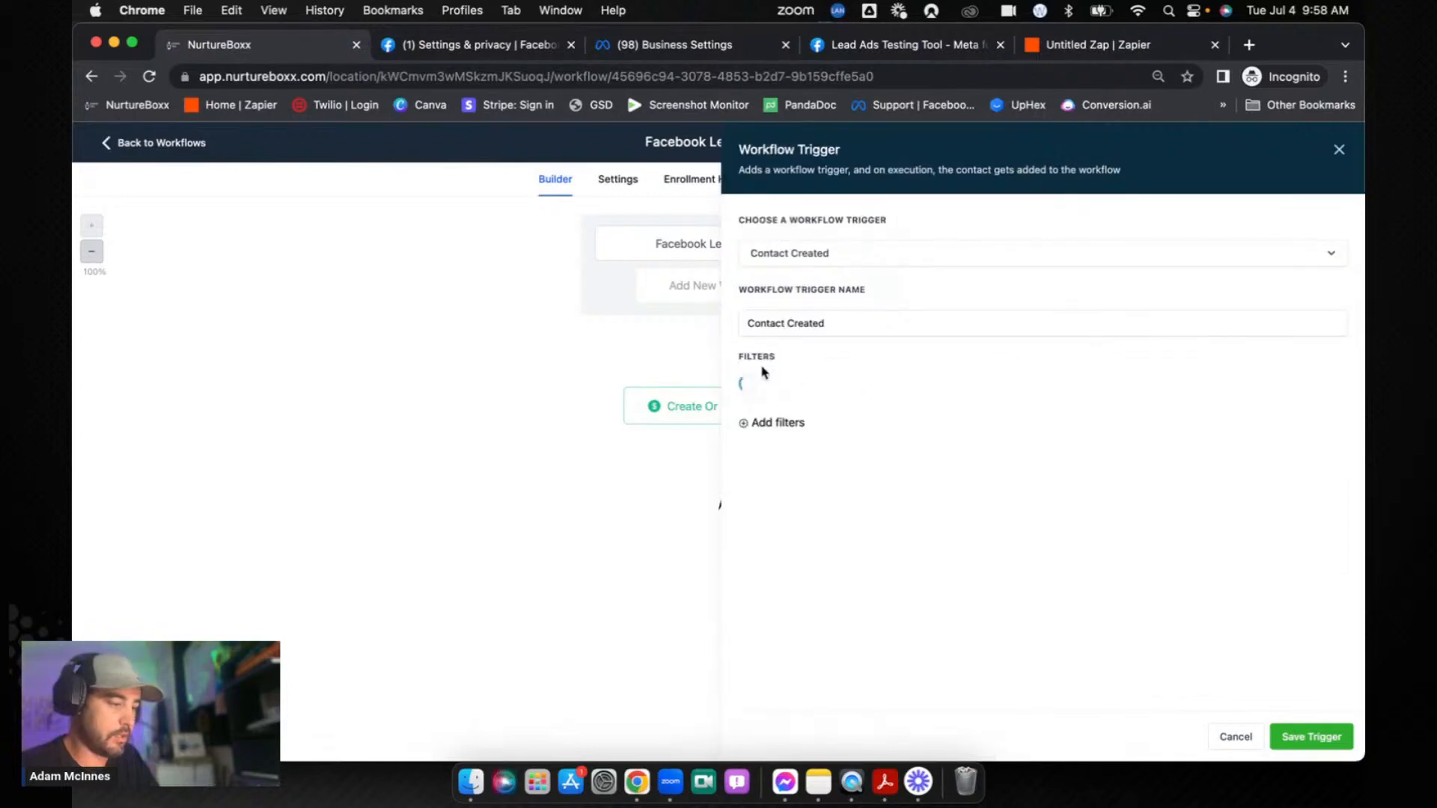
Step: Filter the trigger to the facebook lead tag, saving trigger and workflow
click(771, 422)
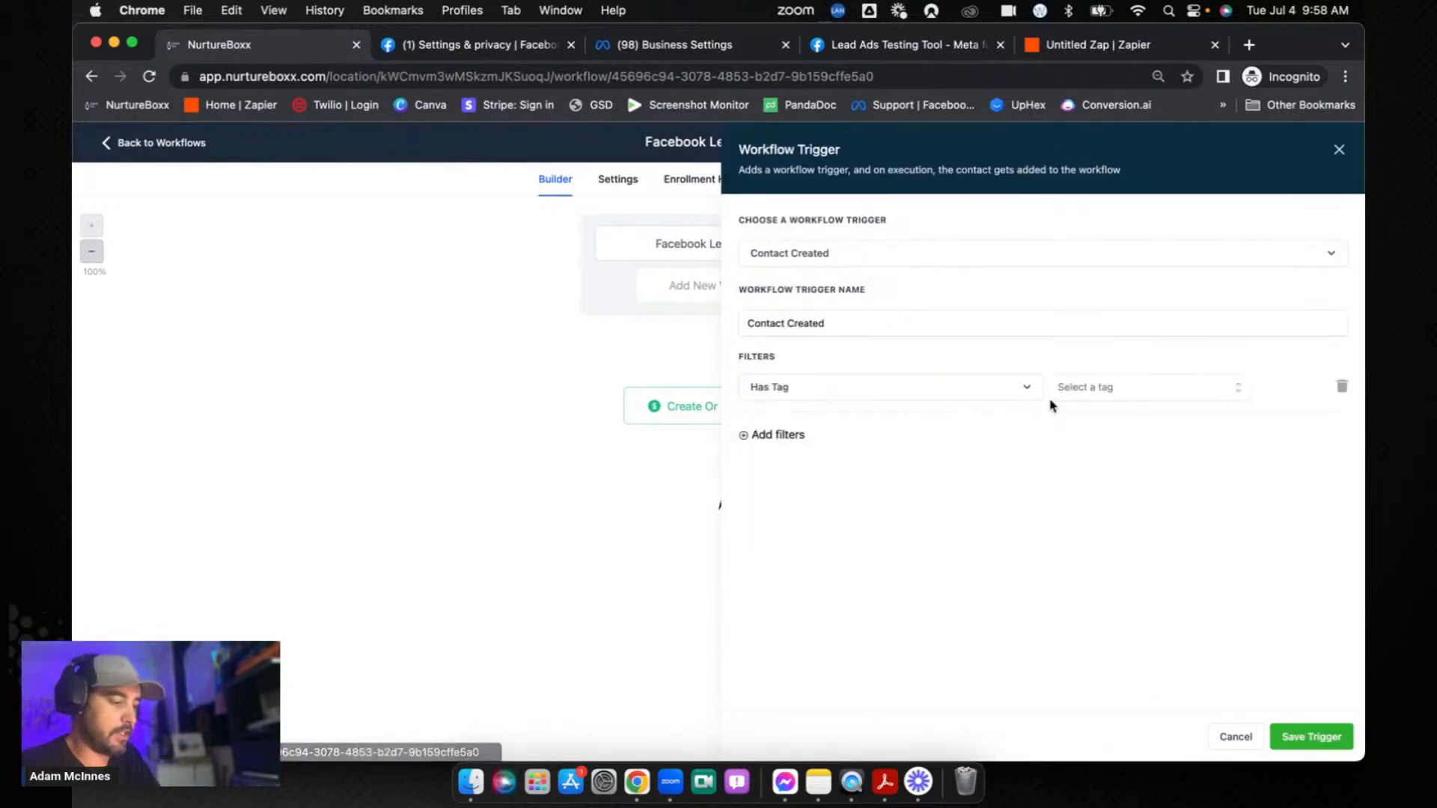
text(face)
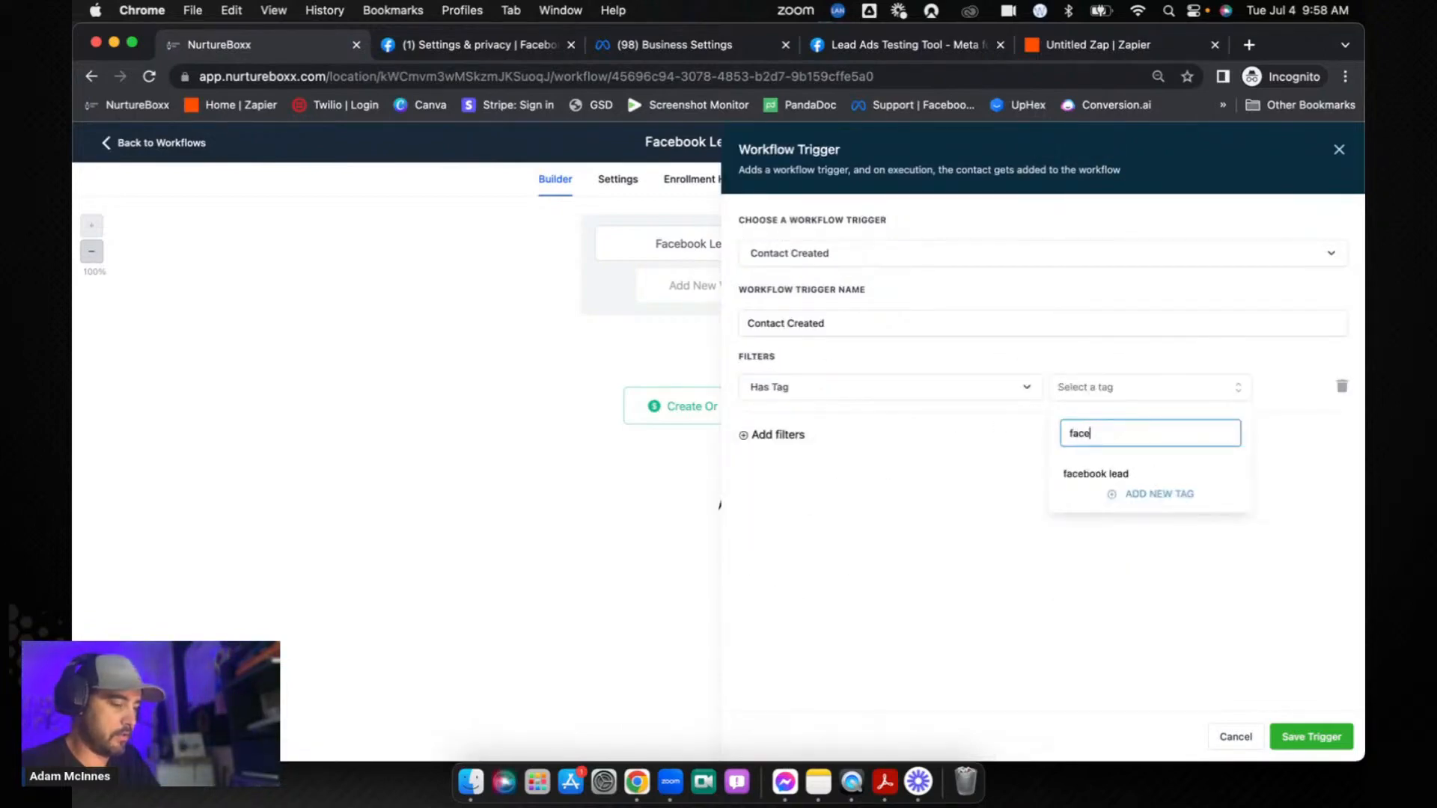
click(1094, 473)
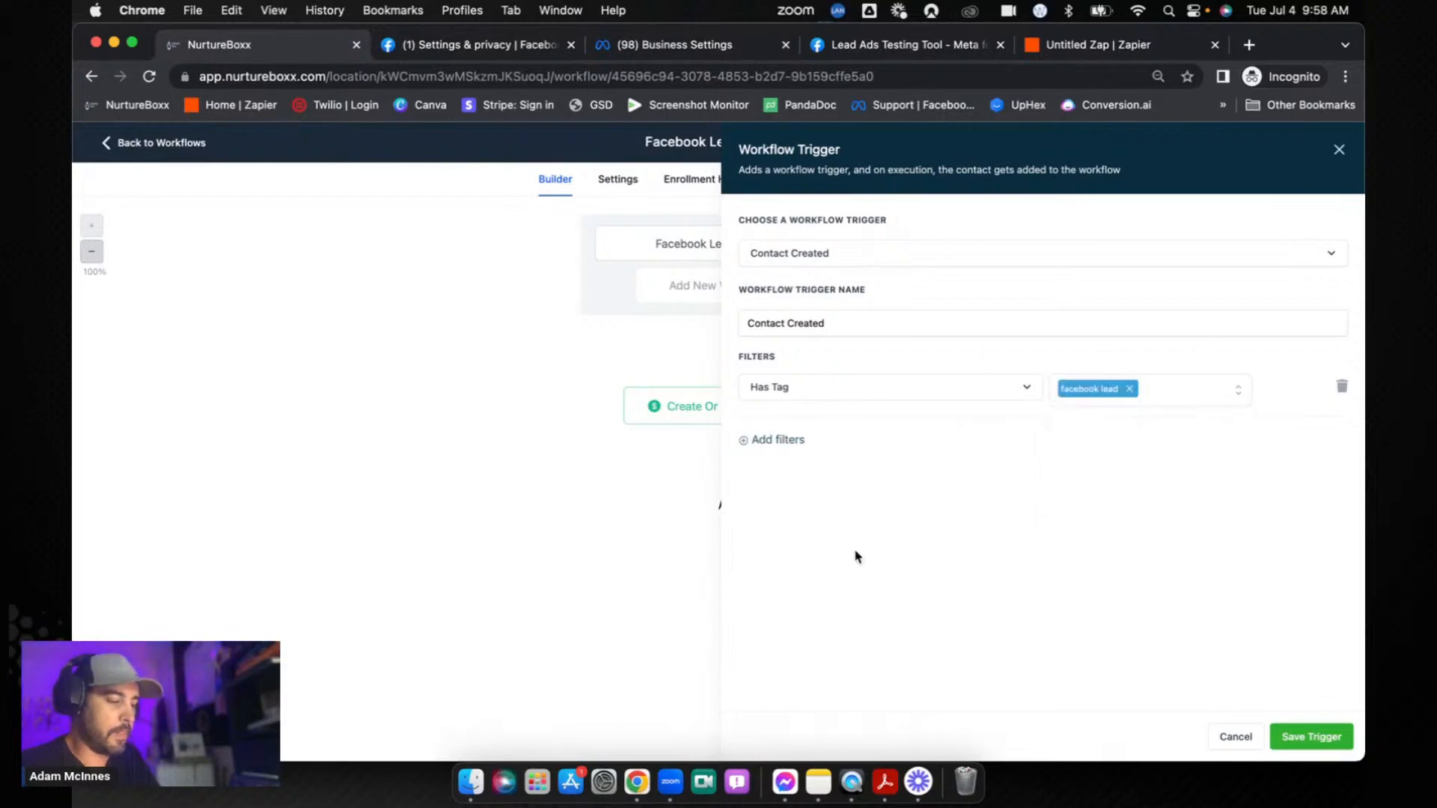
click(1310, 735)
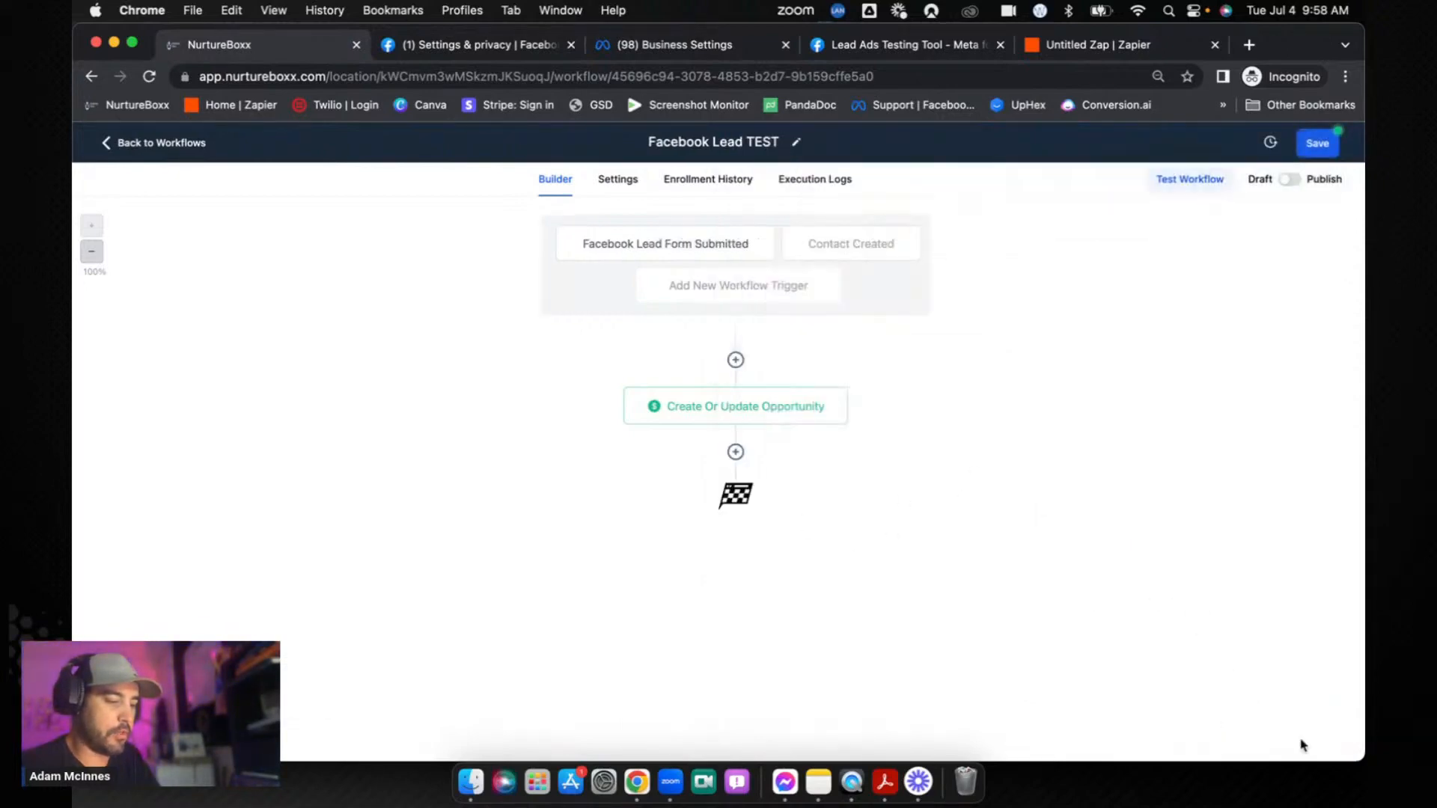
click(1317, 143)
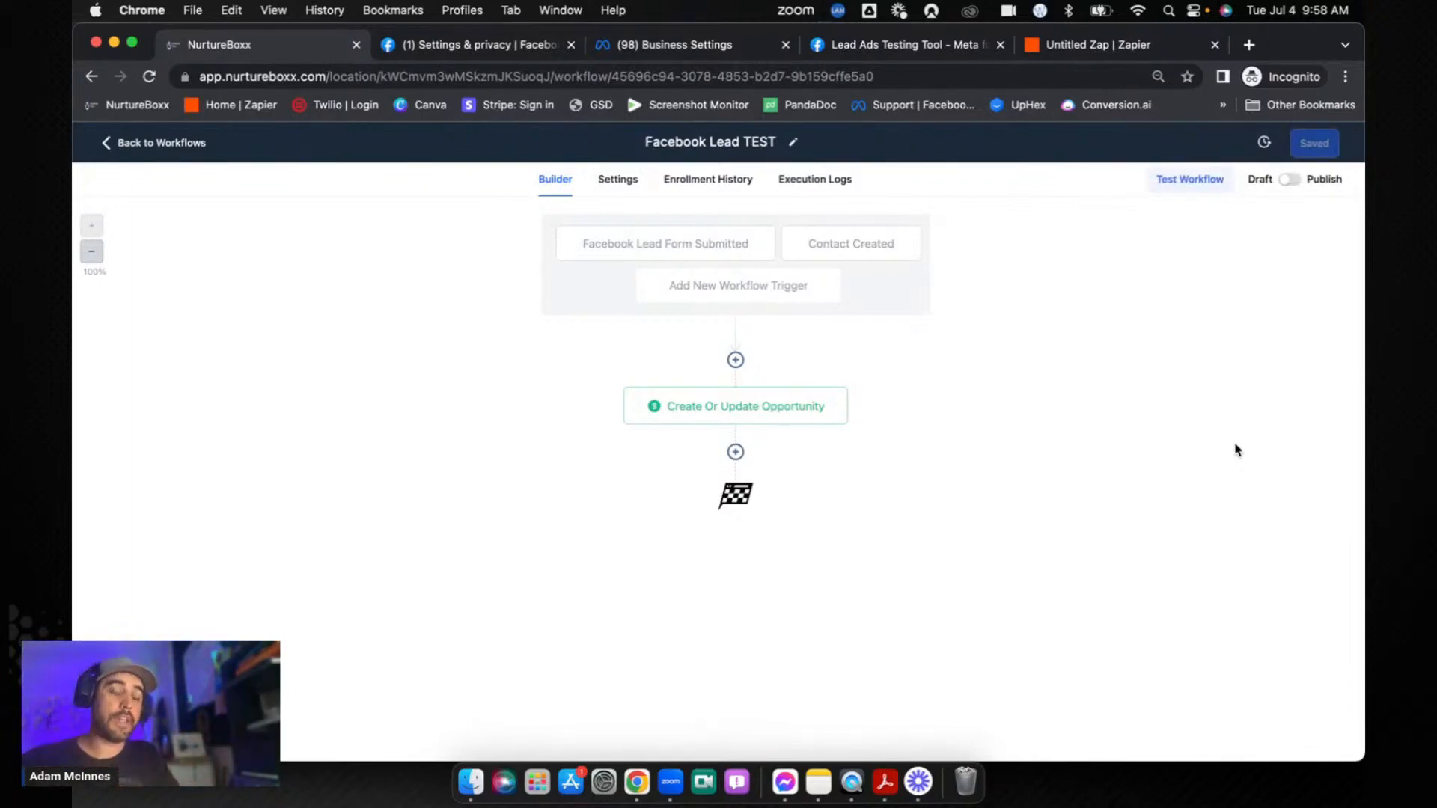
mouse_move(860, 453)
text(wait)
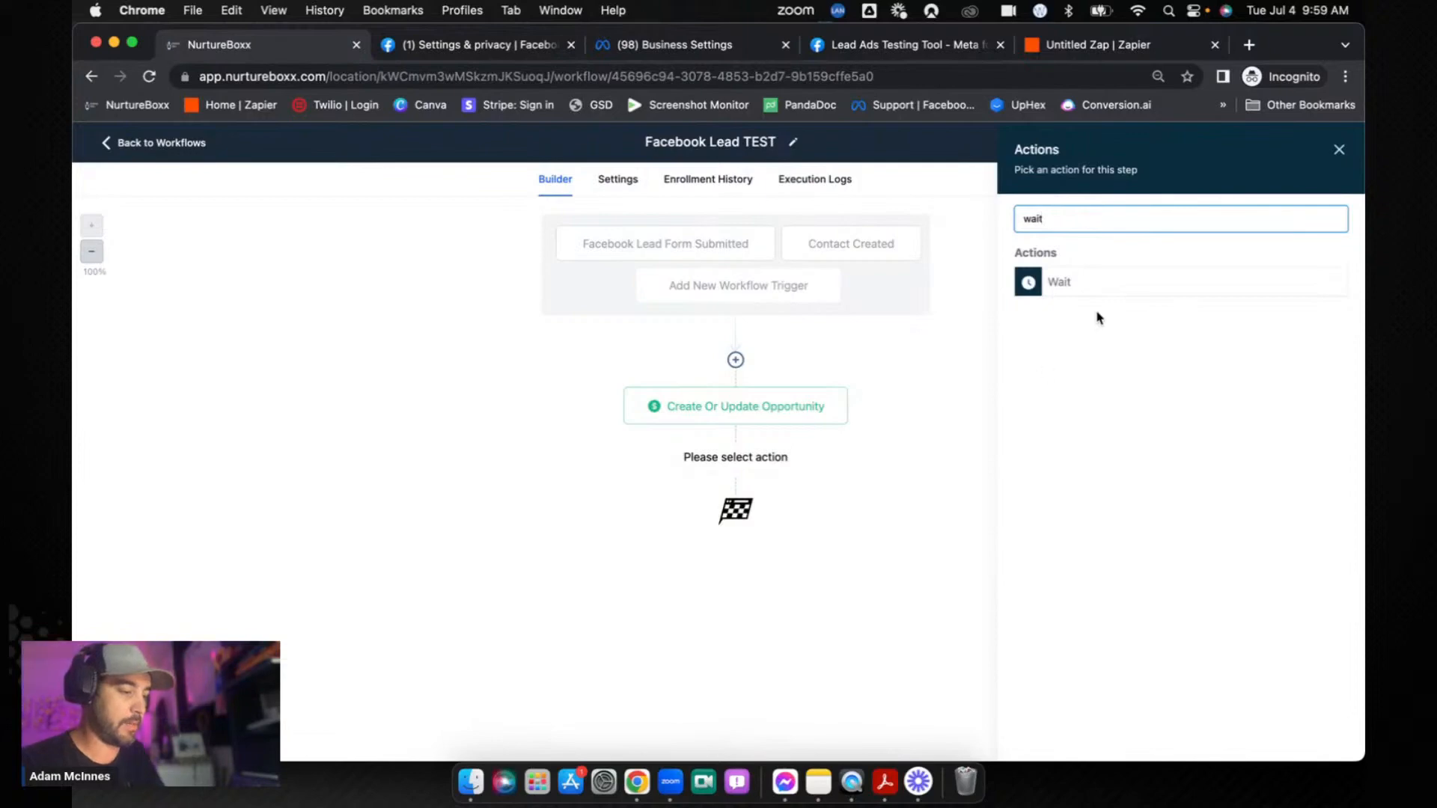
Step: Add a Wait step of 5 minutes after the opportunity action
click(1058, 282)
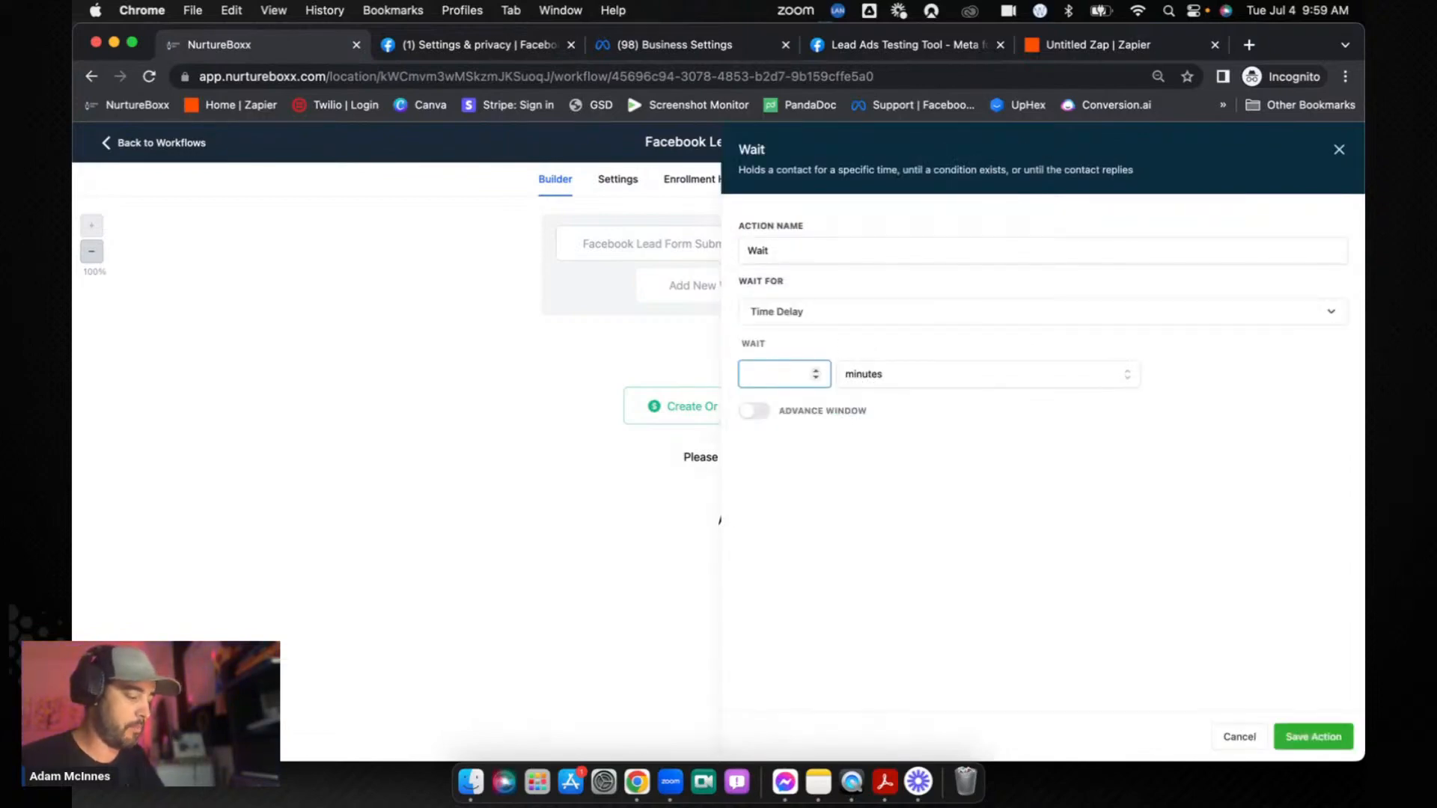
text(5)
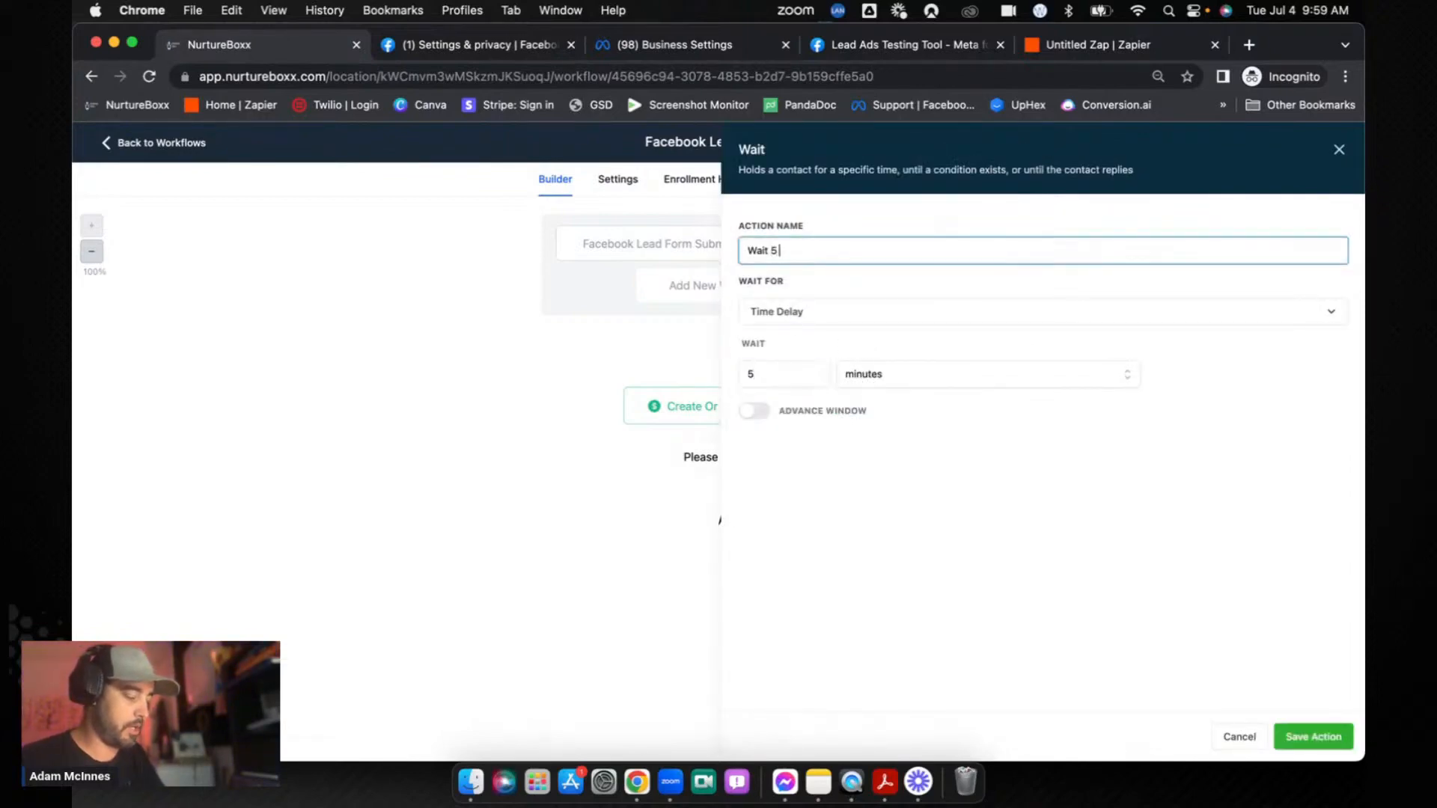
text(minutes)
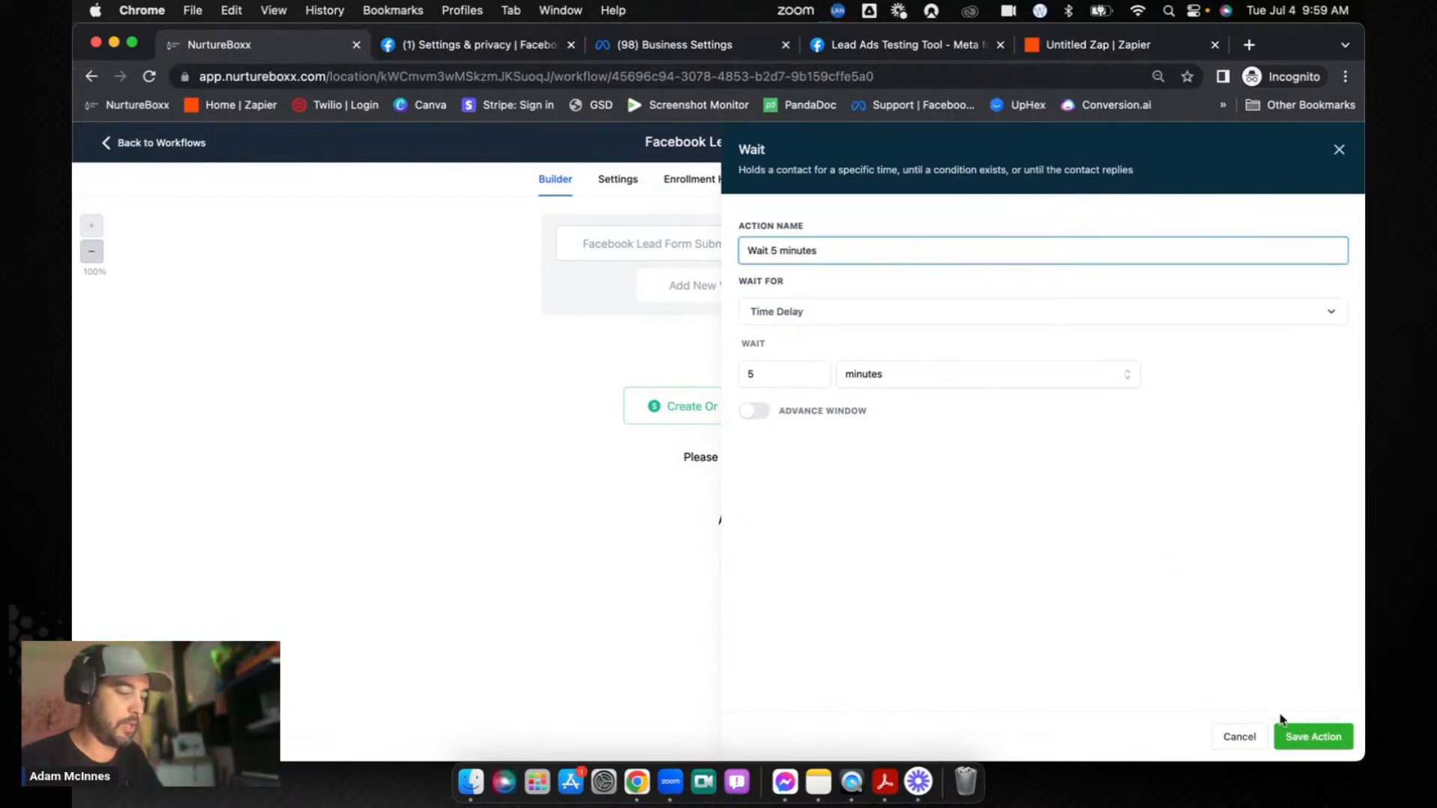
click(1312, 736)
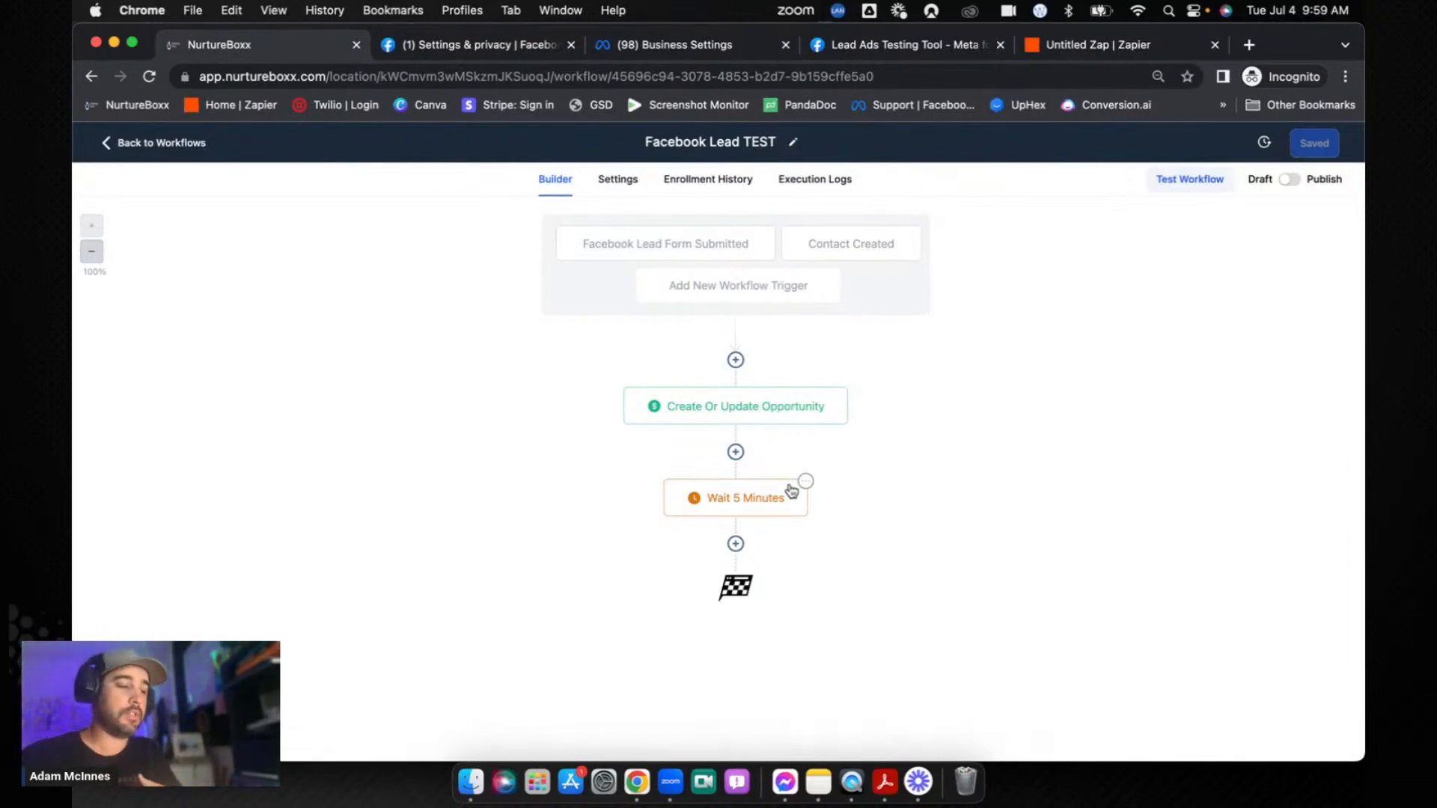
Step: Rename the Contact Created trigger to 'Contact Created Zapier Backup' and save the trigger
click(849, 244)
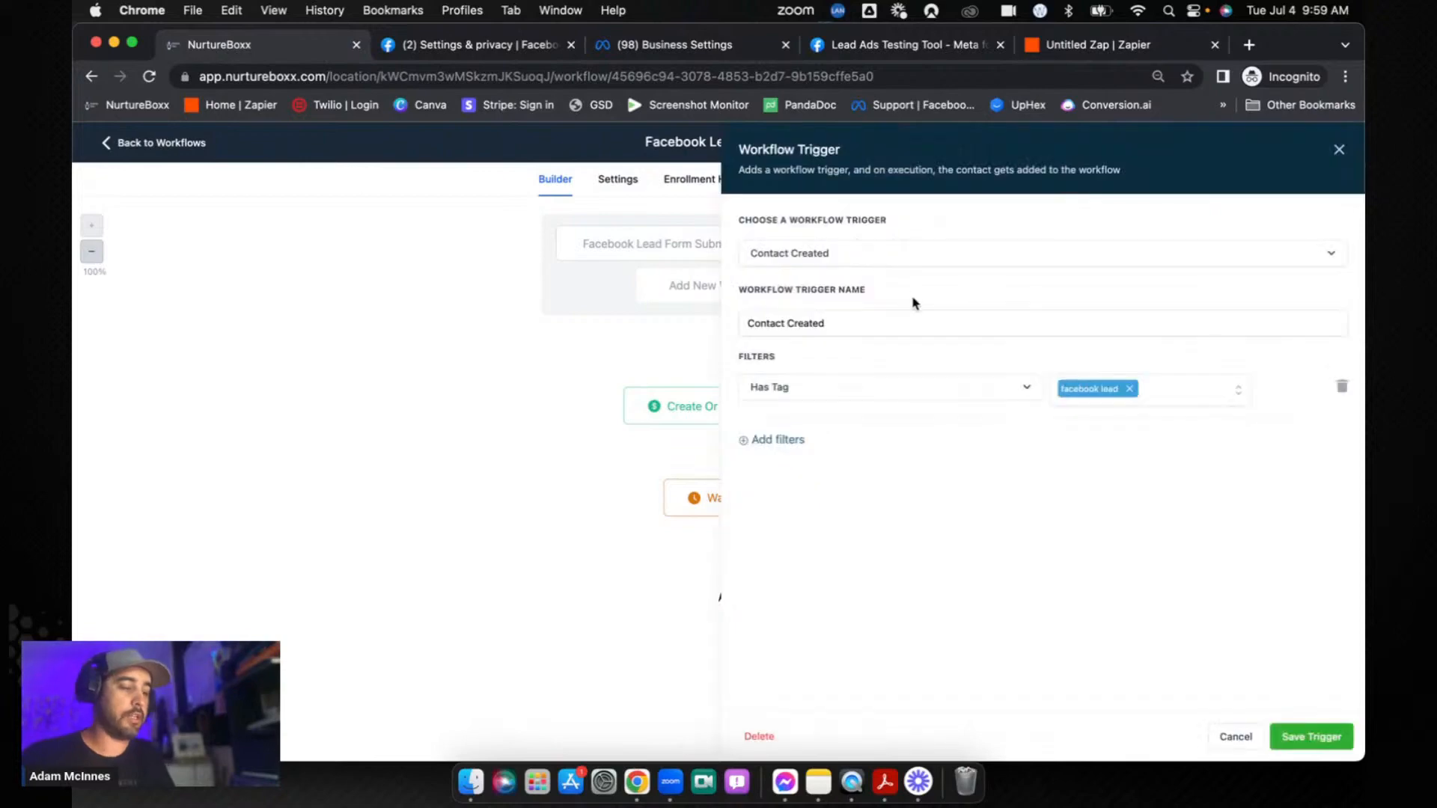
click(1008, 323)
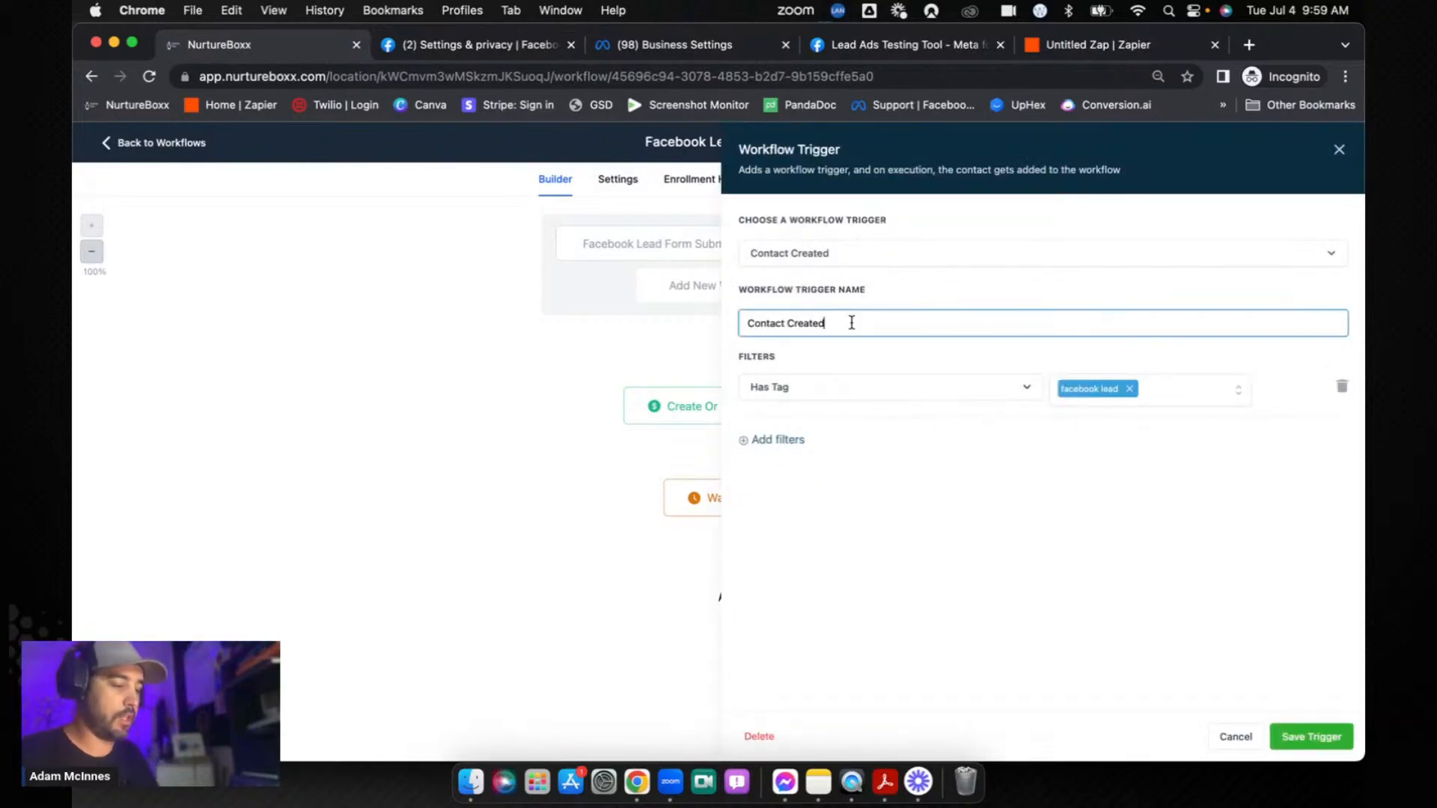
text(Z)
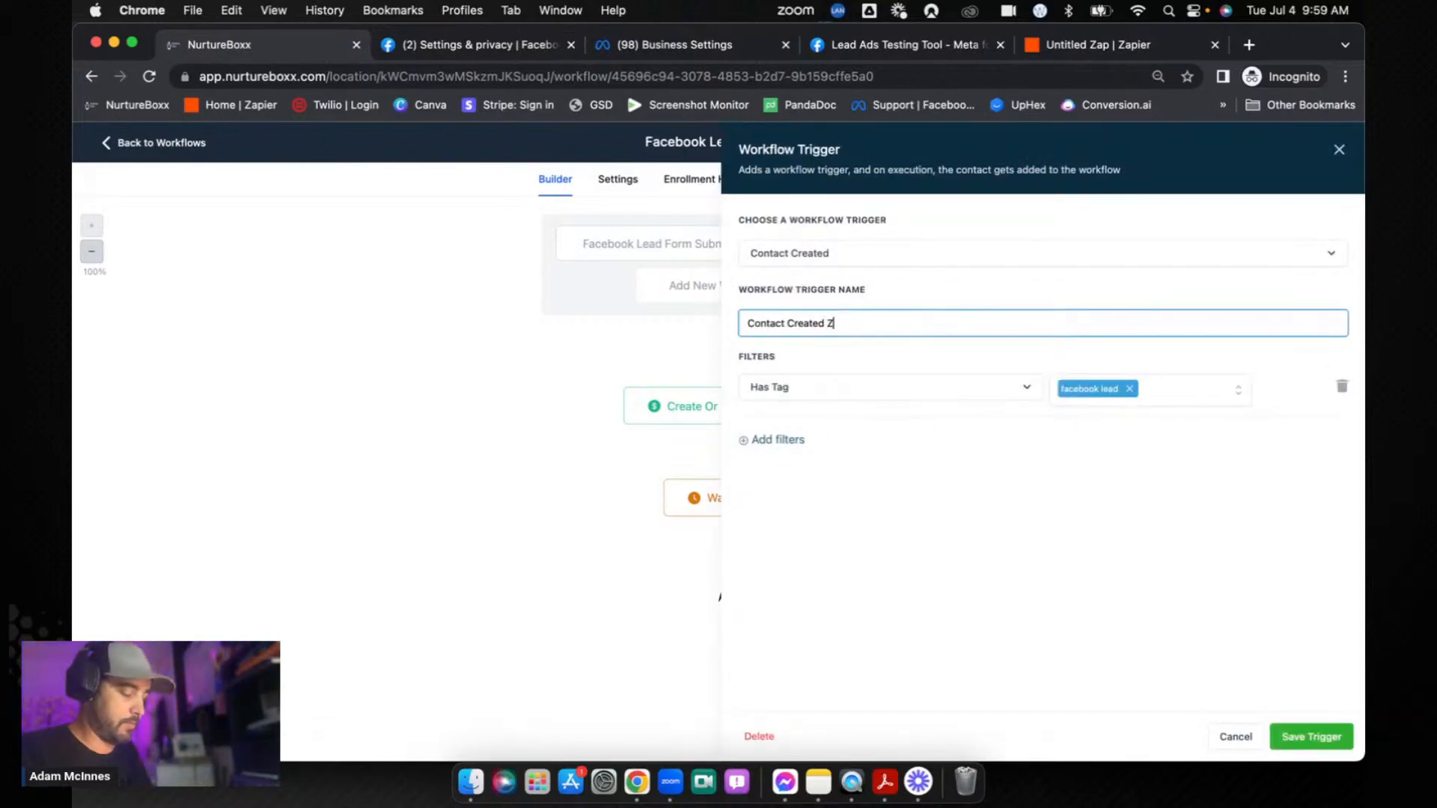
text(apier Backup)
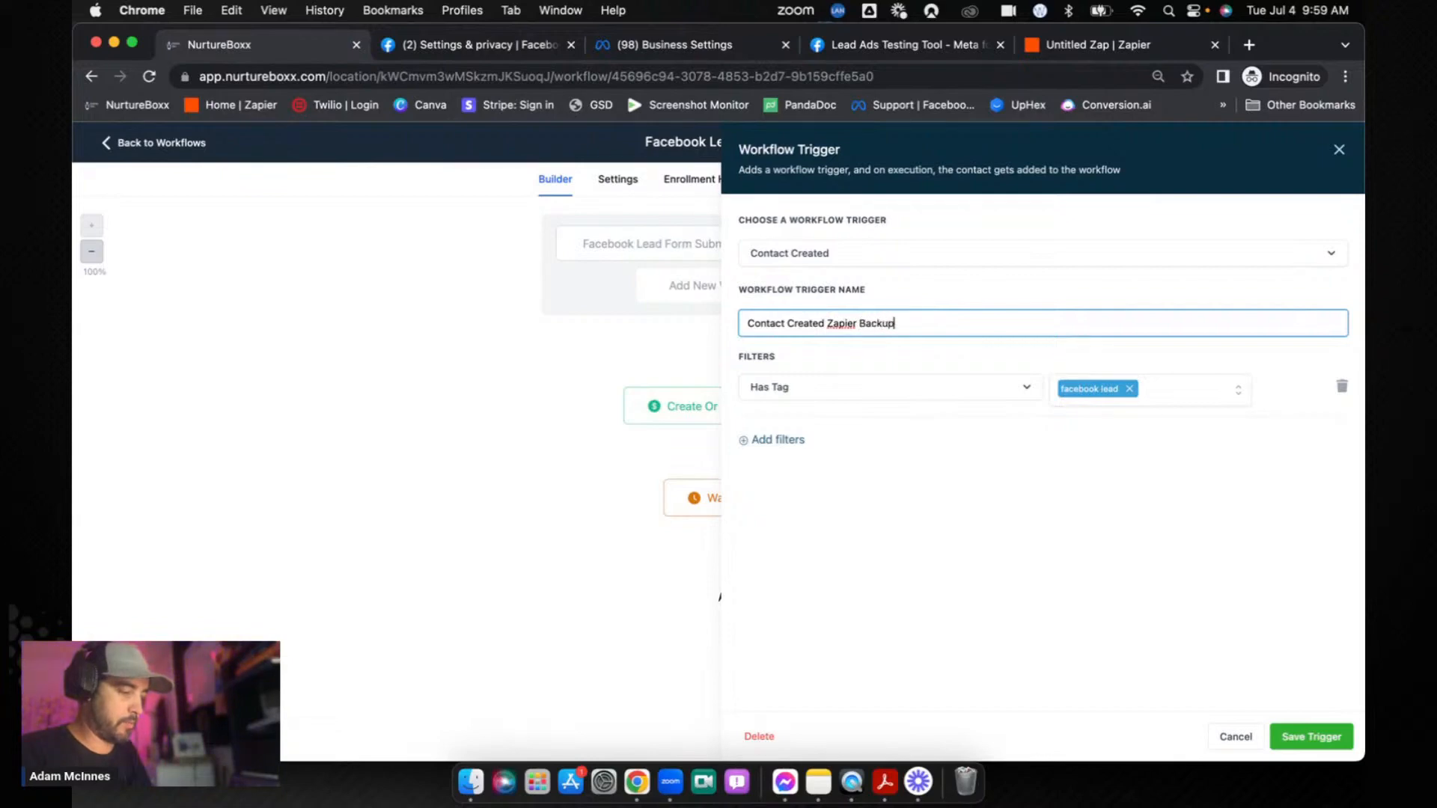
click(1309, 735)
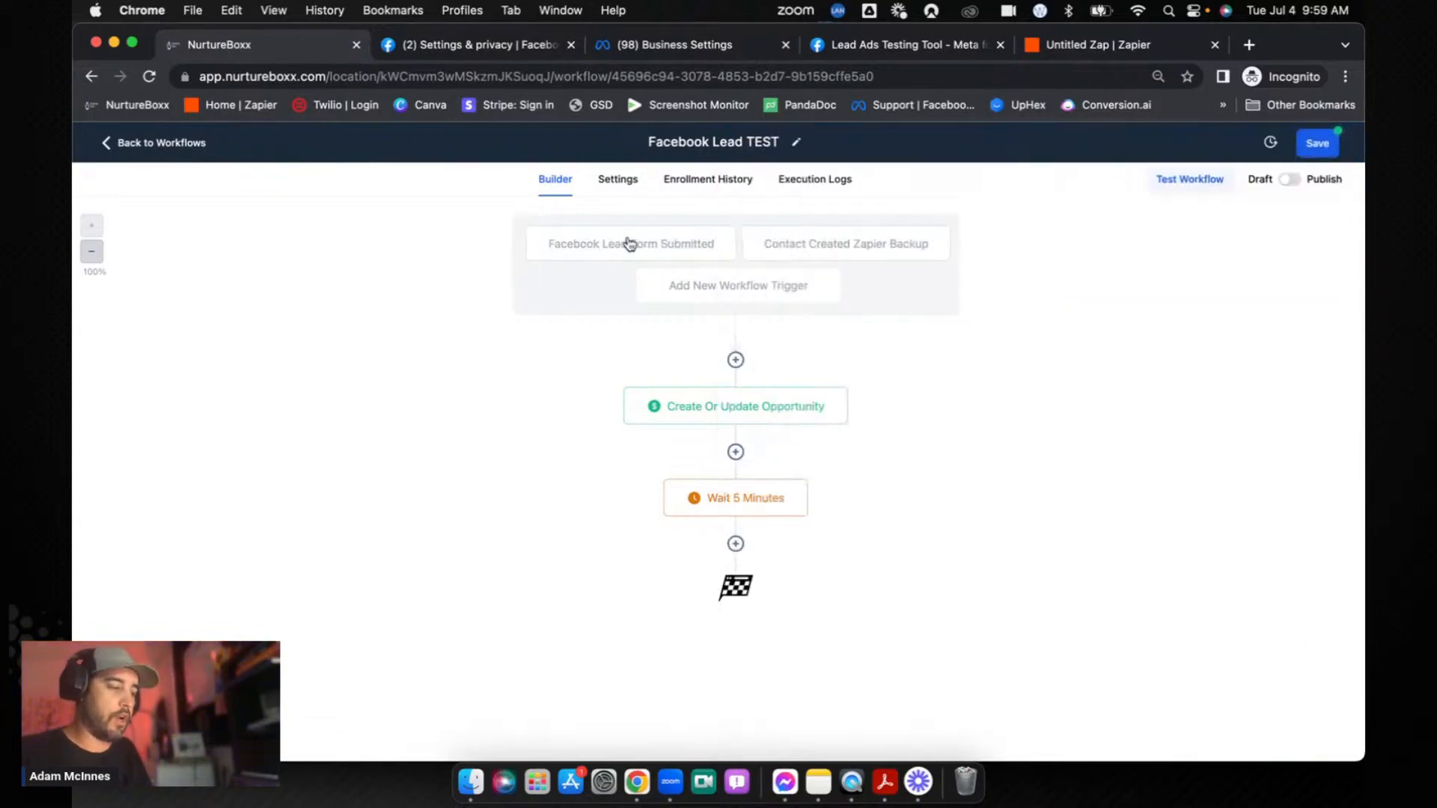
mouse_move(858, 262)
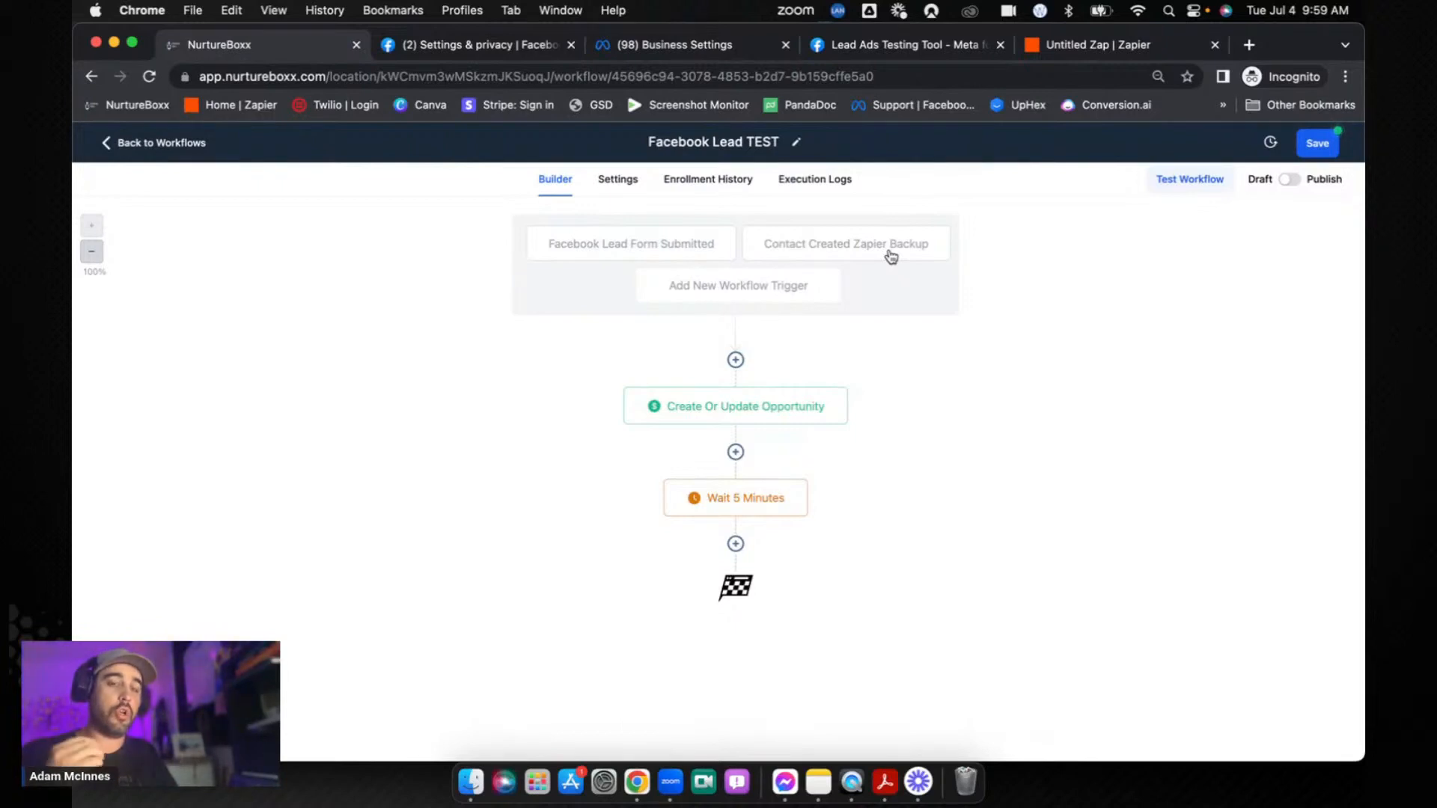
mouse_move(832, 243)
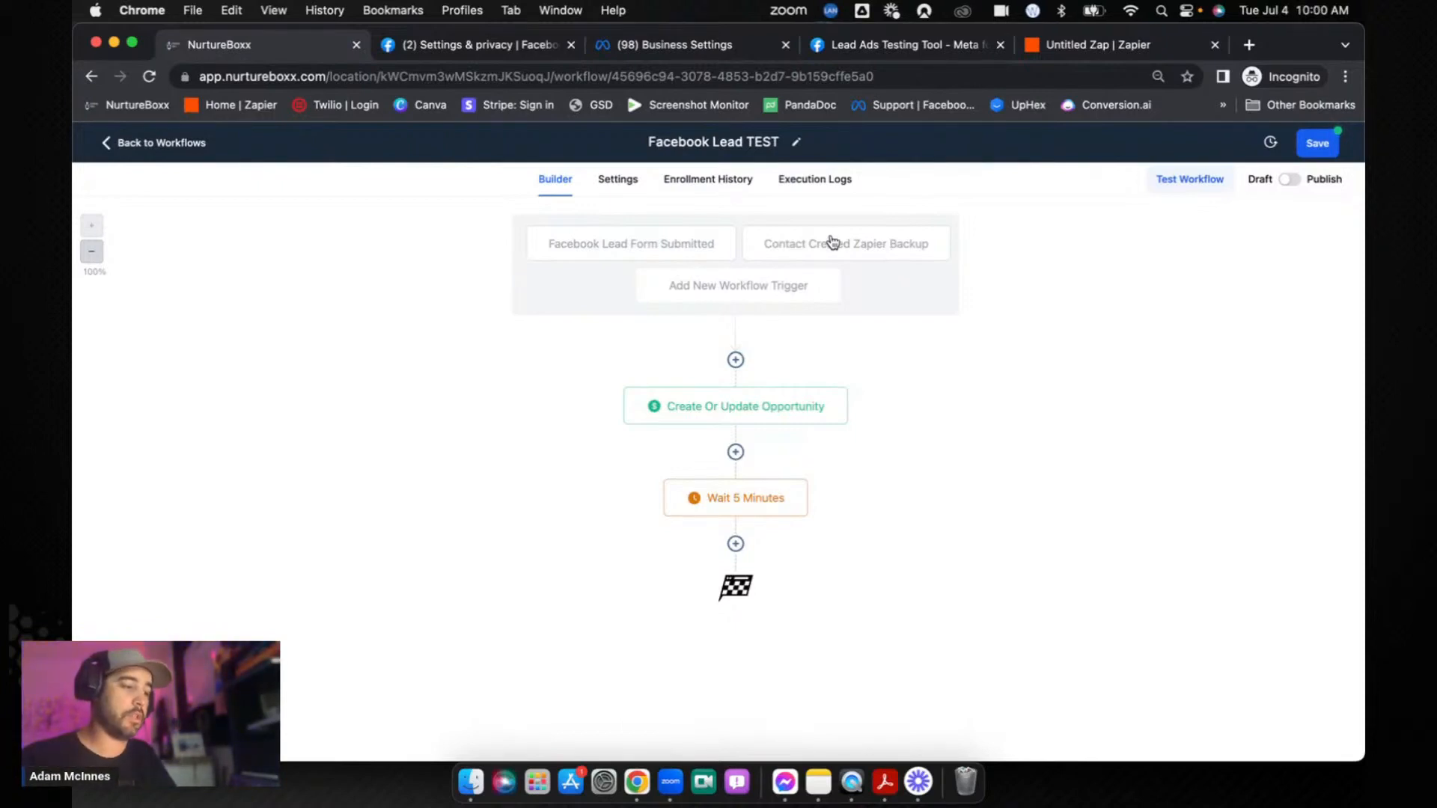